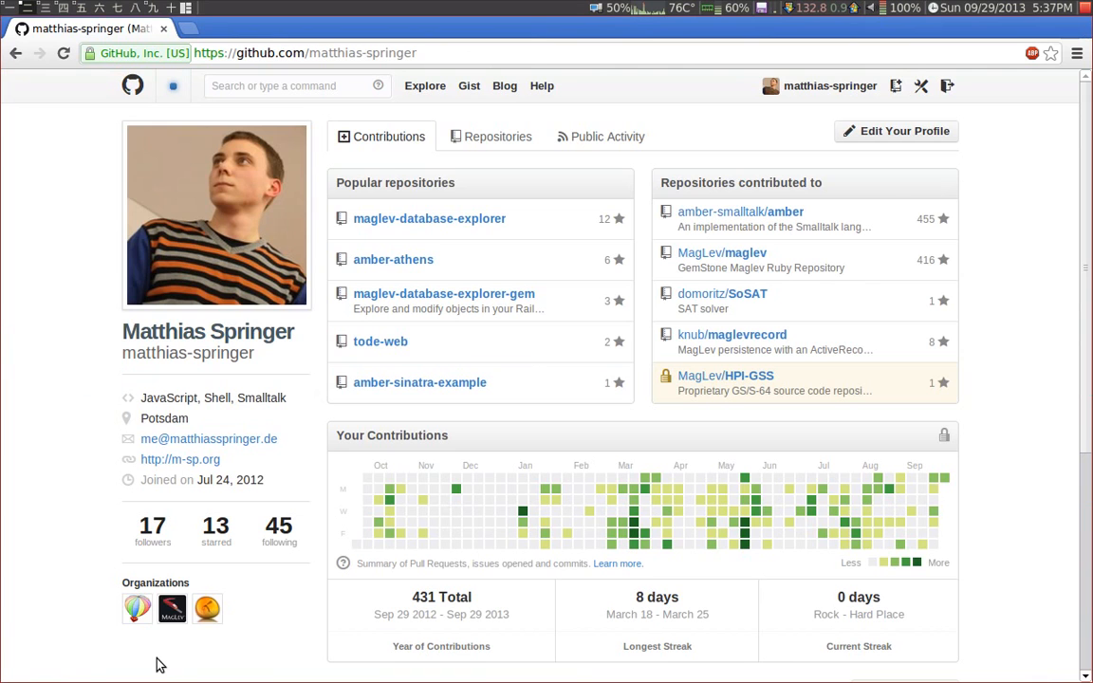
mouse_move(49, 568)
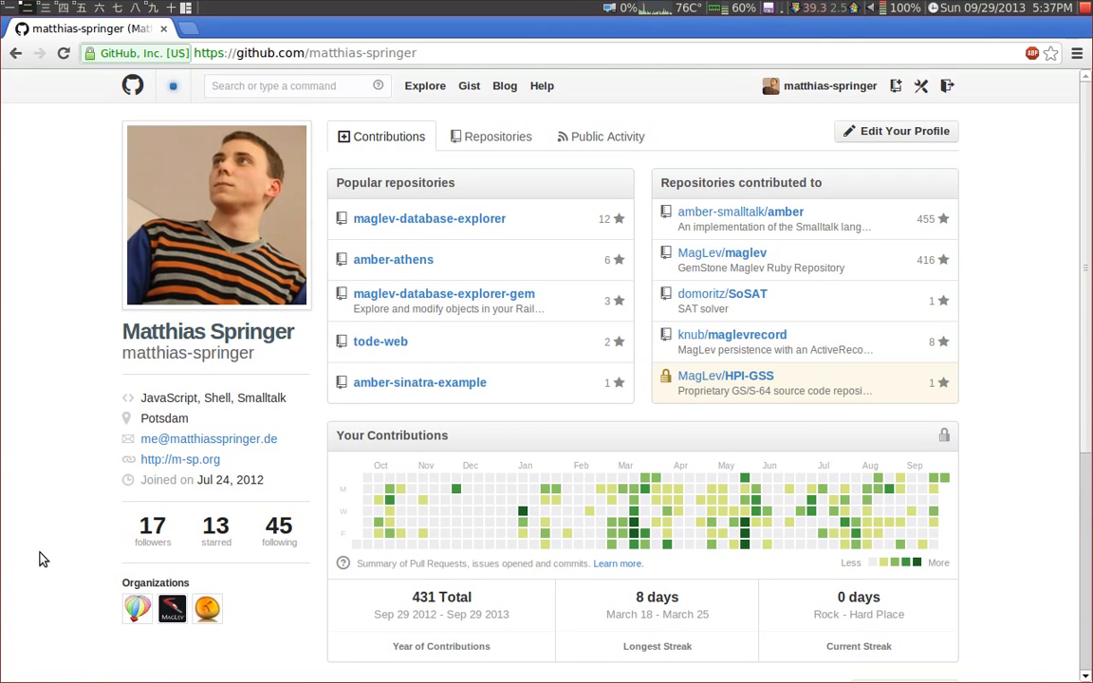
mouse_move(4, 457)
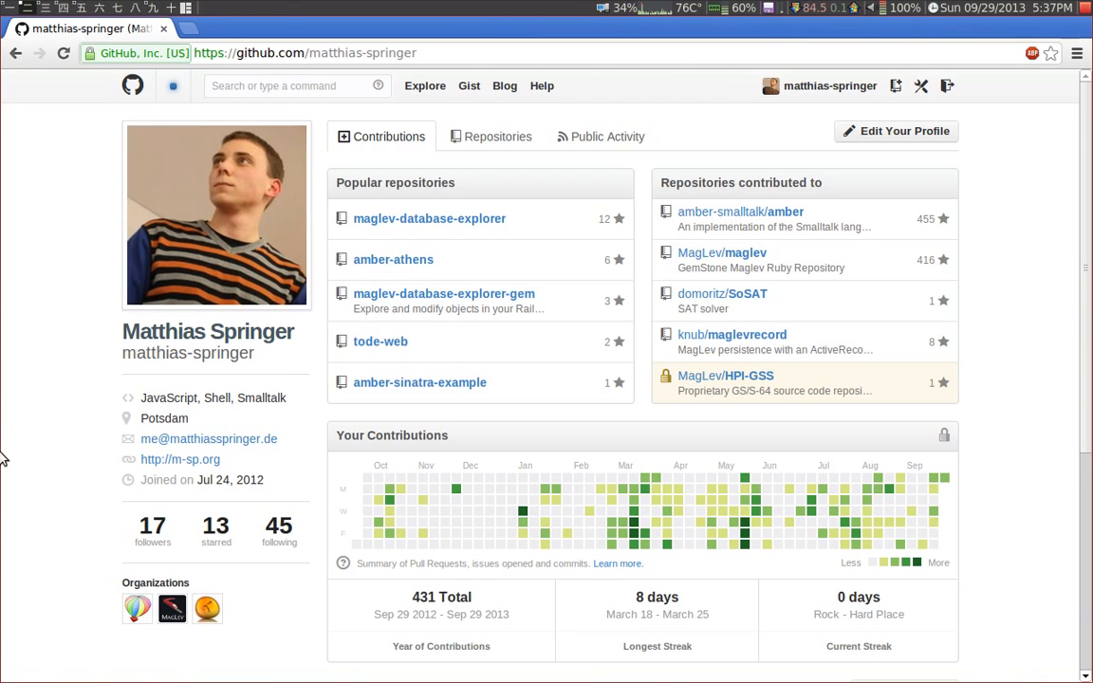
mouse_move(498, 137)
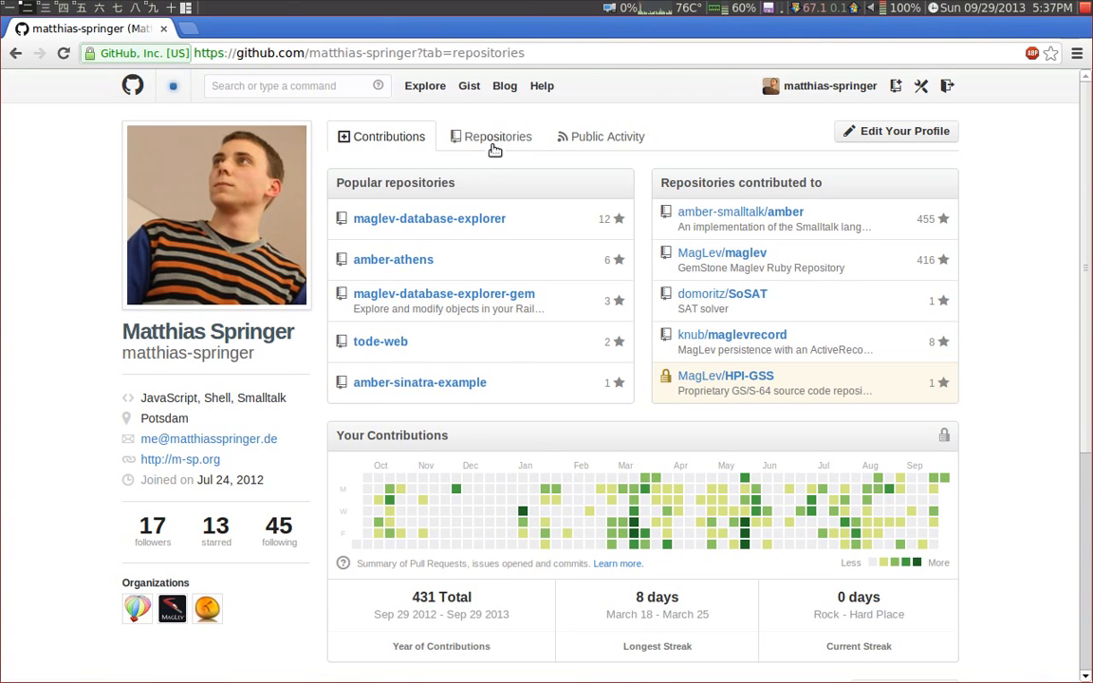
- Show the profile's repositories and go into the amber-athens-library repository
left_click(497, 137)
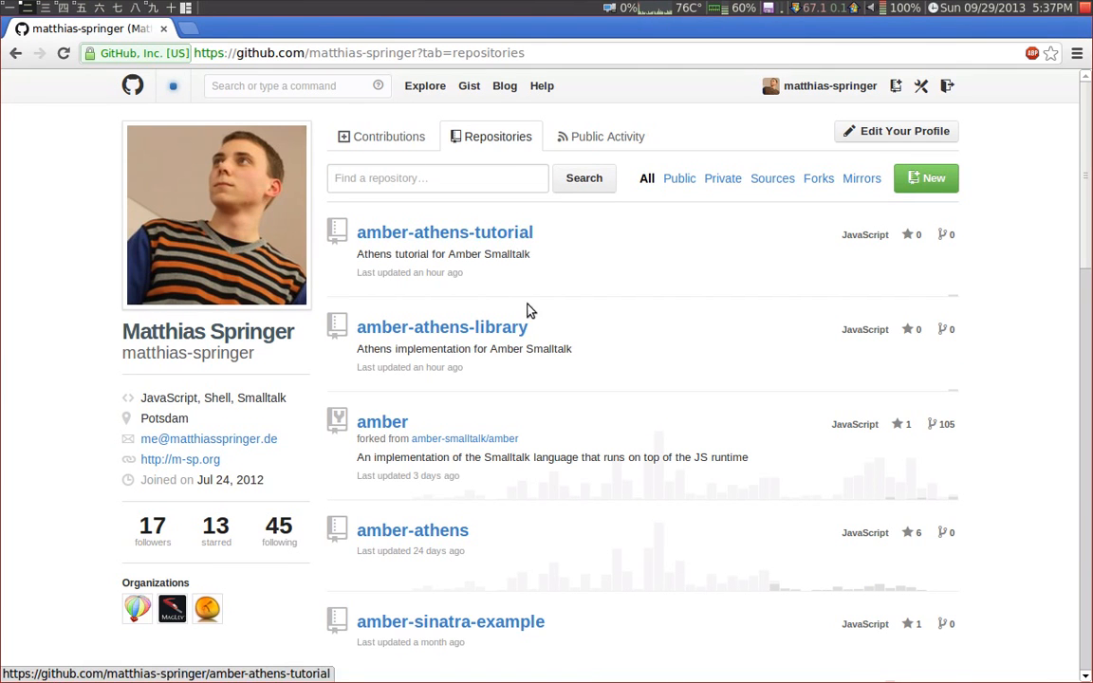
mouse_move(440, 326)
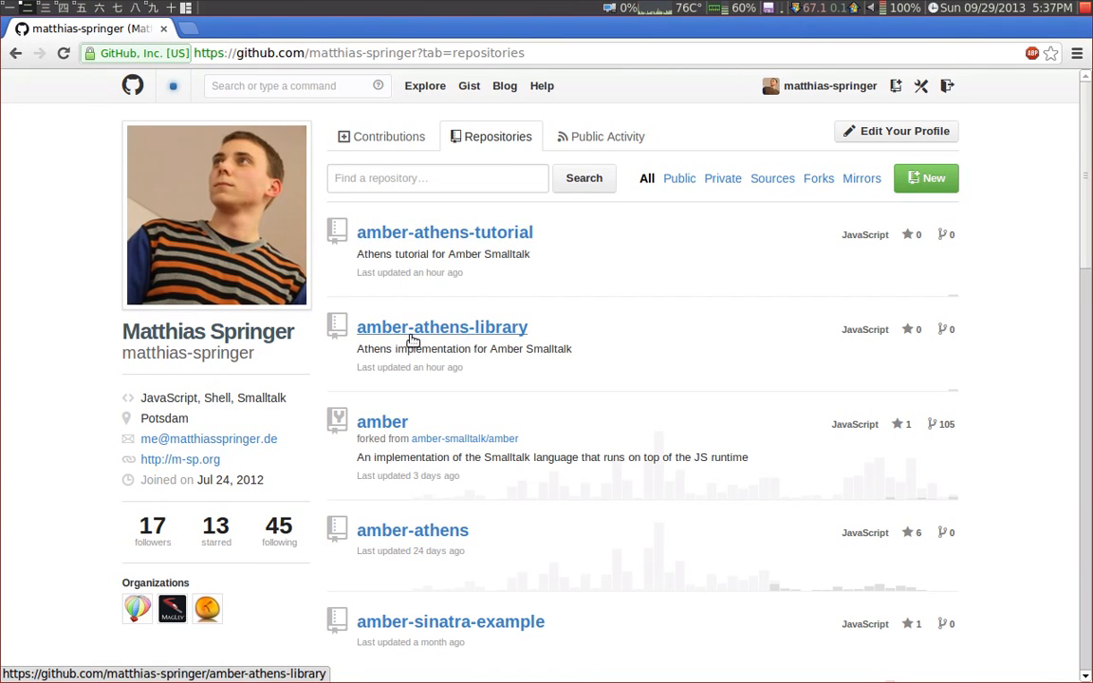
left_click(442, 327)
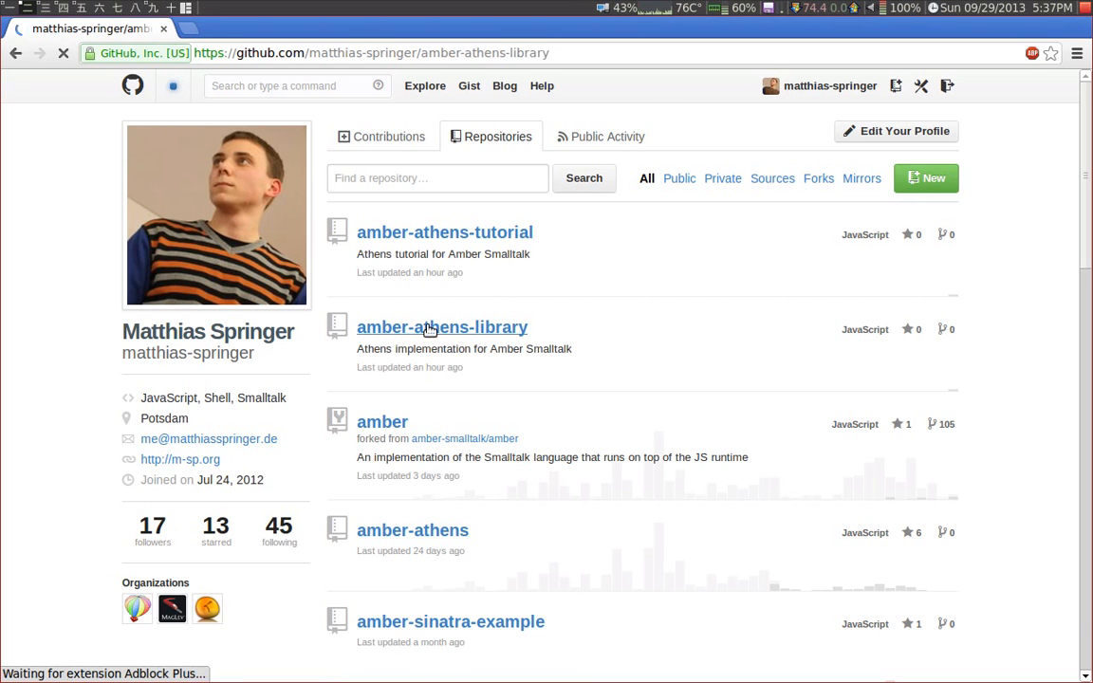
left_click(440, 327)
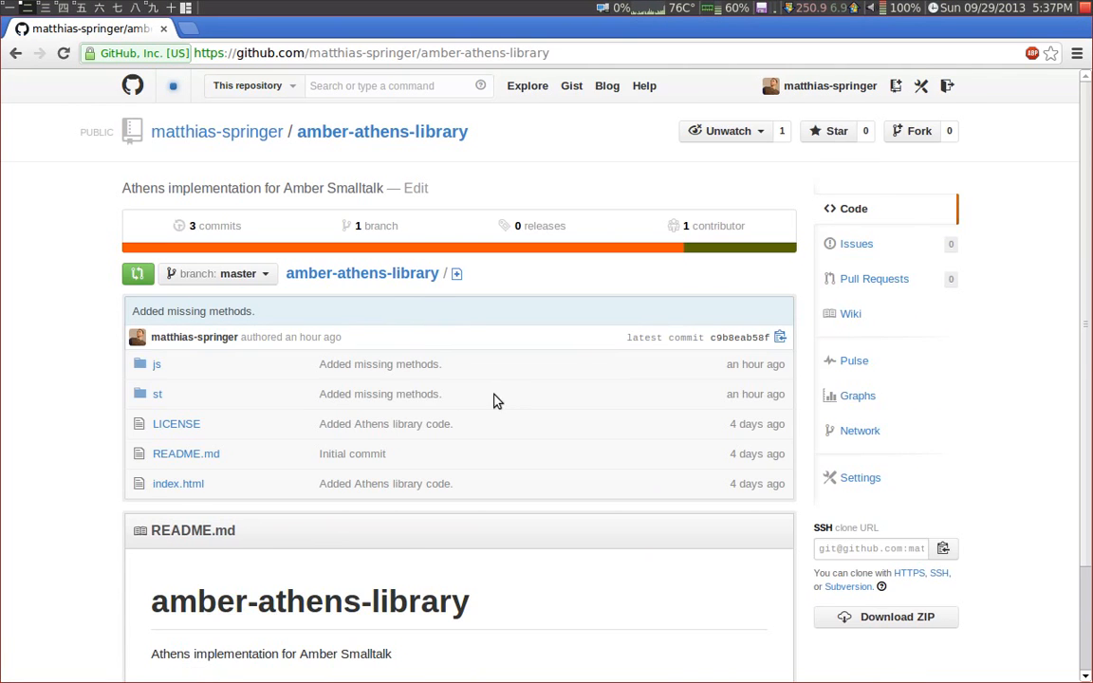
scroll("up", 3)
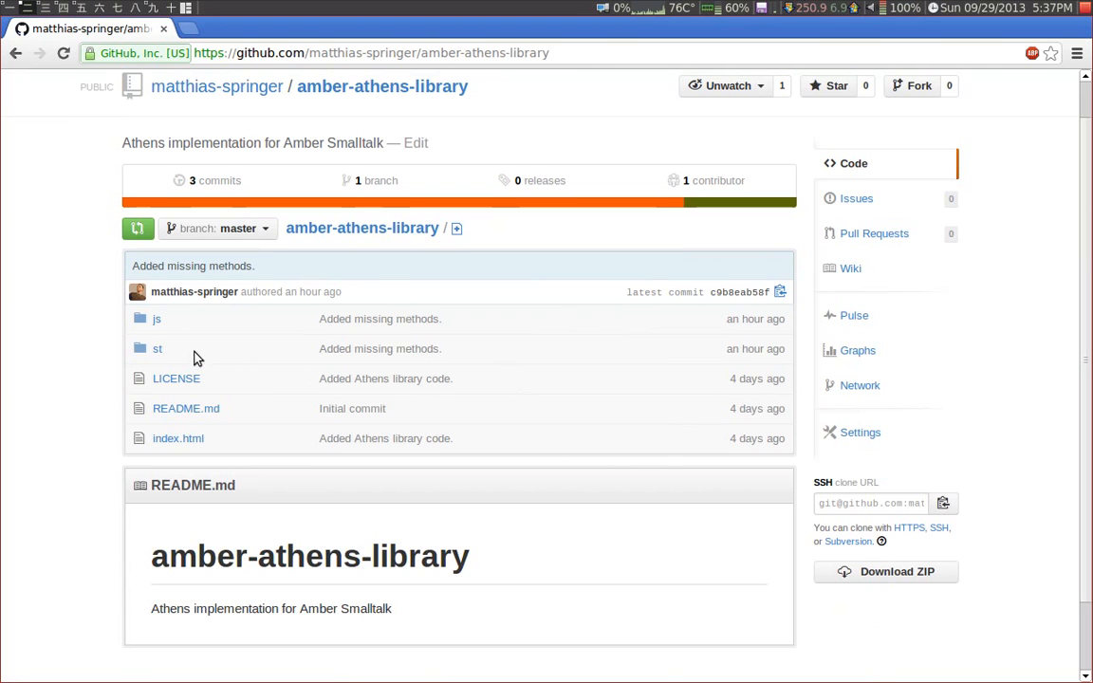
mouse_move(158, 349)
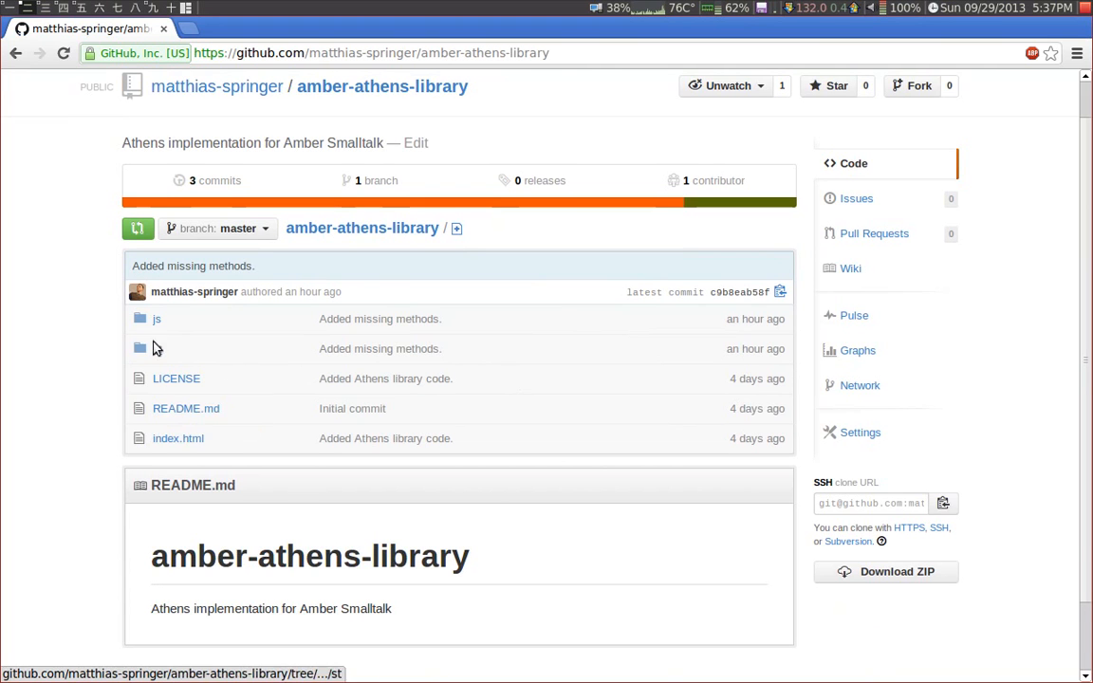
- Browse the st folder of Smalltalk sources, then navigate back toward the repositories list
left_click(138, 349)
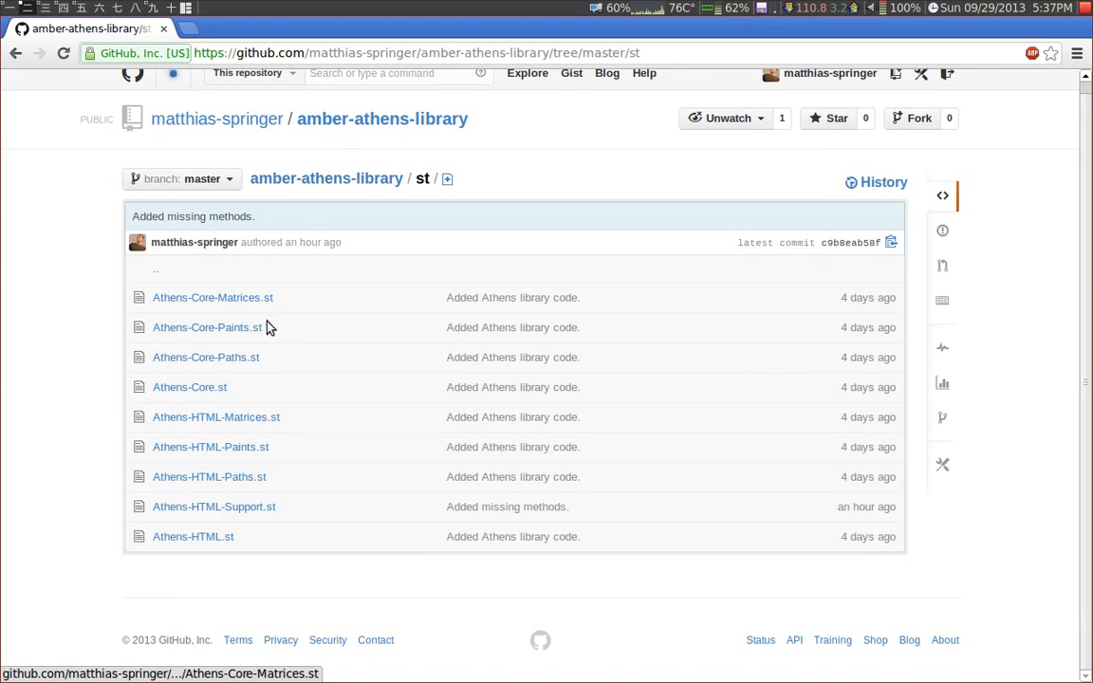
left_click(15, 53)
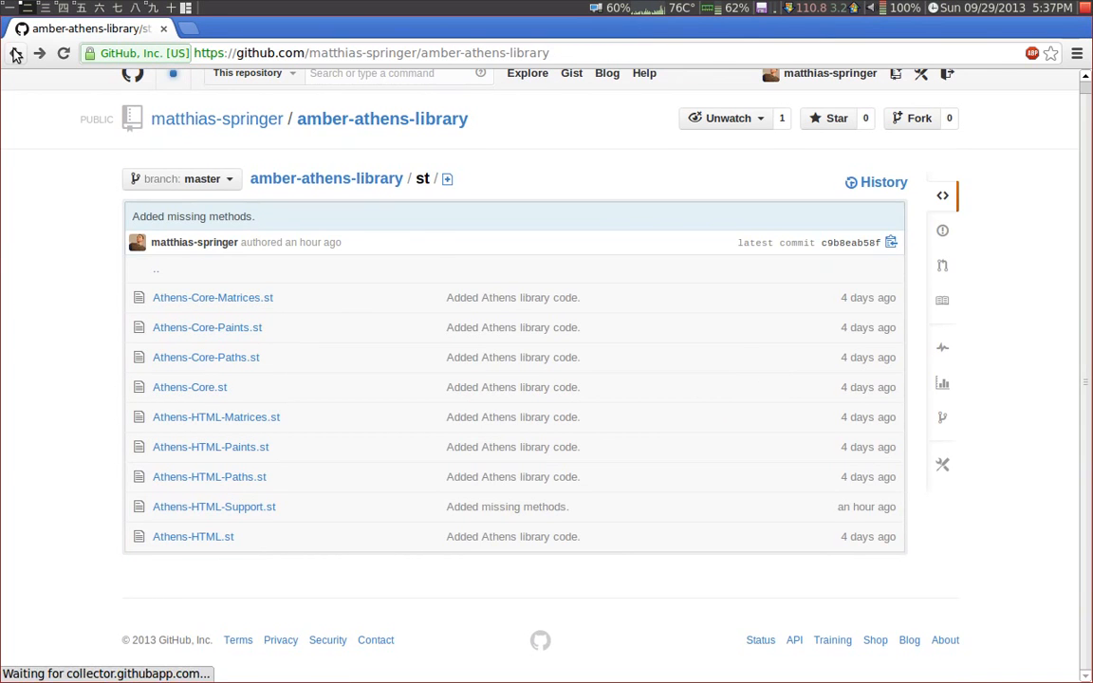
left_click(15, 53)
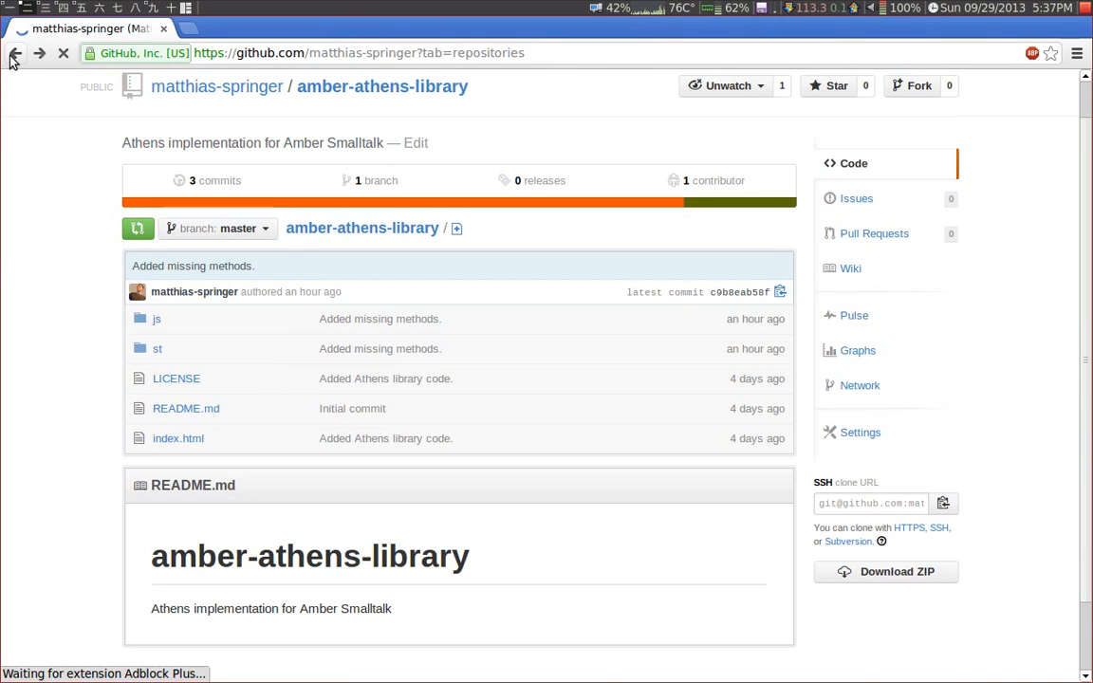
- Go into the amber-athens-tutorial repository and look over its file list
left_click(15, 54)
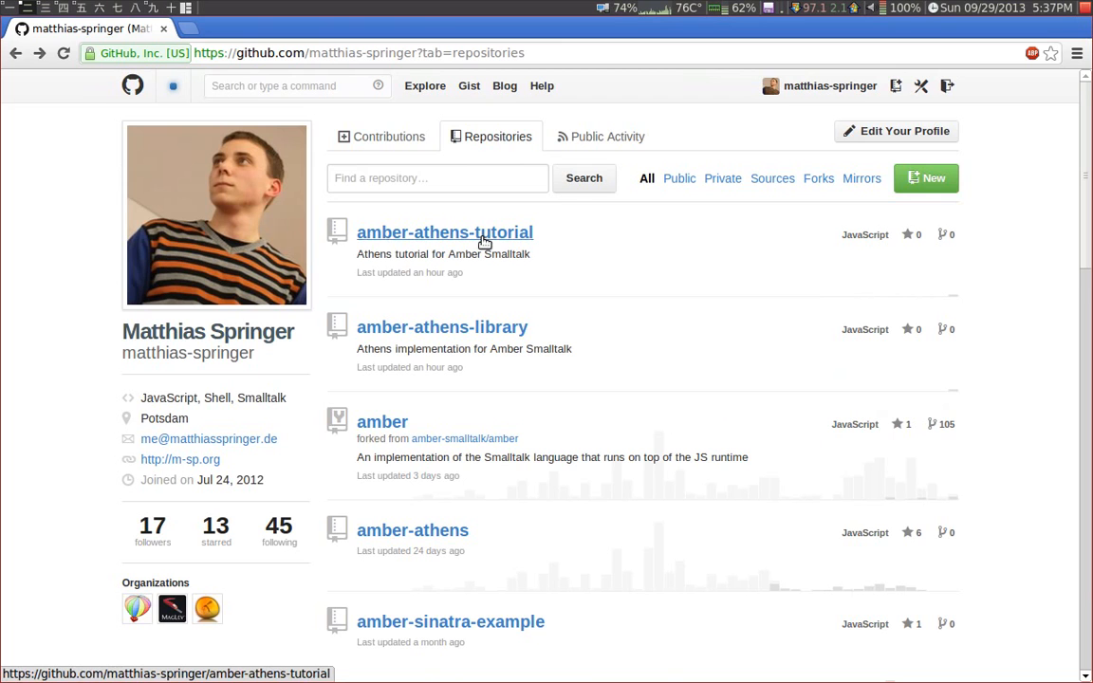
left_click(444, 231)
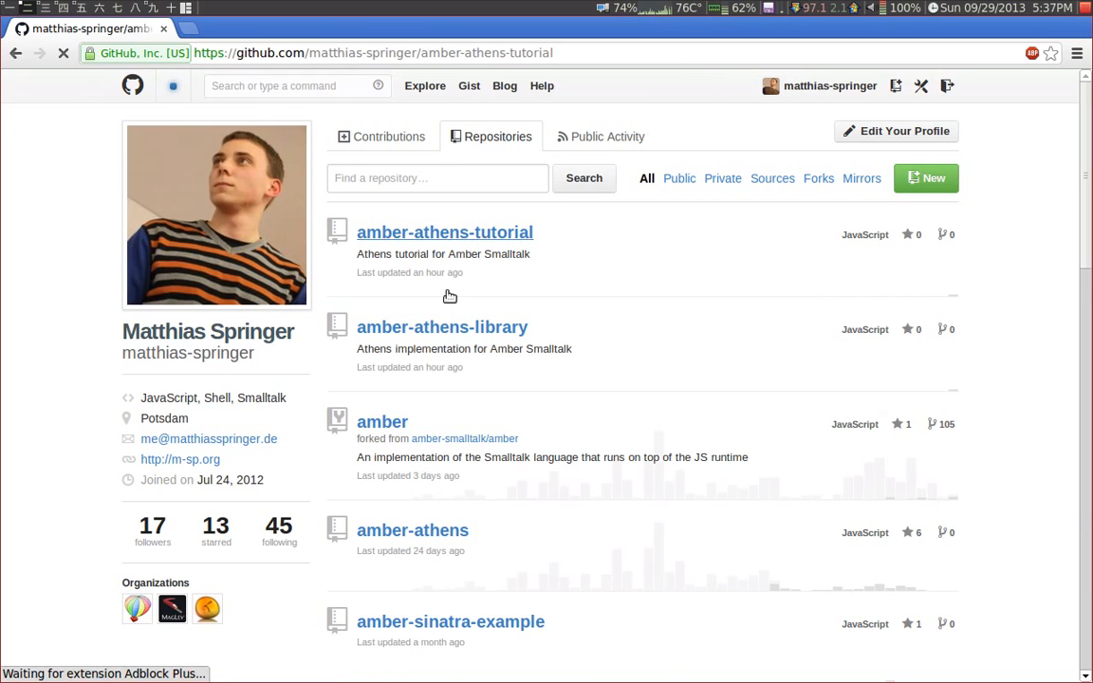
left_click(444, 232)
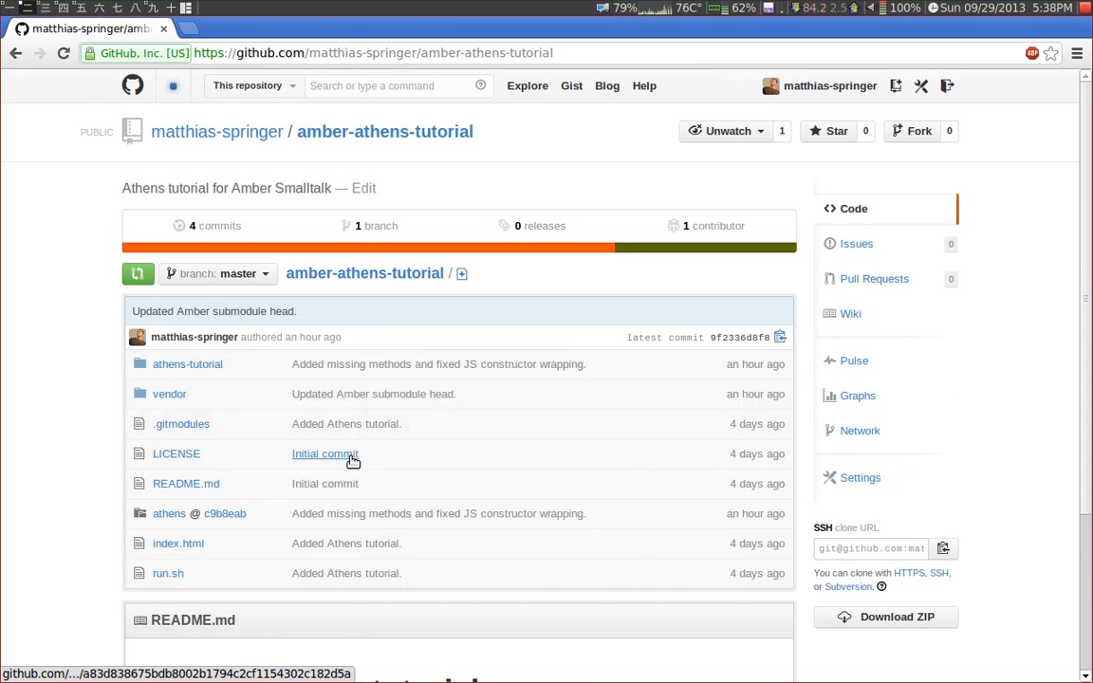
scroll("down", 3)
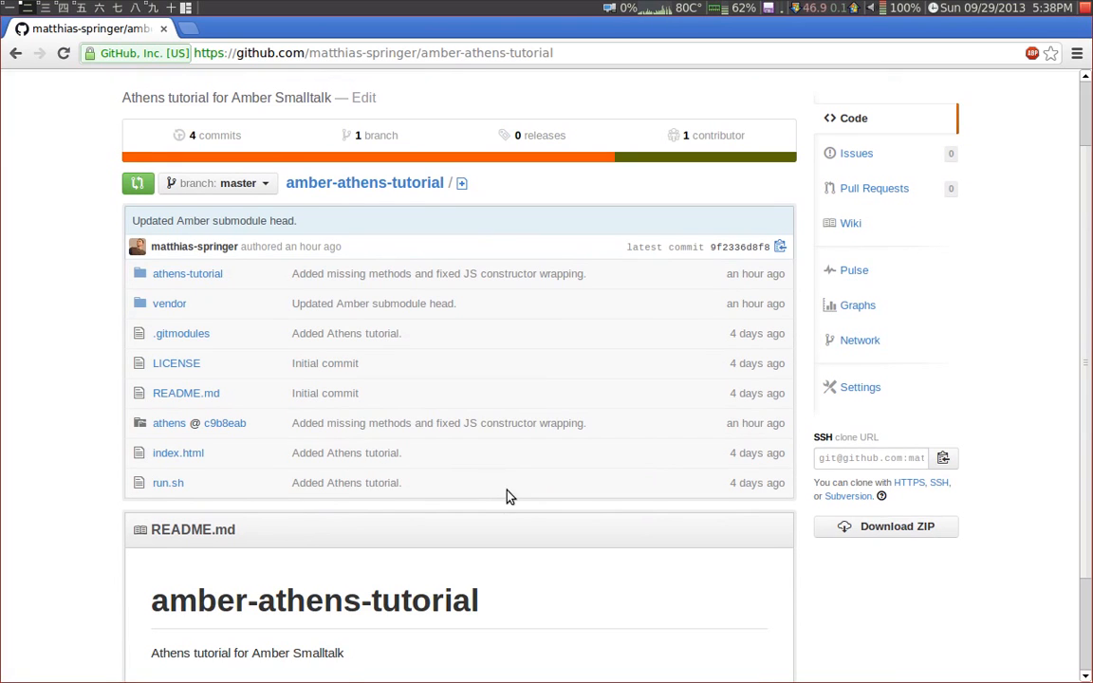
mouse_move(345, 484)
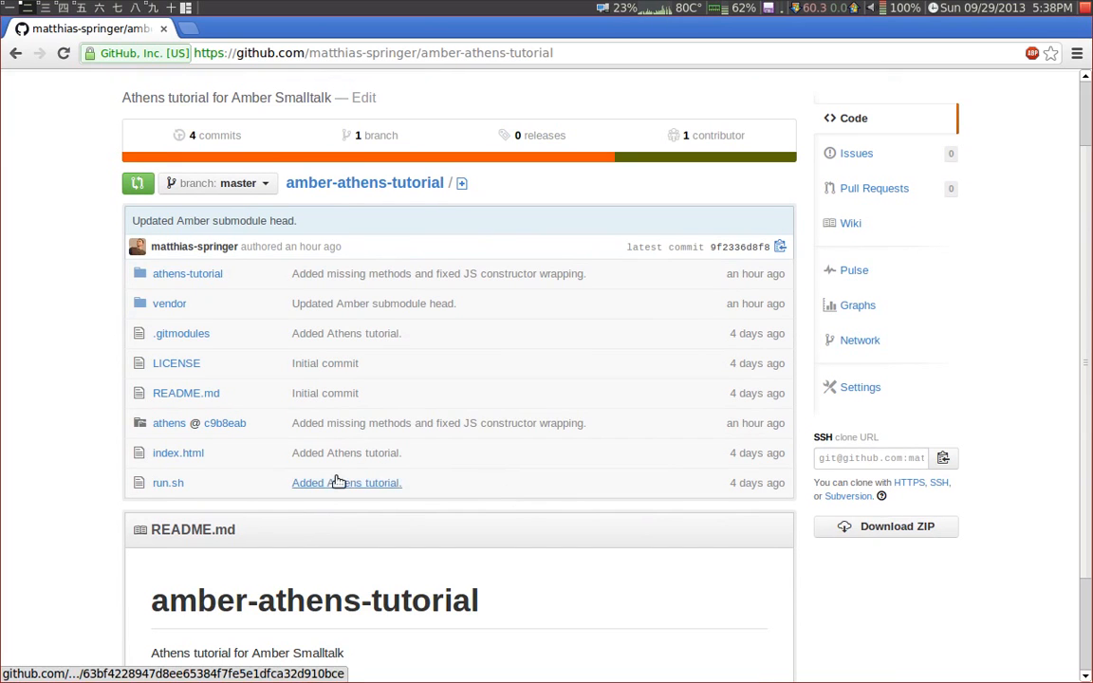
mouse_move(169, 304)
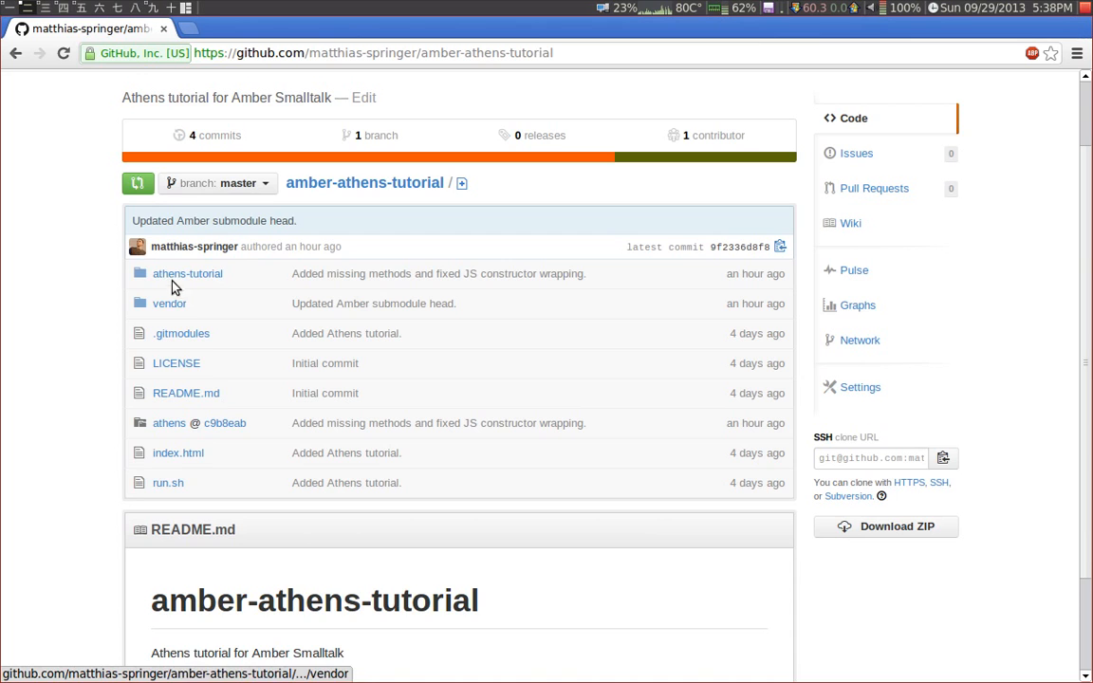
left_click(186, 273)
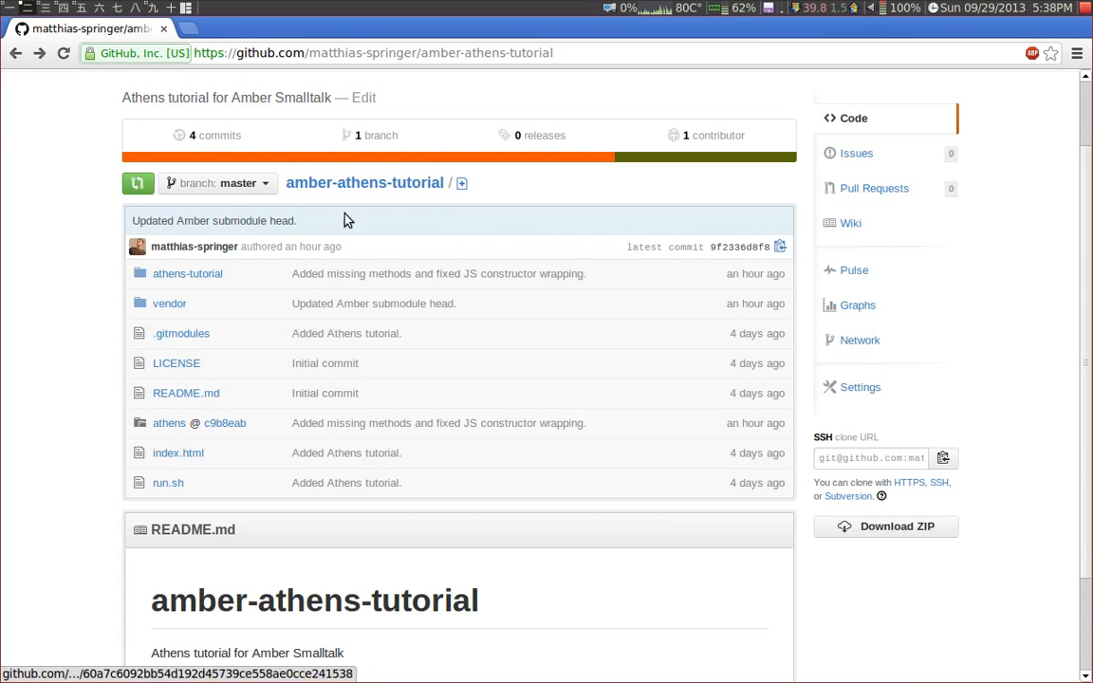
mouse_move(245, 406)
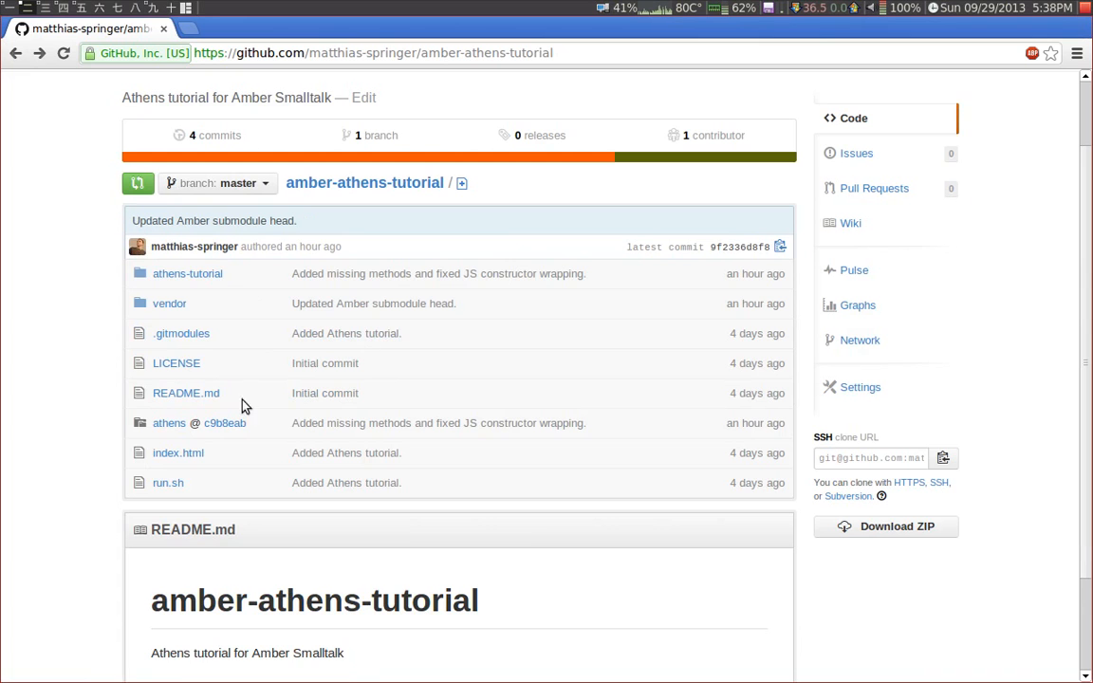
mouse_move(646, 432)
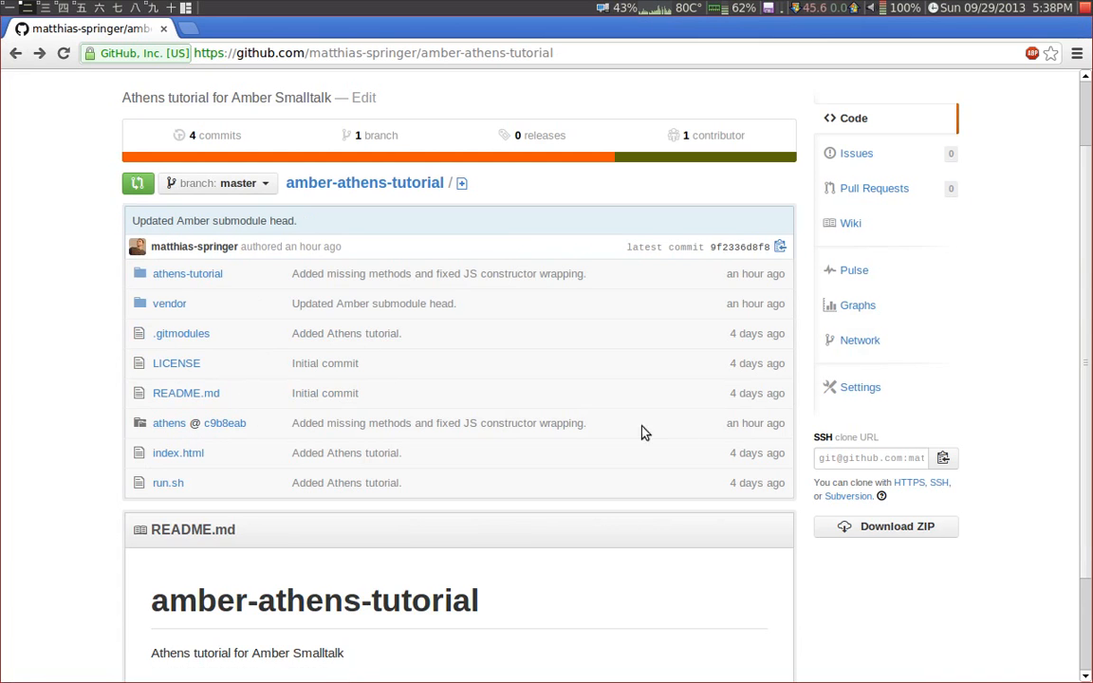
mouse_move(224, 423)
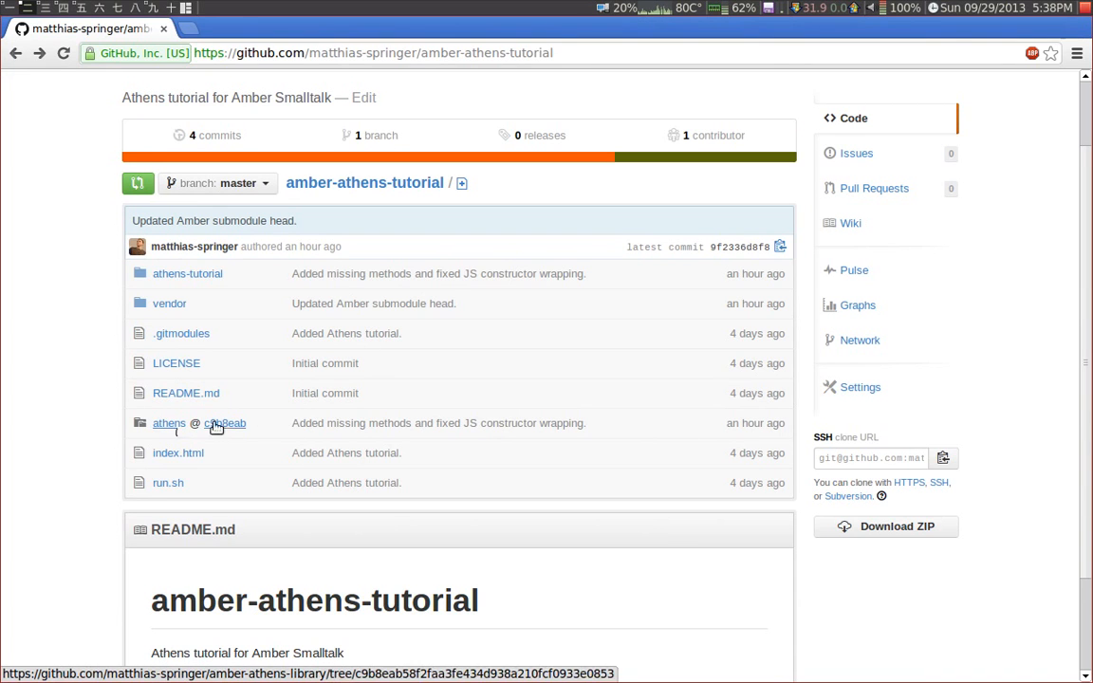
mouse_move(169, 303)
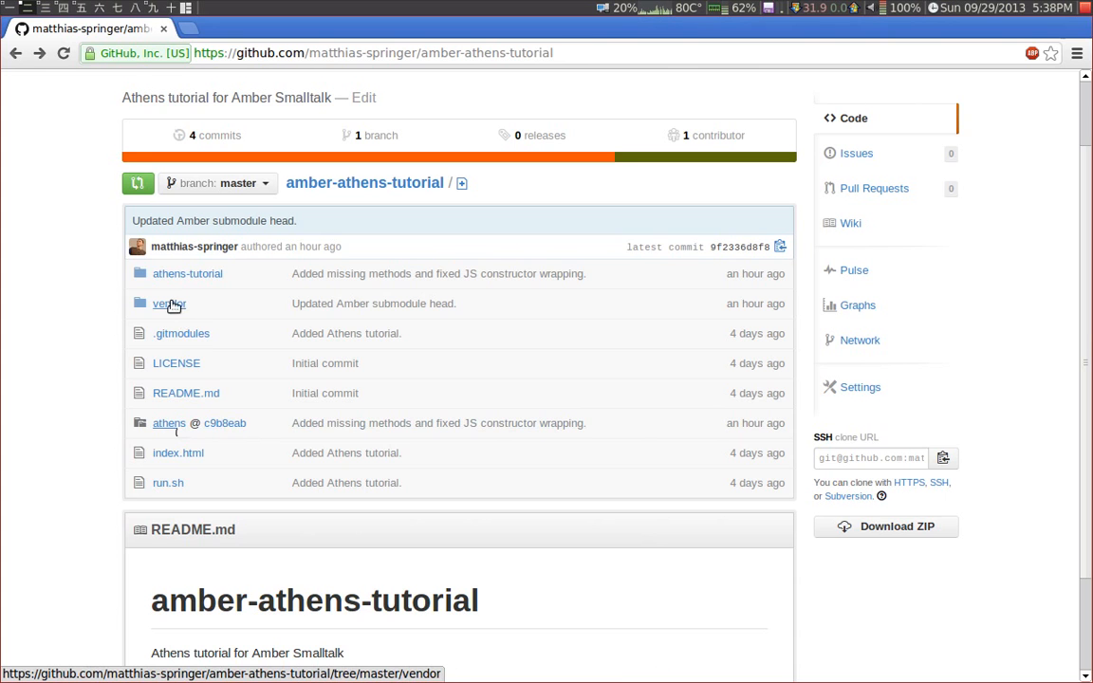
- View the vendor folder holding the Amber submodule, then return to the tutorial's file list
left_click(169, 304)
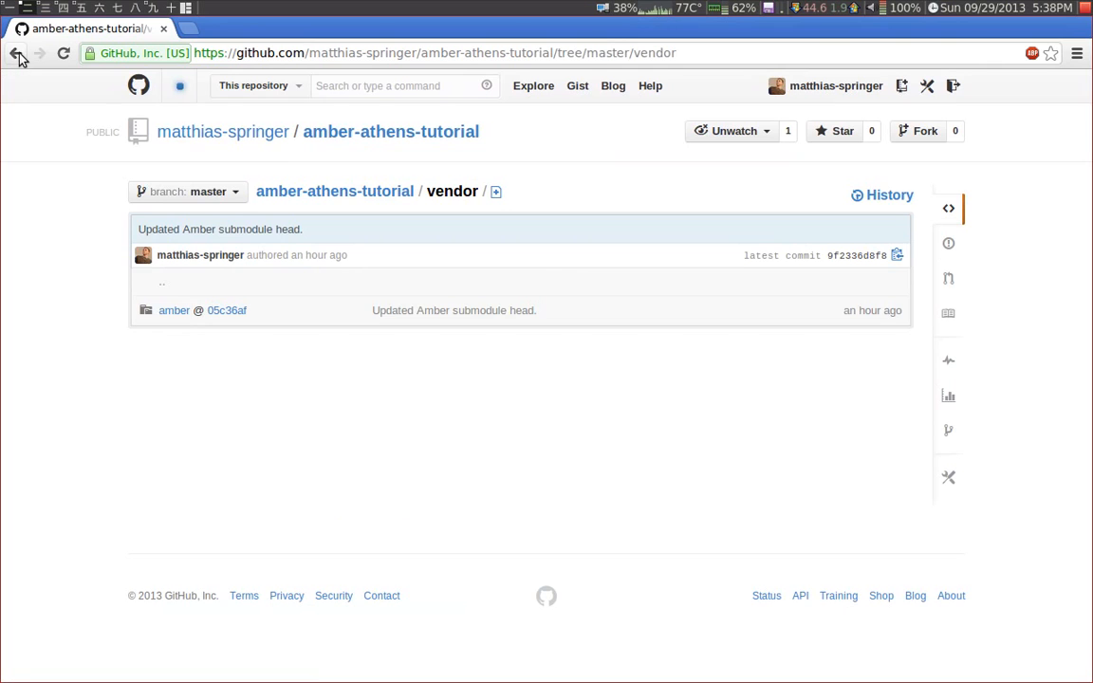
mouse_move(15, 53)
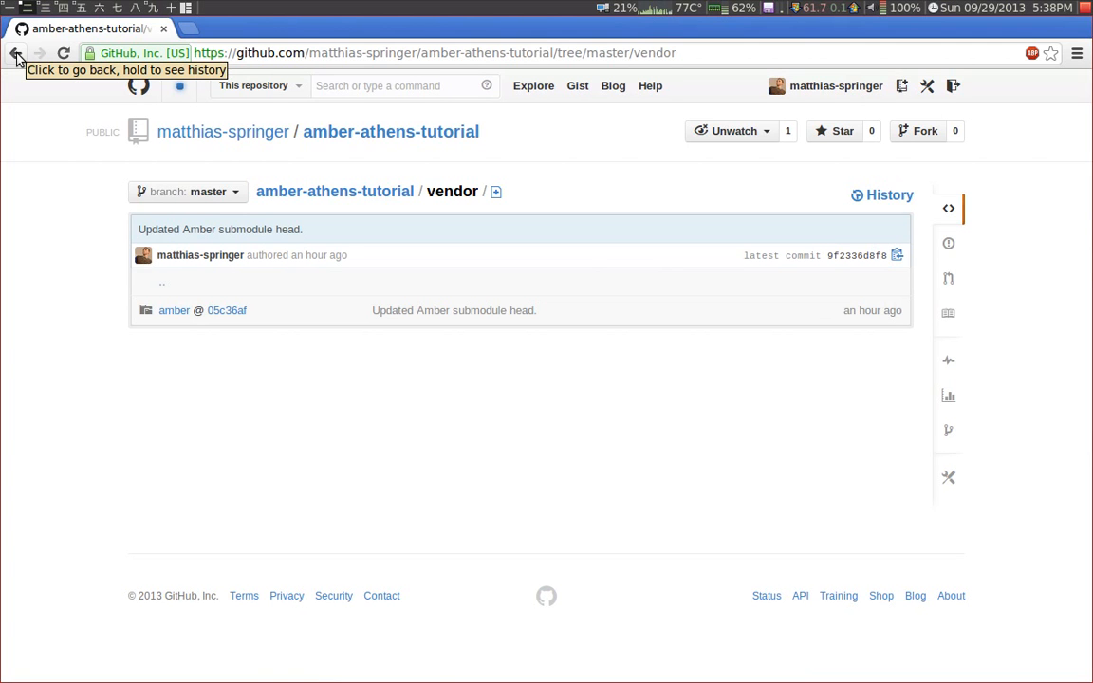
left_click(15, 53)
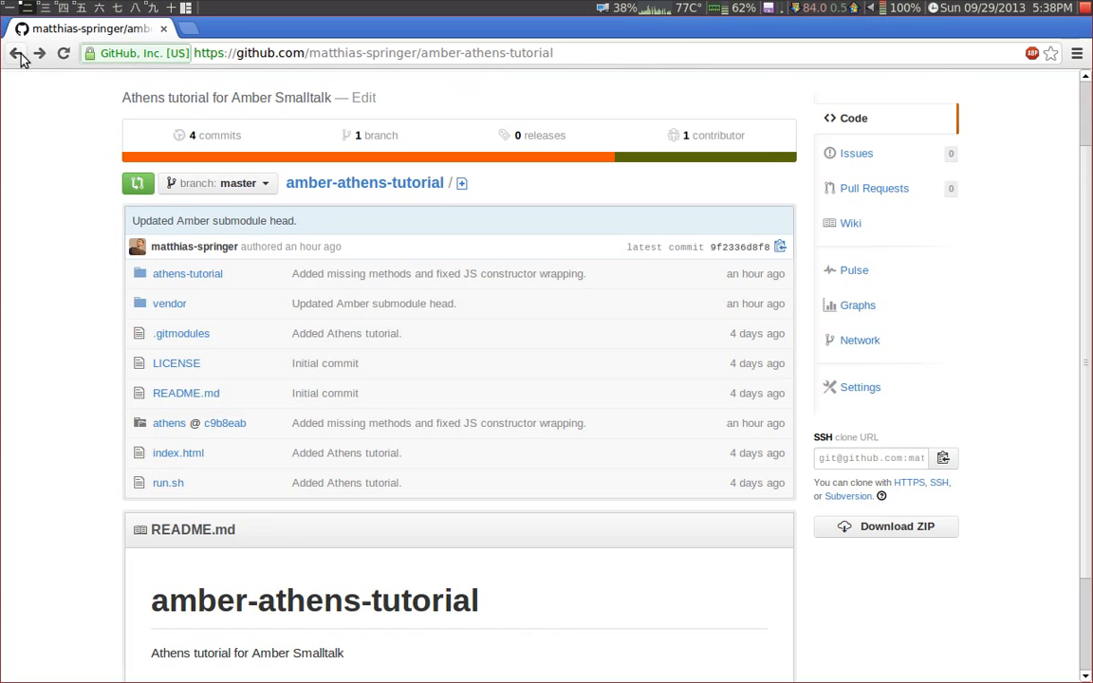
mouse_move(57, 217)
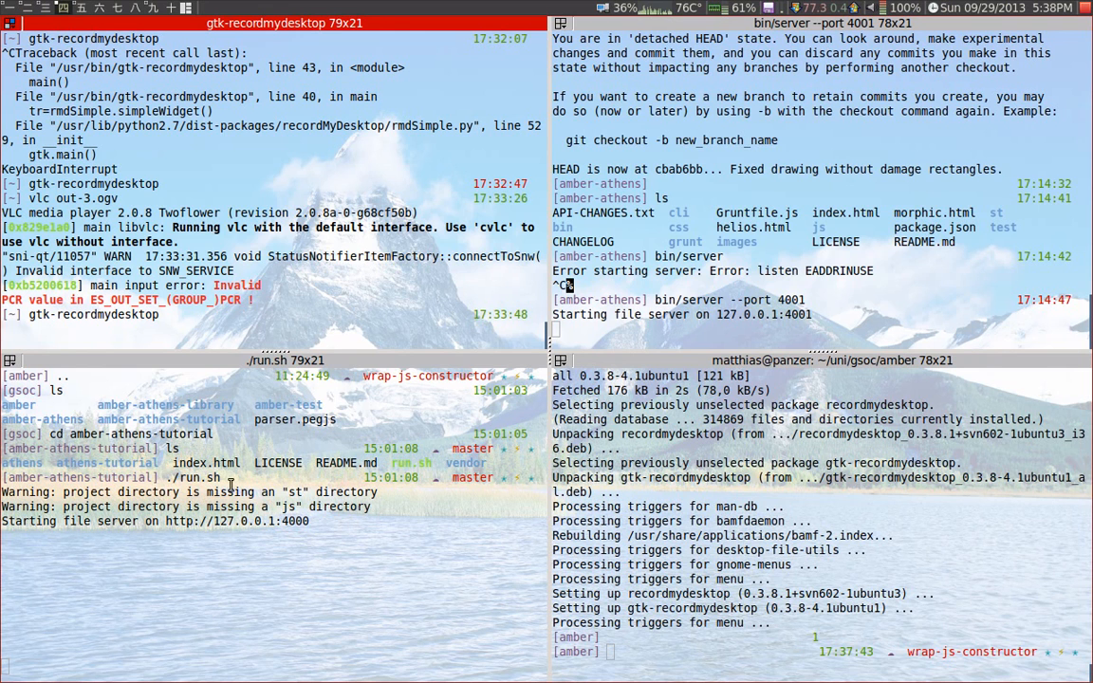
- Bring up the Terminal window with the four tiled sessions, one serving files on 127.0.0.1:4000
double_click(200, 478)
type("localhost:4000")
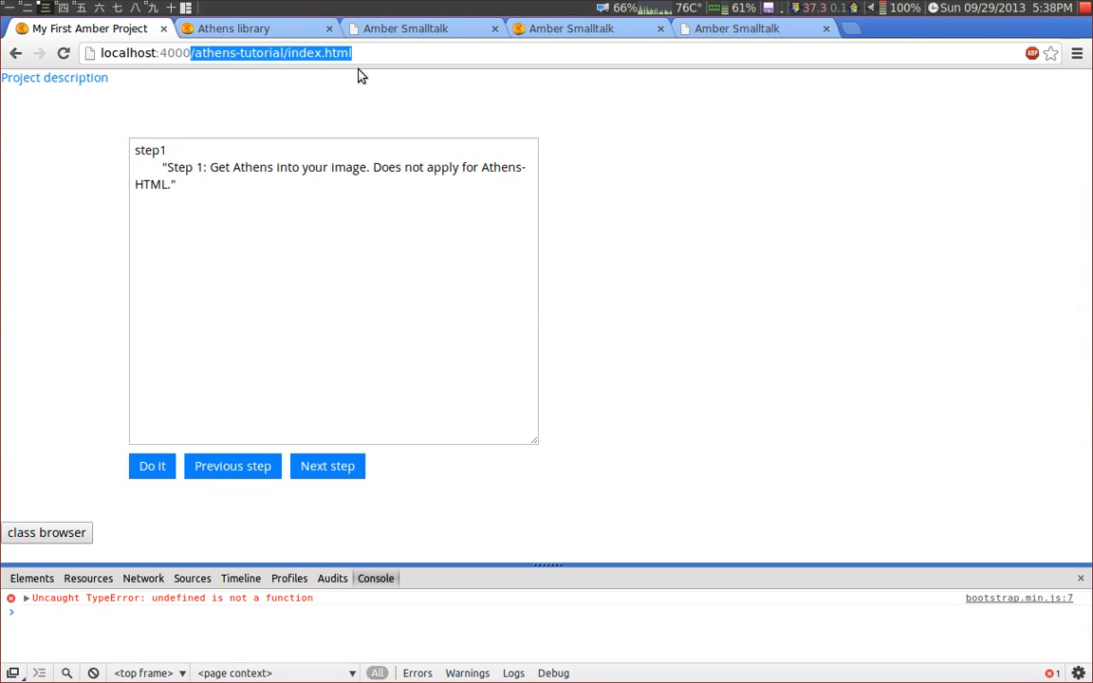
key("Return")
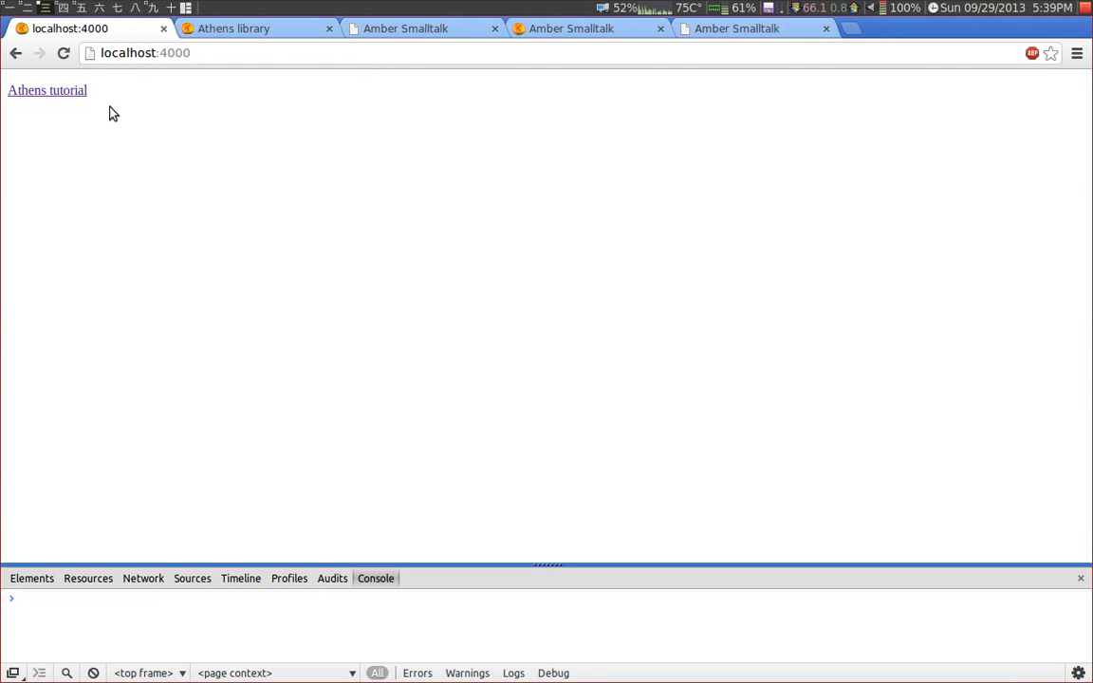
left_click(48, 91)
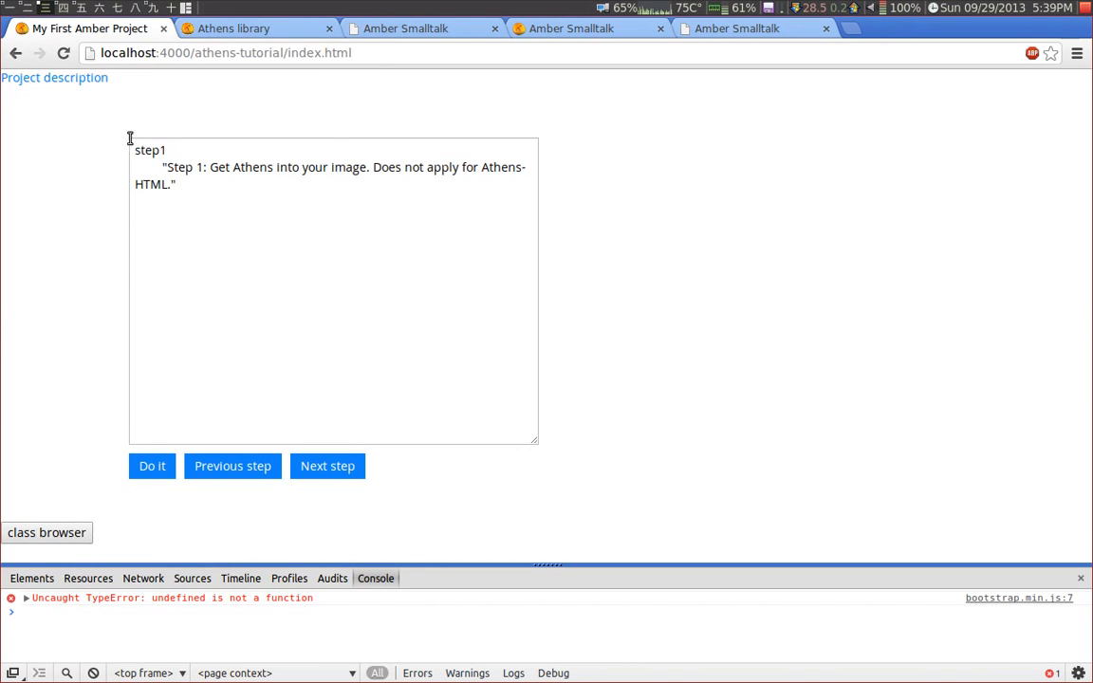
mouse_move(543, 188)
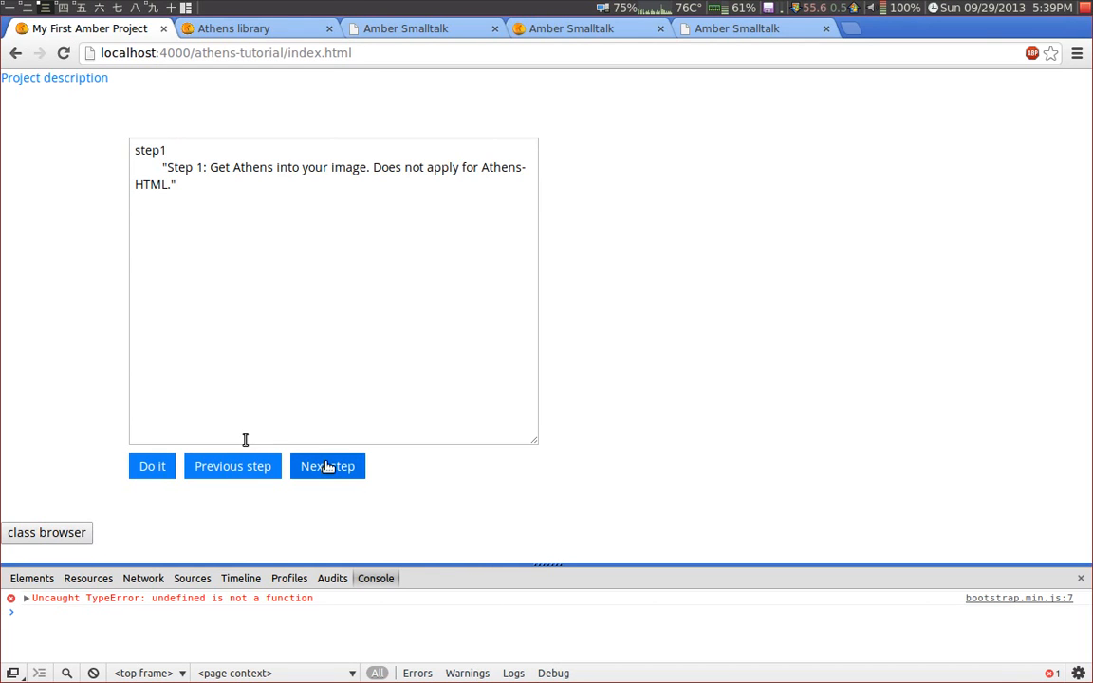
- Advance to step 2, review the AthensHTMLSurface code, and run it to create the empty drawing surface
left_click(326, 467)
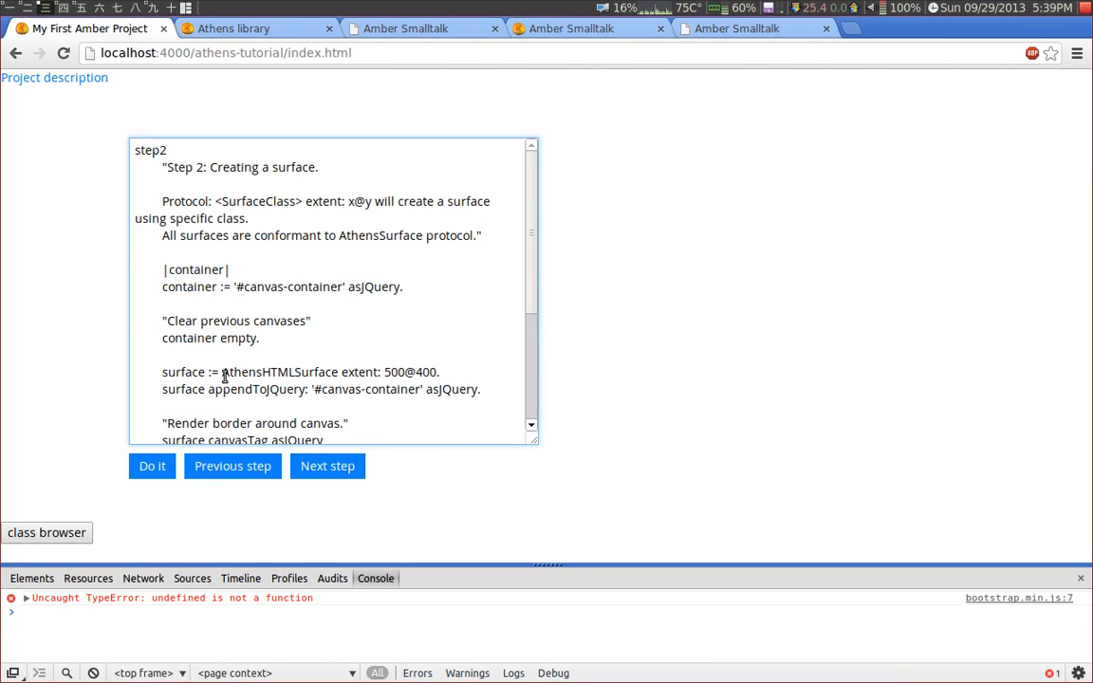
double_click(251, 372)
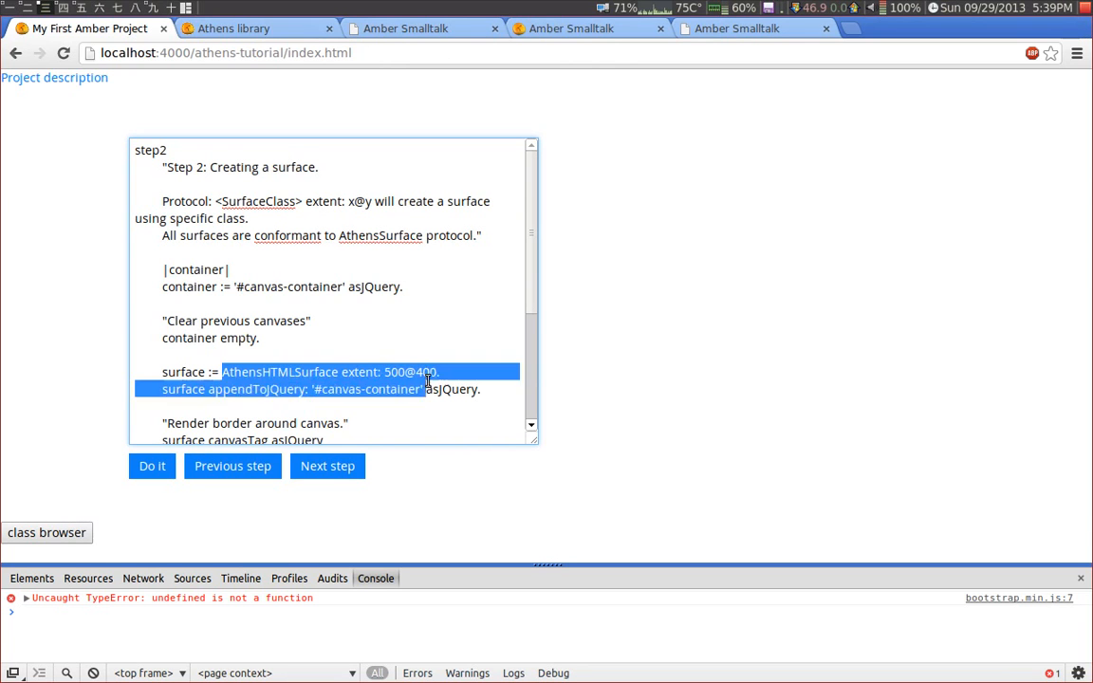
double_click(182, 372)
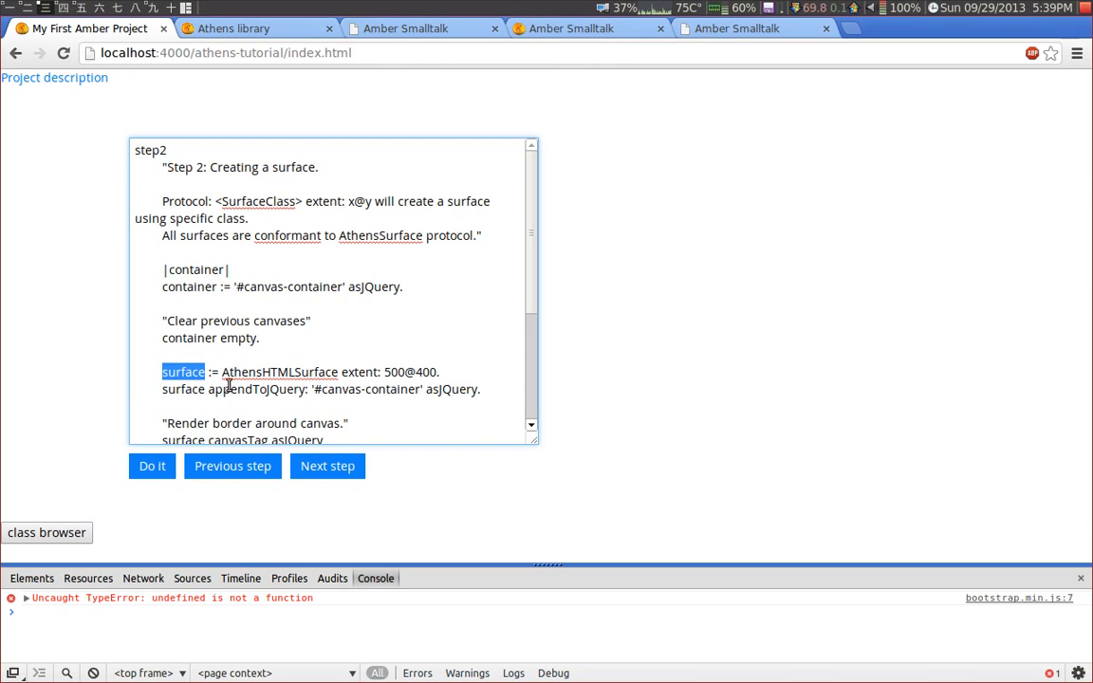
scroll("down", 3)
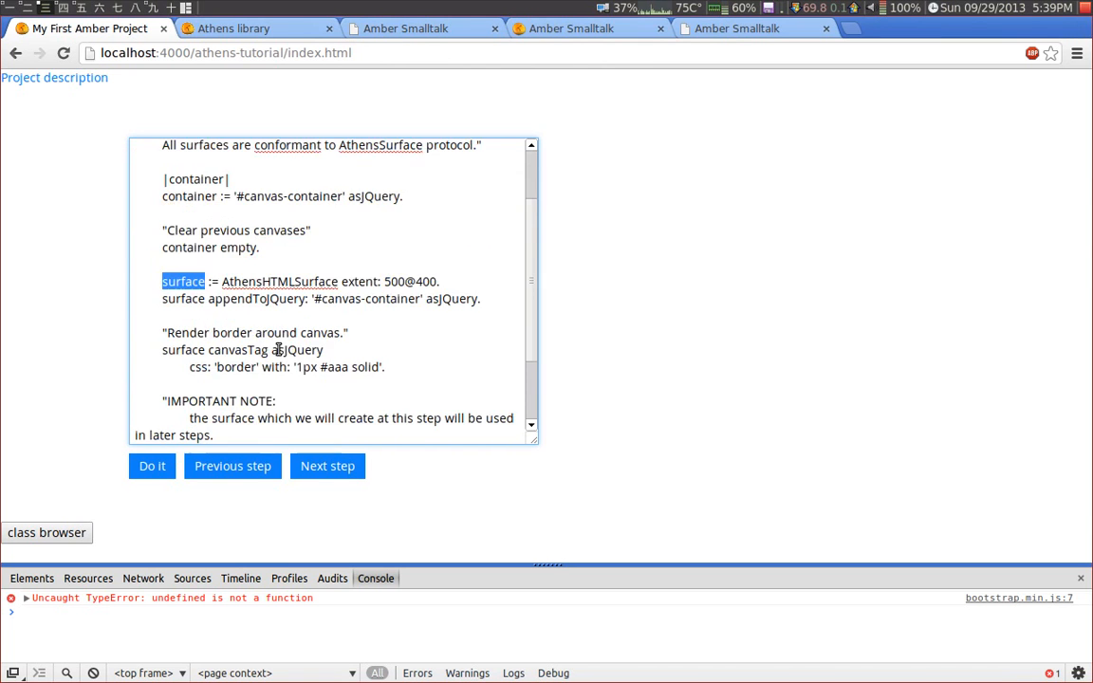
scroll("up", 3)
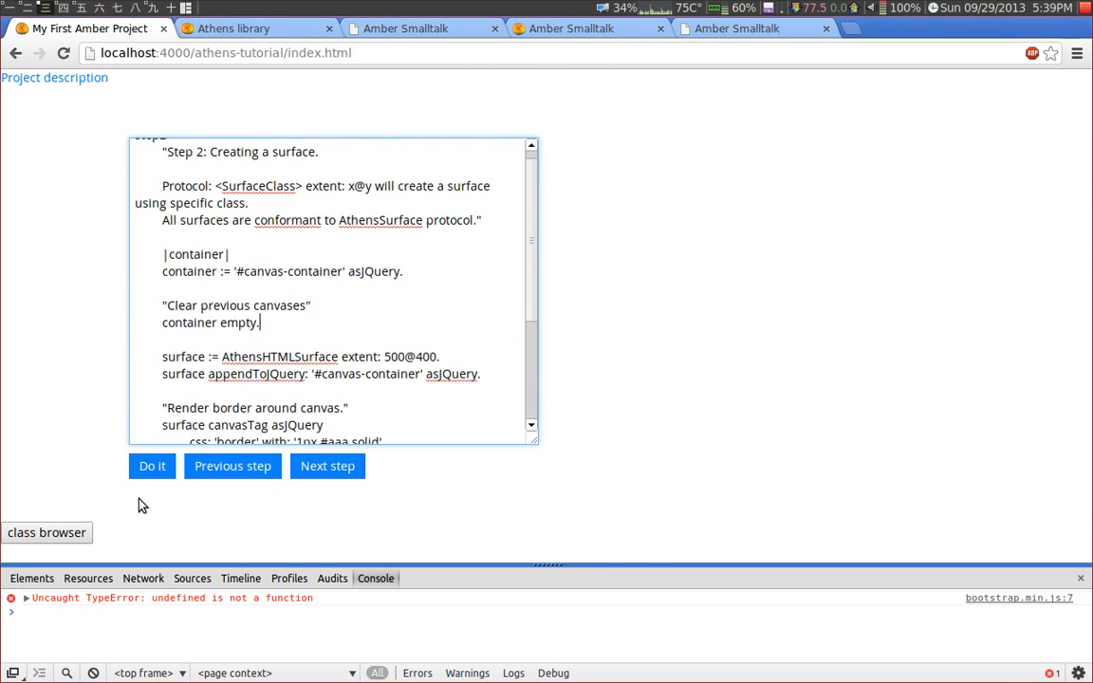
left_click(151, 467)
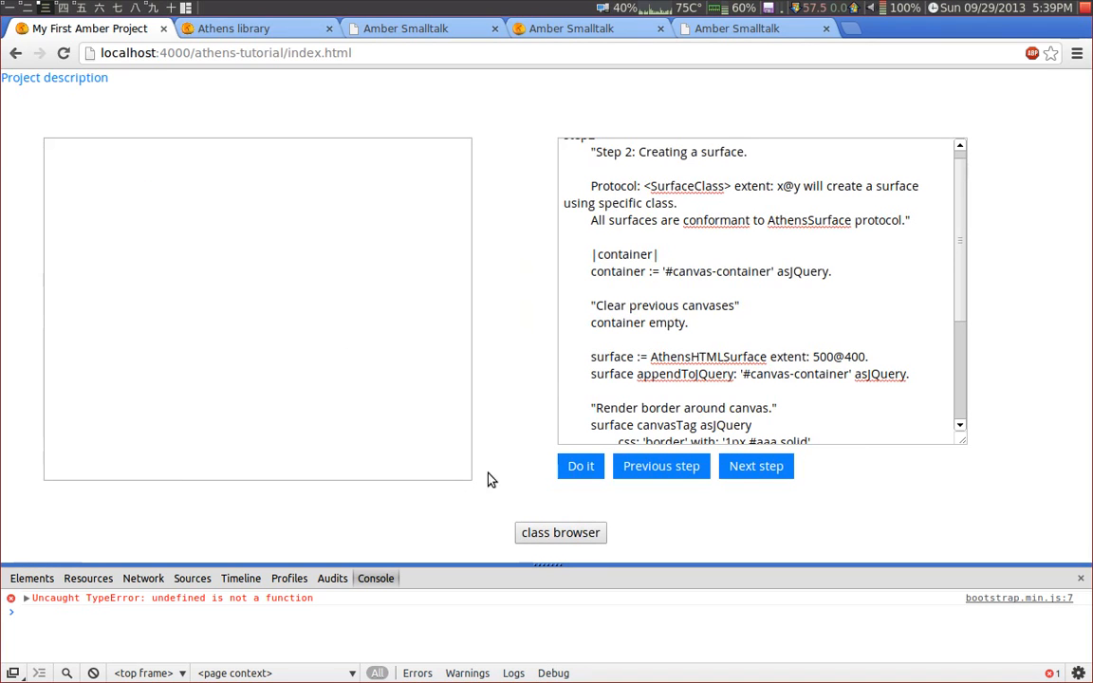
mouse_move(558, 486)
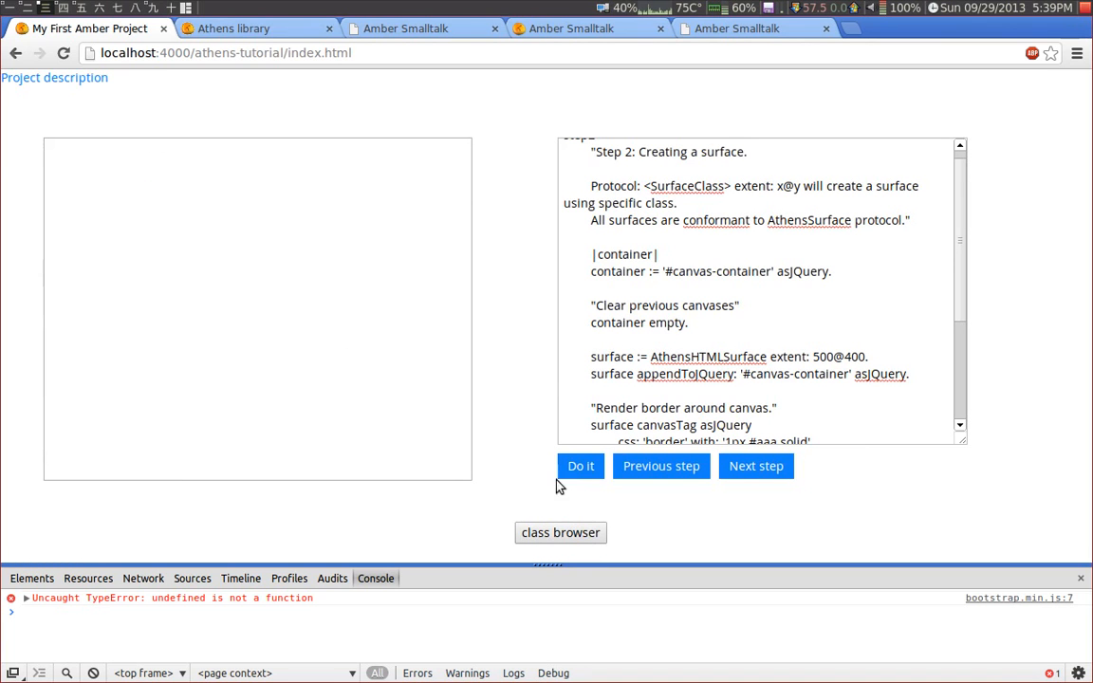
mouse_move(755, 467)
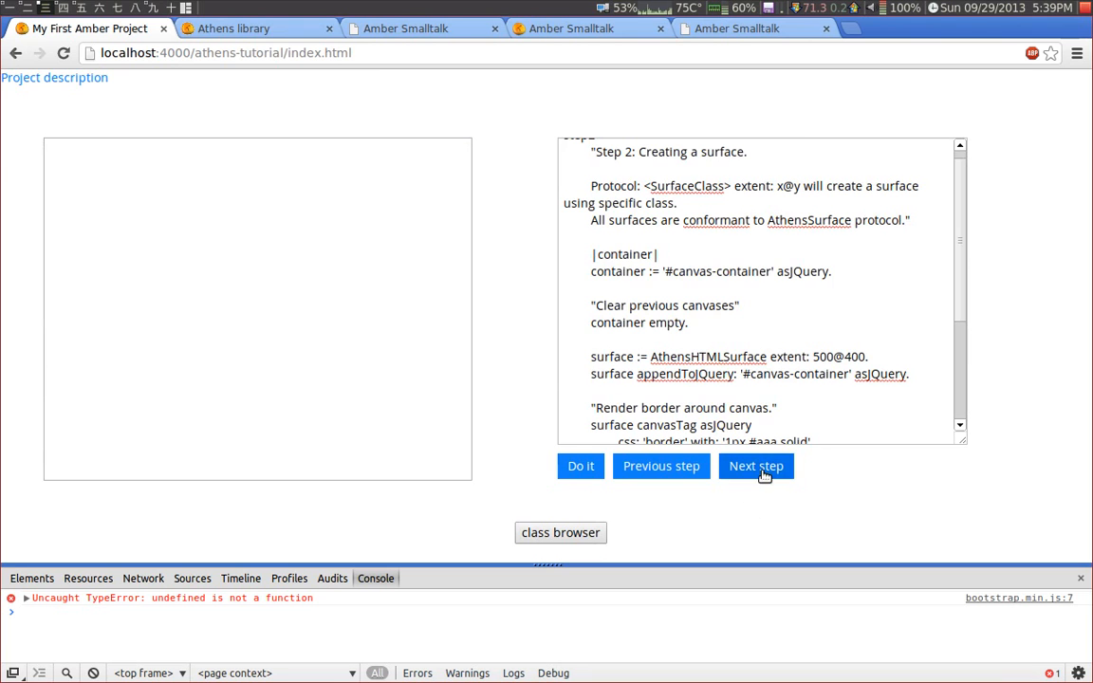
- Load and run step 3 to draw the green rectangle, then review its setShape corner coordinates
left_click(755, 467)
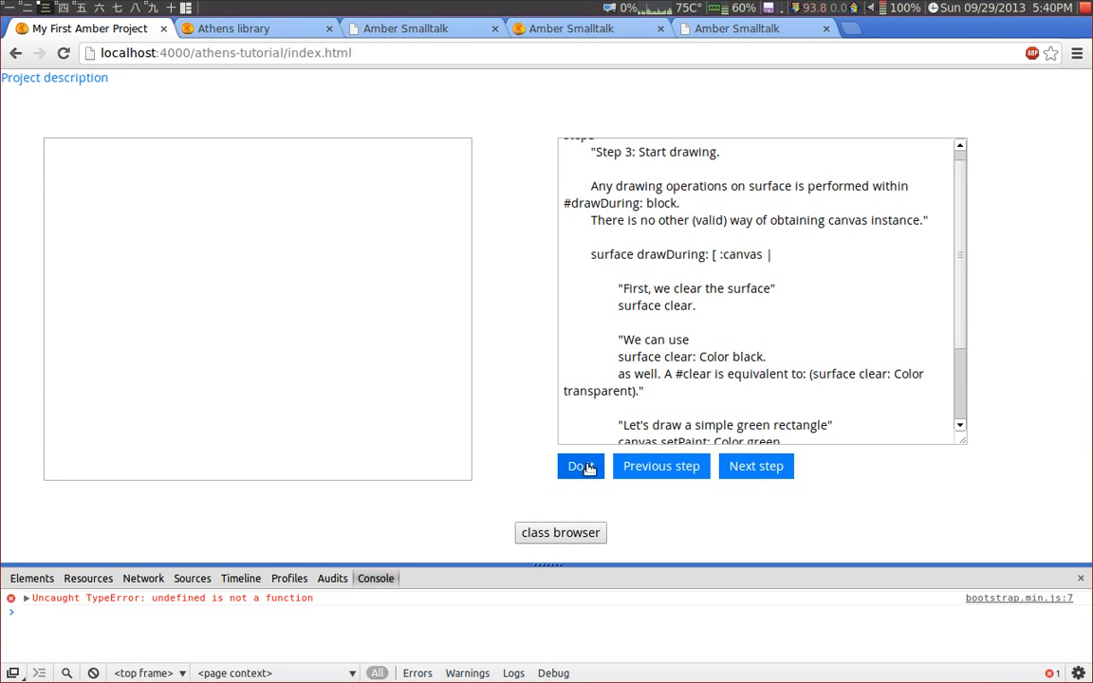
left_click(581, 467)
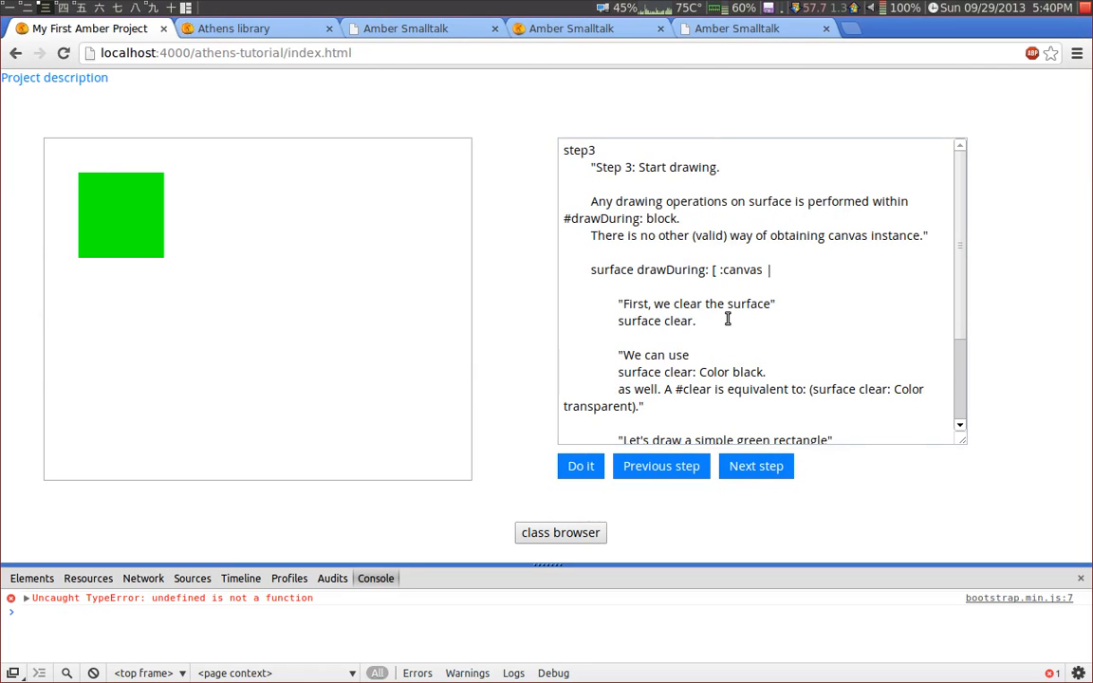
scroll("down", 3)
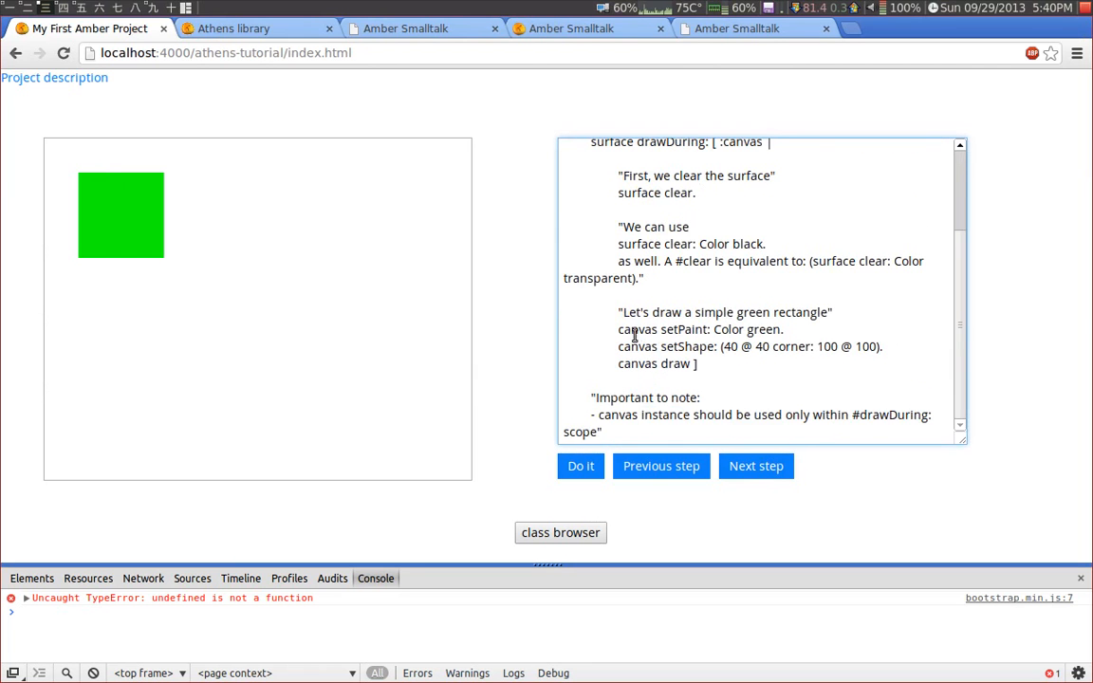
left_click(698, 193)
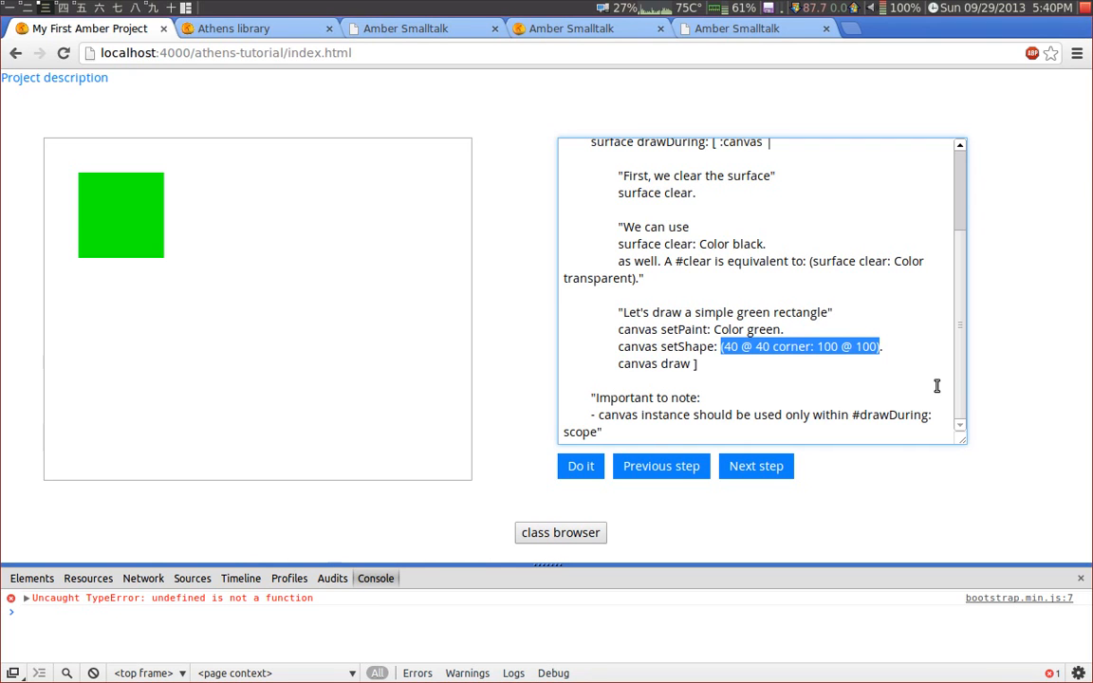
mouse_move(670, 389)
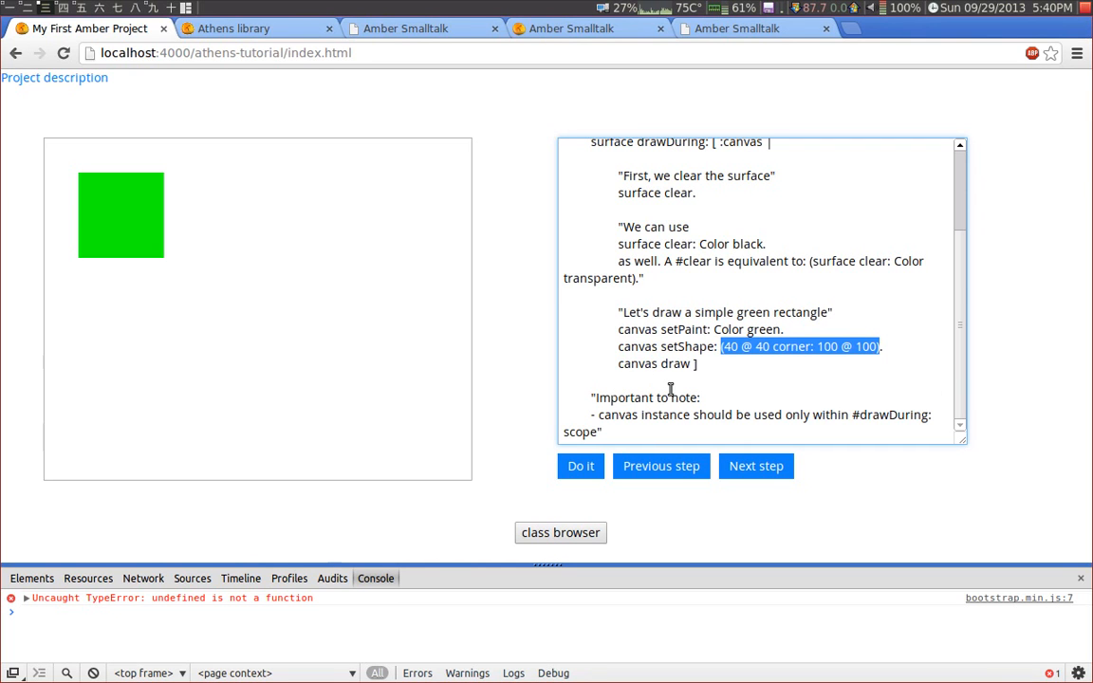
double_click(653, 365)
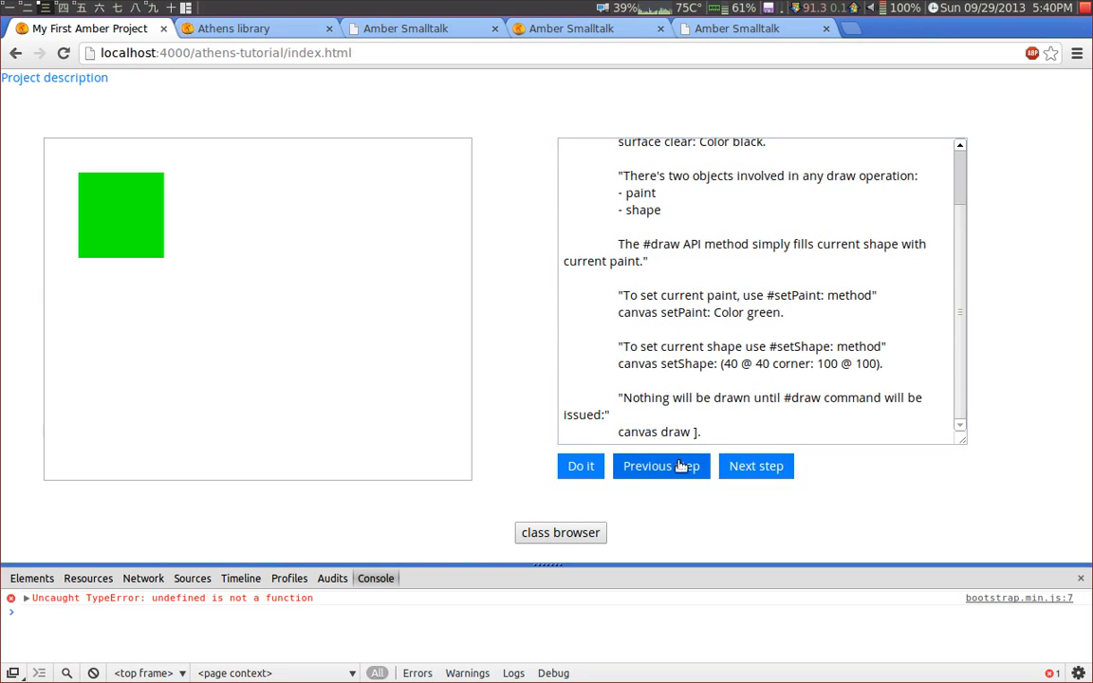
- Run step 4 clearing the surface to black, then run step 5 drawing the coordinate axes
left_click(581, 467)
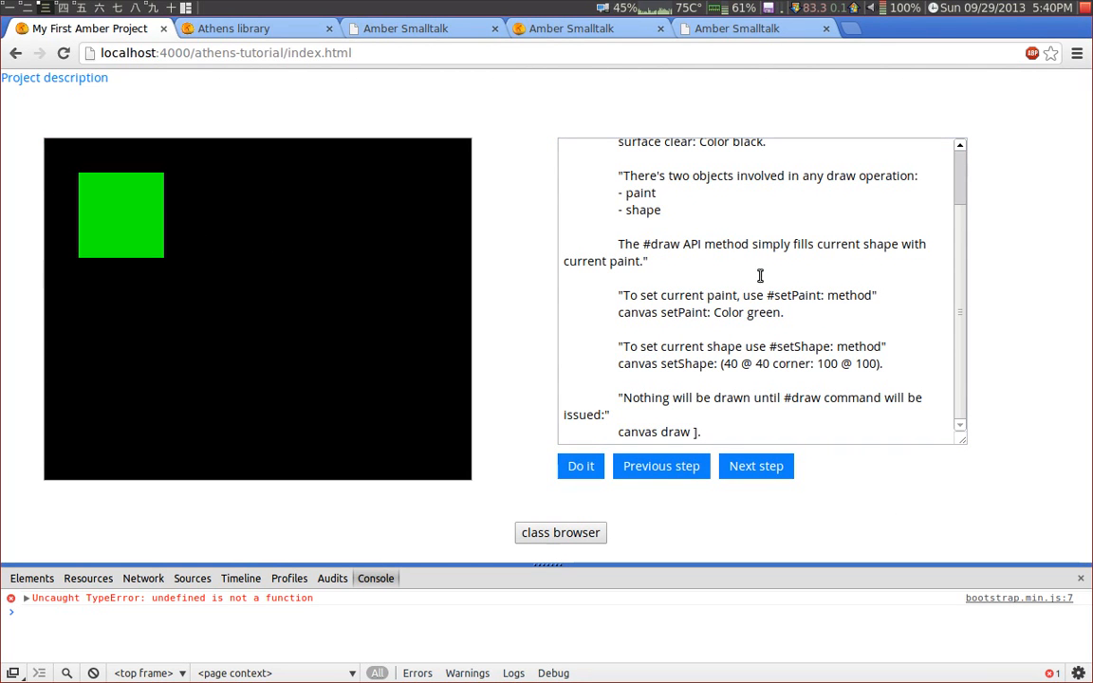
left_click(695, 433)
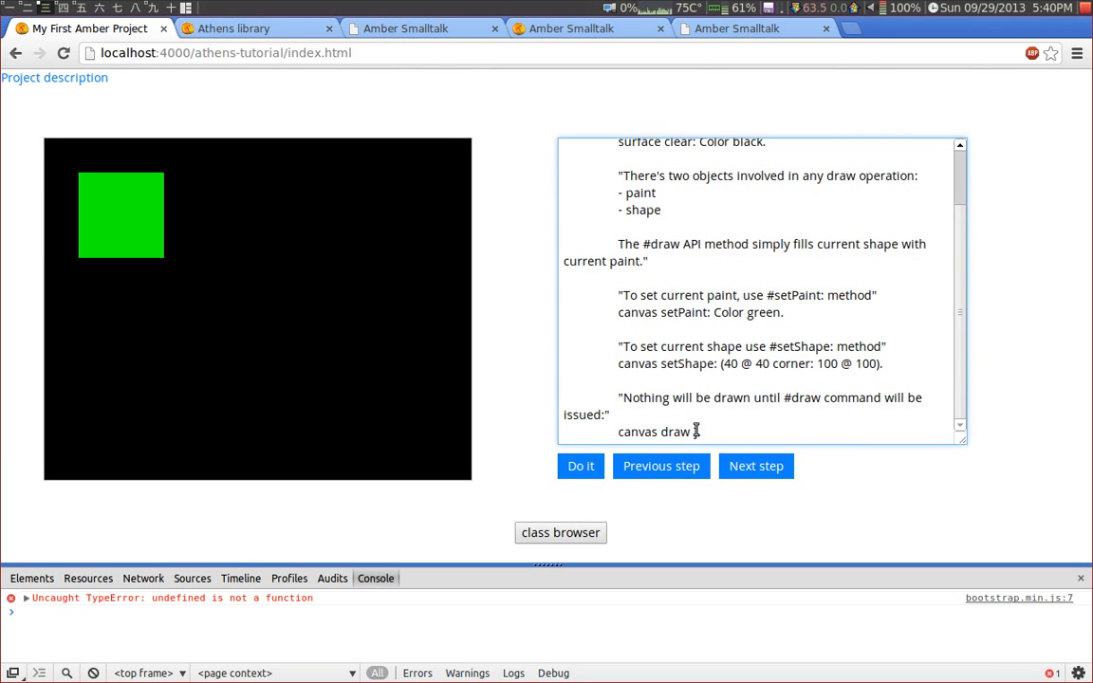
left_click(756, 467)
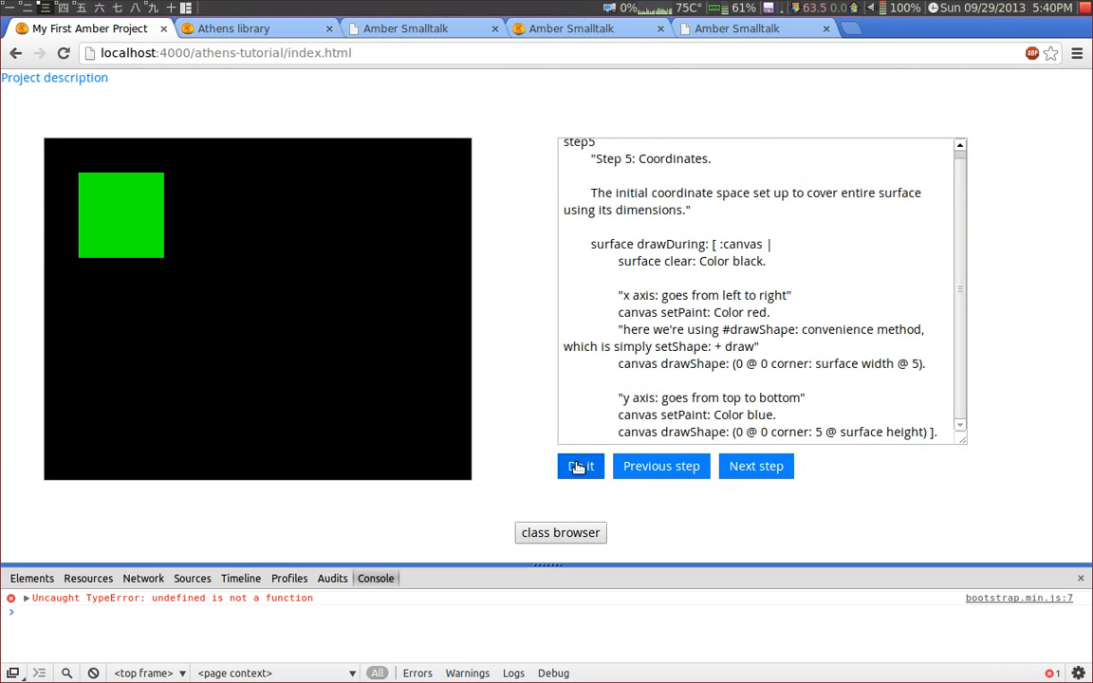
left_click(580, 467)
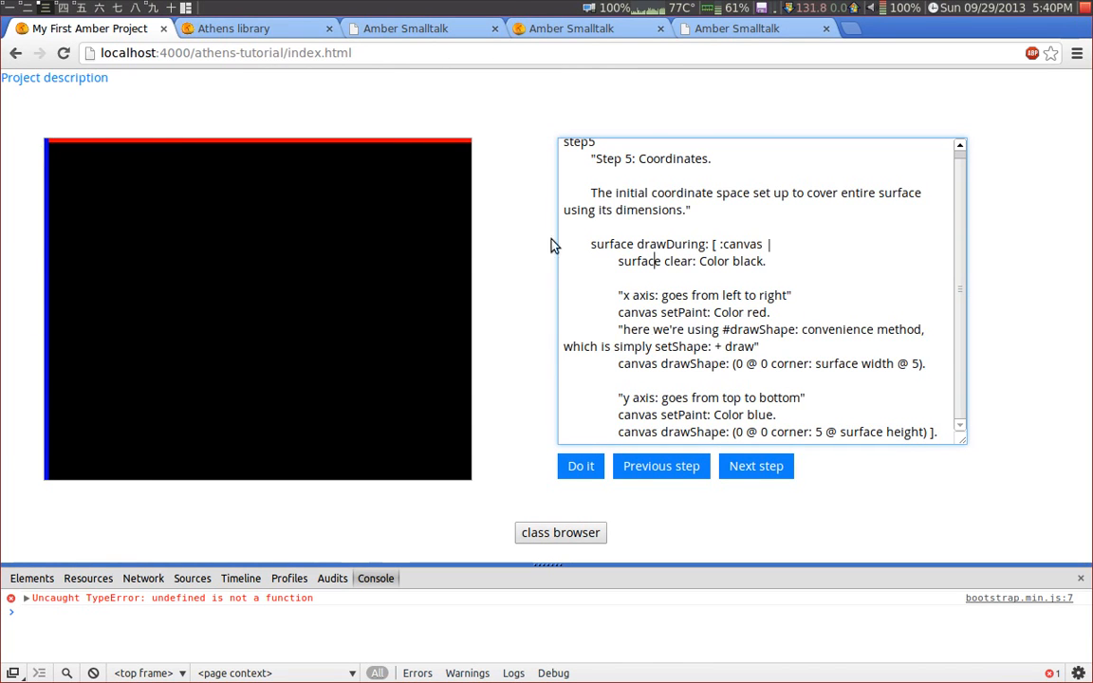
- Run step 6 shifting the axes' origin, review the x-axis drawing lines, and advance to the transformation step
left_click(755, 467)
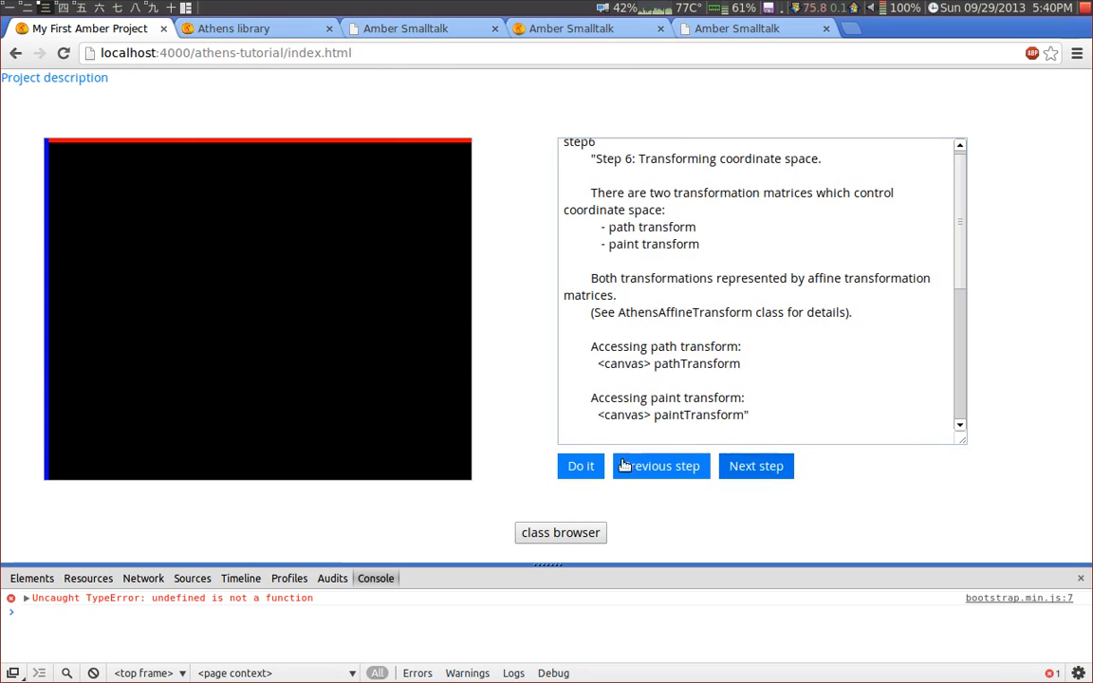
left_click(581, 467)
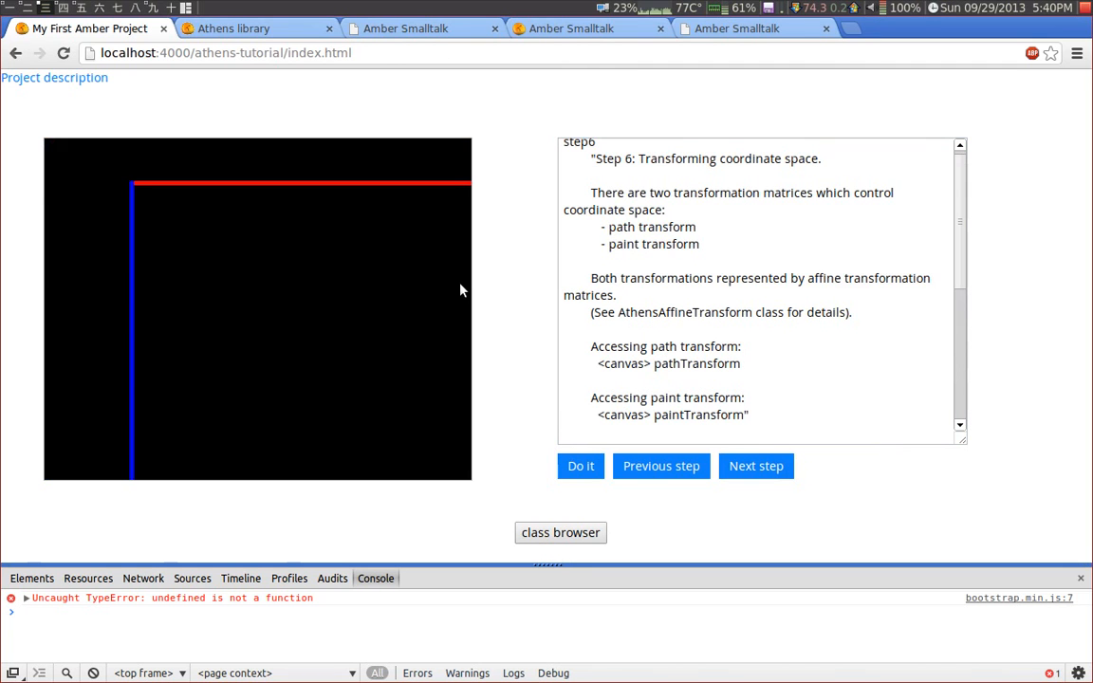
mouse_move(698, 314)
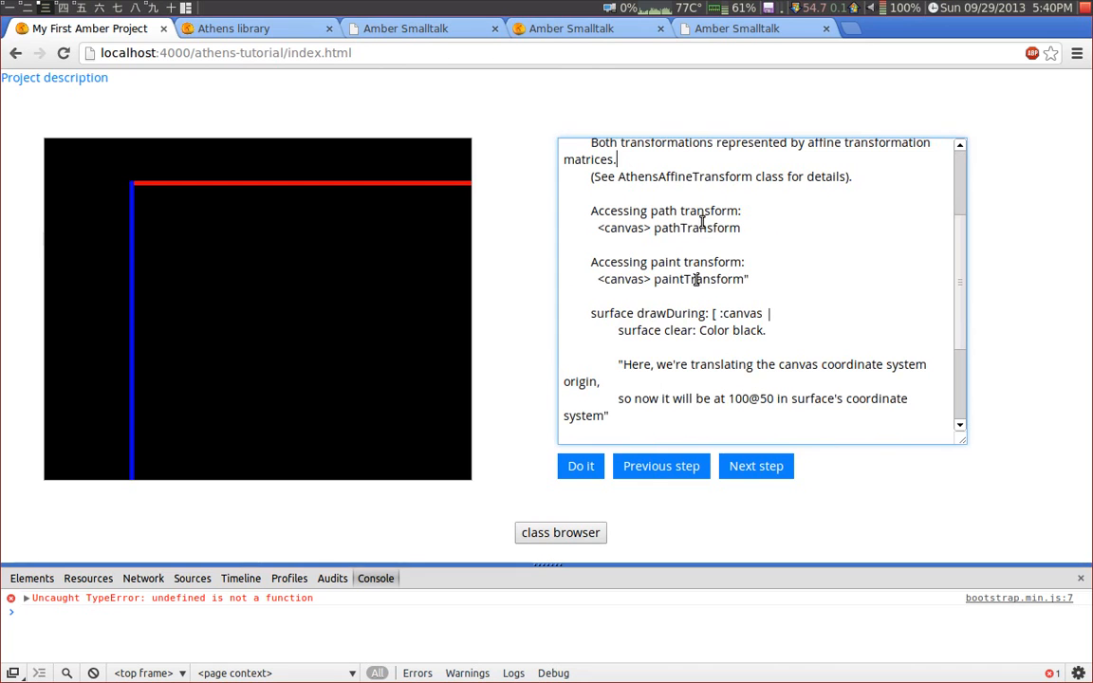
mouse_move(715, 292)
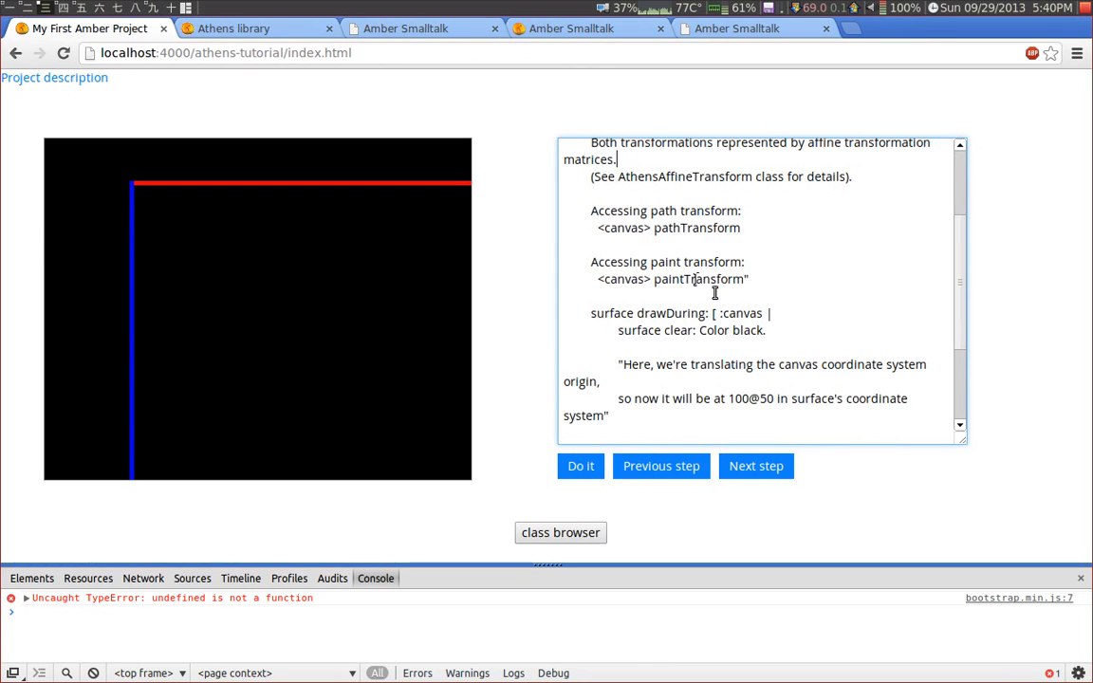
scroll("down", 3)
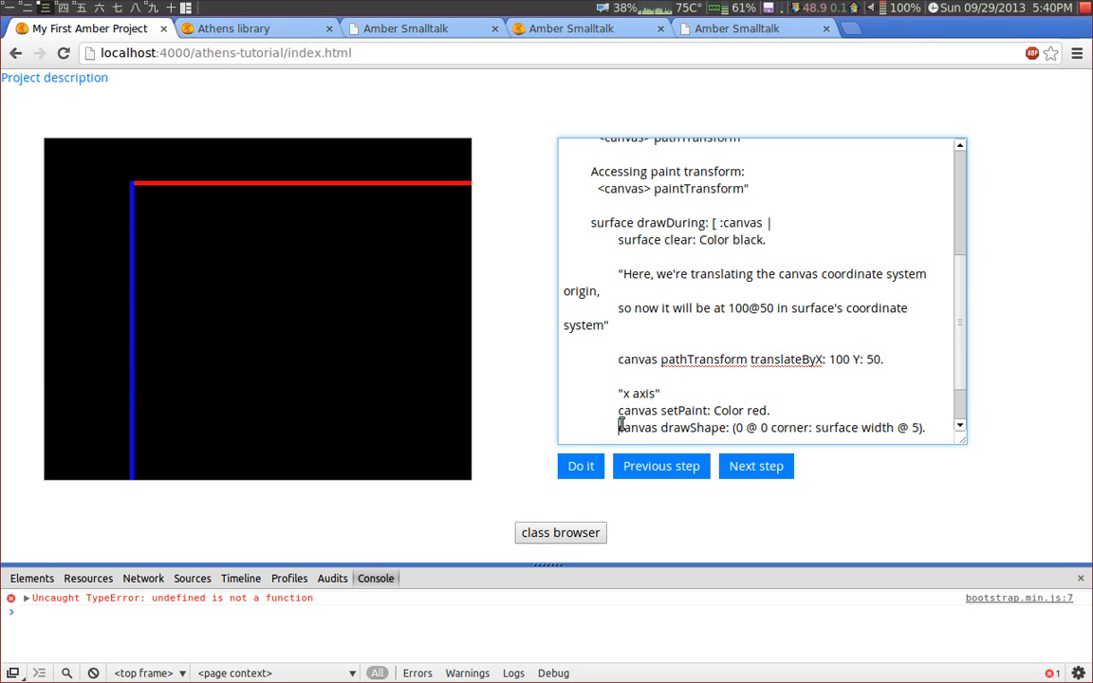
double_click(674, 427)
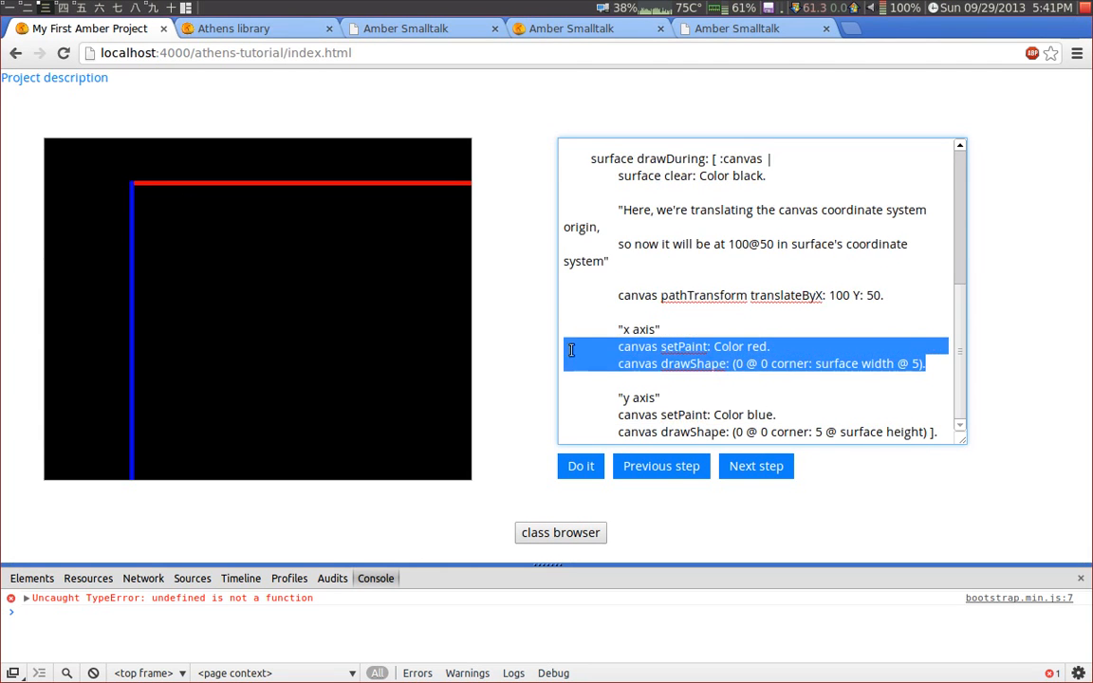
mouse_move(148, 182)
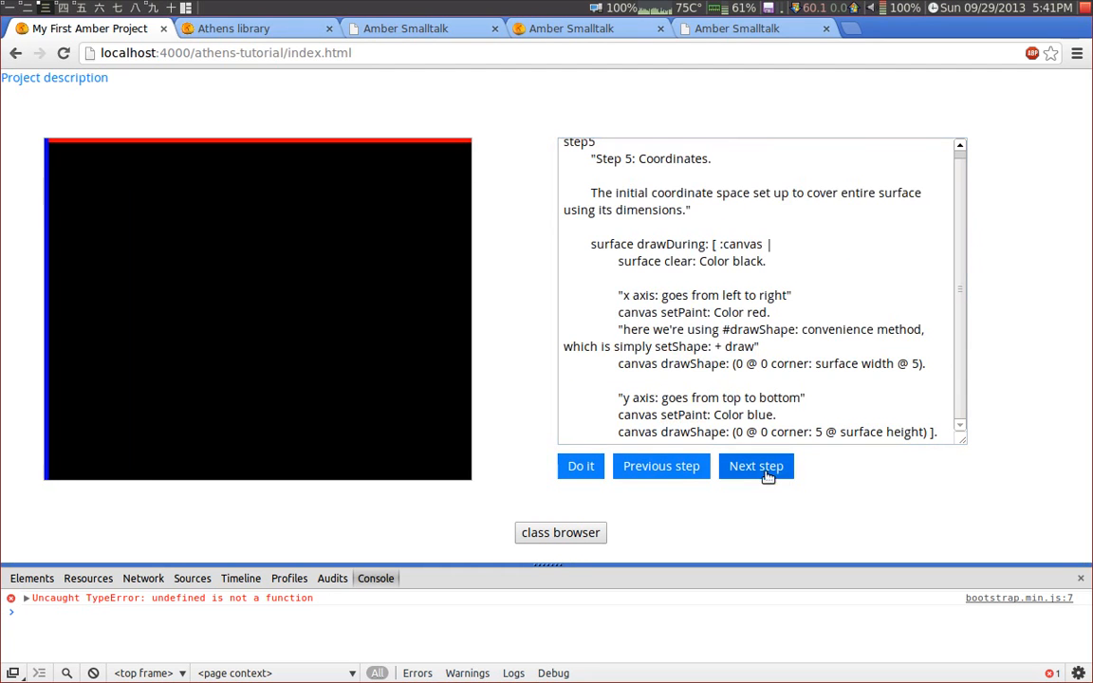
left_click(756, 467)
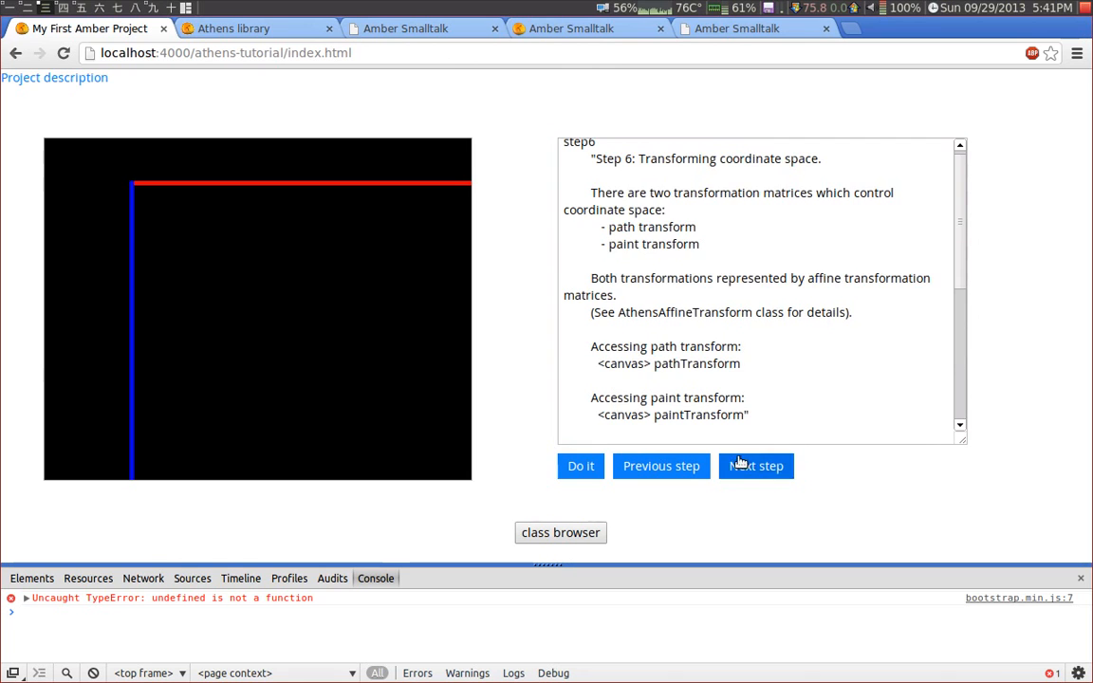
- Step through the scaling and rotating steps, then advance to saving and restoring transformations
left_click(756, 467)
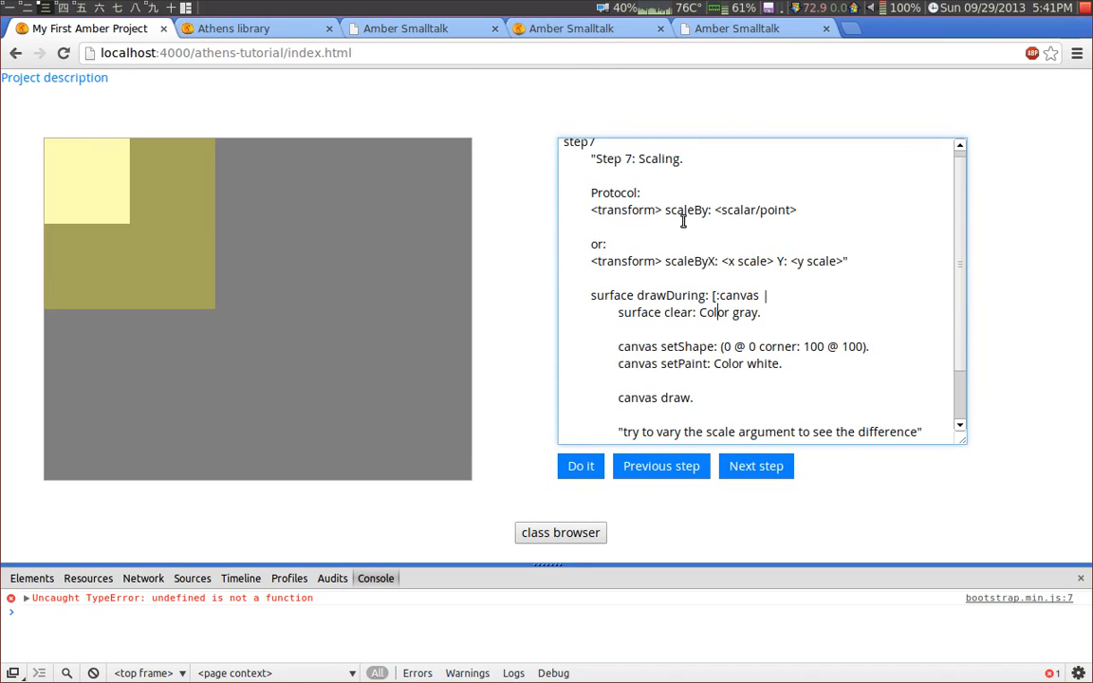
scroll("down", 3)
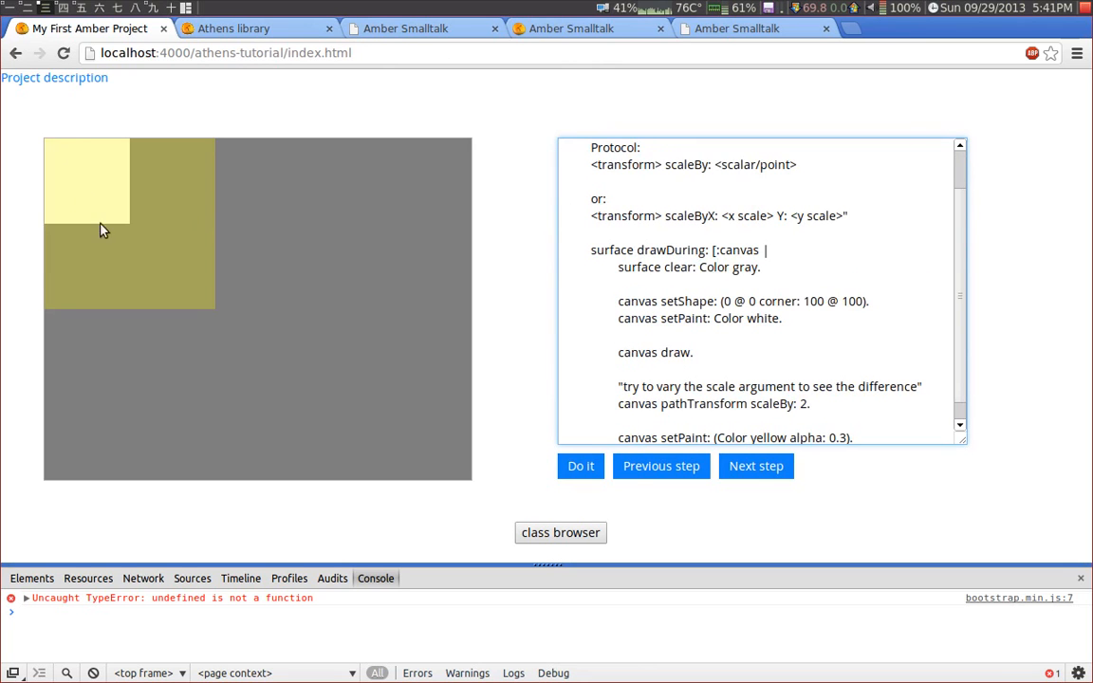
mouse_move(53, 145)
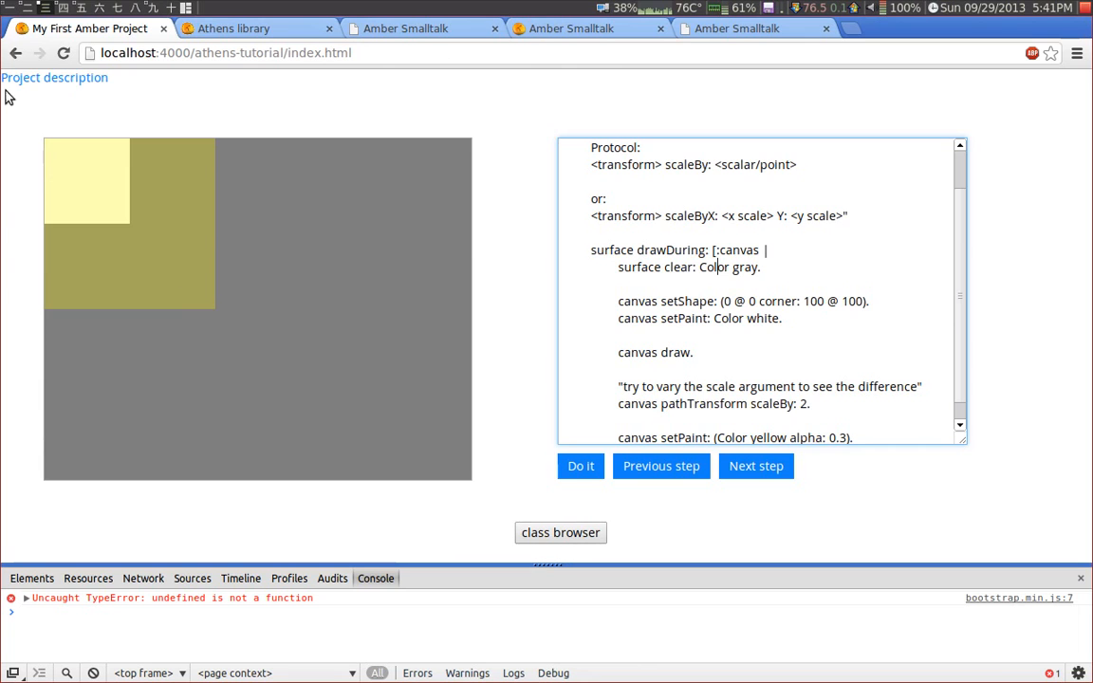
left_click(755, 467)
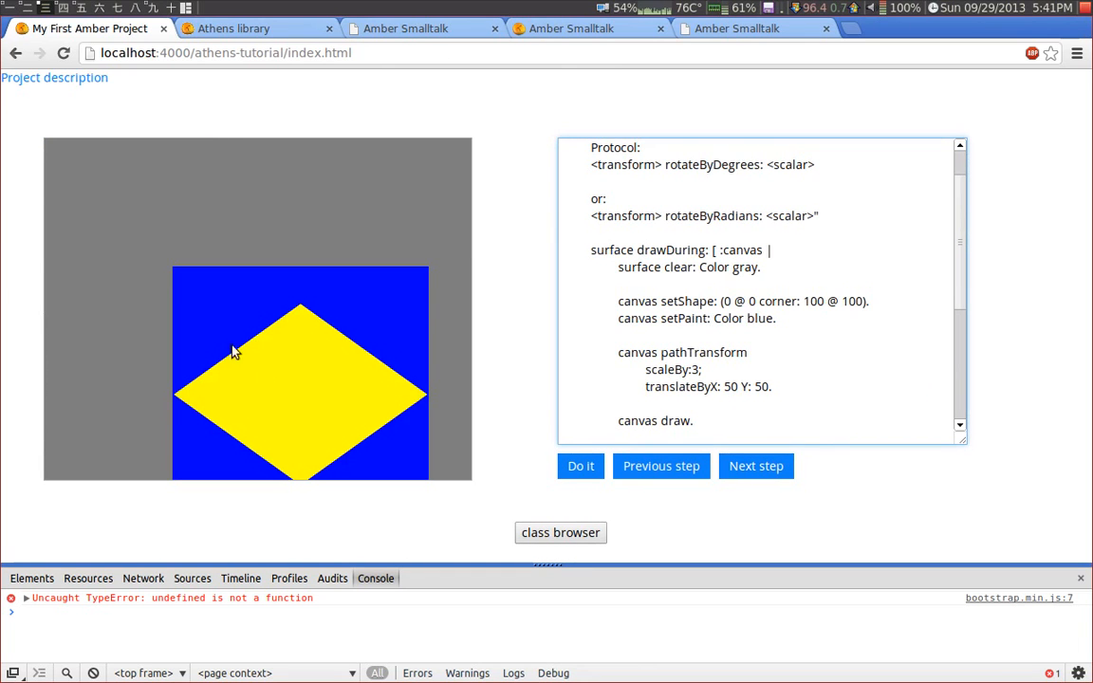
mouse_move(422, 383)
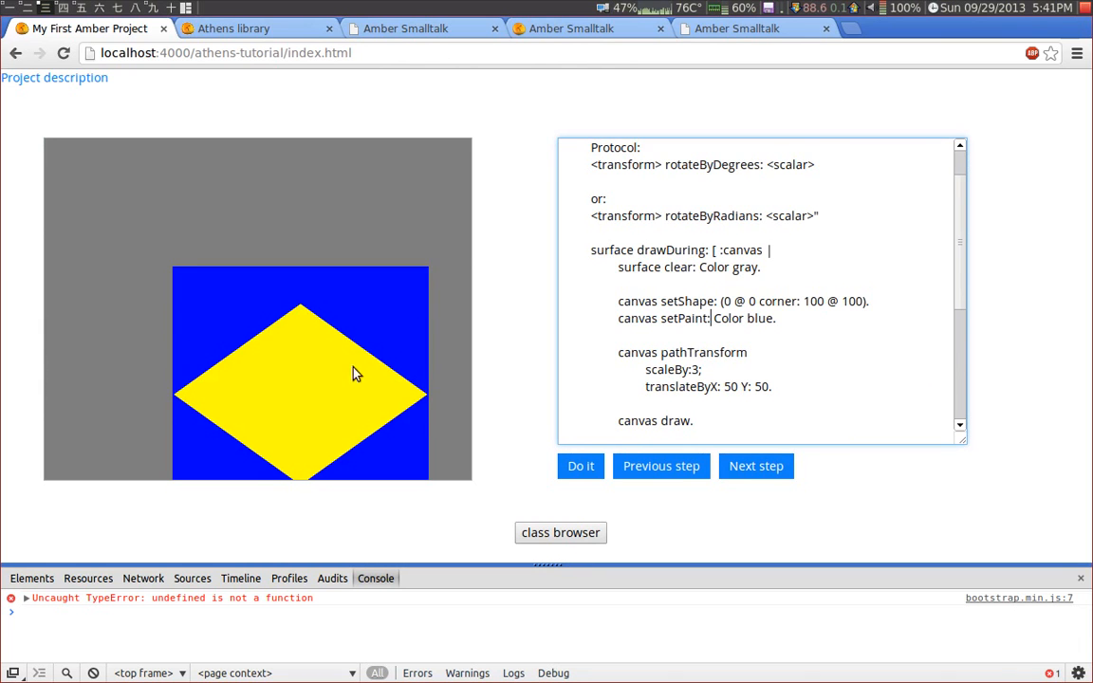
scroll("down", 3)
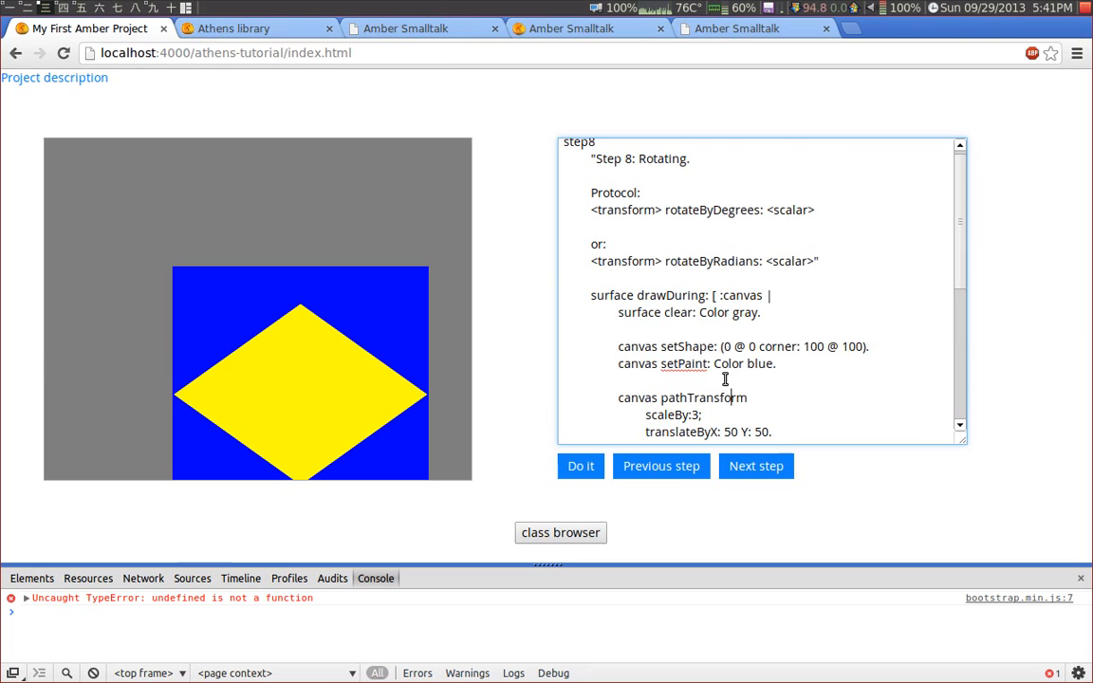
mouse_move(702, 349)
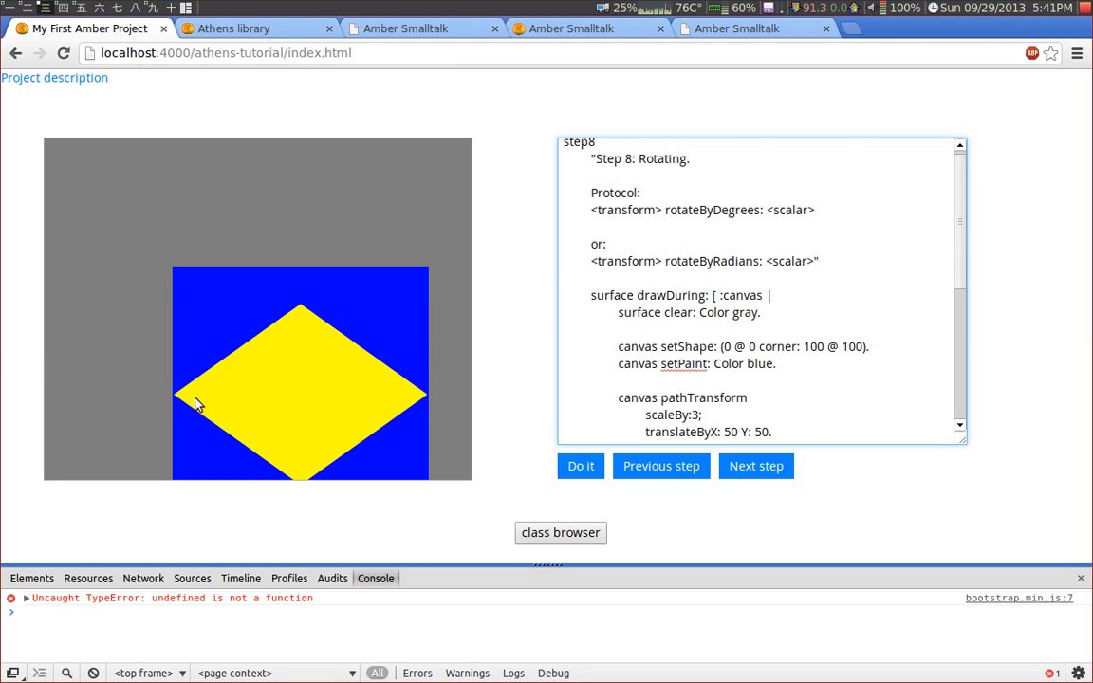
mouse_move(385, 433)
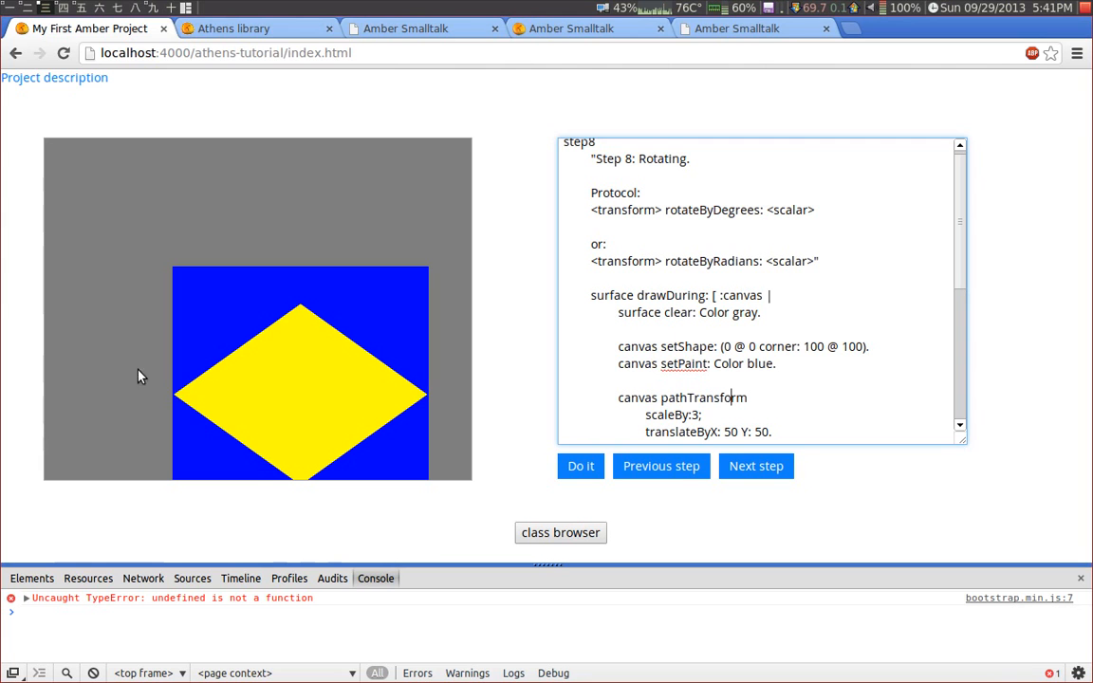
mouse_move(755, 467)
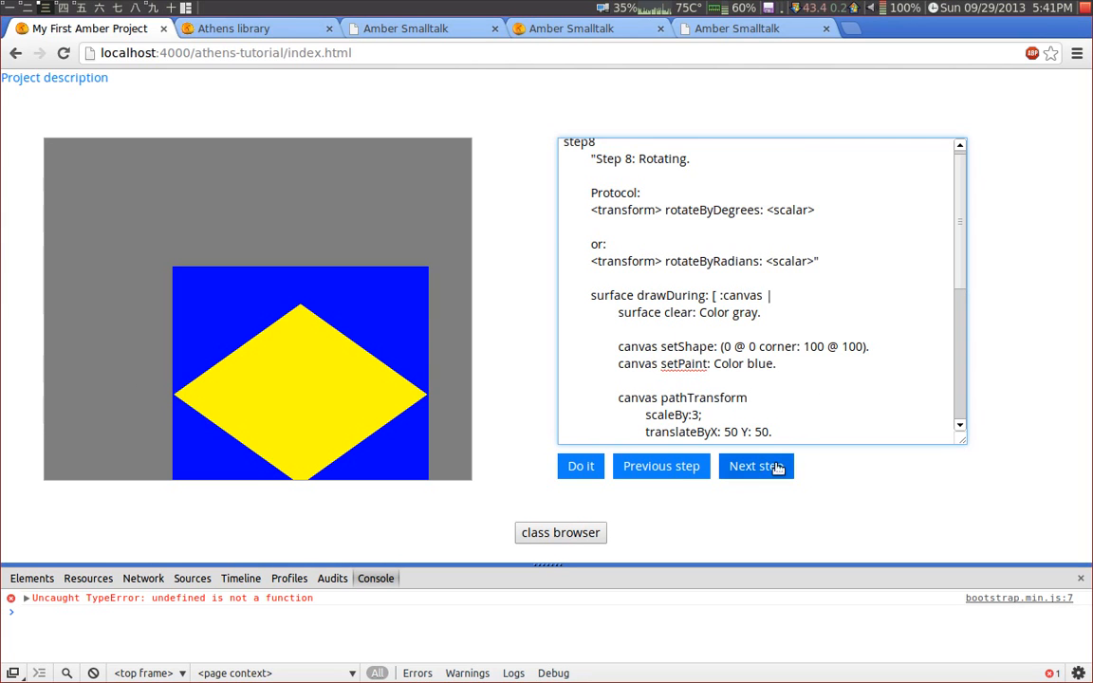
left_click(755, 467)
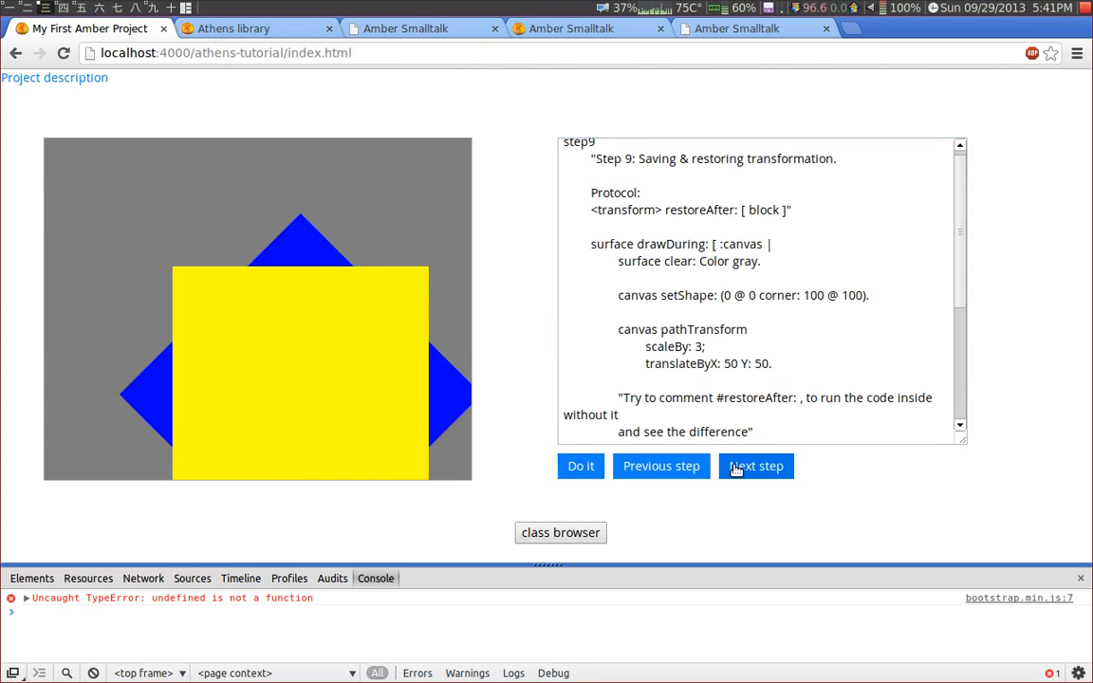
- Advance through the path-building and reusable-path steps and draw the curved yellow path example
left_click(755, 467)
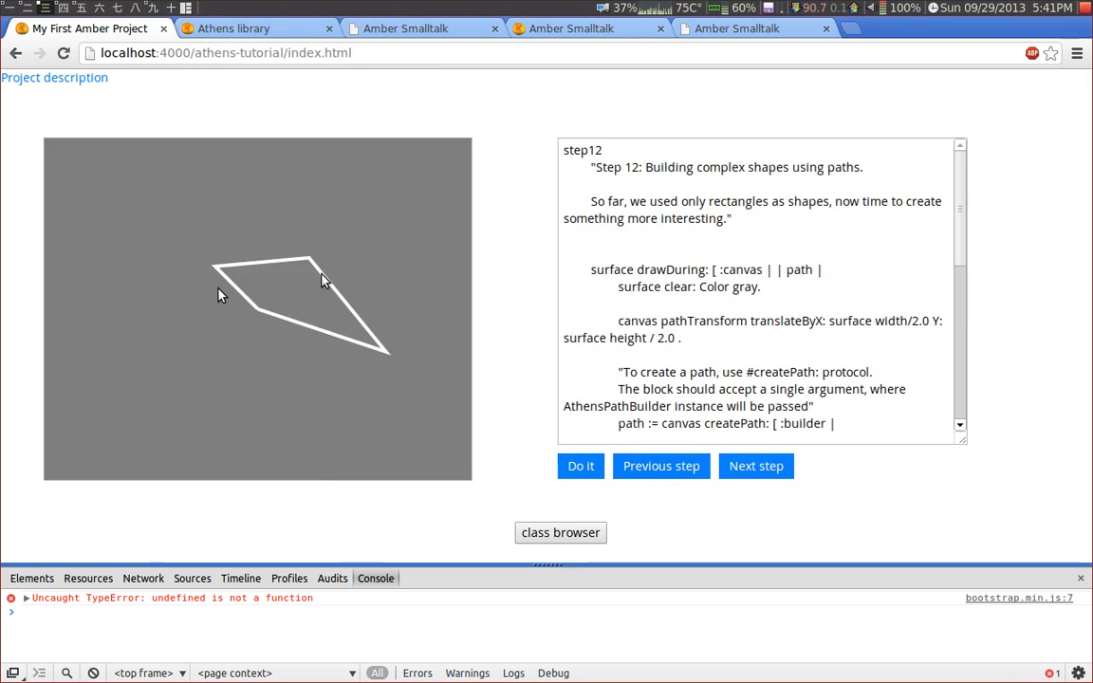
mouse_move(275, 323)
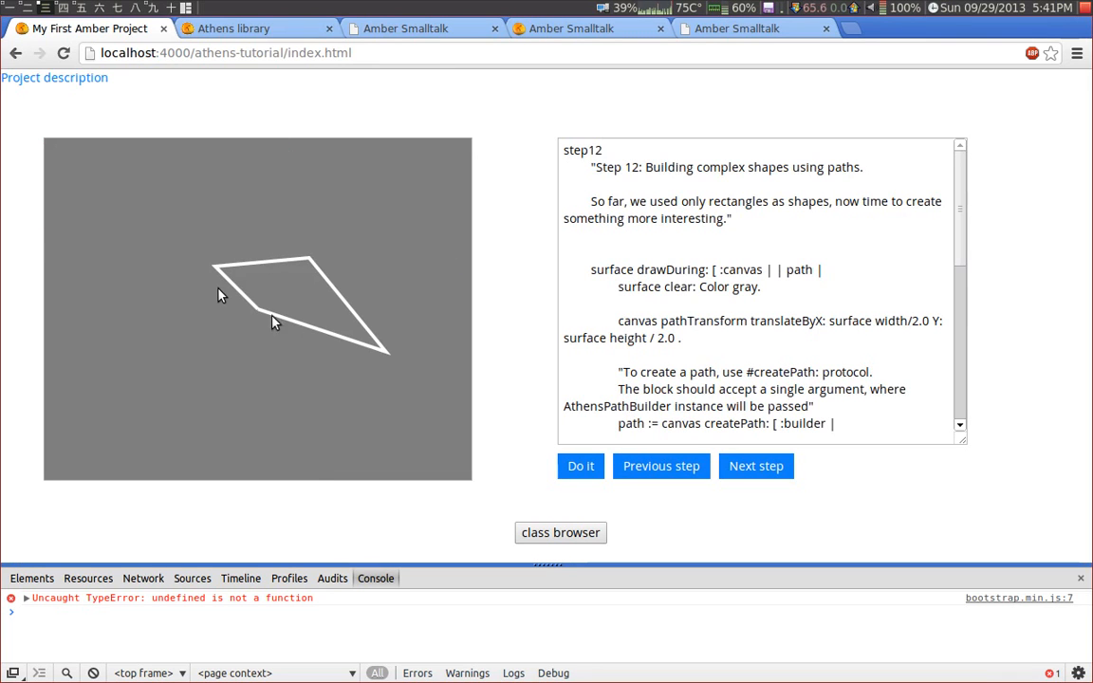
mouse_move(262, 312)
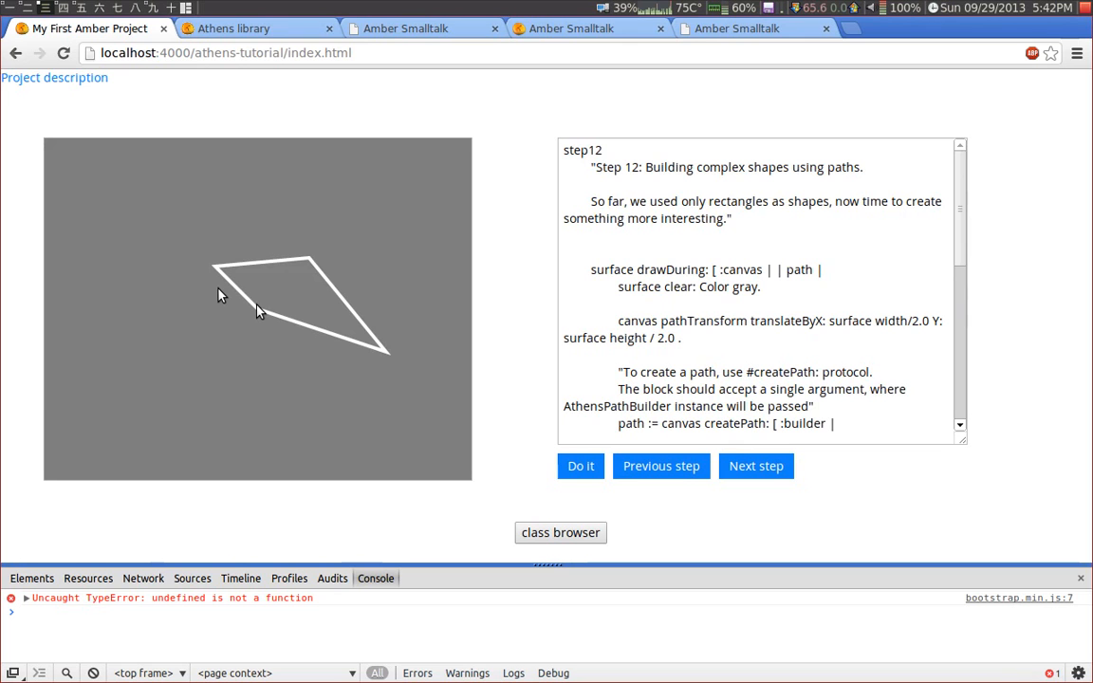
mouse_move(218, 275)
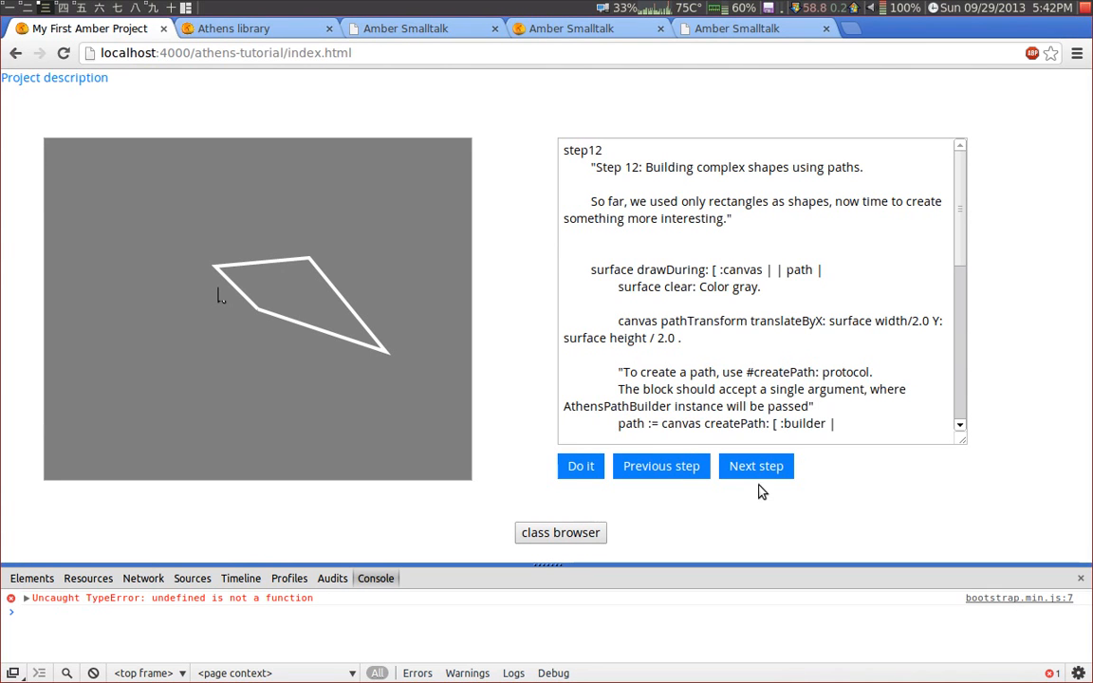
left_click(756, 467)
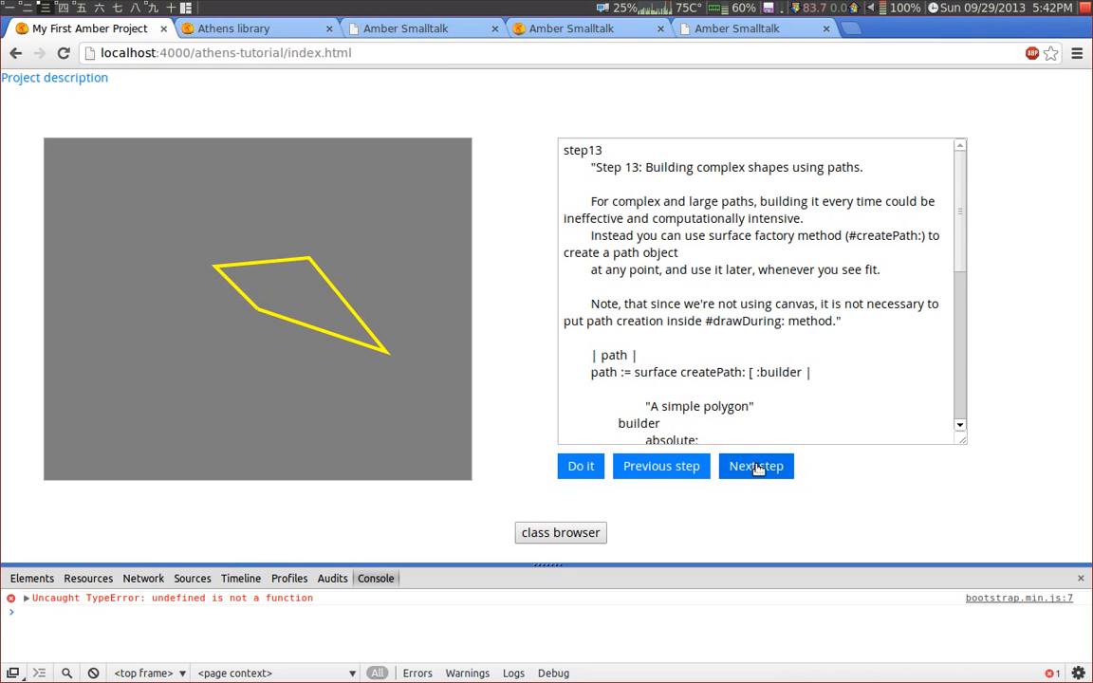
left_click(756, 467)
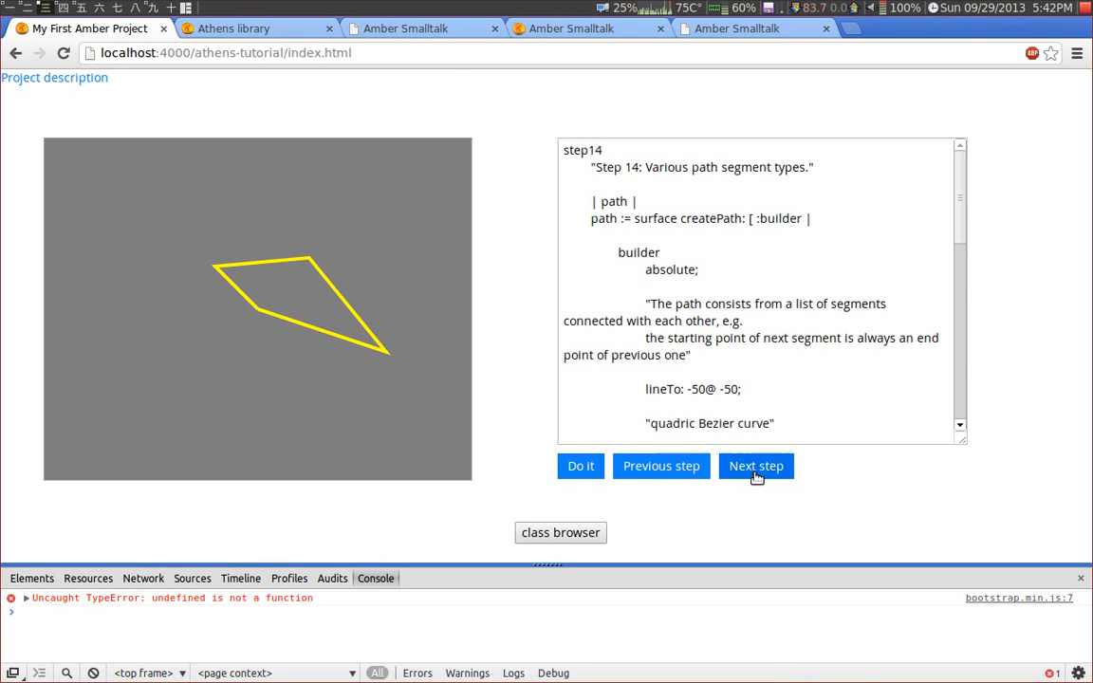
left_click(581, 467)
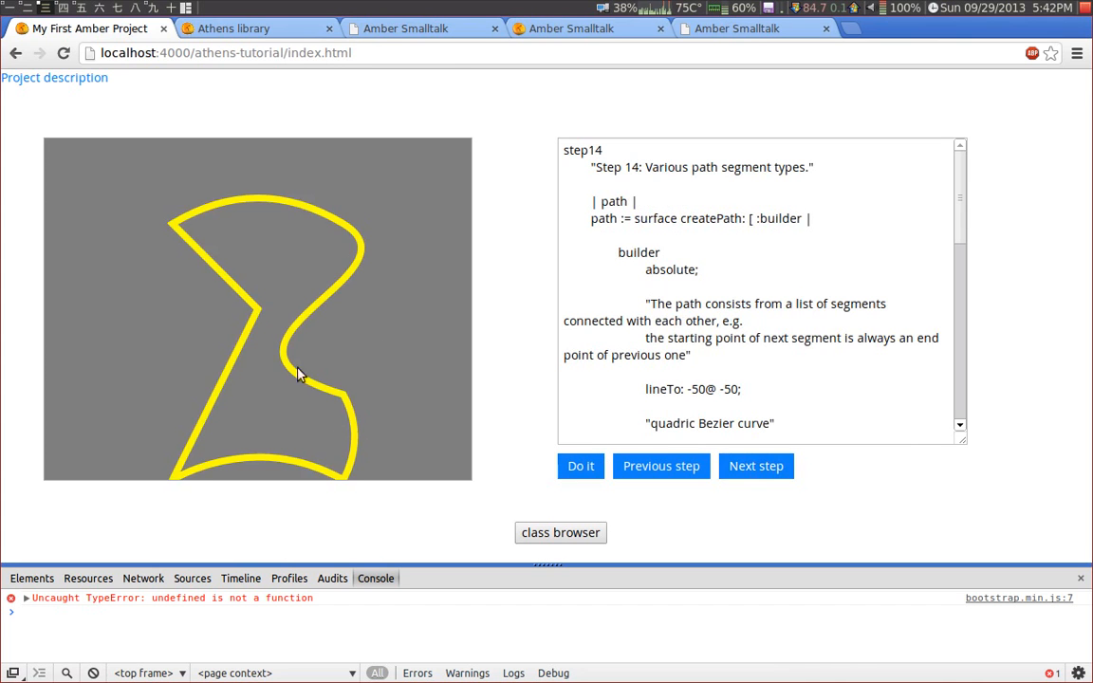
mouse_move(332, 370)
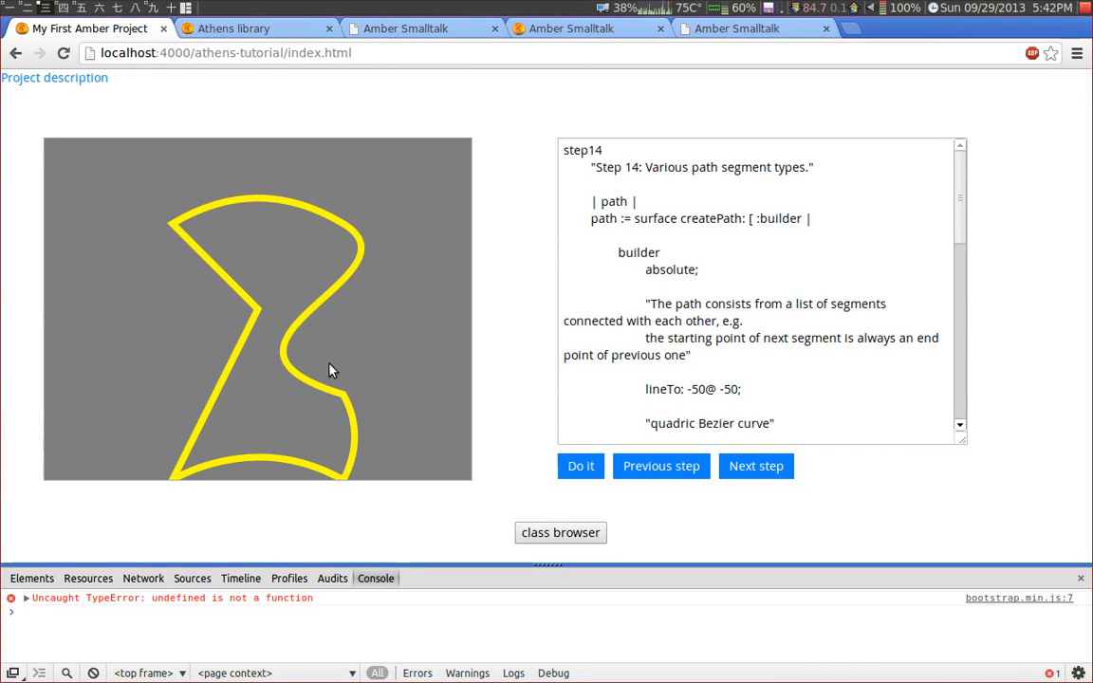
- Read through the path code, examining the builder and lineTo segments for curves and arcs
left_click(661, 270)
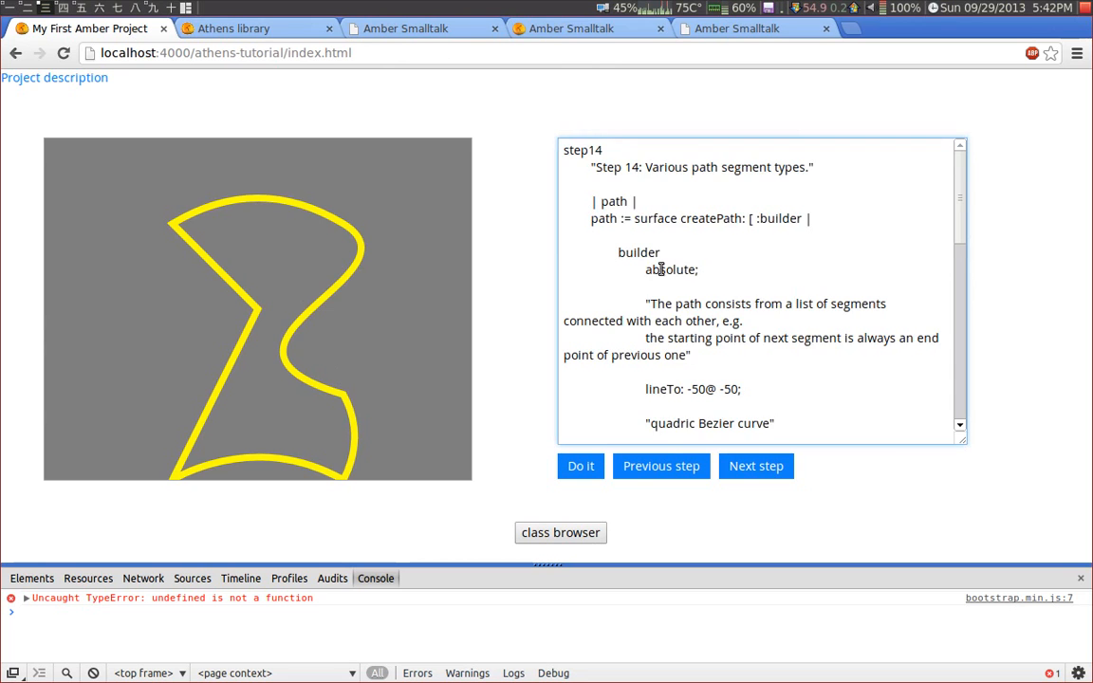
scroll("down", 3)
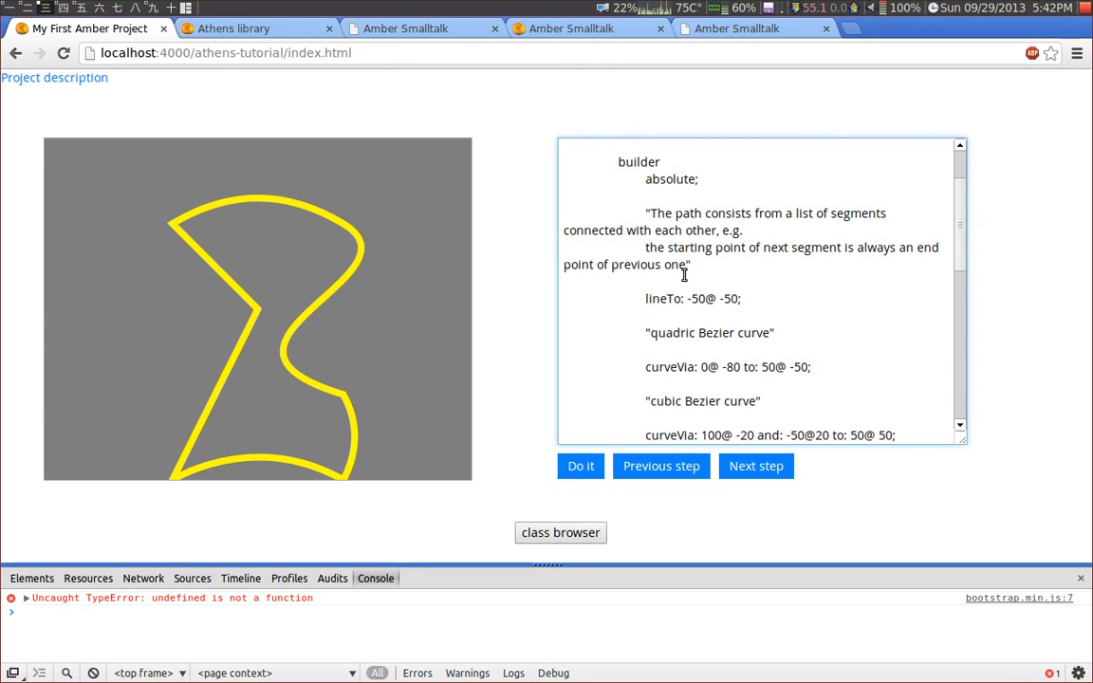
scroll("up", 3)
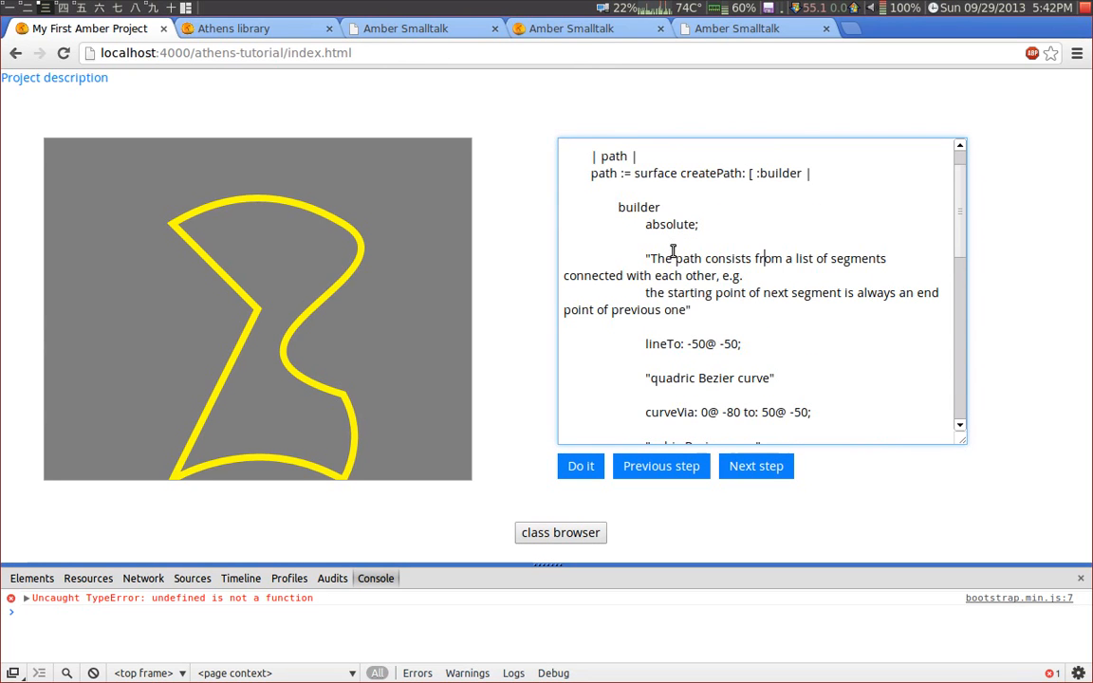
double_click(638, 207)
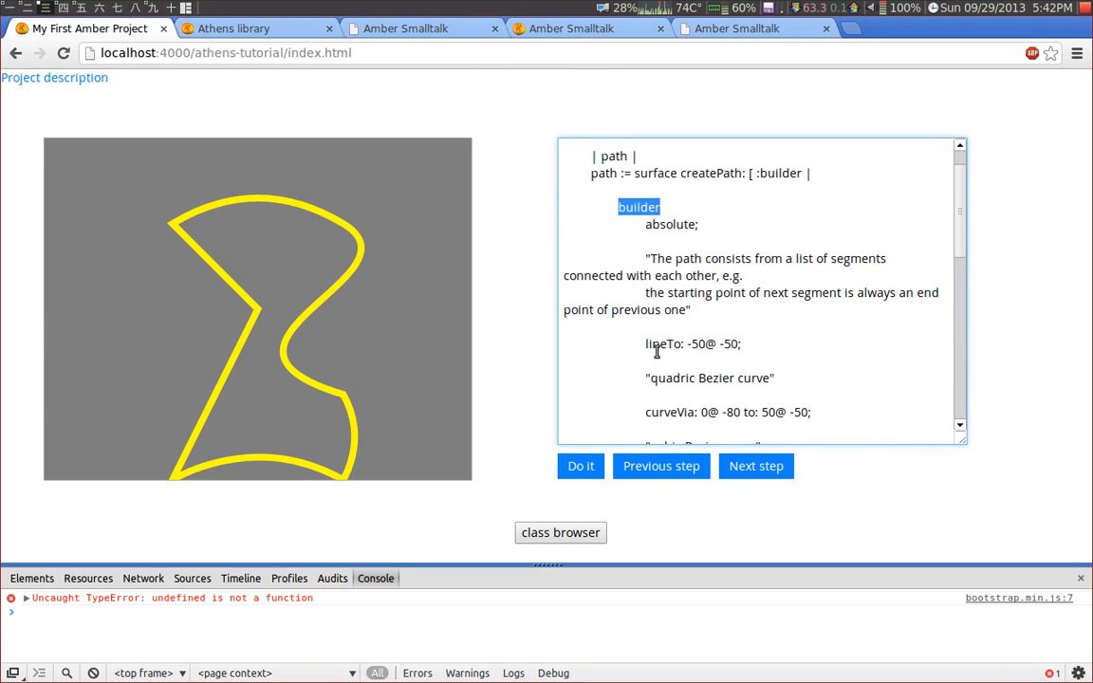
double_click(664, 344)
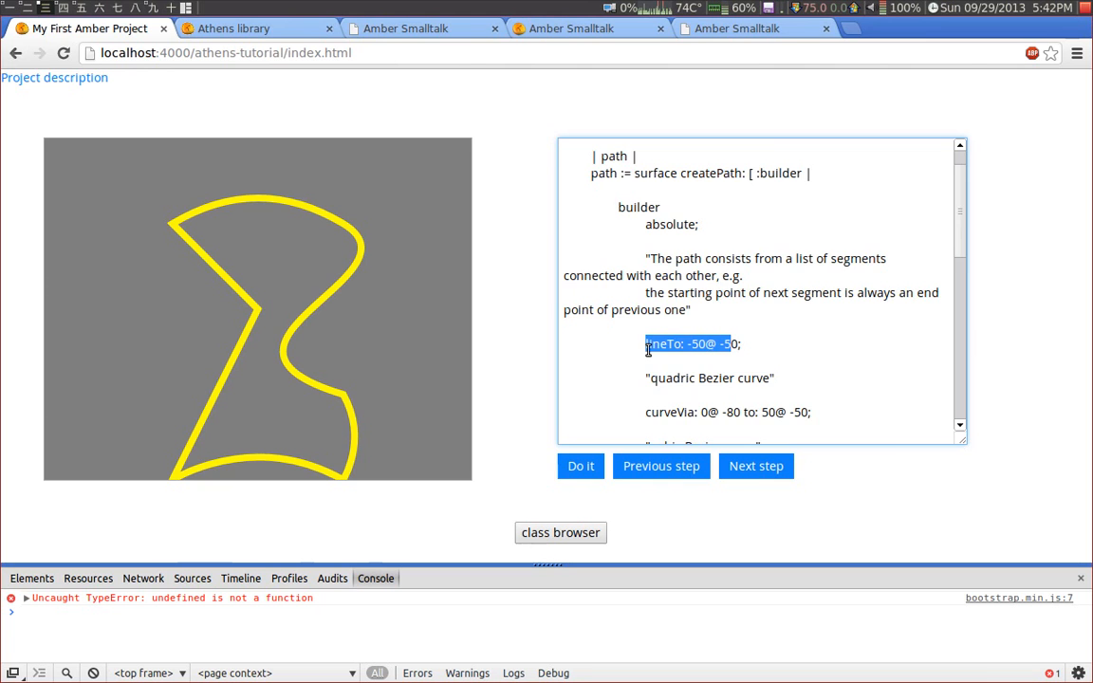
scroll("down", 3)
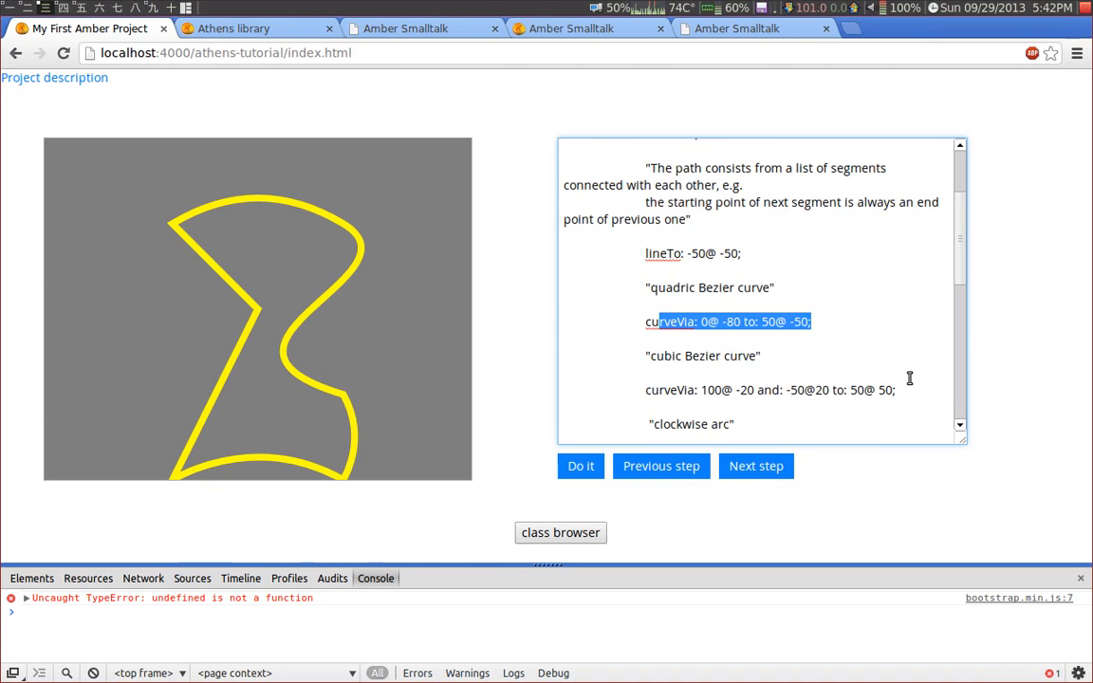
scroll("down", 3)
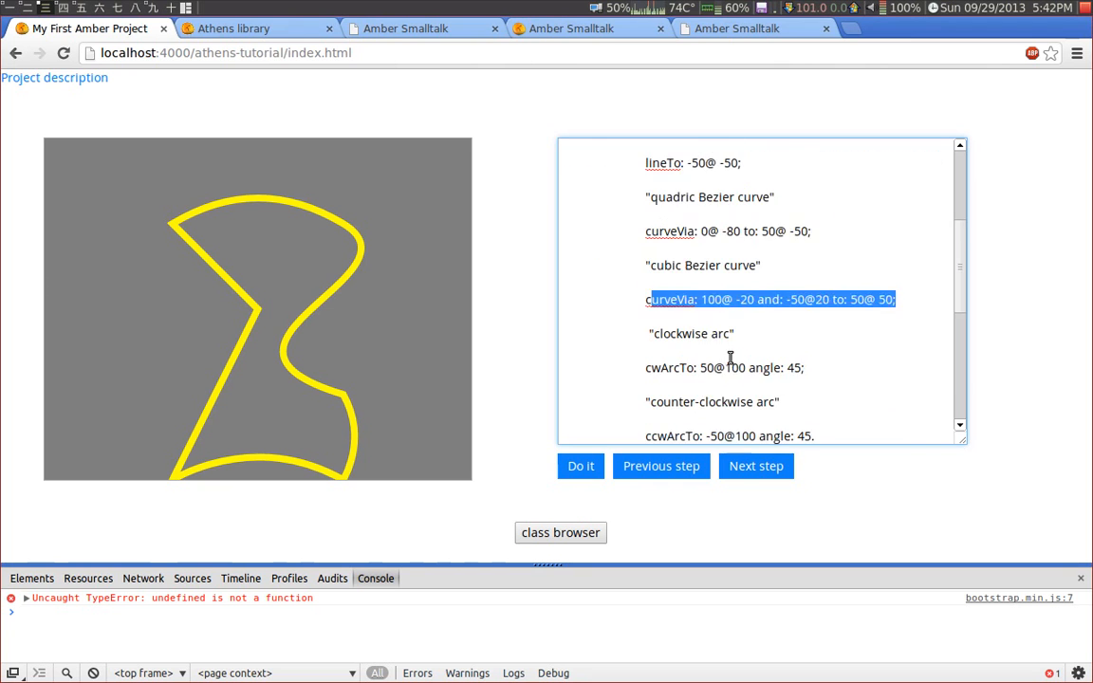
scroll("down", 3)
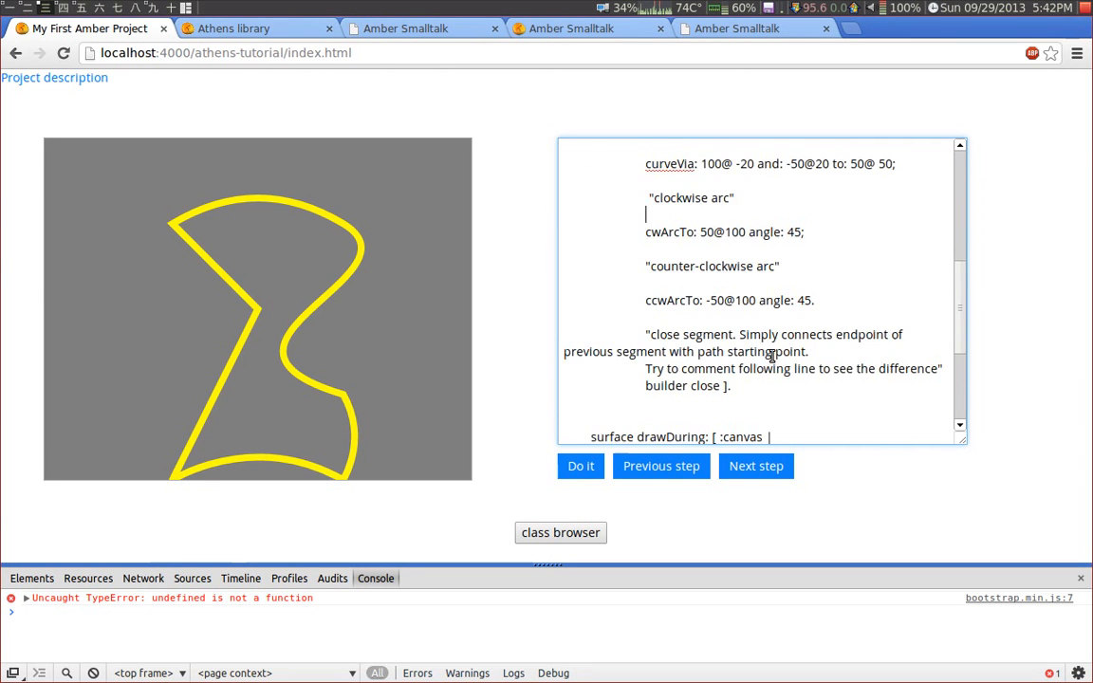
scroll("down", 3)
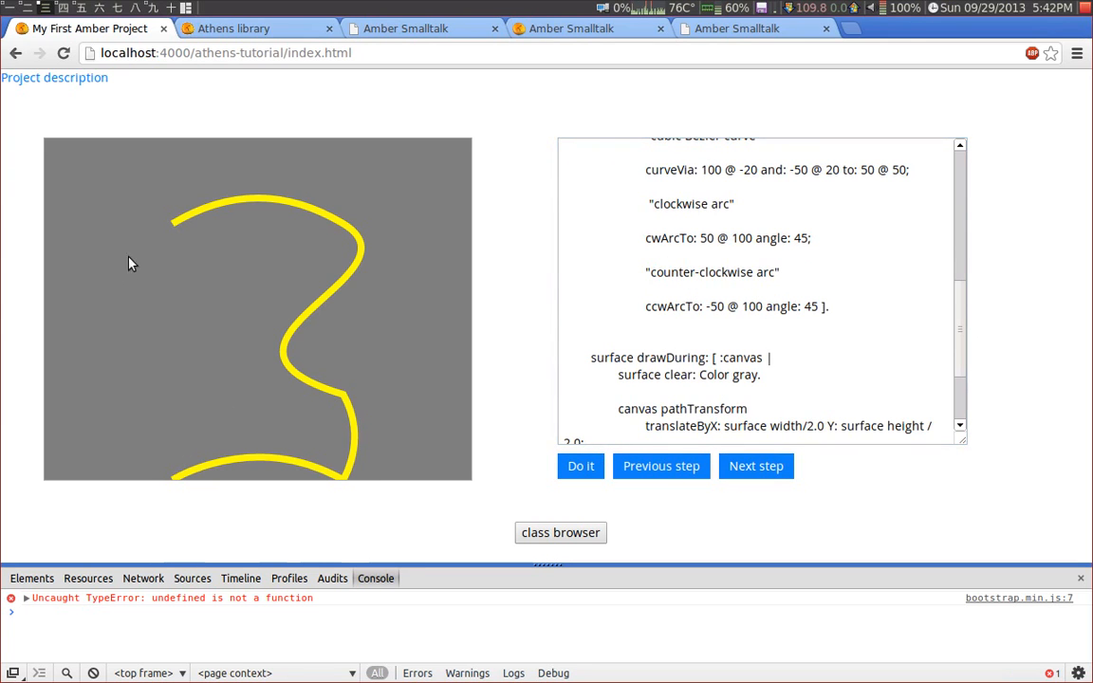
mouse_move(216, 319)
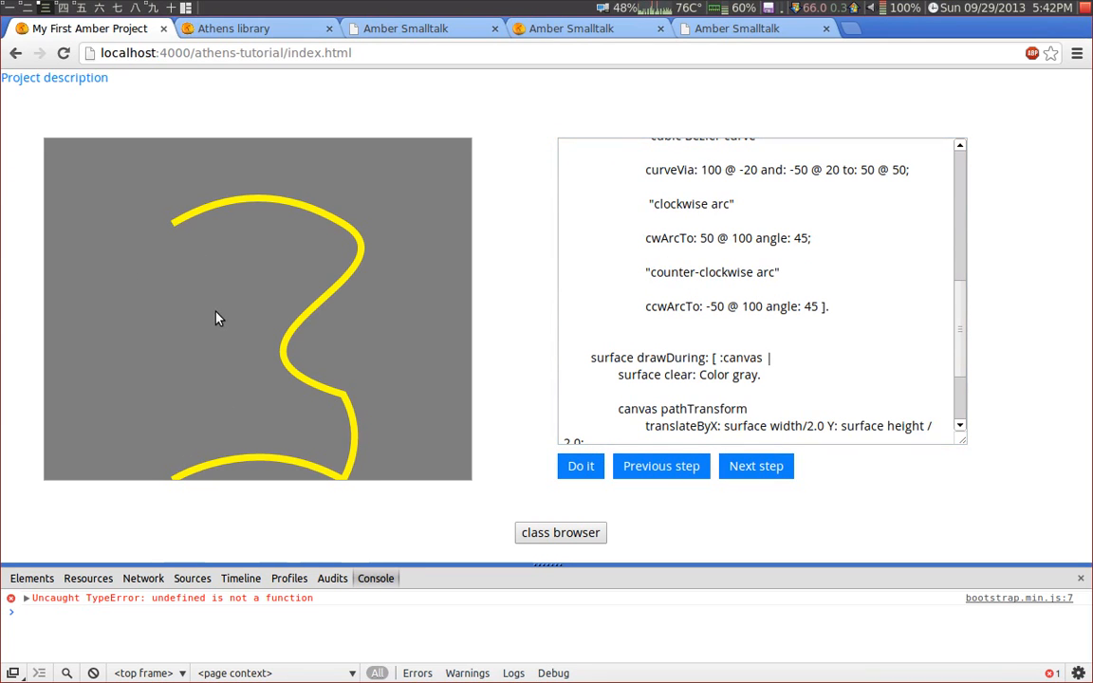
mouse_move(186, 469)
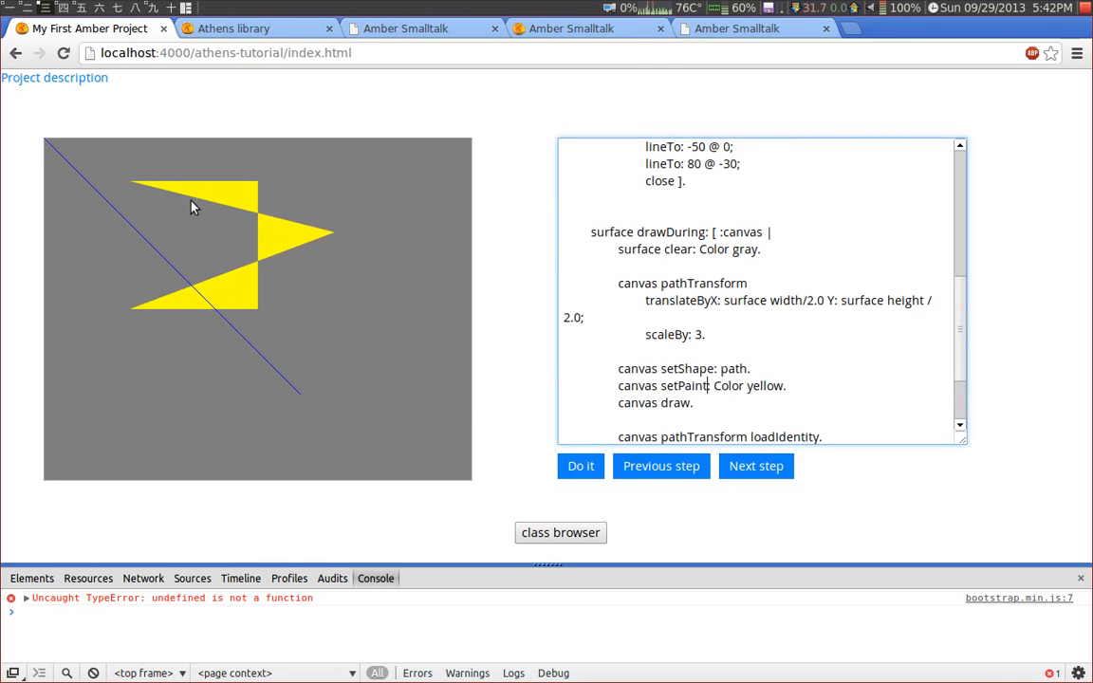
mouse_move(133, 294)
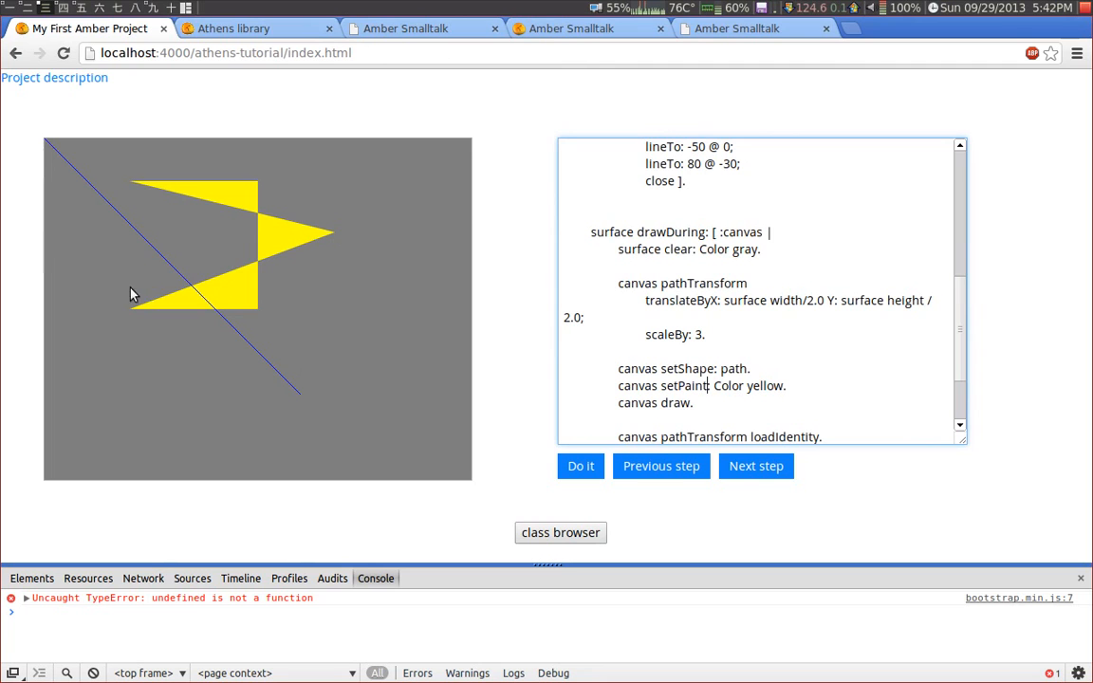
mouse_move(297, 225)
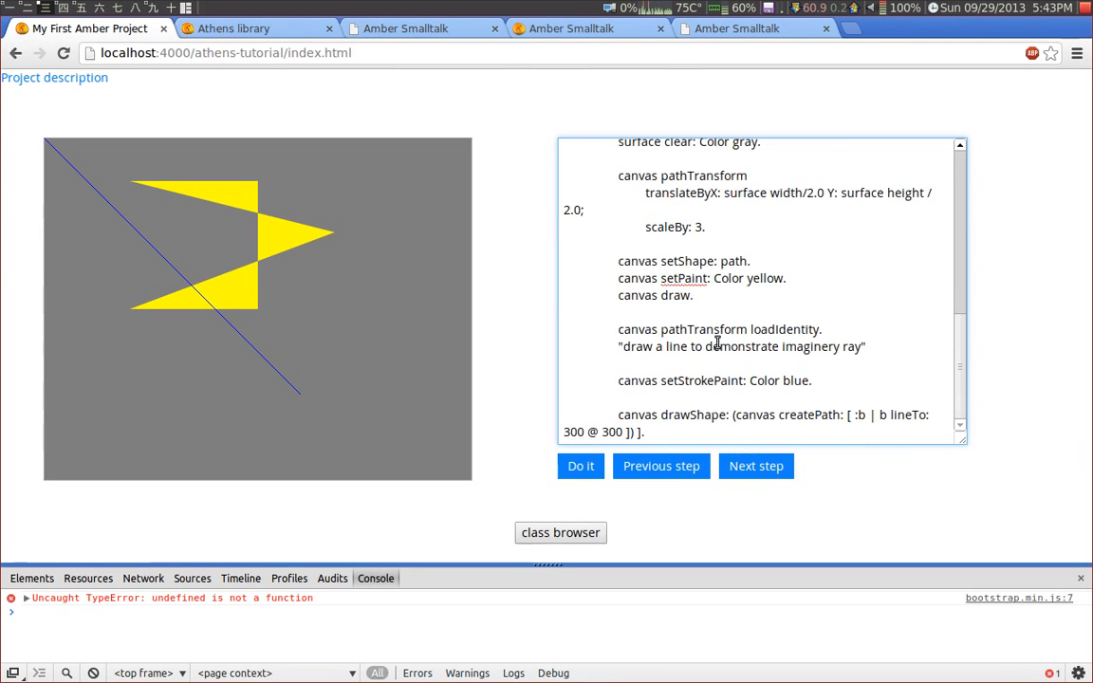
- Advance from the filled polygon step to the linear gradients step
left_click(756, 467)
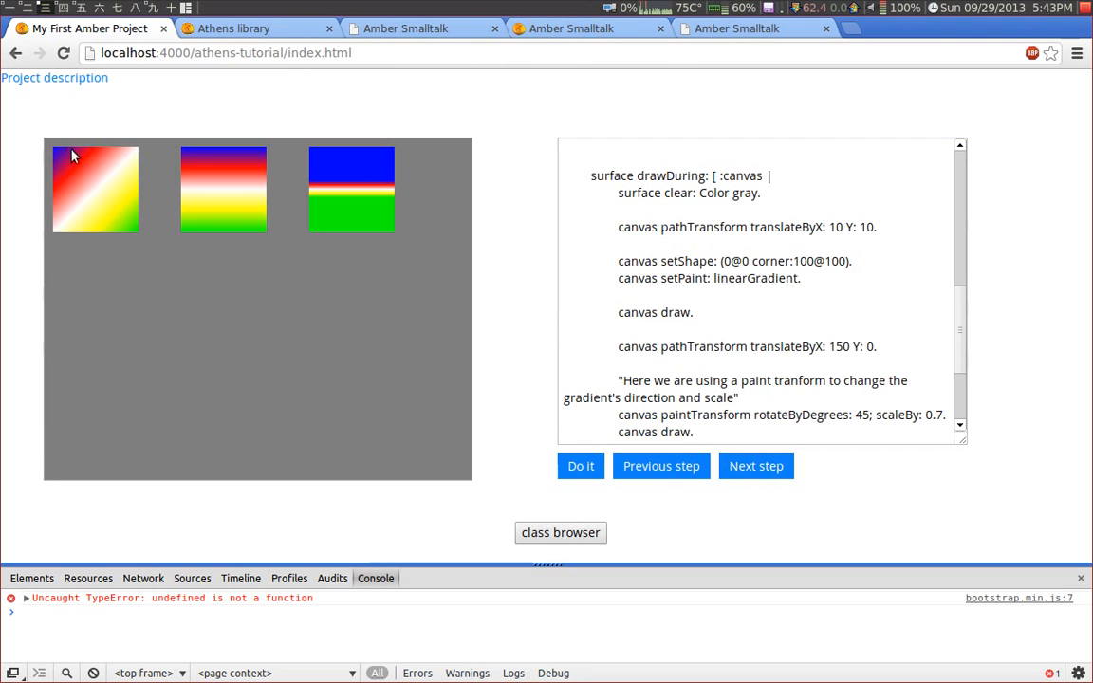
mouse_move(448, 246)
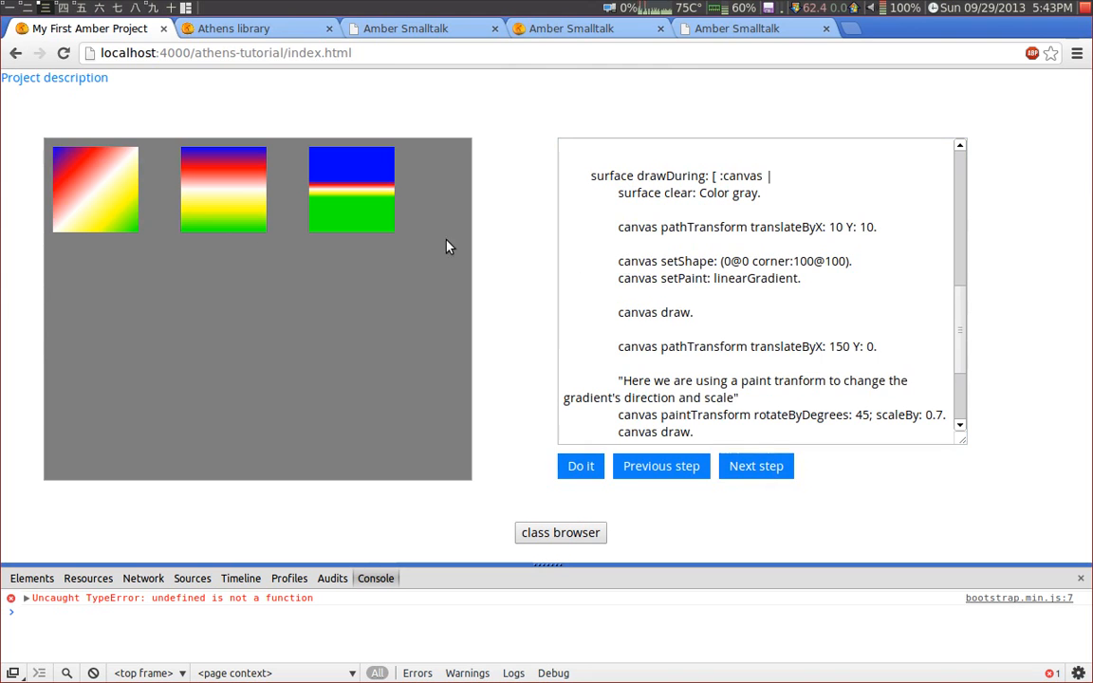
- Scroll through the linear gradient code with its paintTransform rotateByDegrees:scaleBy: line
scroll("down", 3)
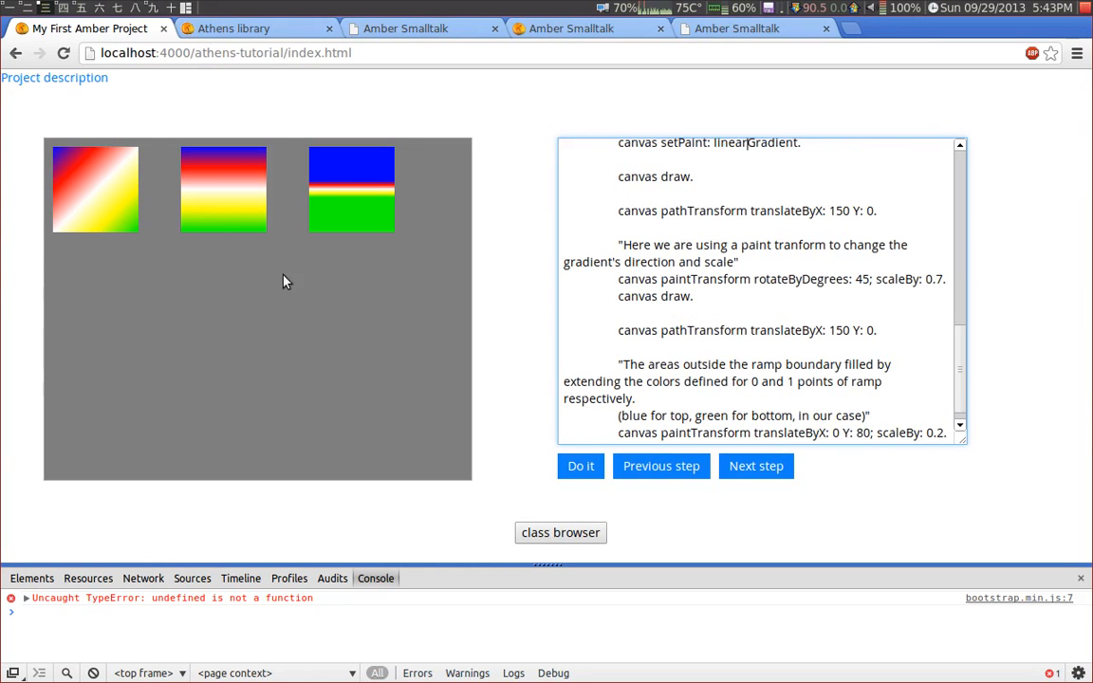
mouse_move(61, 156)
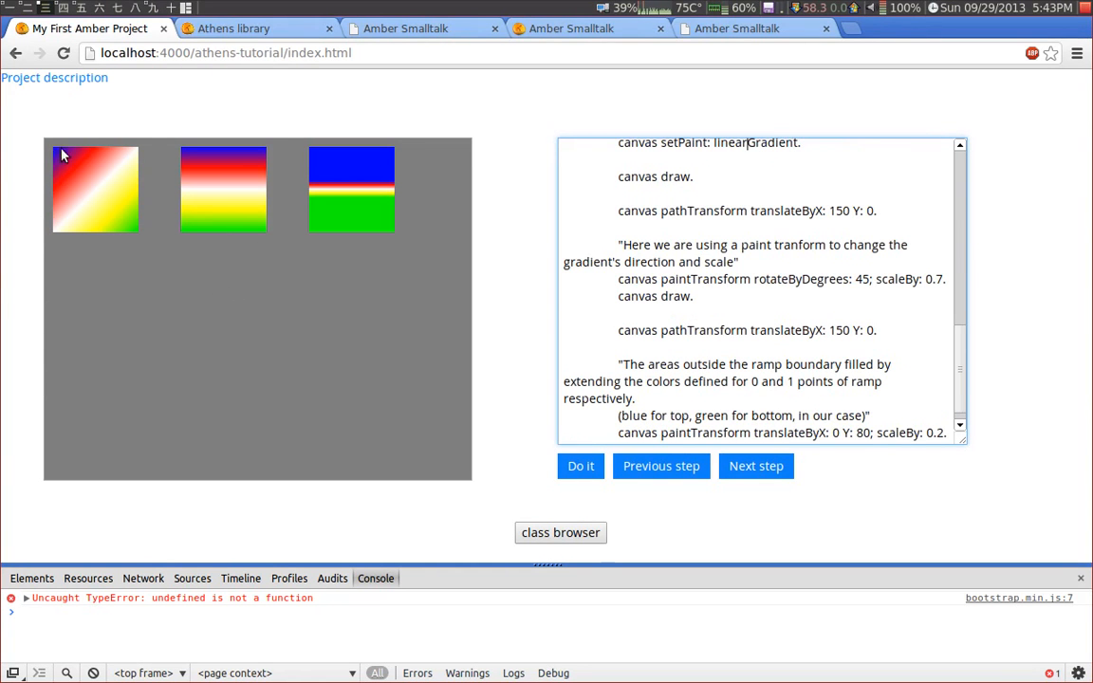
mouse_move(59, 154)
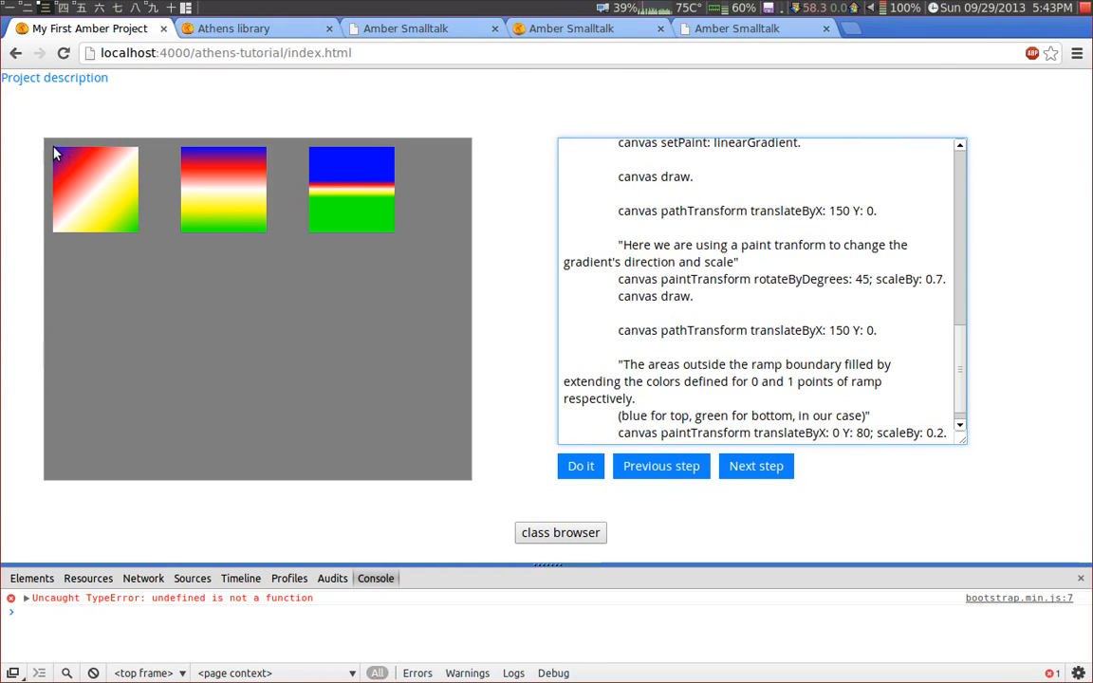
mouse_move(129, 163)
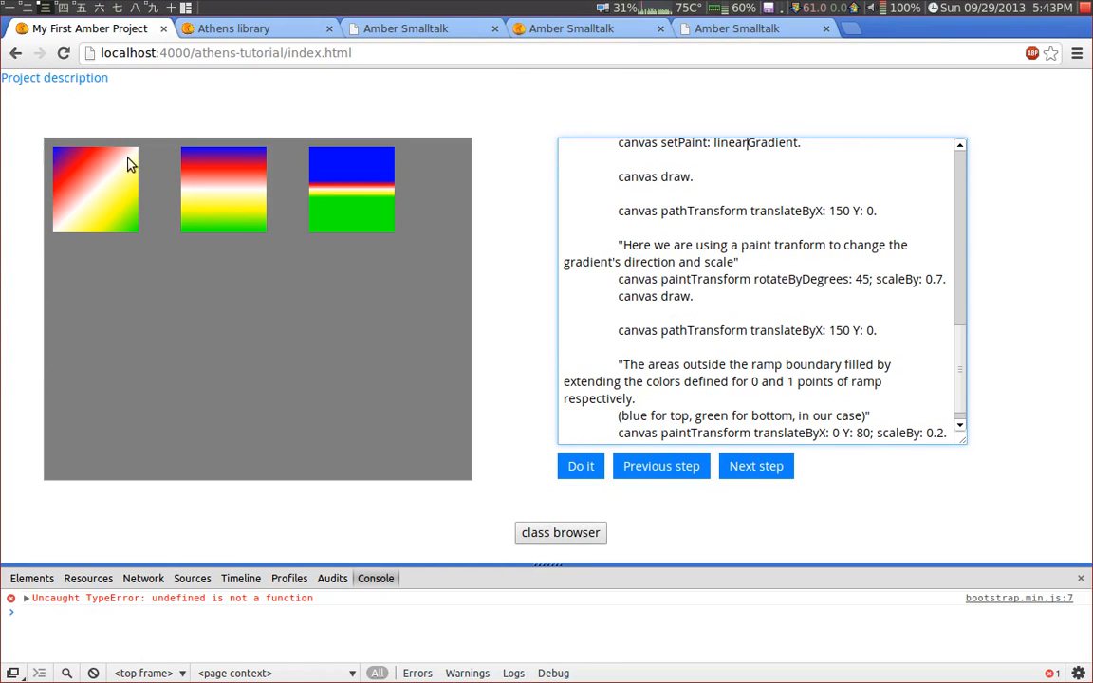
mouse_move(61, 233)
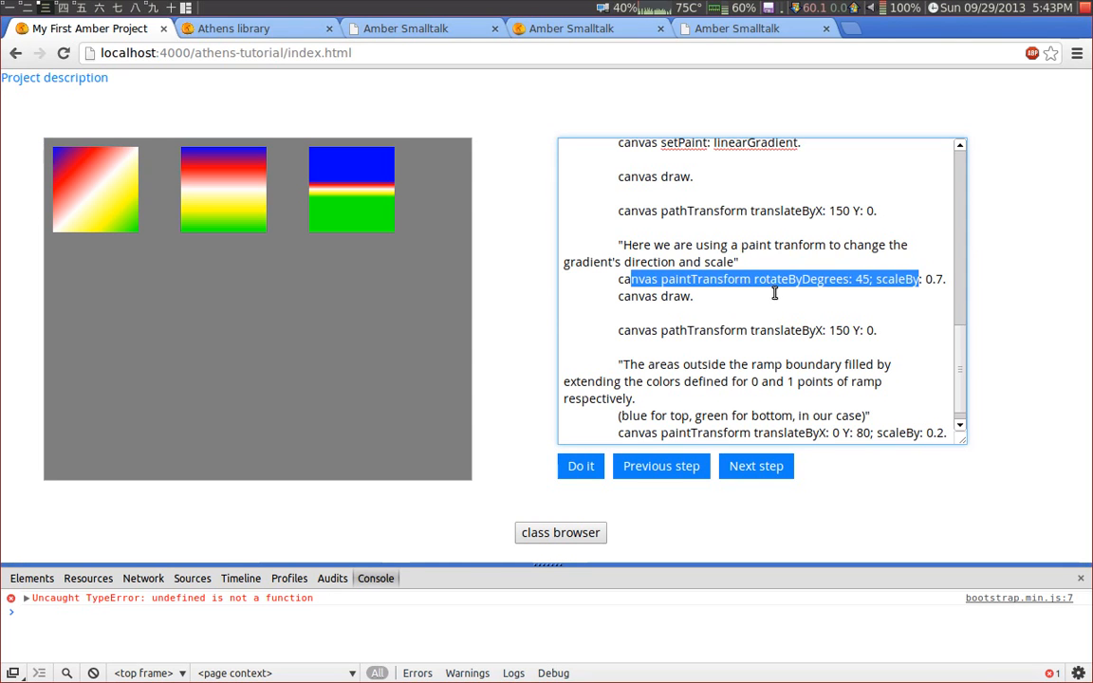
scroll("down", 3)
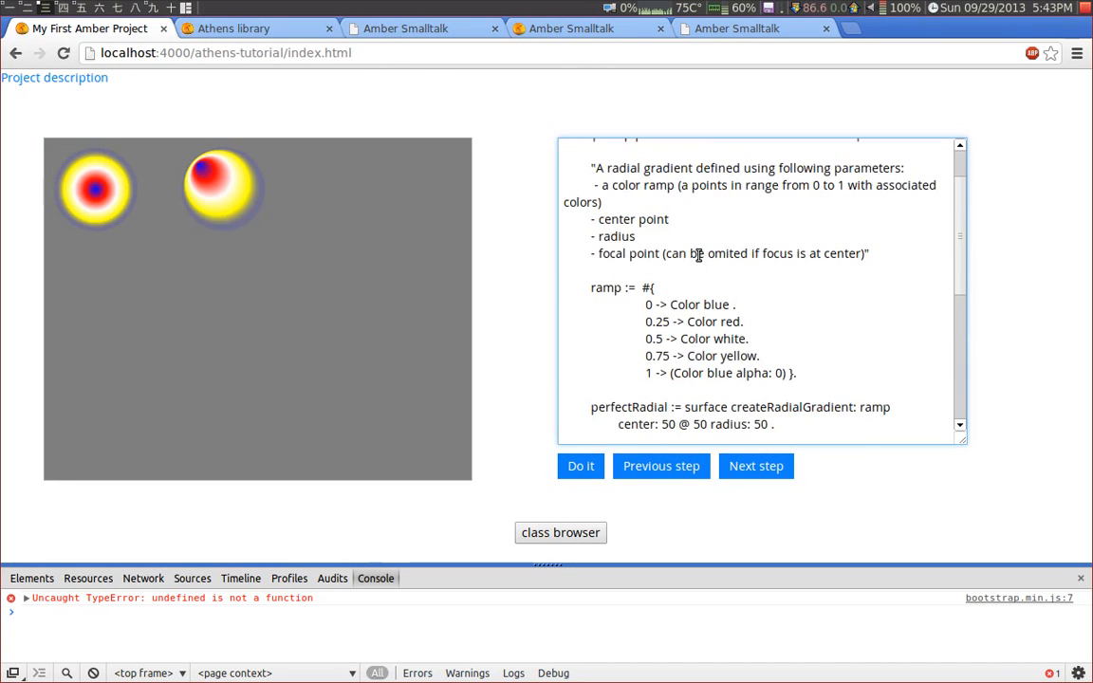
- Advance to step 21 on bitmap pattern paints and run it, getting a 404 for images/amber.png
scroll("up", 3)
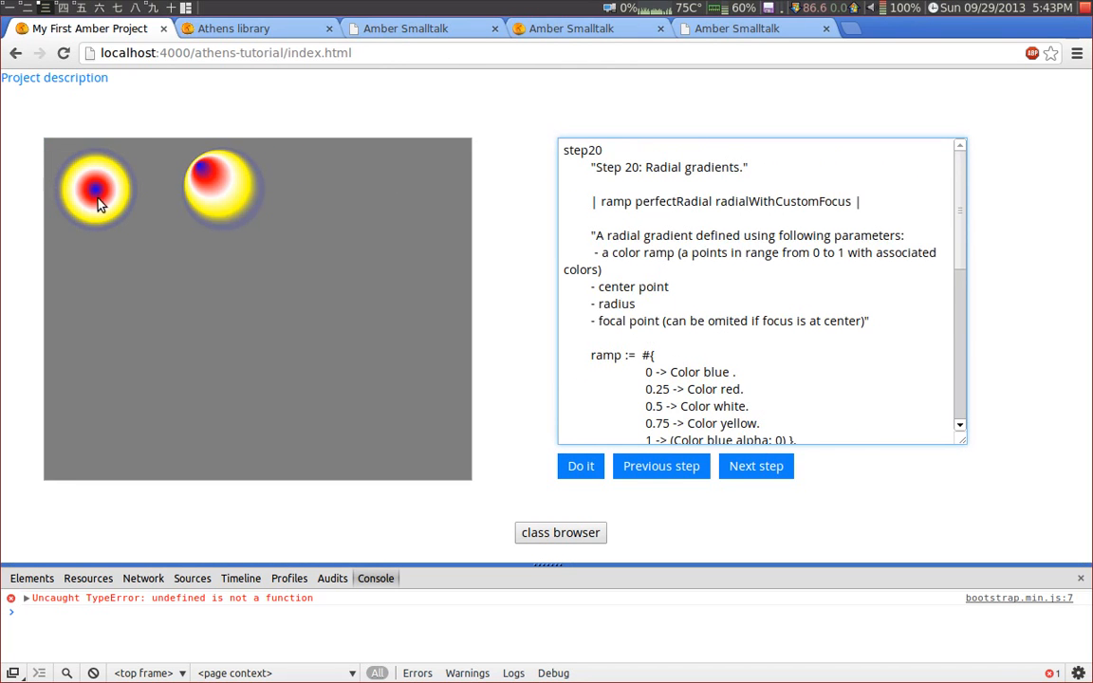
left_click(756, 466)
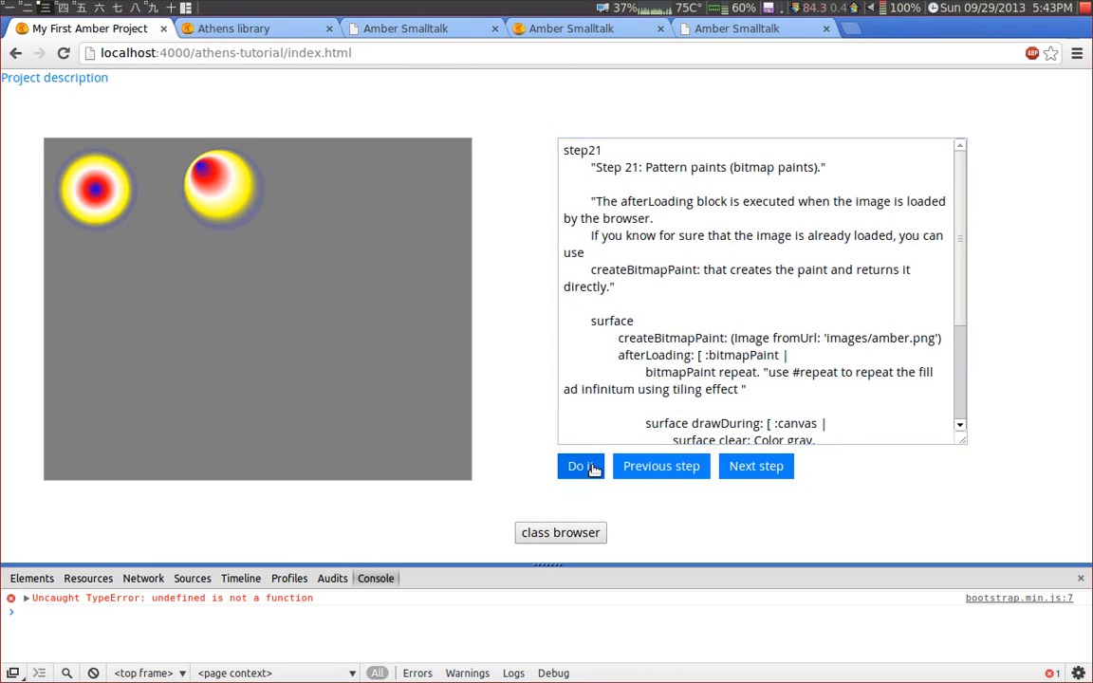
left_click(581, 467)
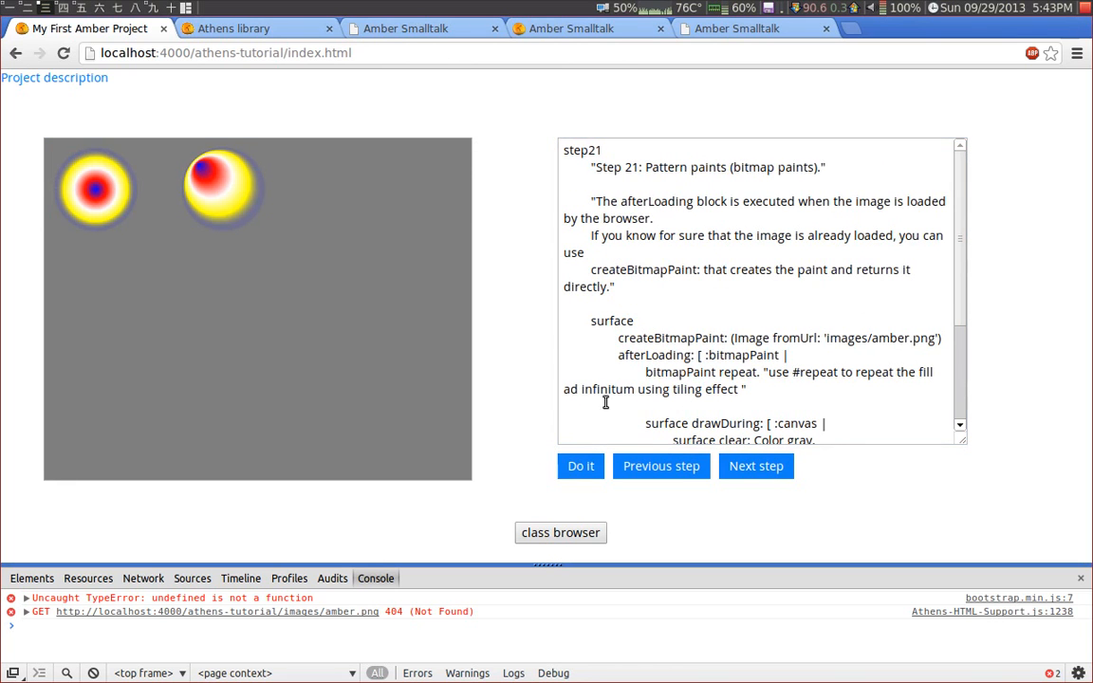
mouse_move(255, 643)
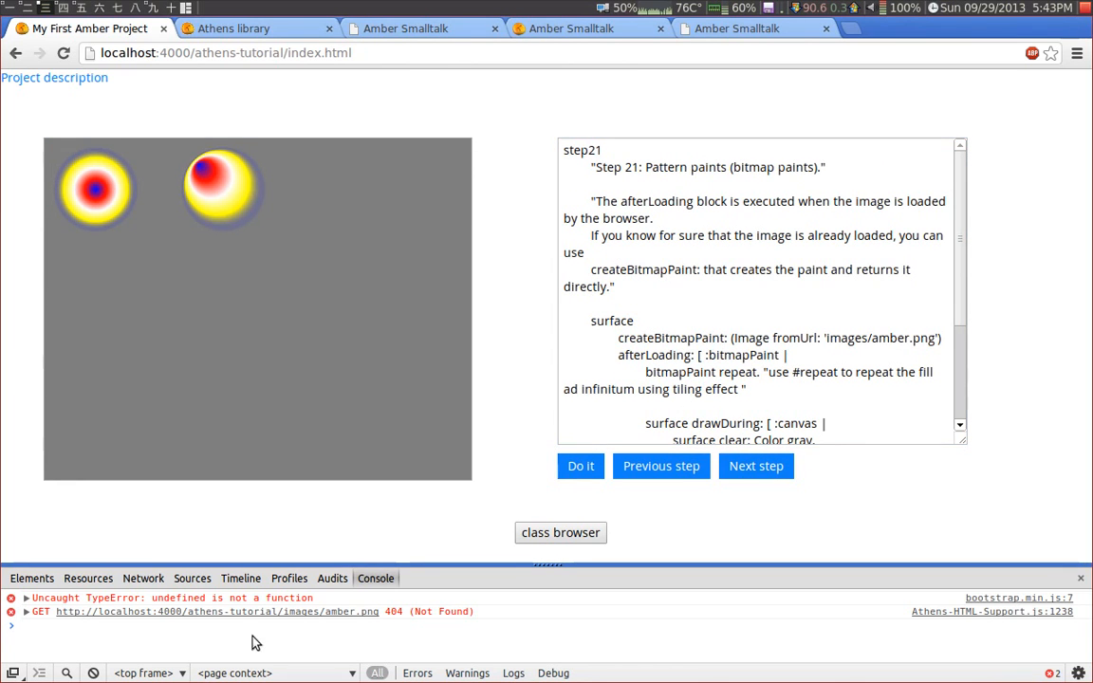
- Check the Amber website and Athens library tabs, then return to the tutorial
left_click(571, 28)
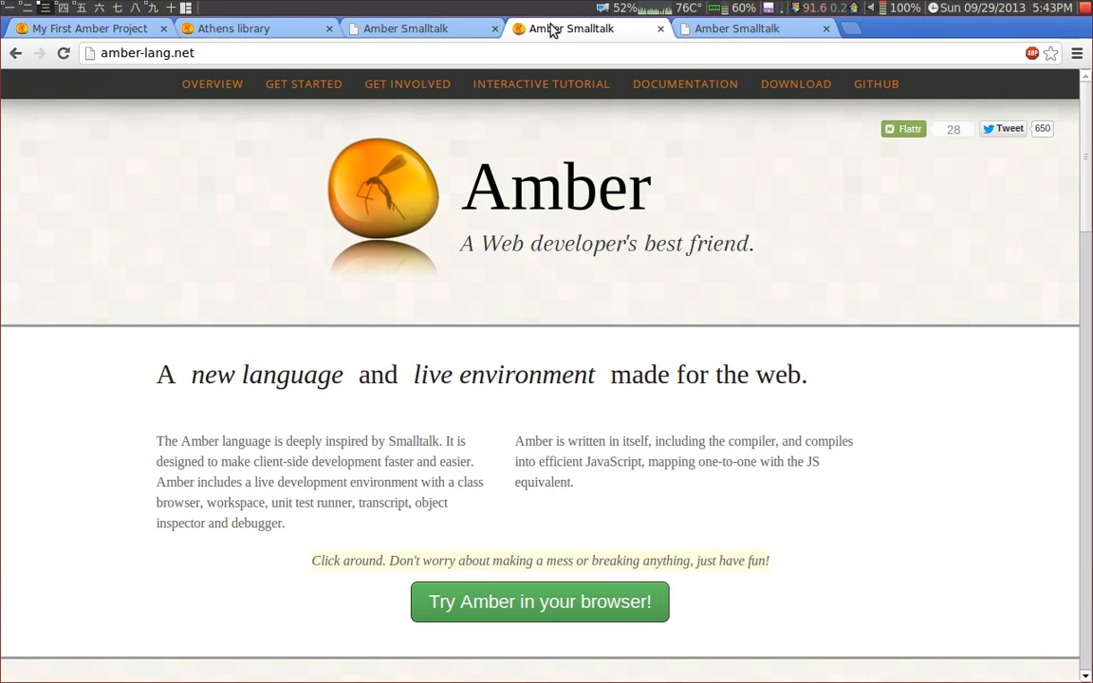
mouse_move(483, 220)
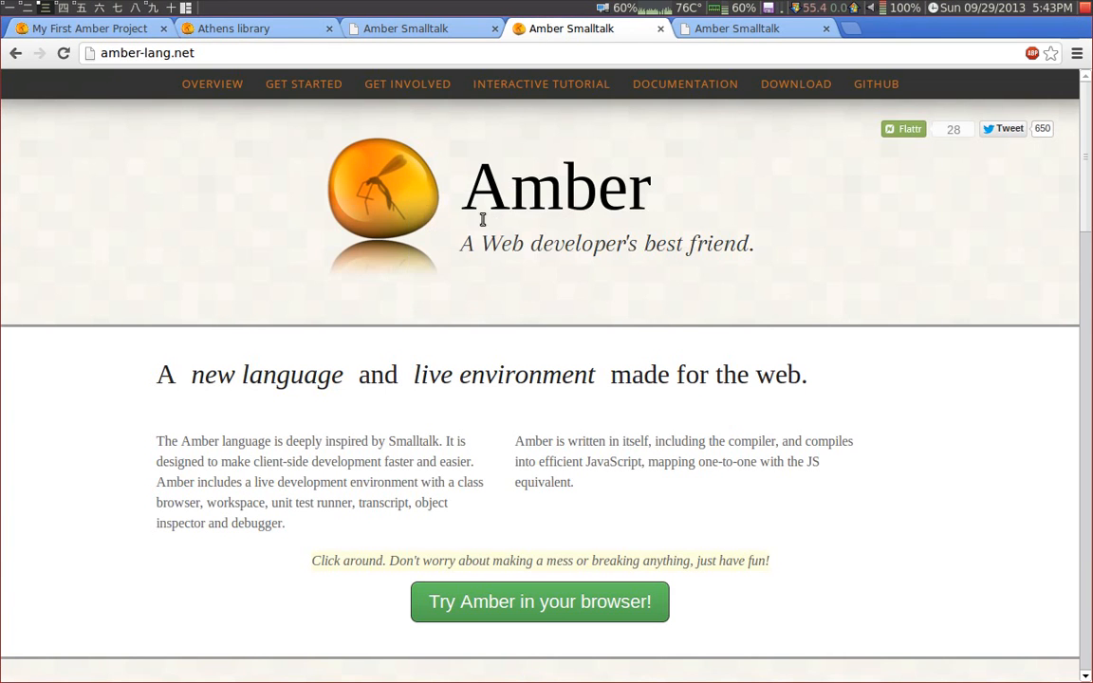
left_click(256, 28)
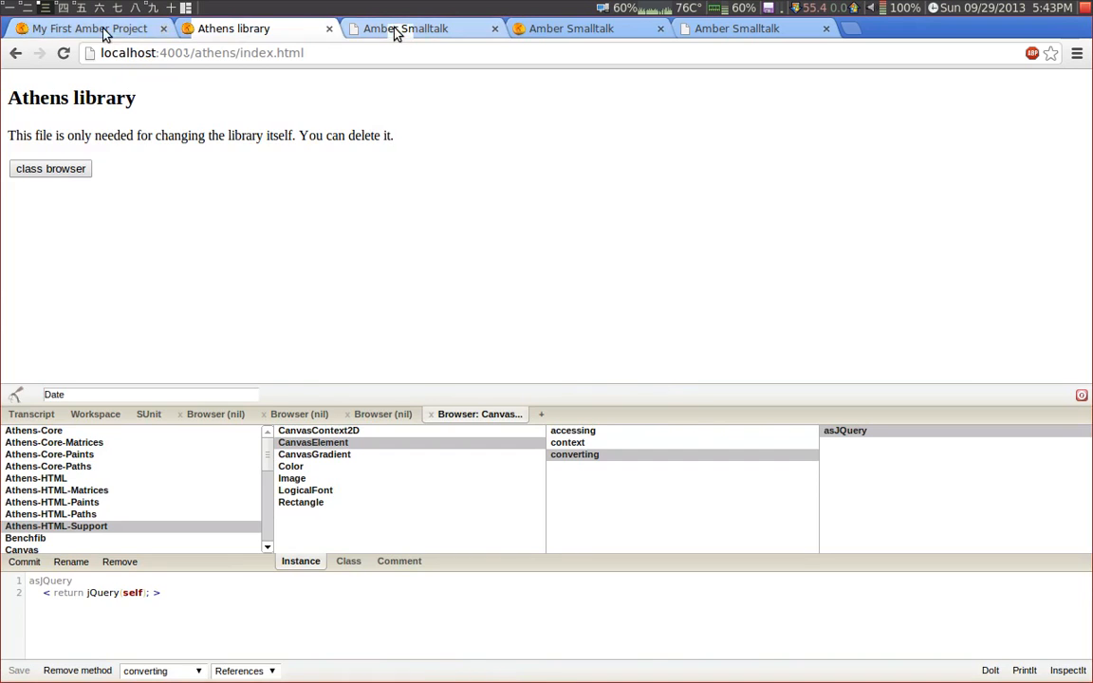
left_click(85, 29)
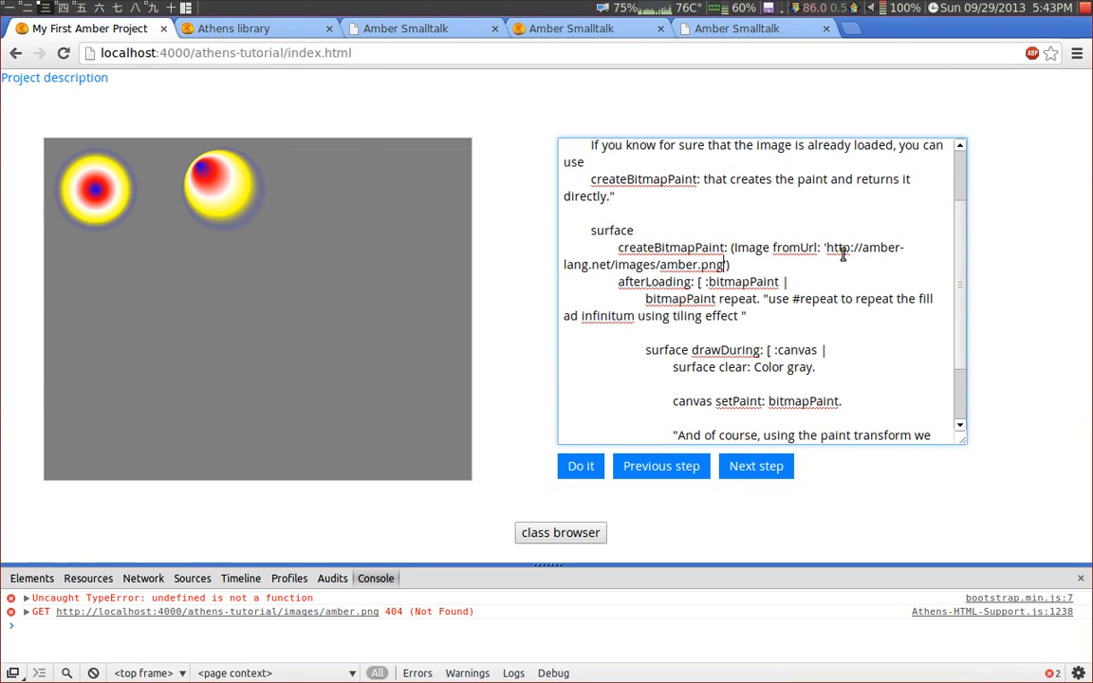
- Run step 21 with the amber-lang.net image so Amber logos tile the canvas, then reach step 22
left_click(581, 467)
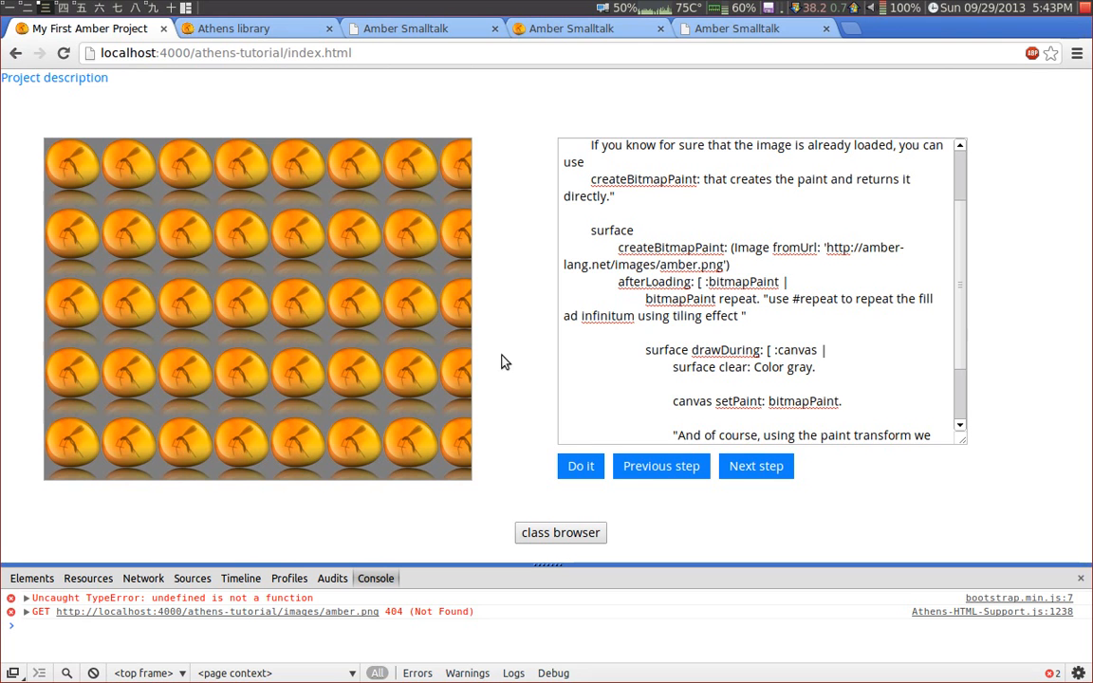
left_click(756, 467)
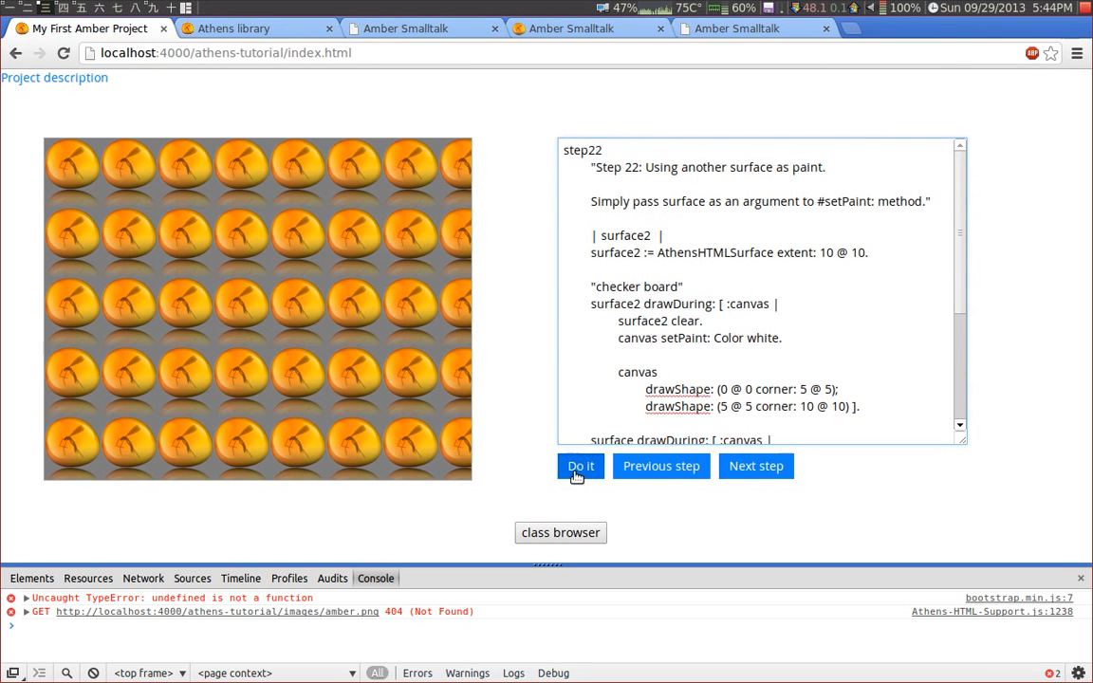
- Run step 22 to fill the canvas with a checkerboard from a second surface, then reach the stroke step
left_click(581, 467)
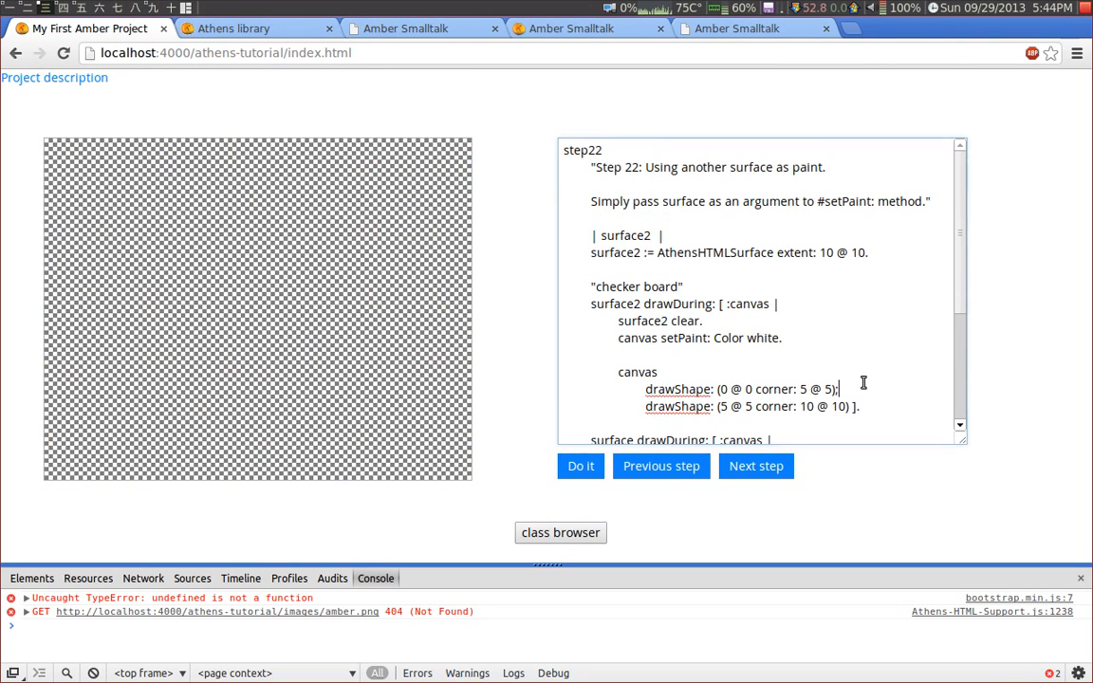
scroll("down", 3)
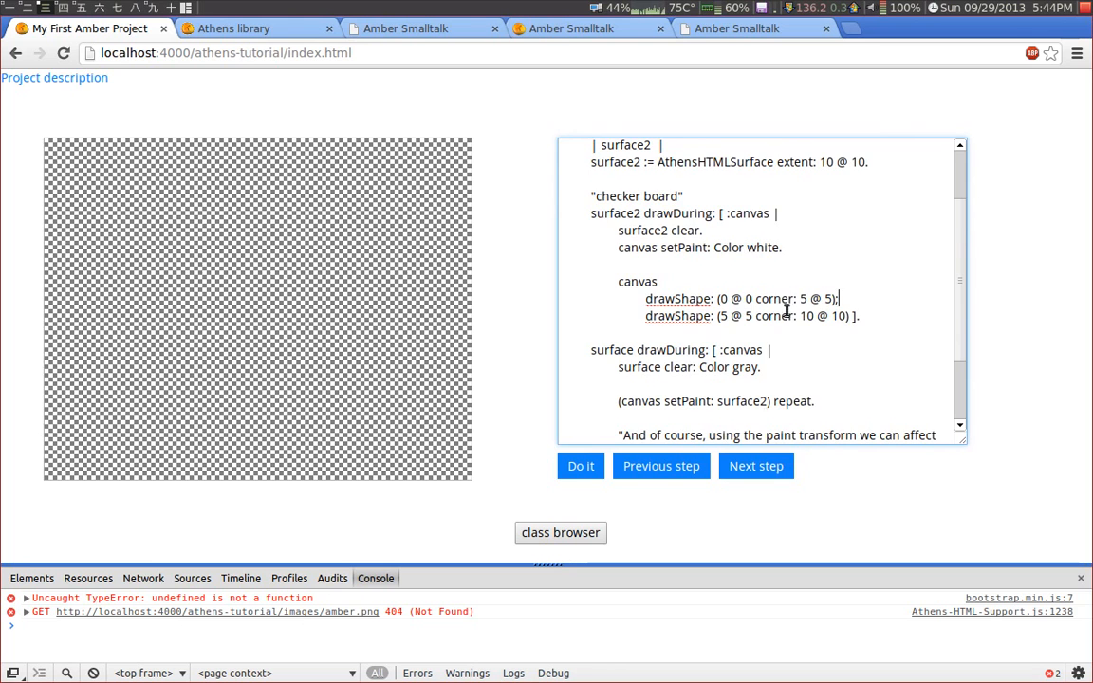
left_click(755, 467)
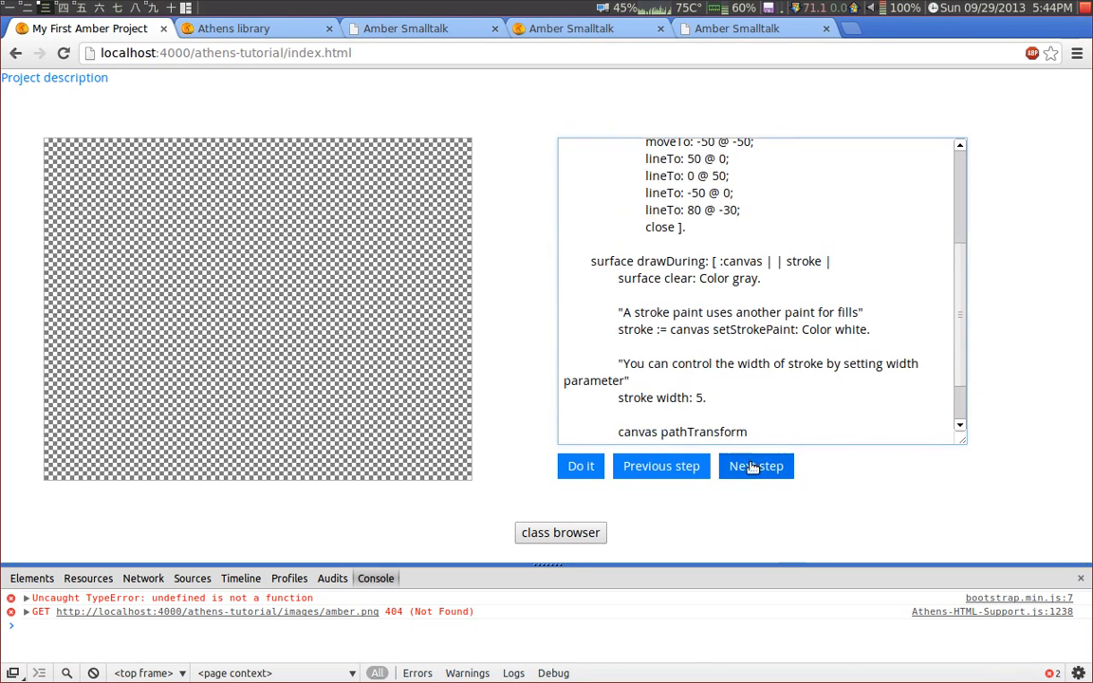
- Run the stroke steps to draw the zigzag path with bevel, round joins, round caps and dashes, reaching step 27
left_click(661, 466)
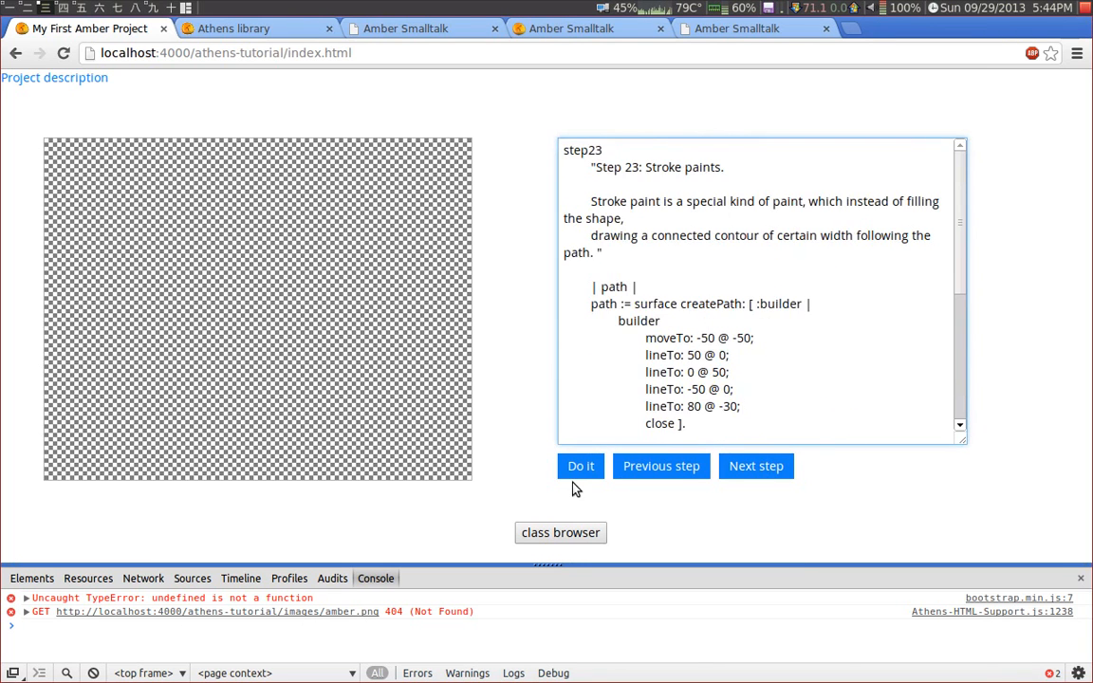
left_click(581, 467)
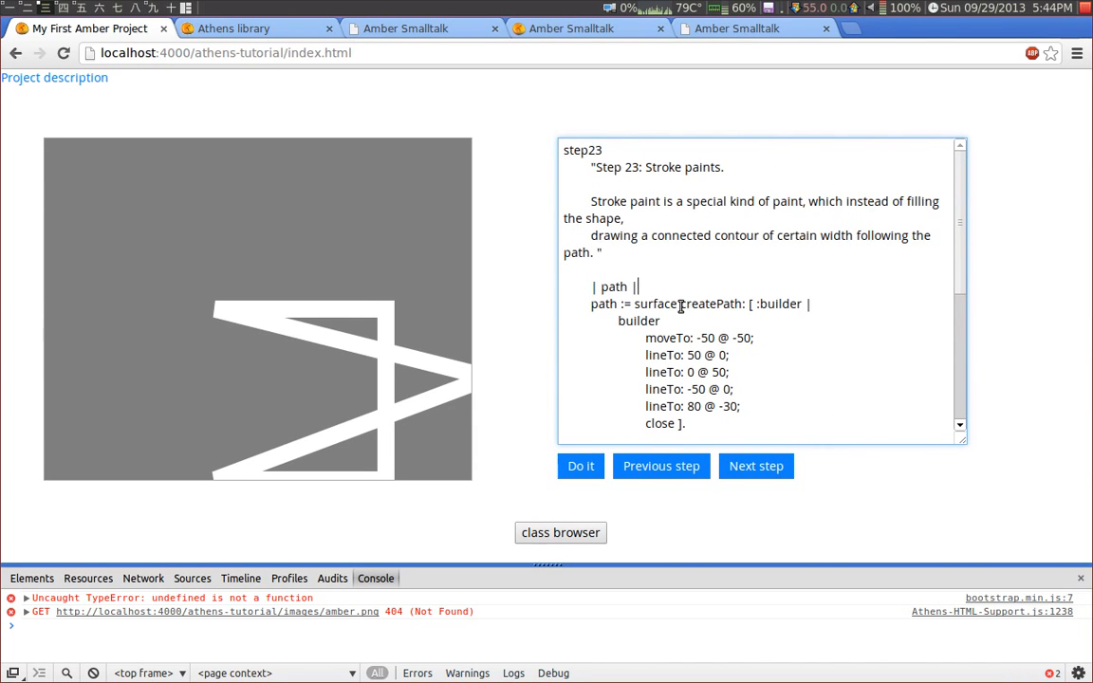
scroll("down", 3)
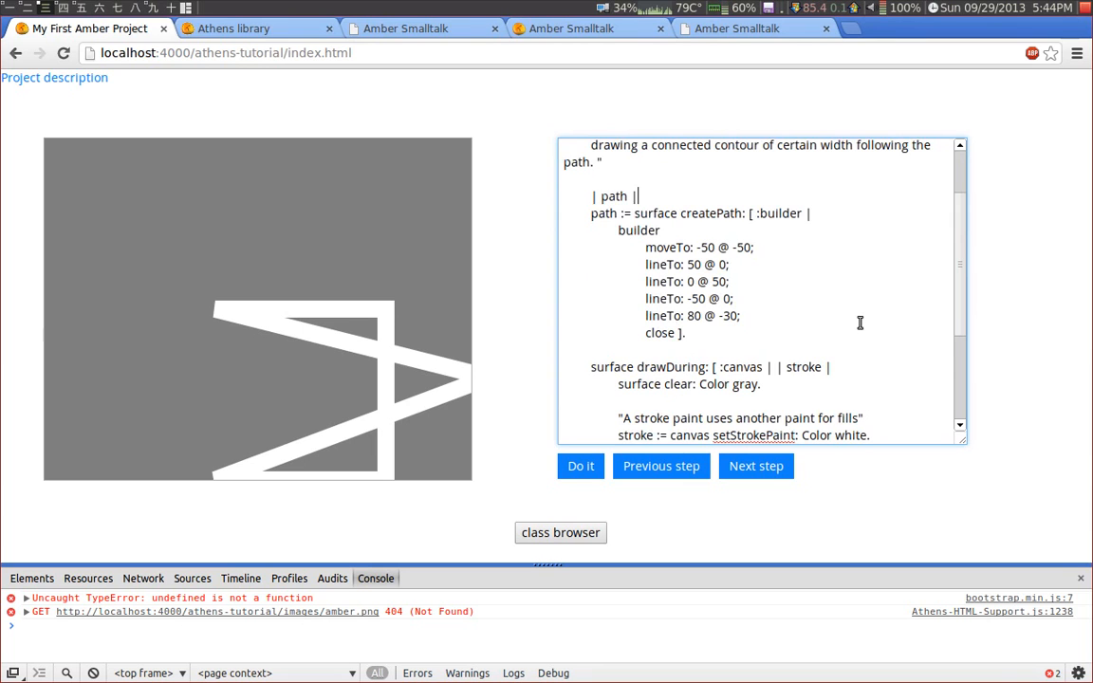
left_click(581, 467)
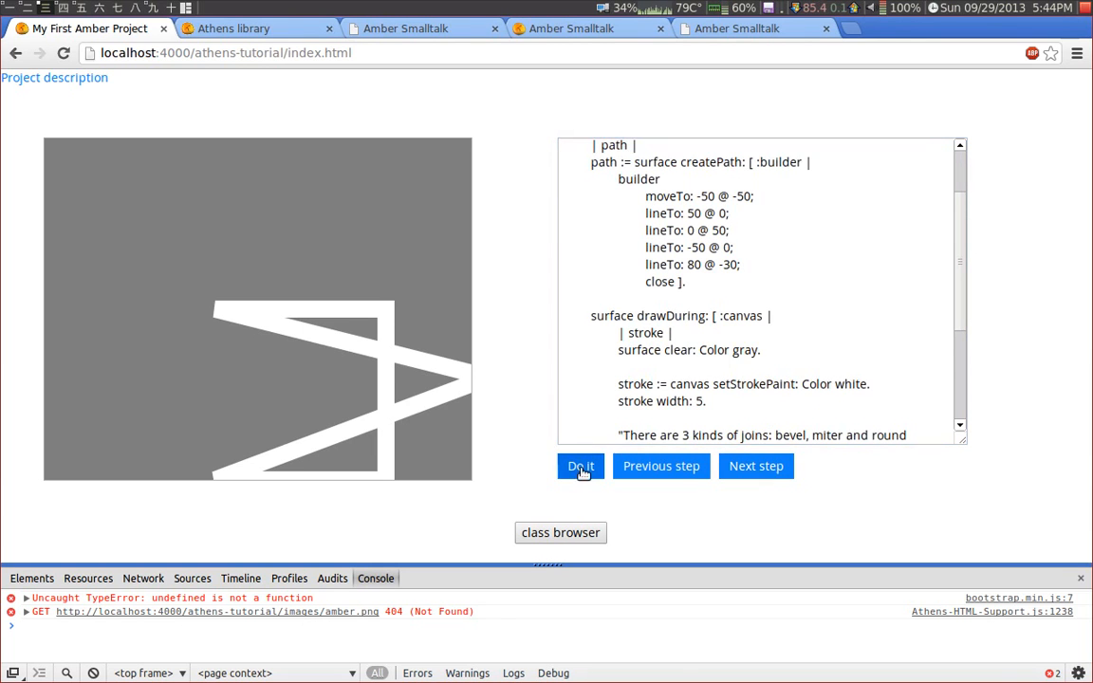
left_click(581, 467)
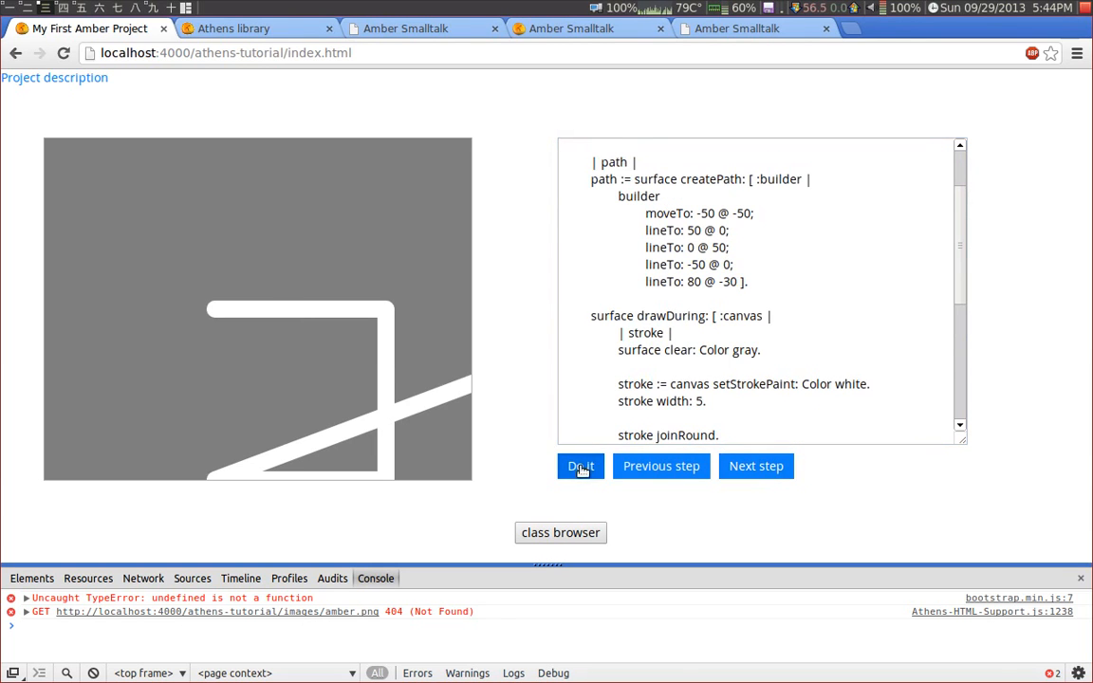
left_click(581, 467)
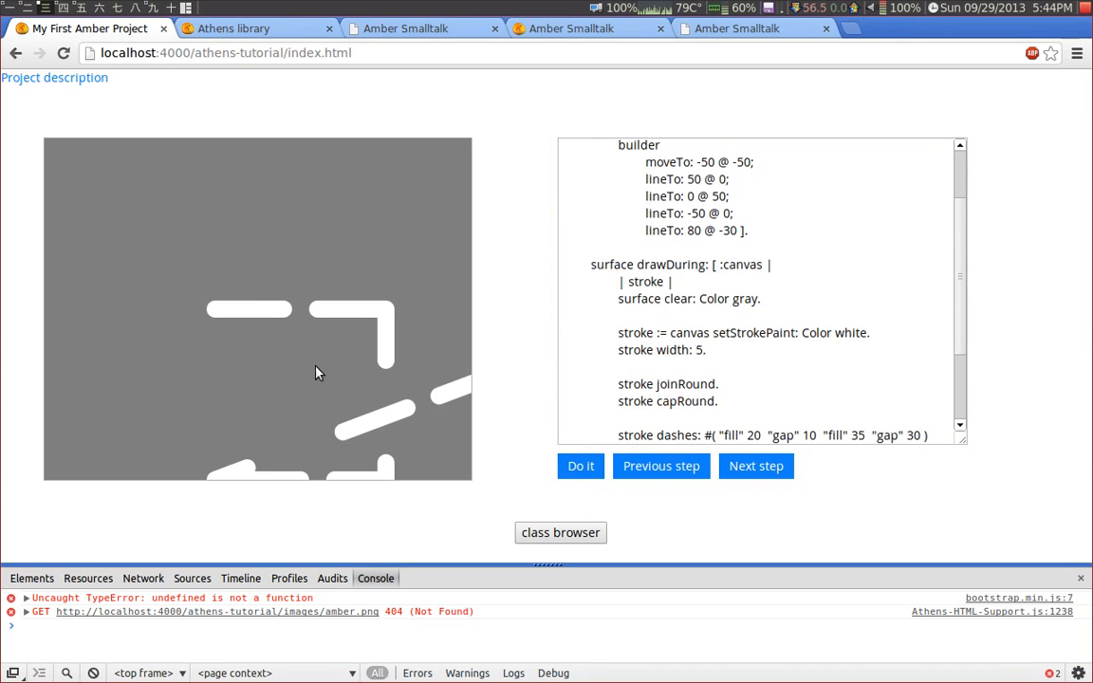
left_click(755, 467)
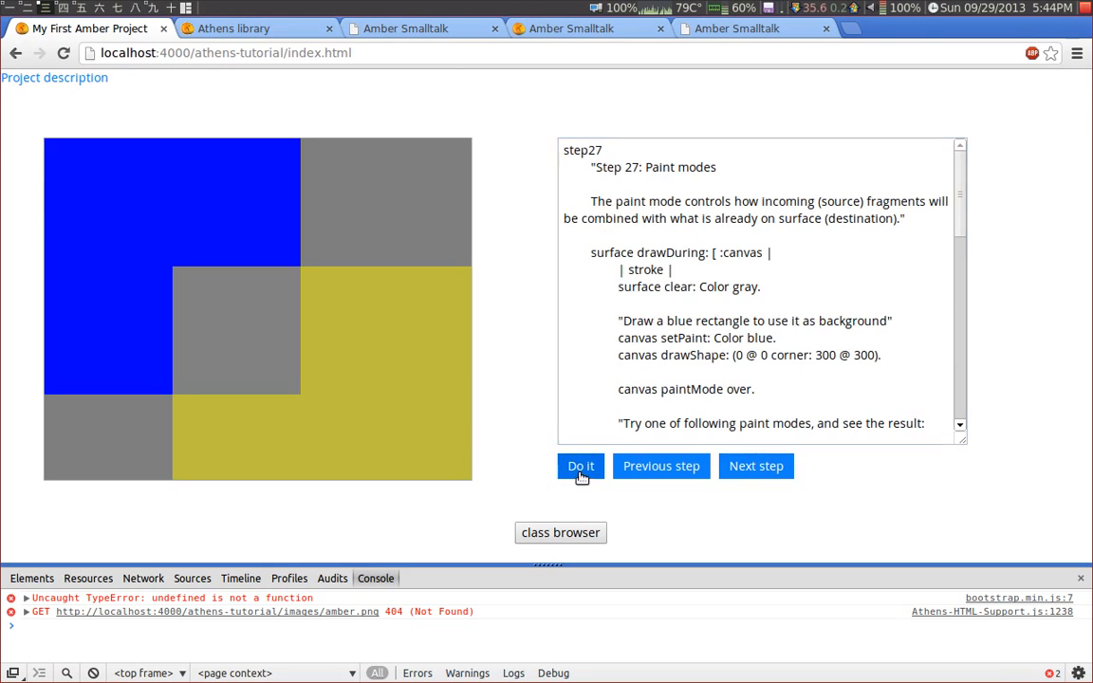
- Replace the 'over' paint mode with 'xor' in step 27 and redraw the overlapping rectangles
scroll("down", 3)
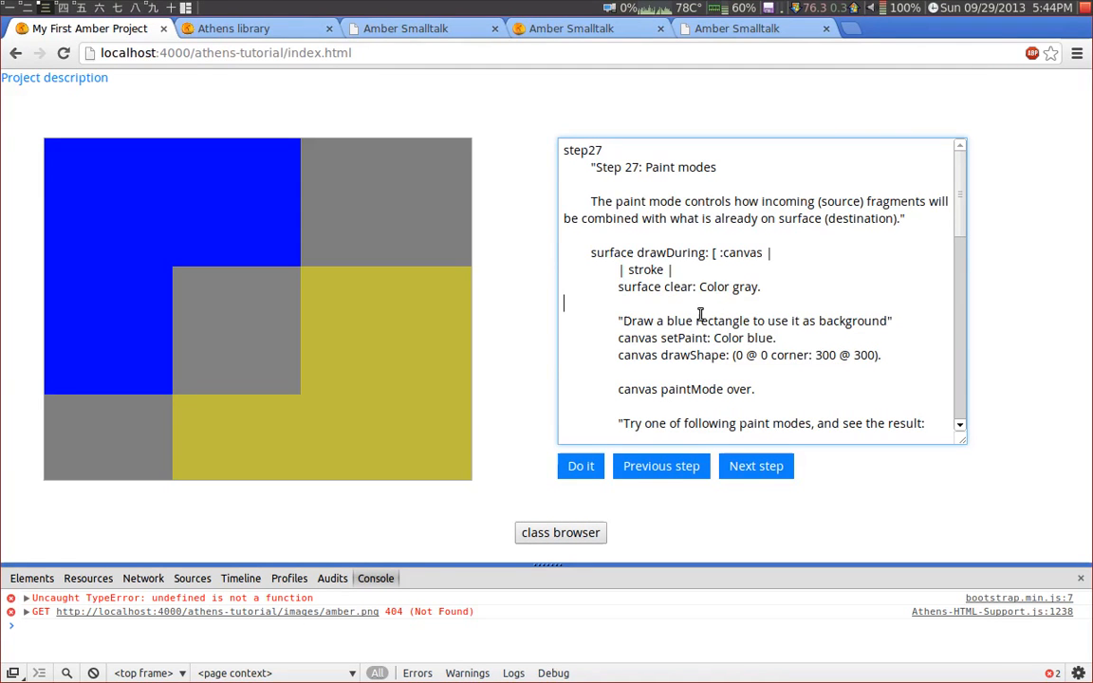
scroll("down", 3)
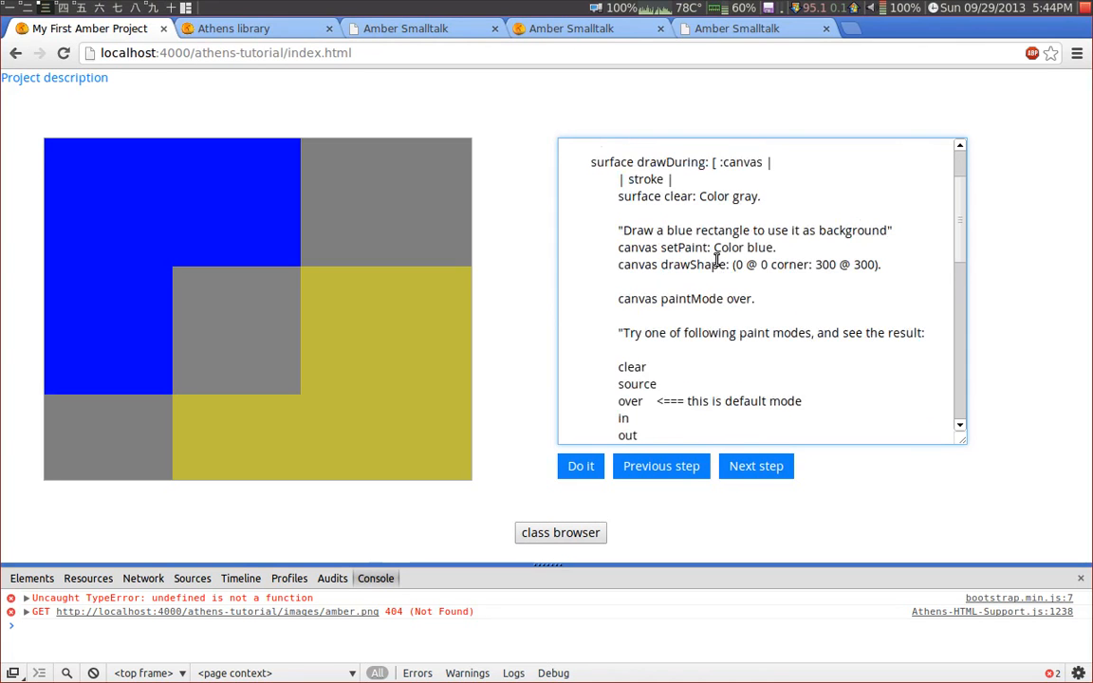
double_click(737, 254)
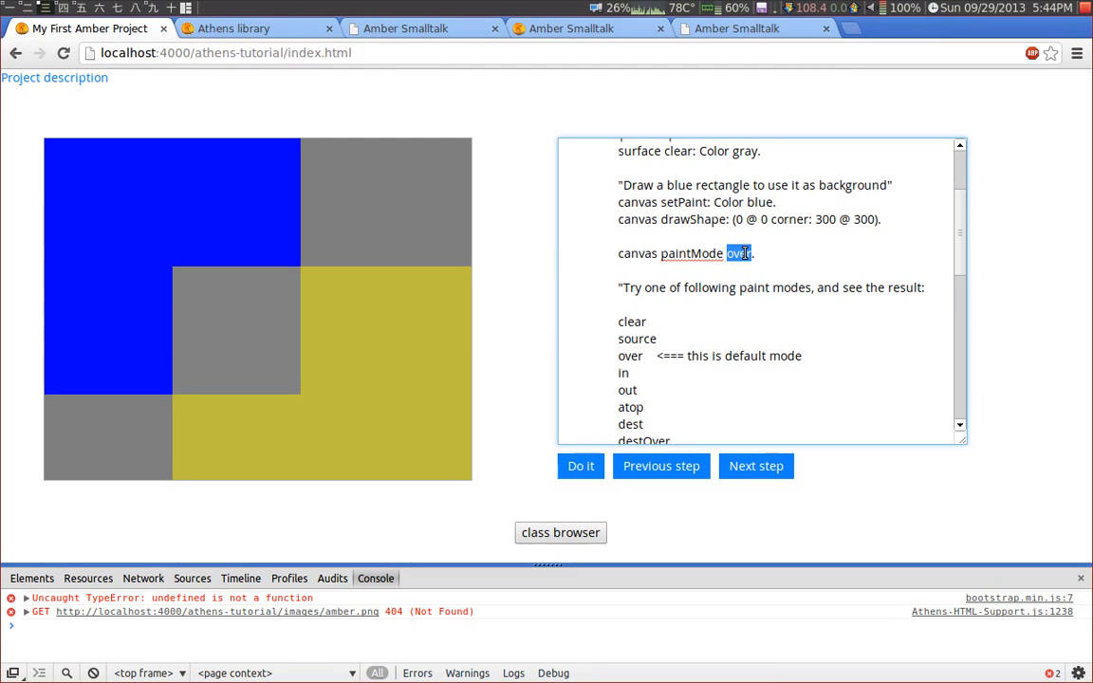
type("xor")
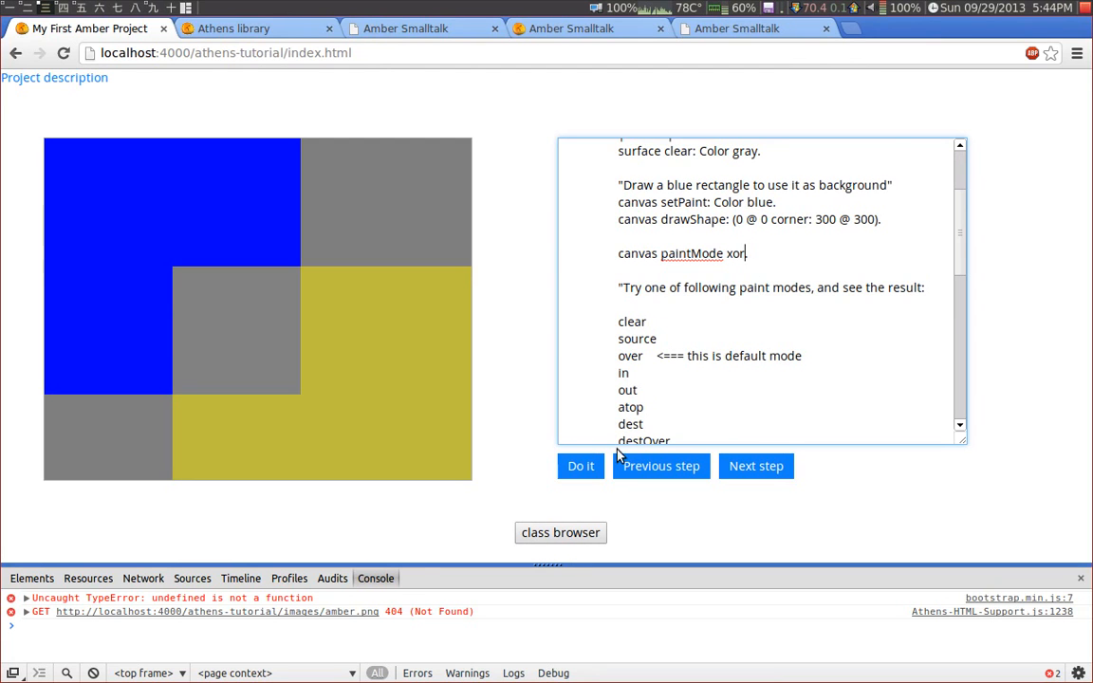
left_click(580, 467)
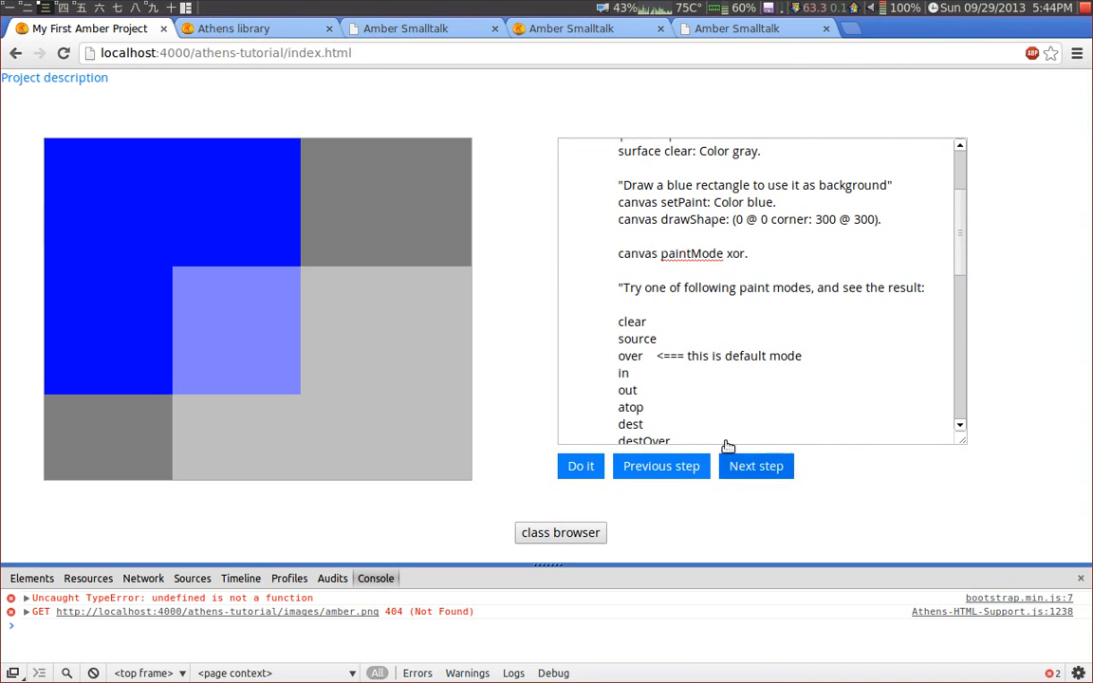
- Review the list of paint modes, then advance to step 28 on preserving paint modes
scroll("down", 3)
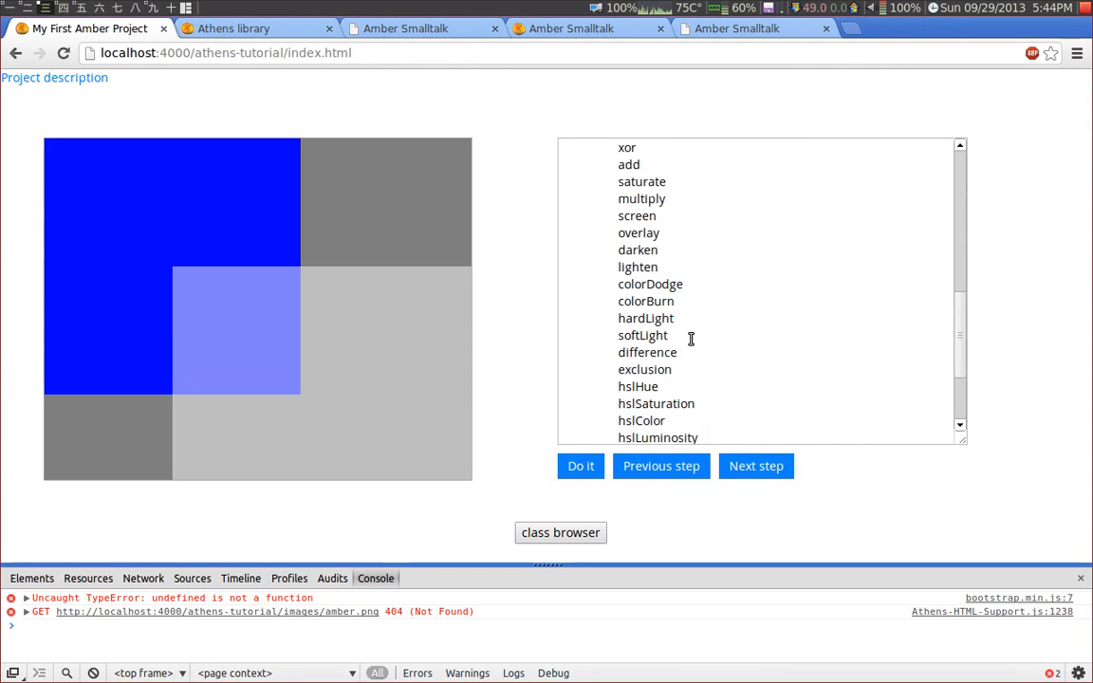
scroll("up", 3)
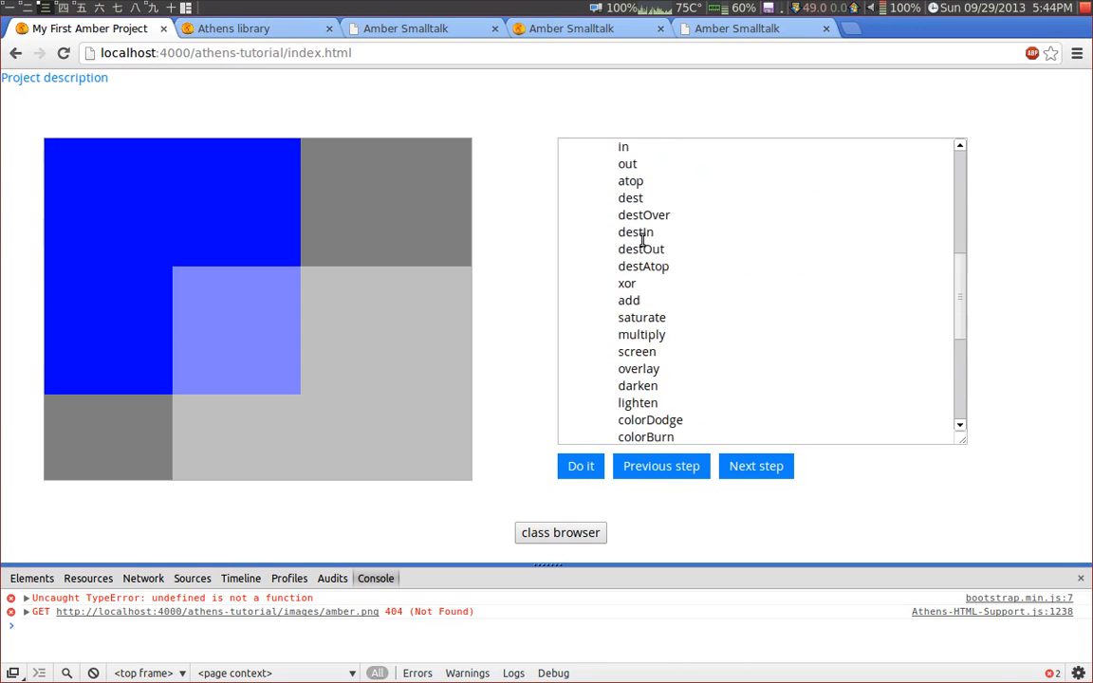
scroll("down", 3)
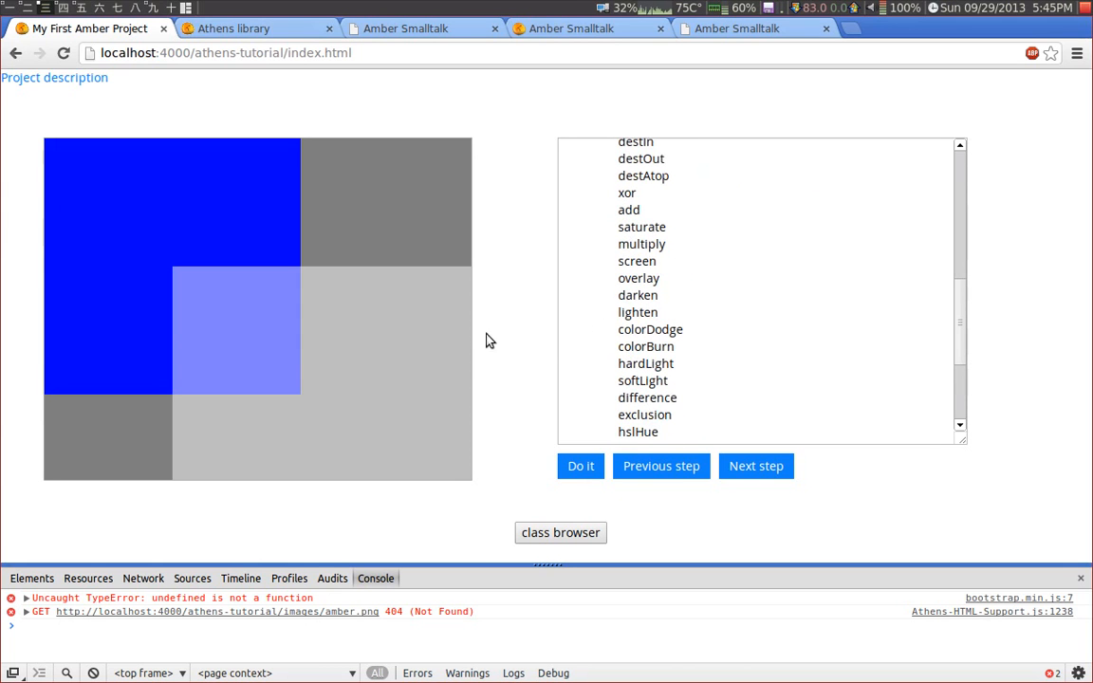
mouse_move(661, 355)
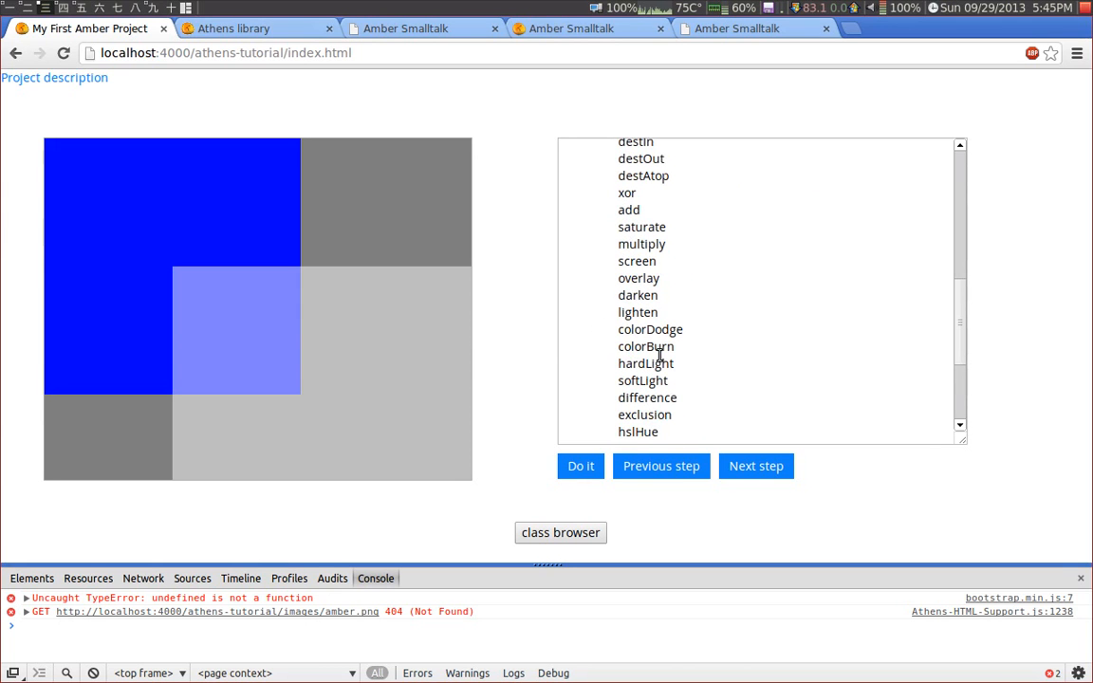
left_click(646, 345)
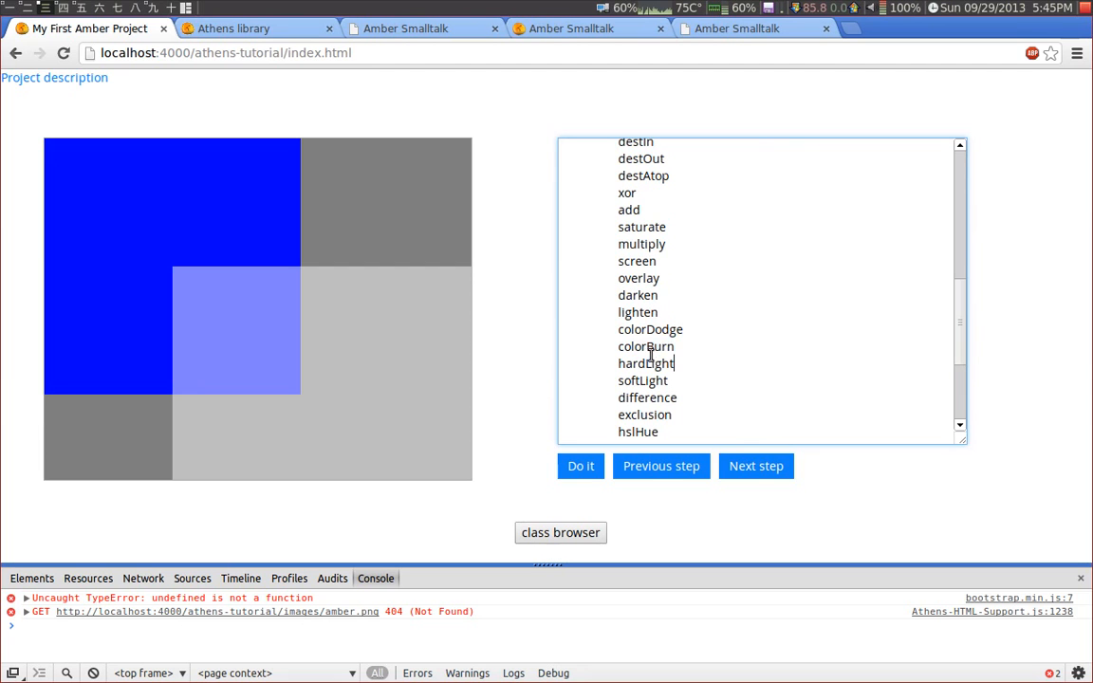
mouse_move(701, 457)
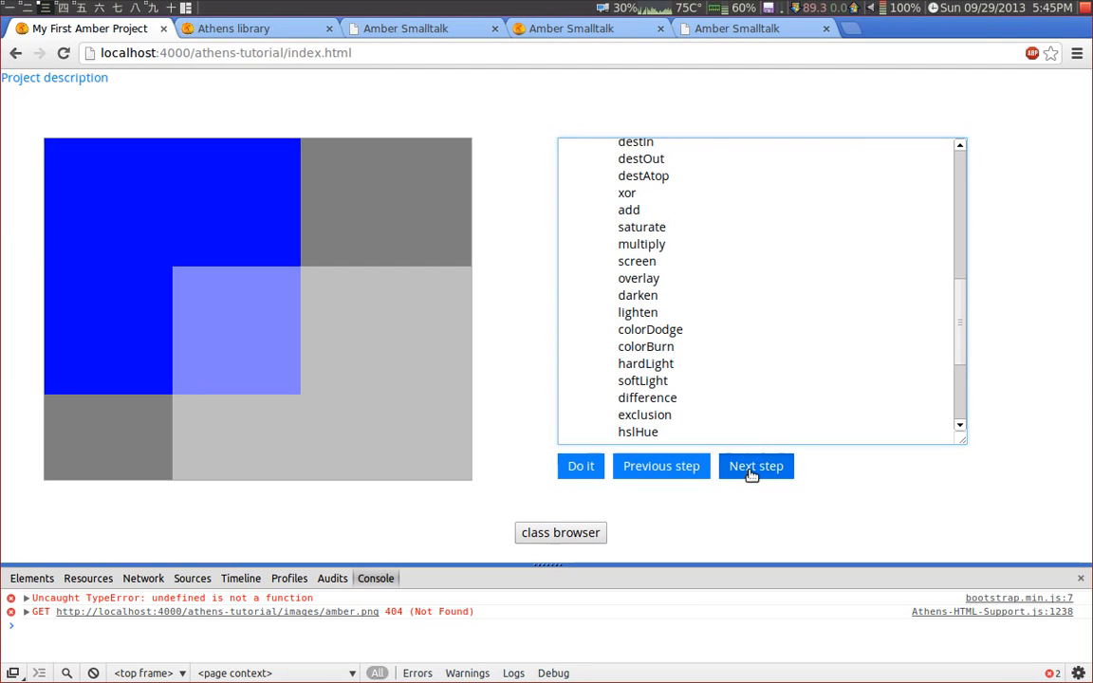
left_click(755, 467)
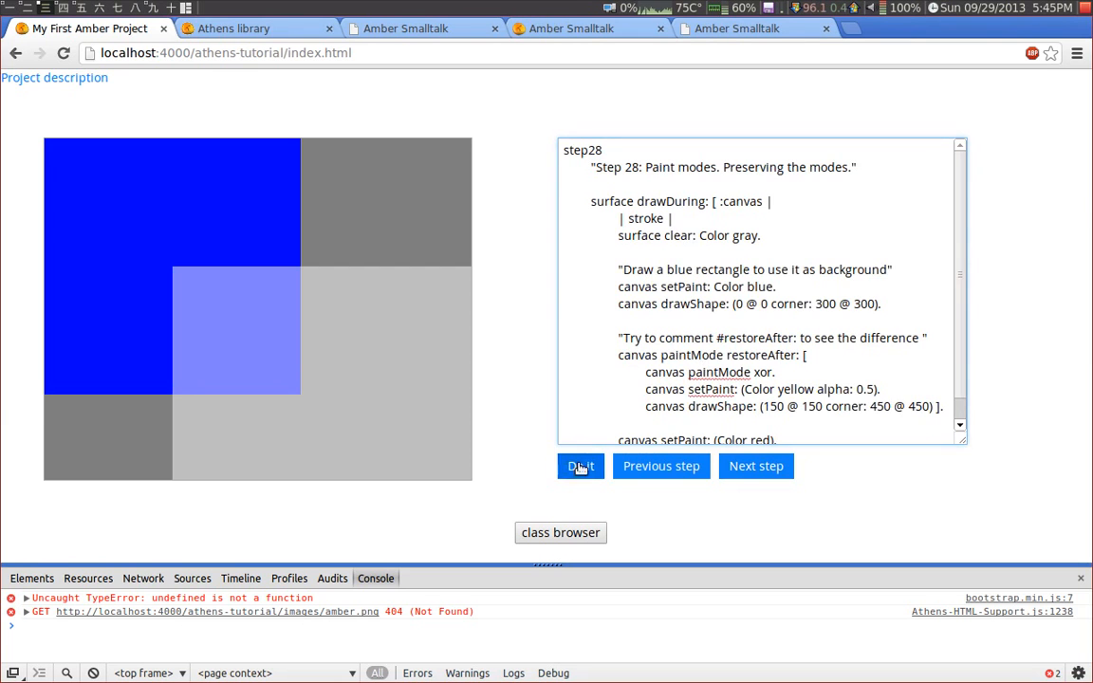
- Run step 28, pass the clipping step, render red 'Hello Athens!' text, and reach the Tiger Demo step
left_click(755, 467)
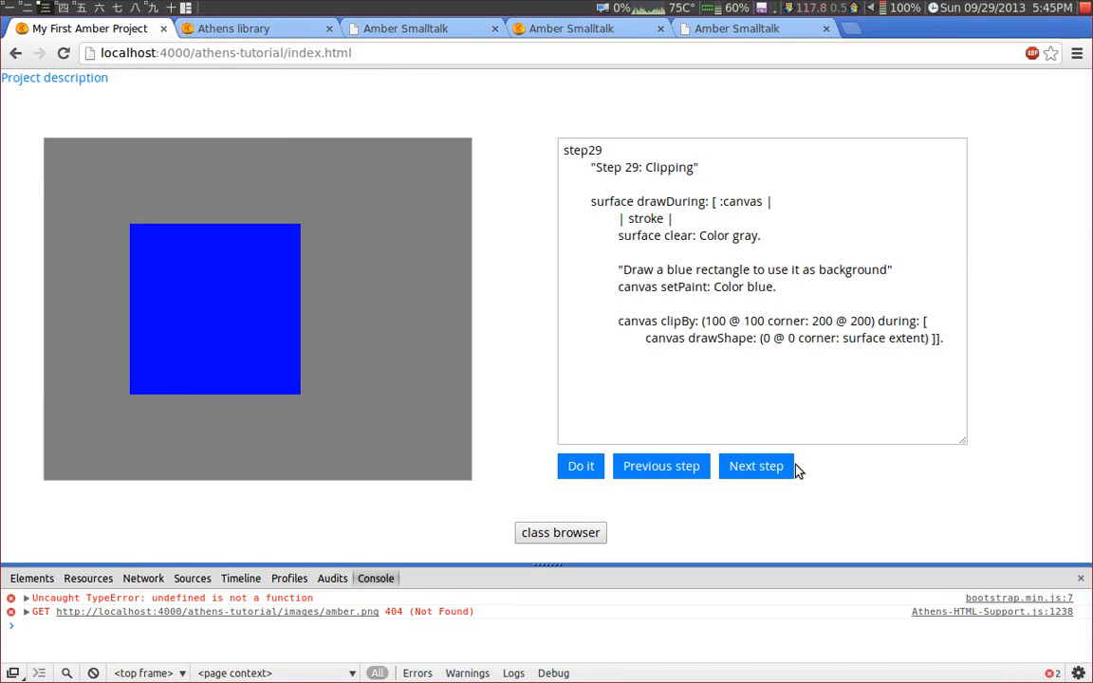
mouse_move(744, 467)
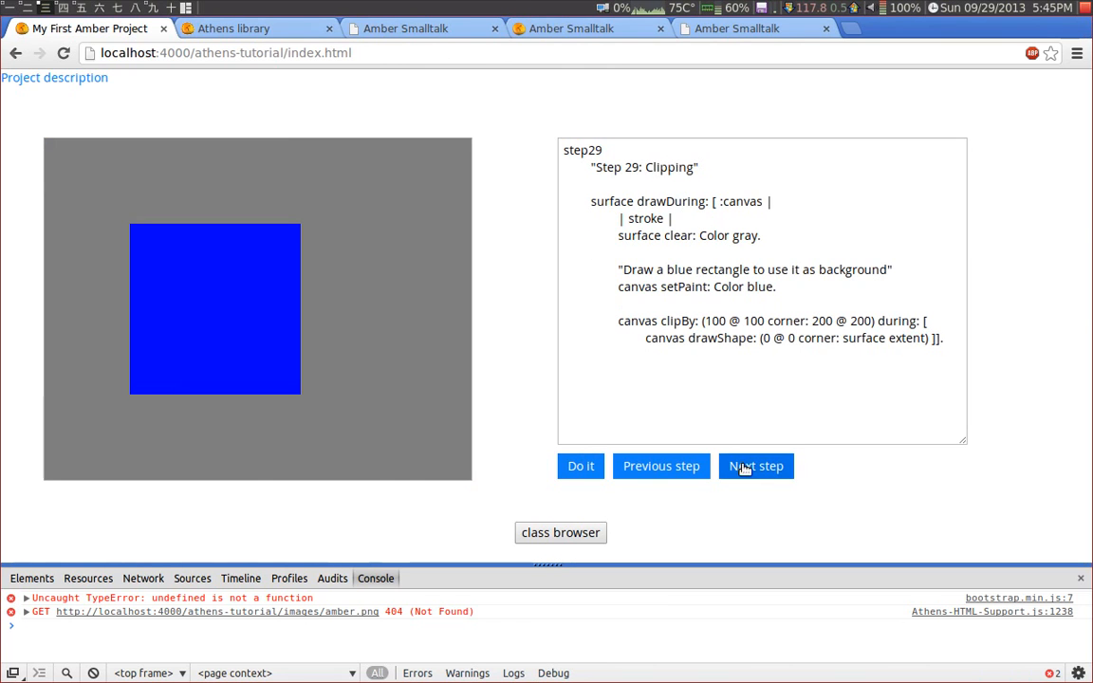
left_click(755, 467)
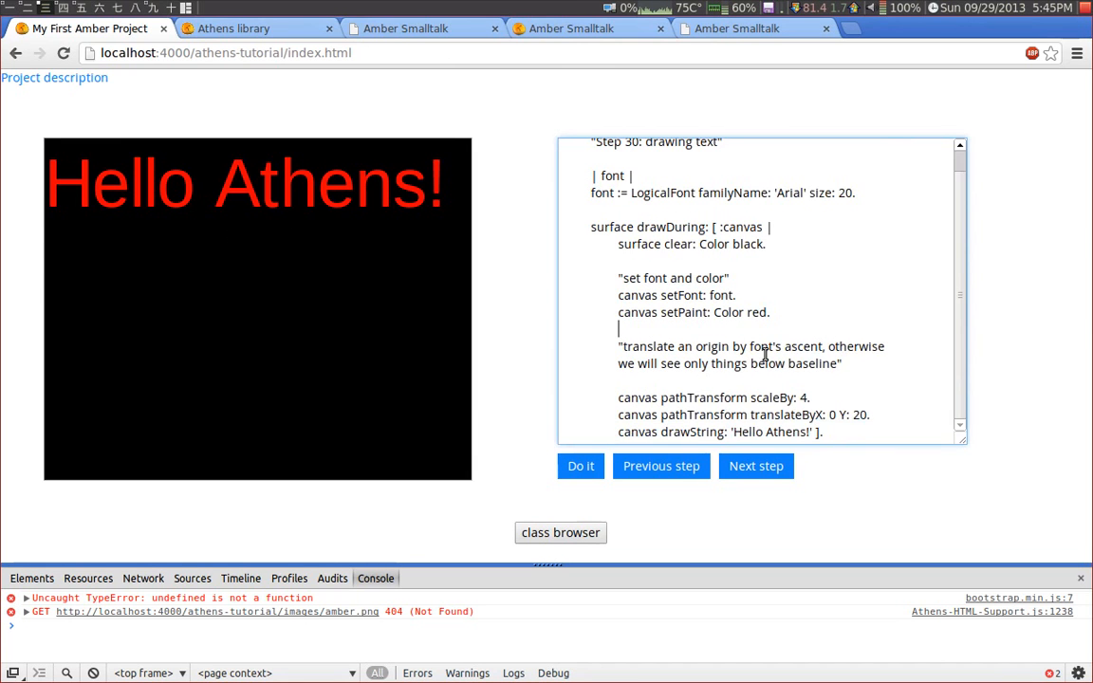
double_click(788, 219)
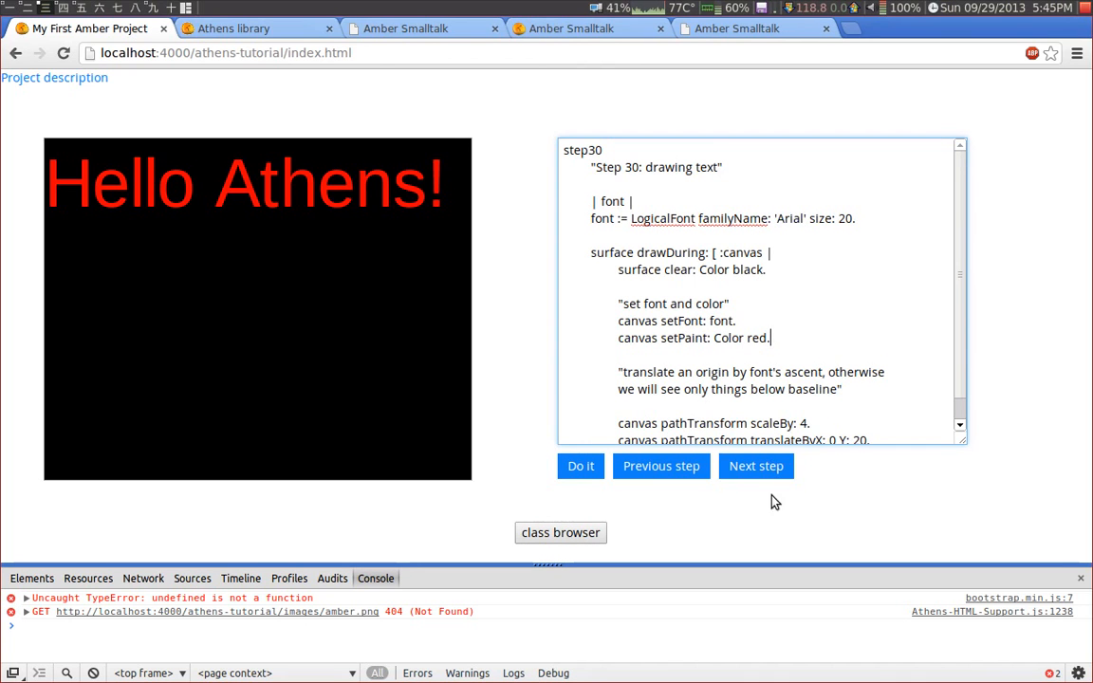
left_click(755, 467)
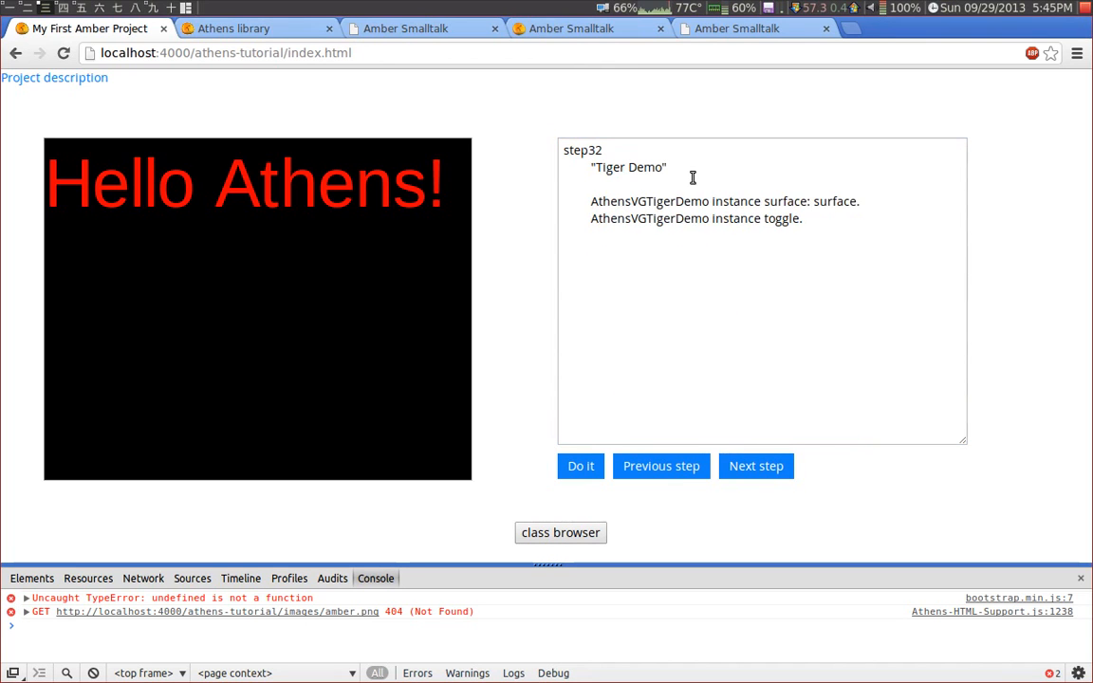
mouse_move(660, 467)
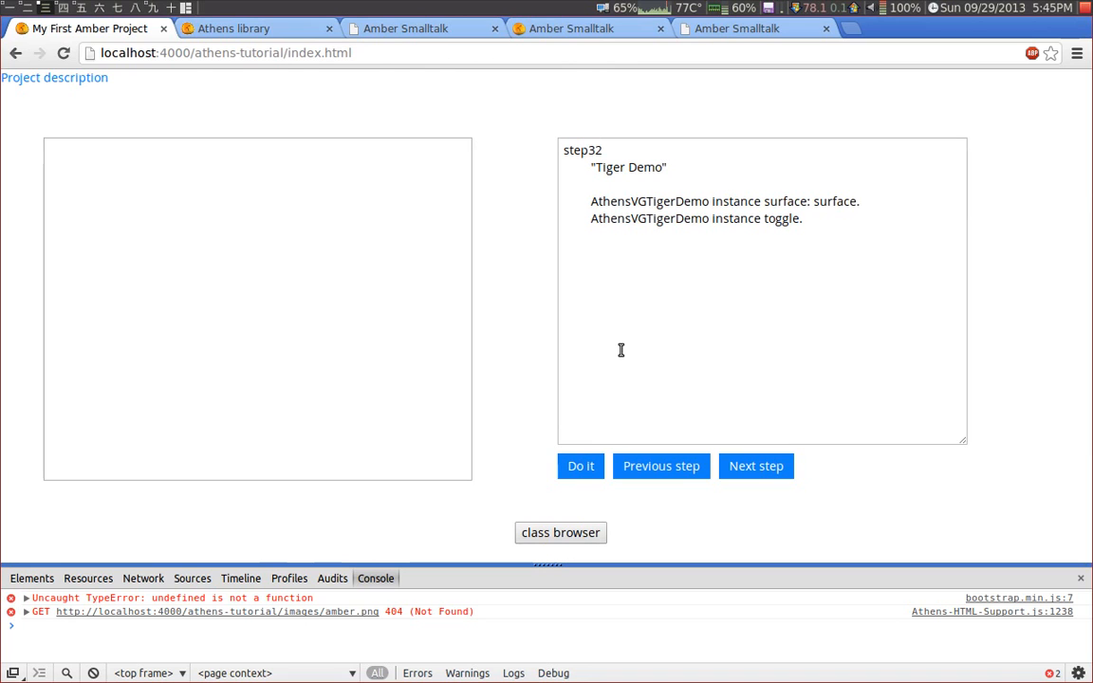
- Run the Tiger Demo so the rotating tiger animates, then switch to the localhost:4001 tutorial tab
left_click(581, 467)
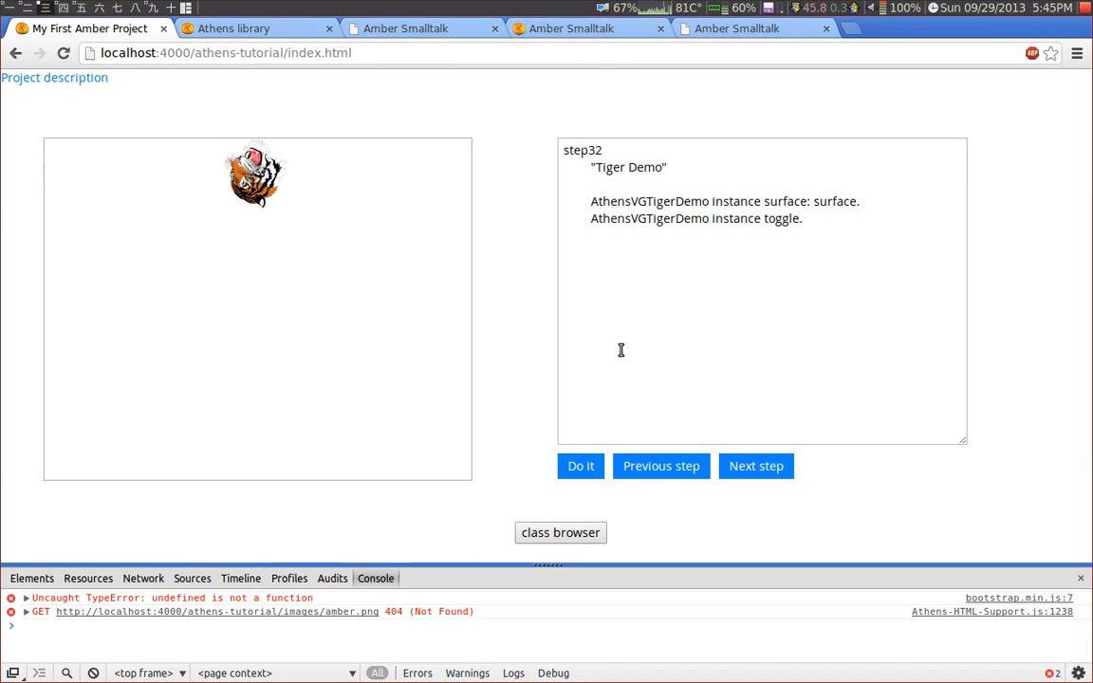
left_click(581, 467)
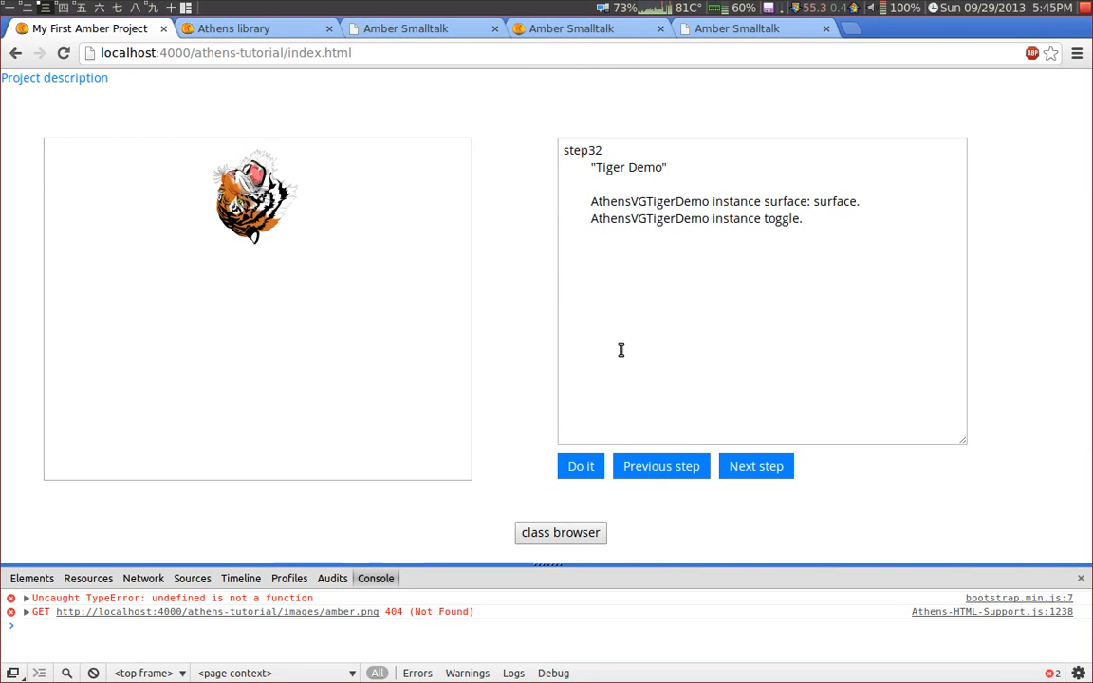
left_click(580, 467)
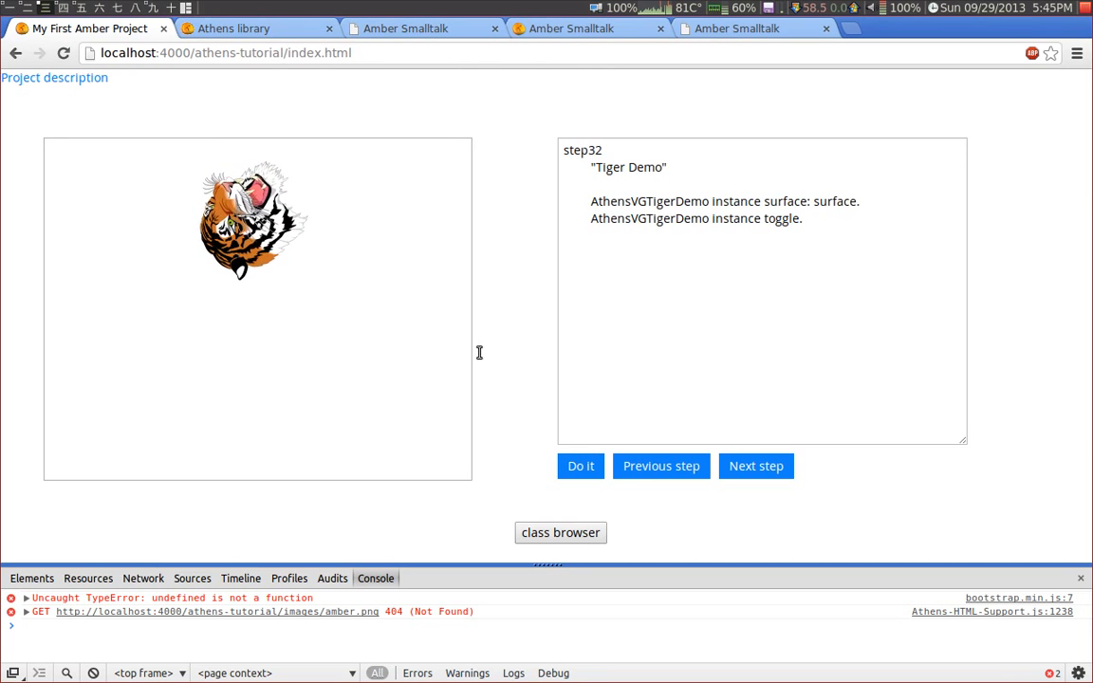
left_click(581, 467)
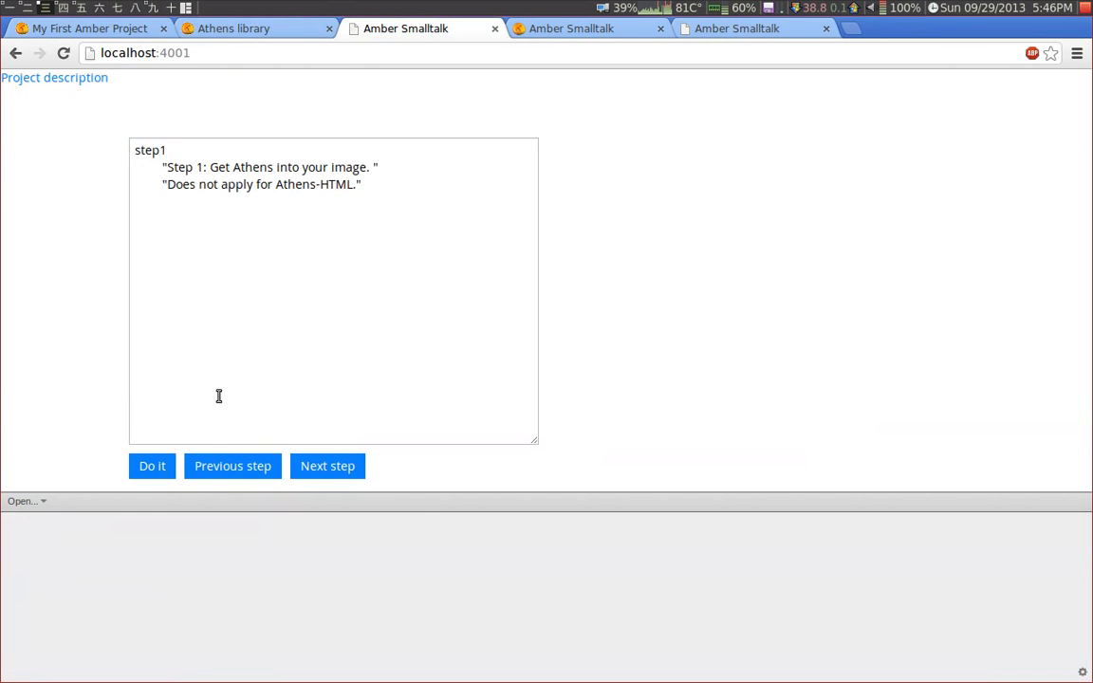
- Page the older tutorial forward from step 1 through the drawing steps to step 32, the Tiger Demo
left_click(327, 467)
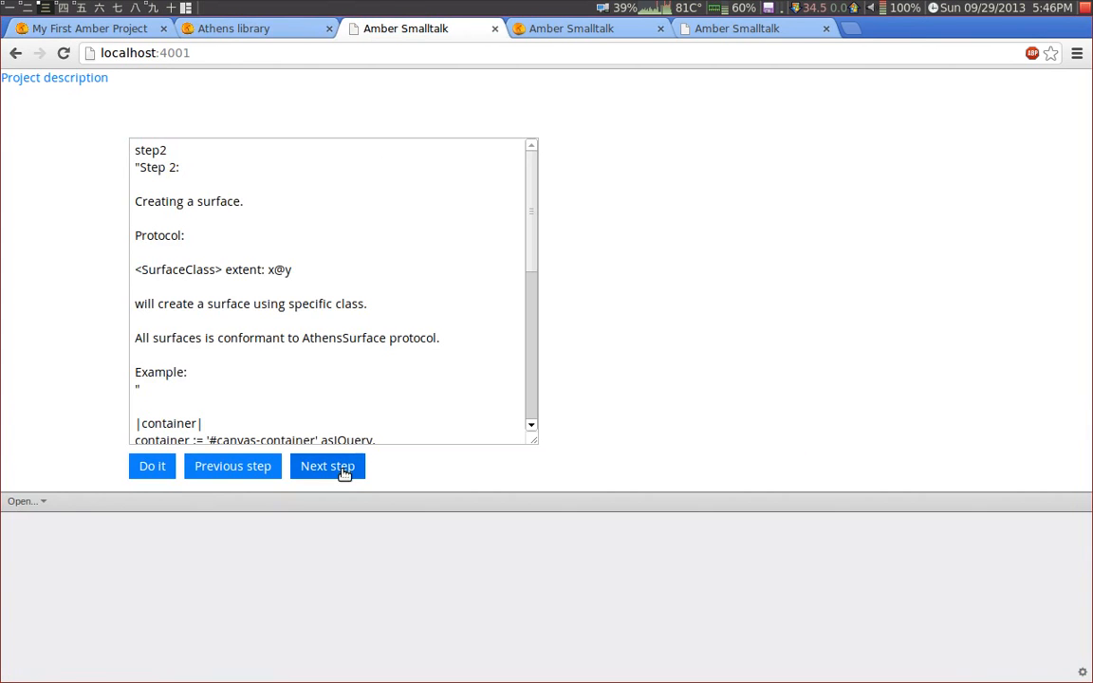
left_click(326, 467)
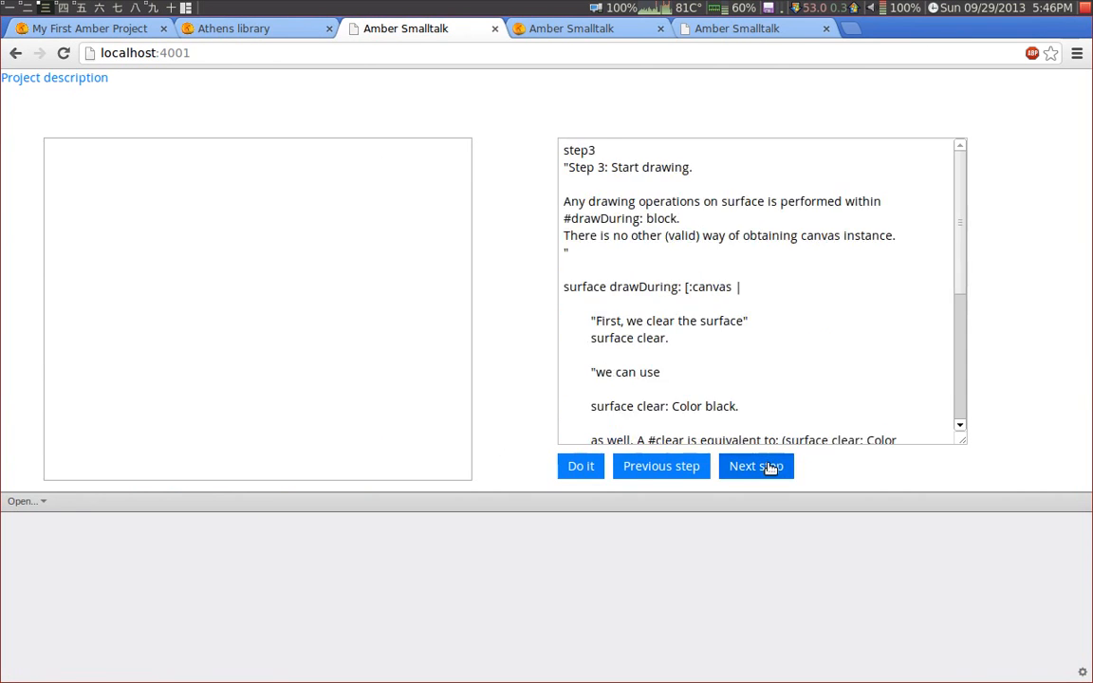
left_click(756, 467)
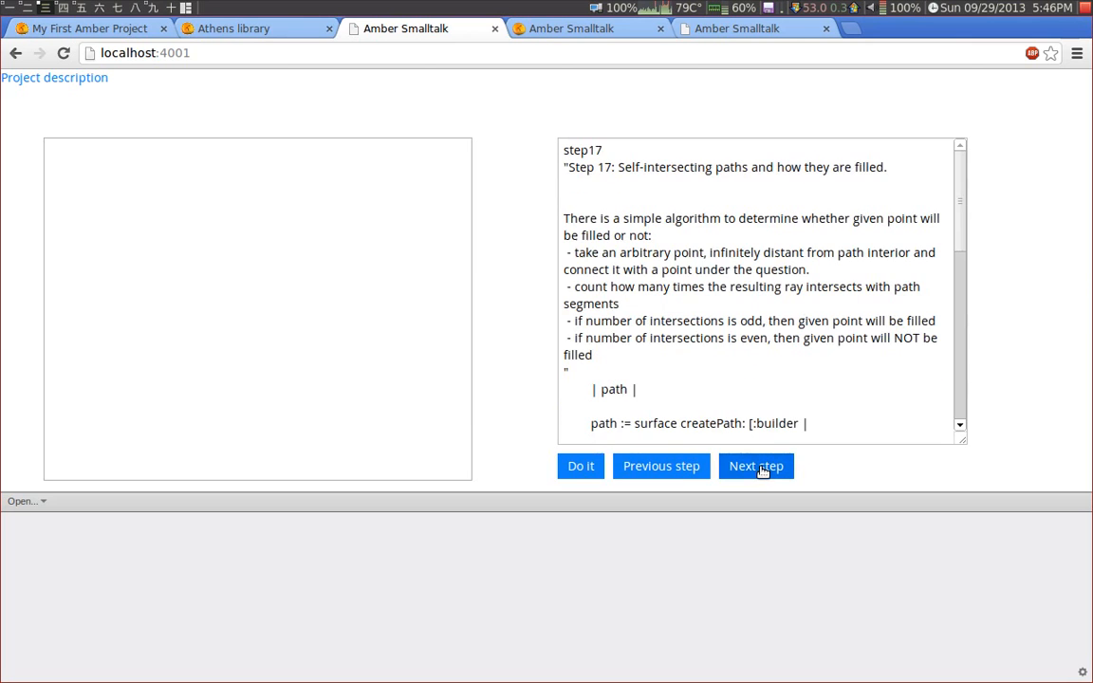
mouse_move(847, 471)
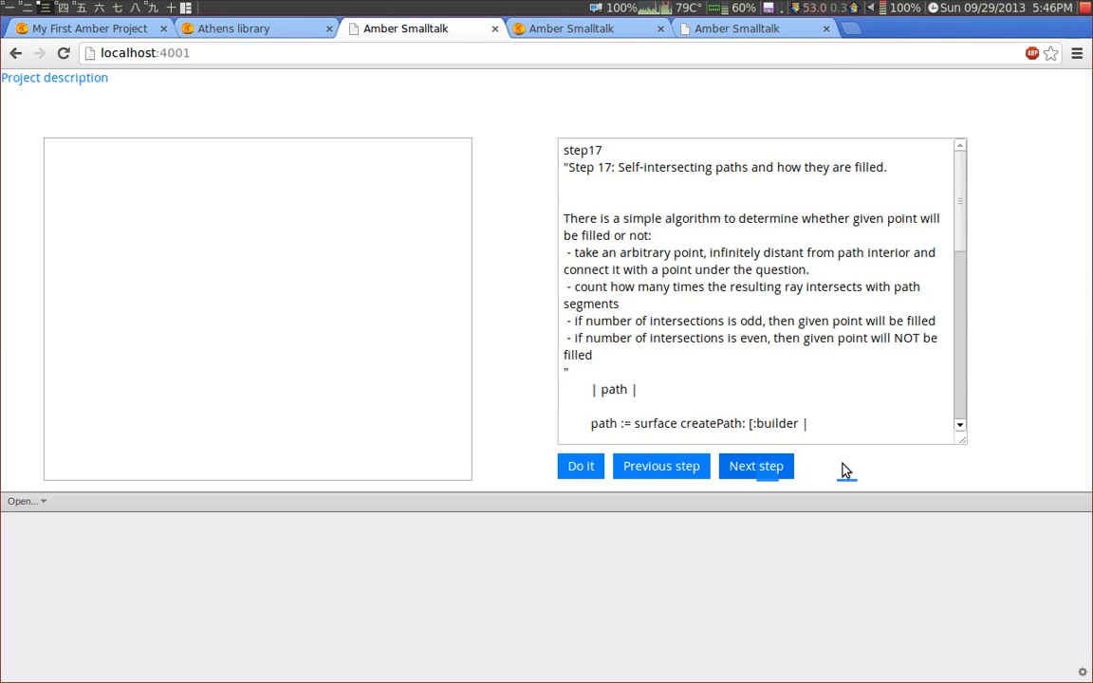
left_click(756, 467)
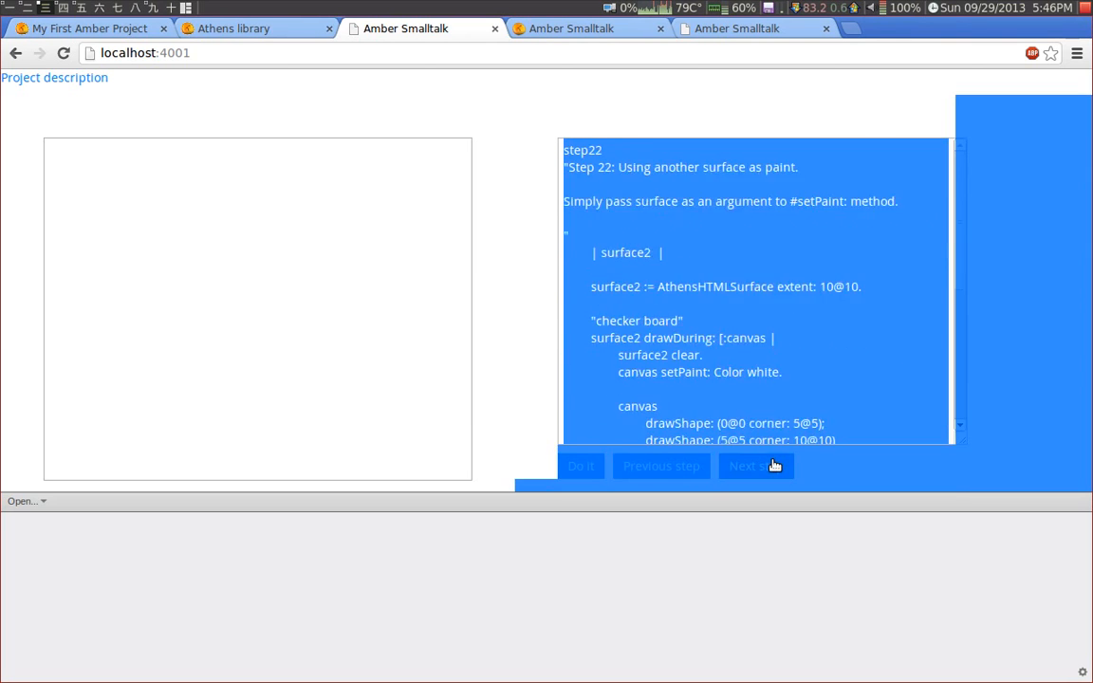
left_click(755, 467)
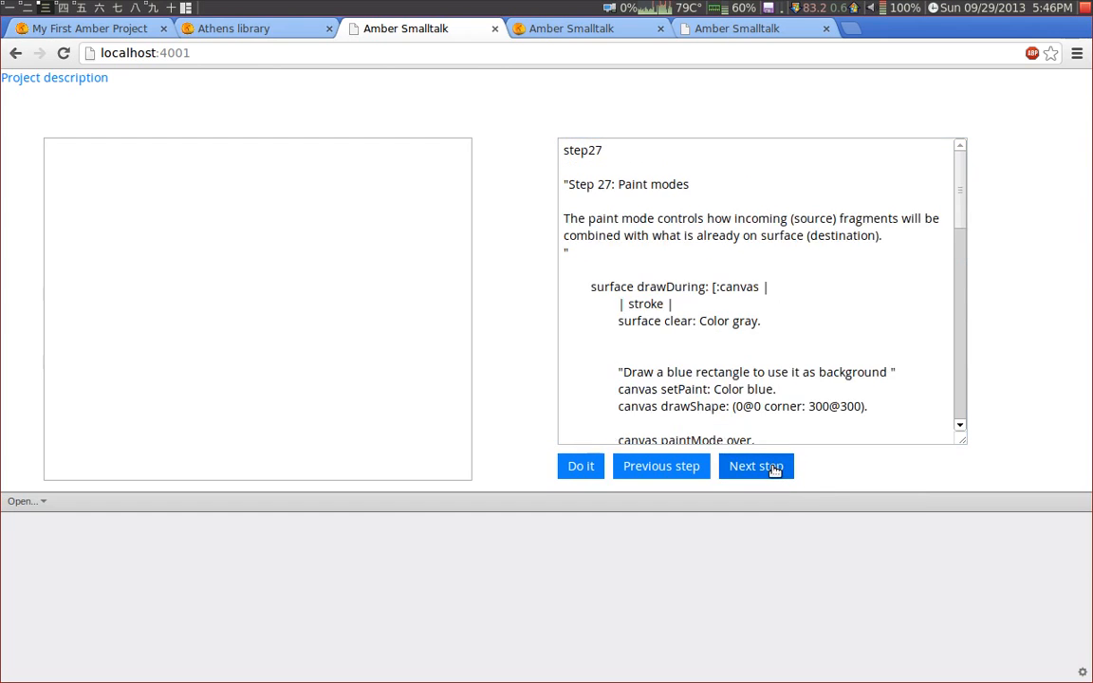
left_click(755, 467)
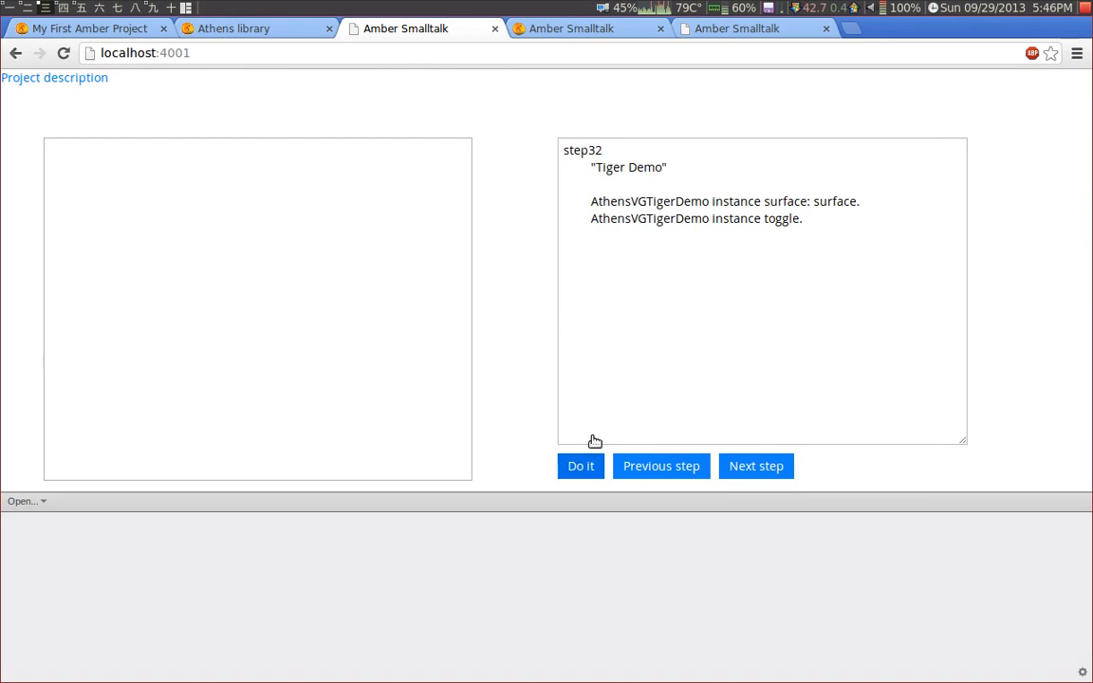
- Run AthensVGTigerDemo so the transcript reports 127 frames at about 9.9 FPS, then switch to the Amber homepage
left_click(581, 467)
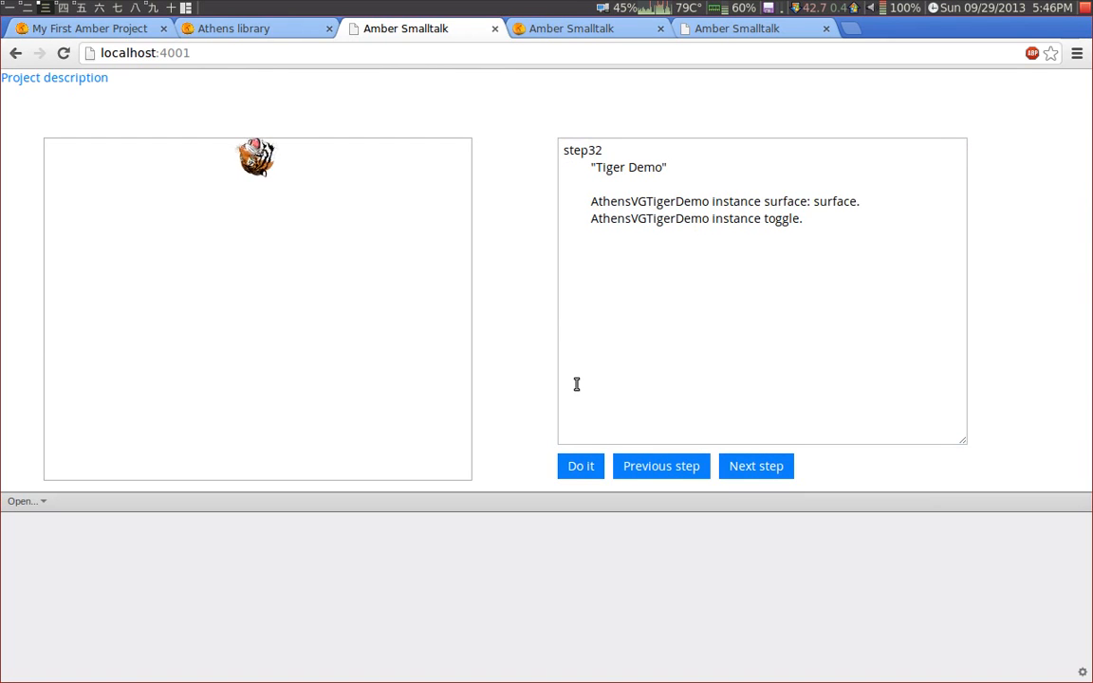
left_click(581, 467)
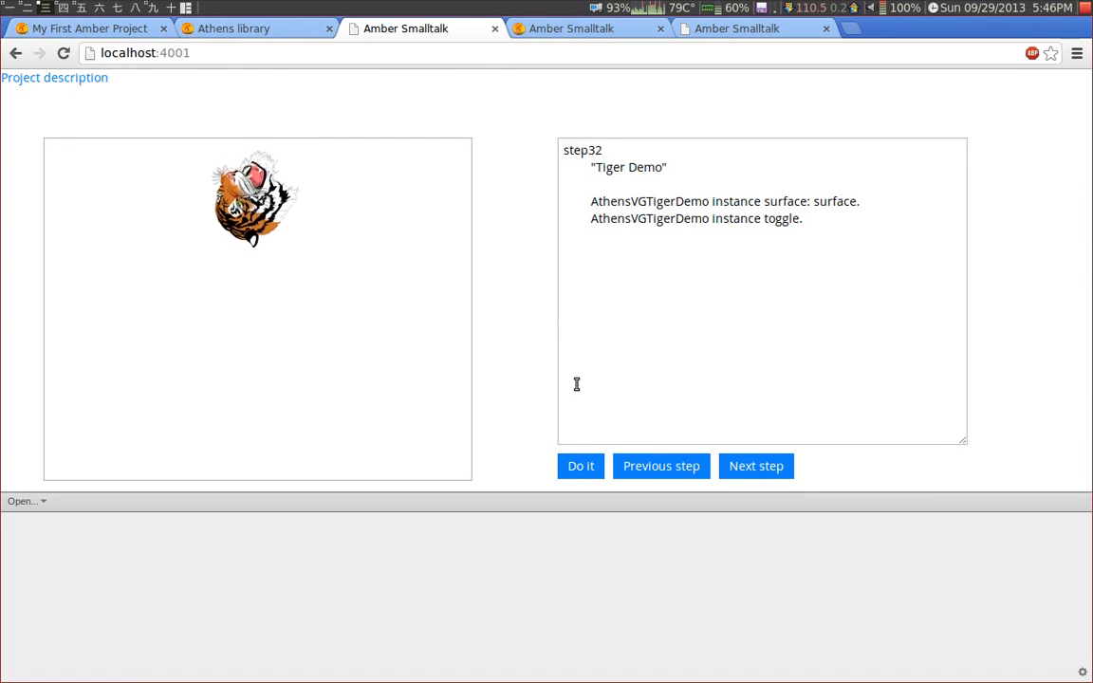
left_click(581, 467)
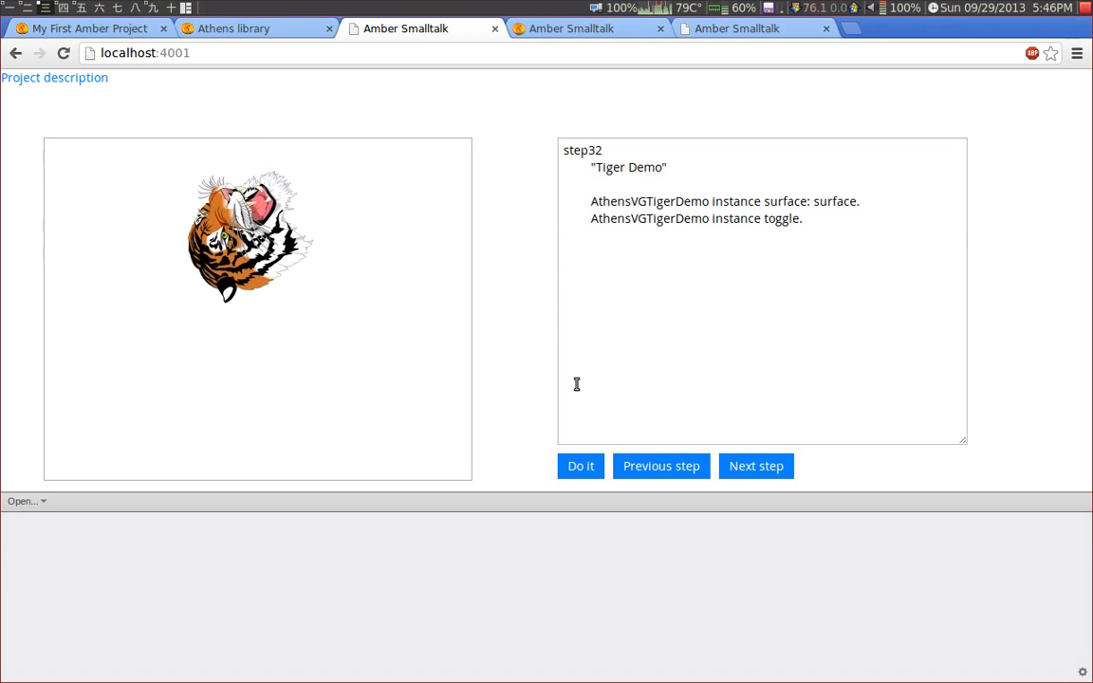
left_click(581, 467)
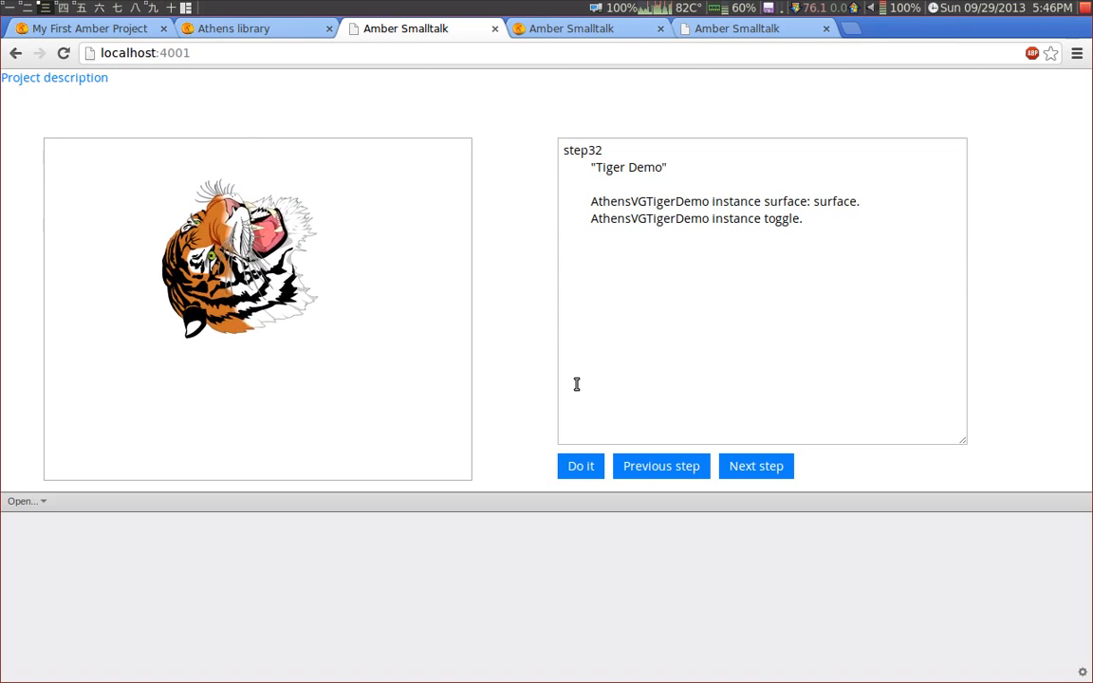
left_click(581, 467)
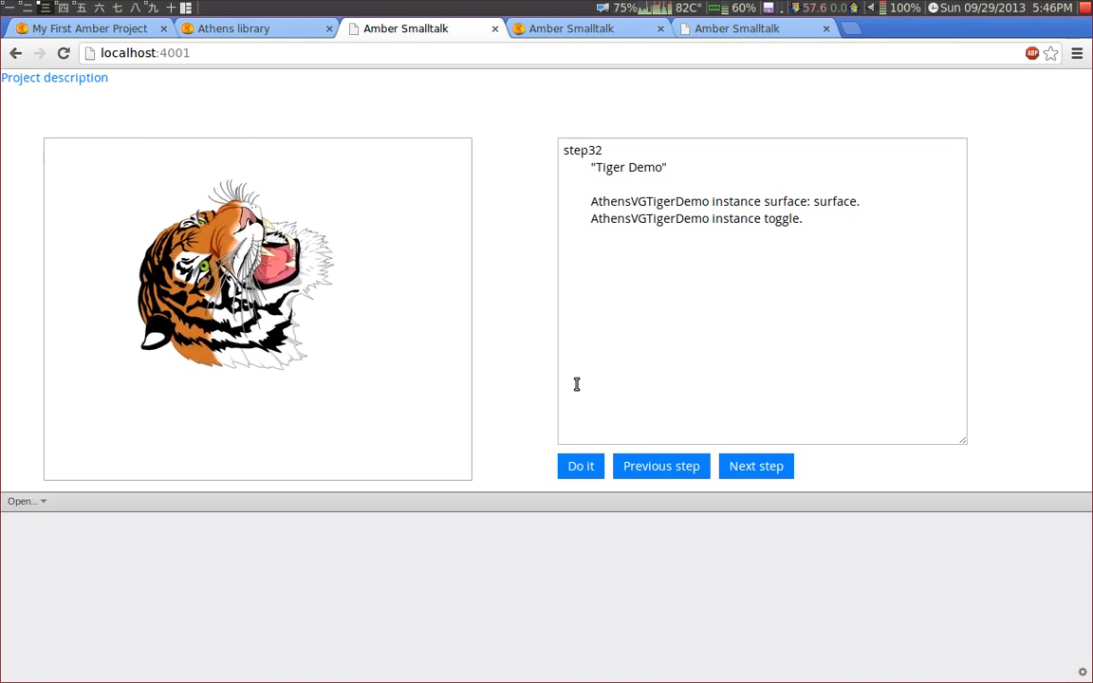
left_click(581, 467)
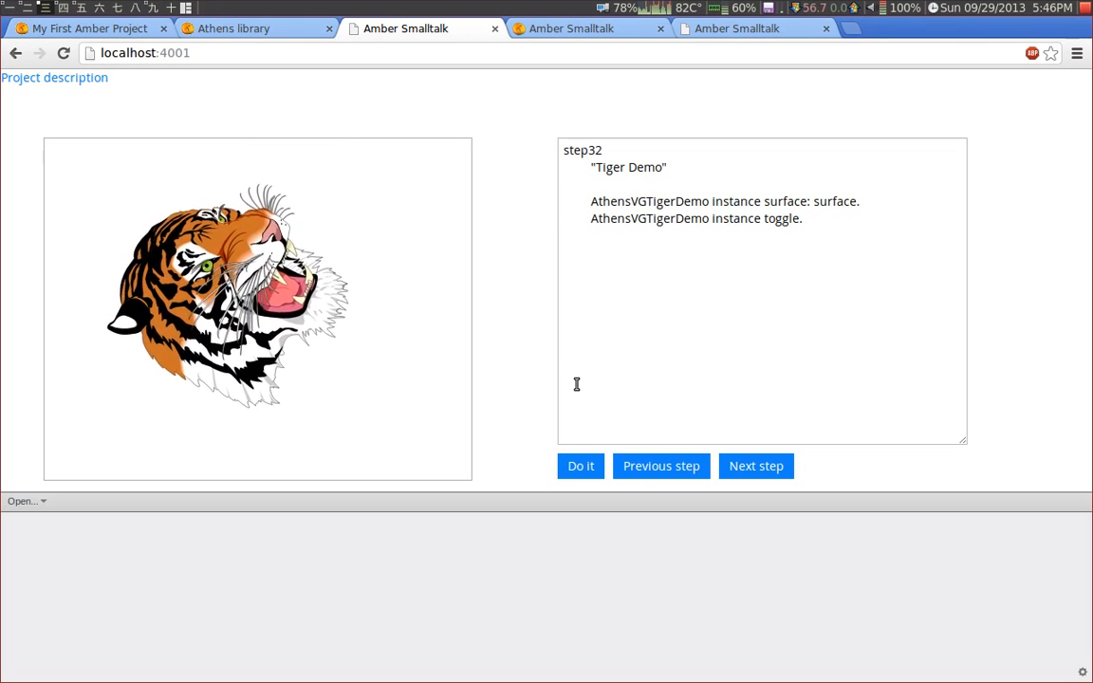
left_click(581, 467)
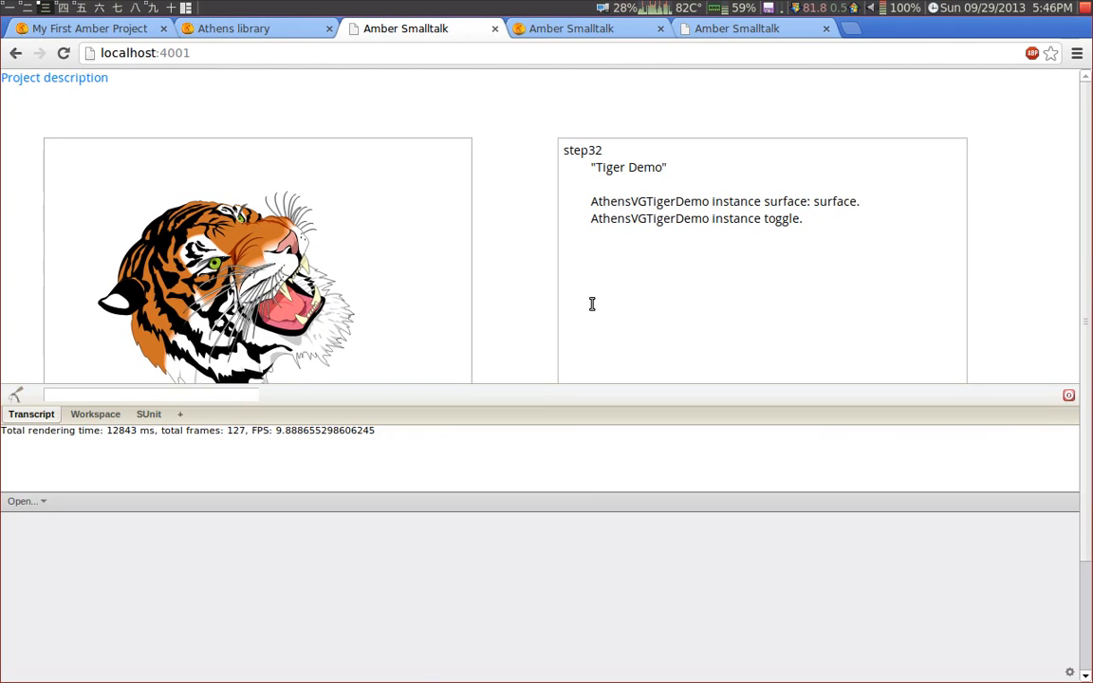
mouse_move(570, 286)
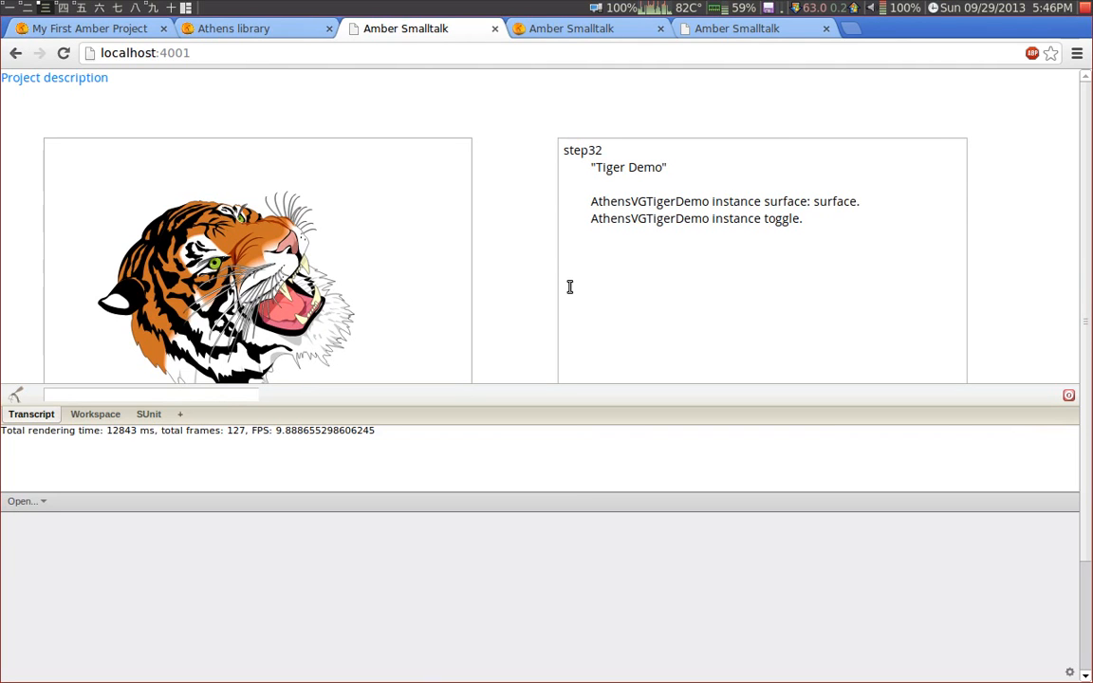
mouse_move(239, 29)
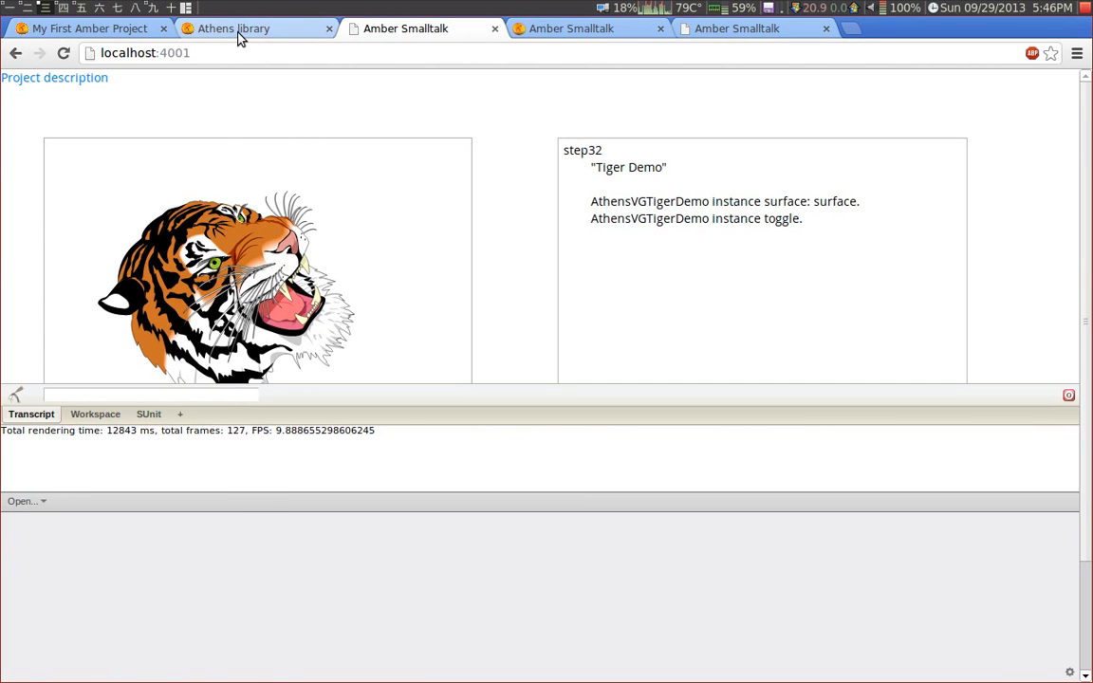
left_click(571, 29)
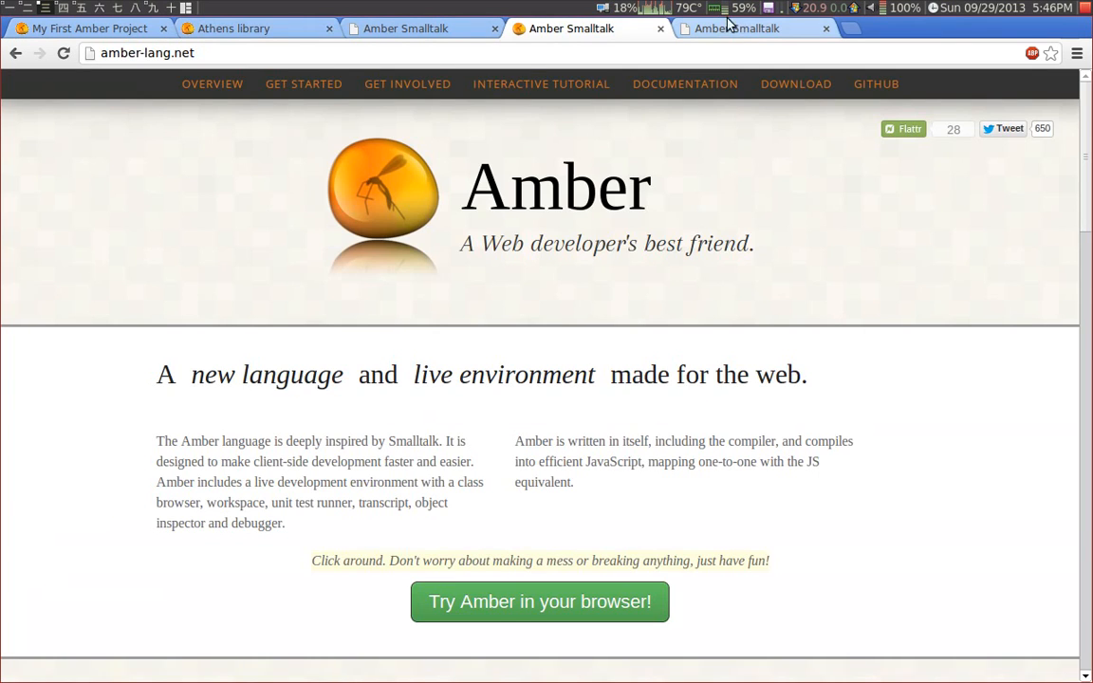
- Switch to the morphic.html tutorial and run step 1 to create the Step1 Demo Window, then resize it
left_click(752, 29)
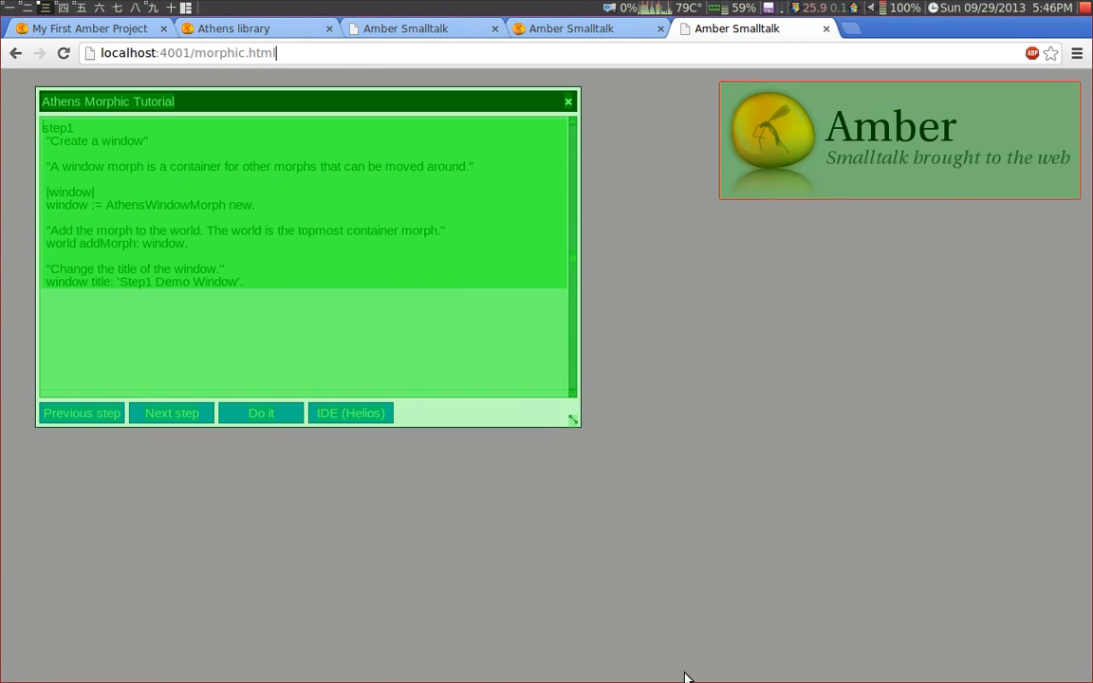
mouse_move(1040, 532)
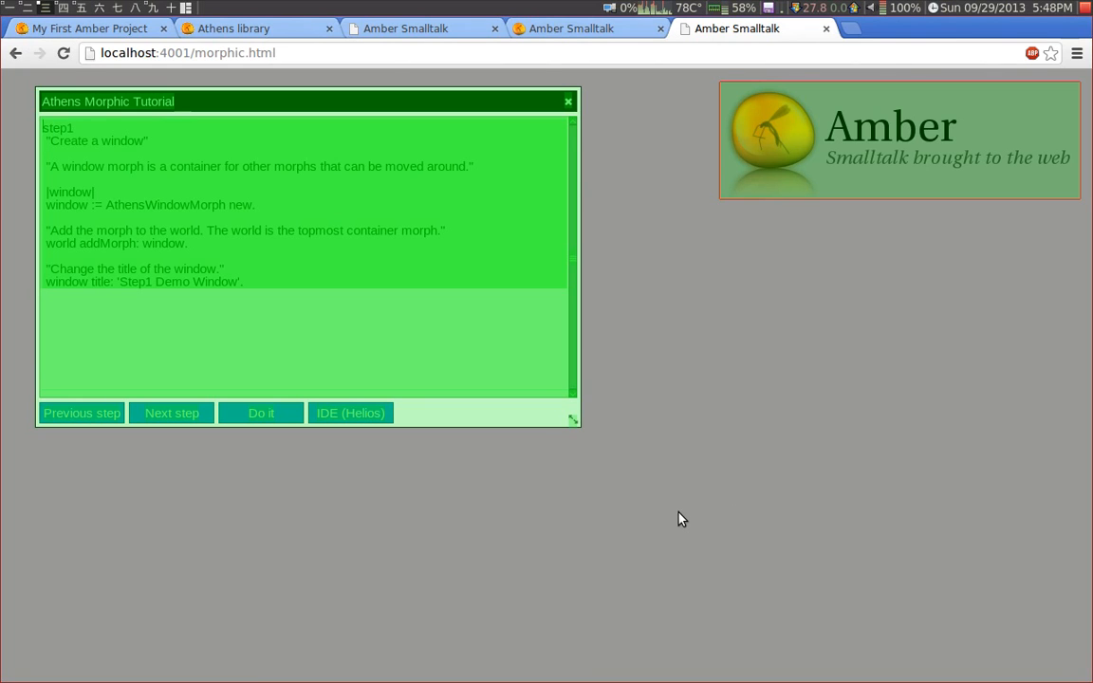
mouse_move(665, 299)
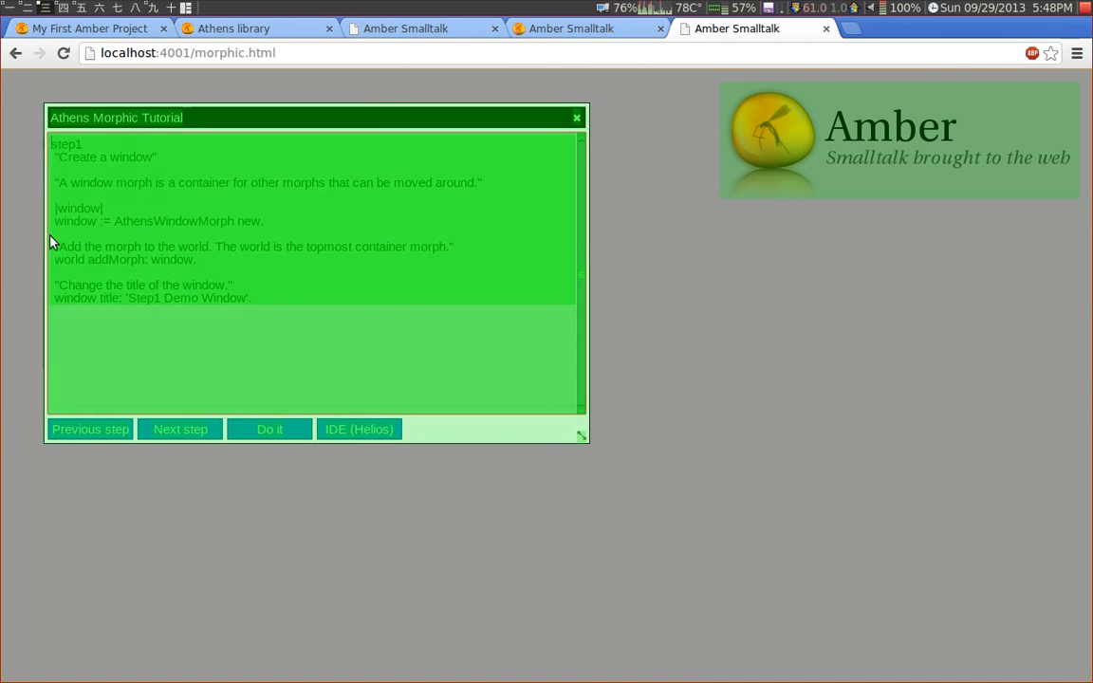
mouse_move(532, 121)
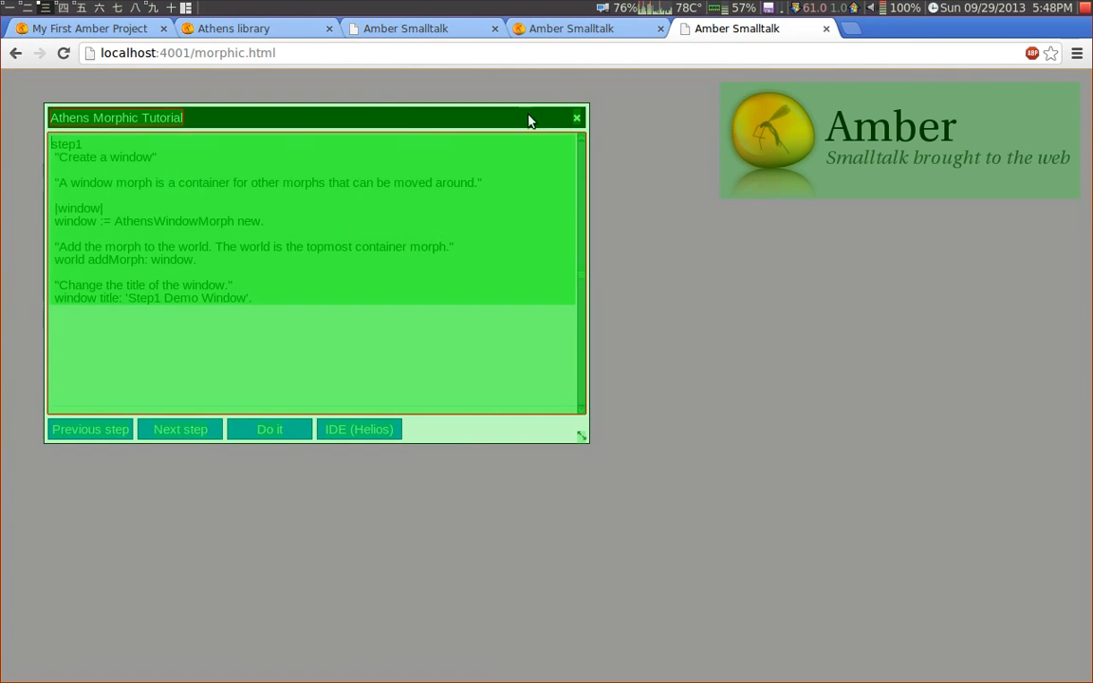
mouse_move(579, 435)
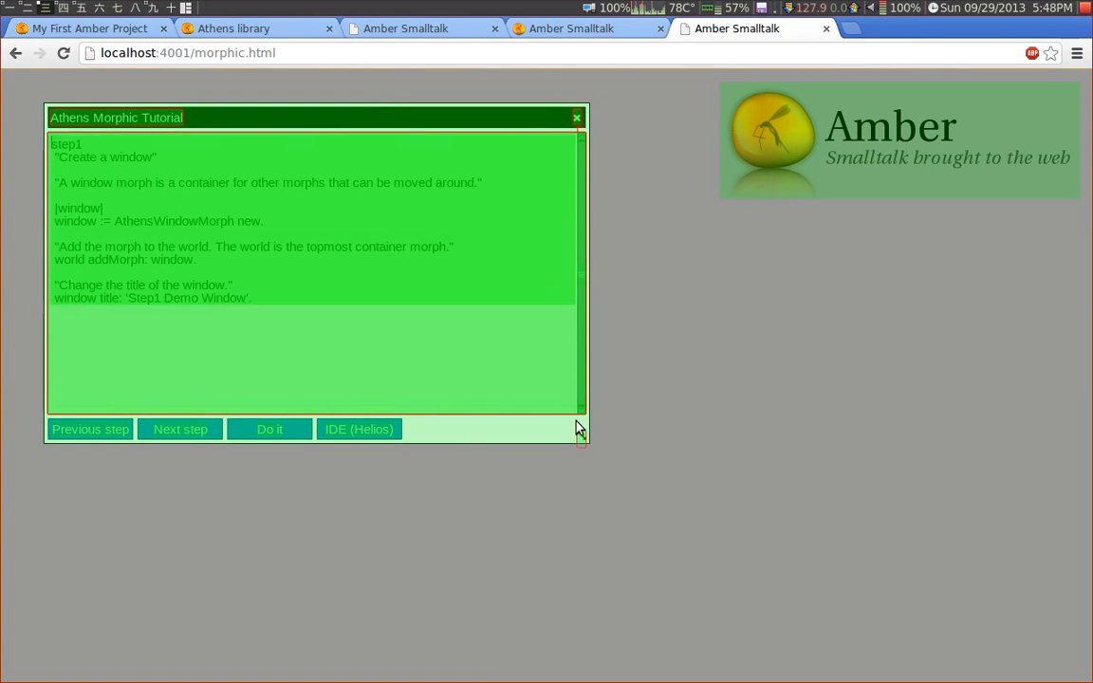
mouse_move(608, 414)
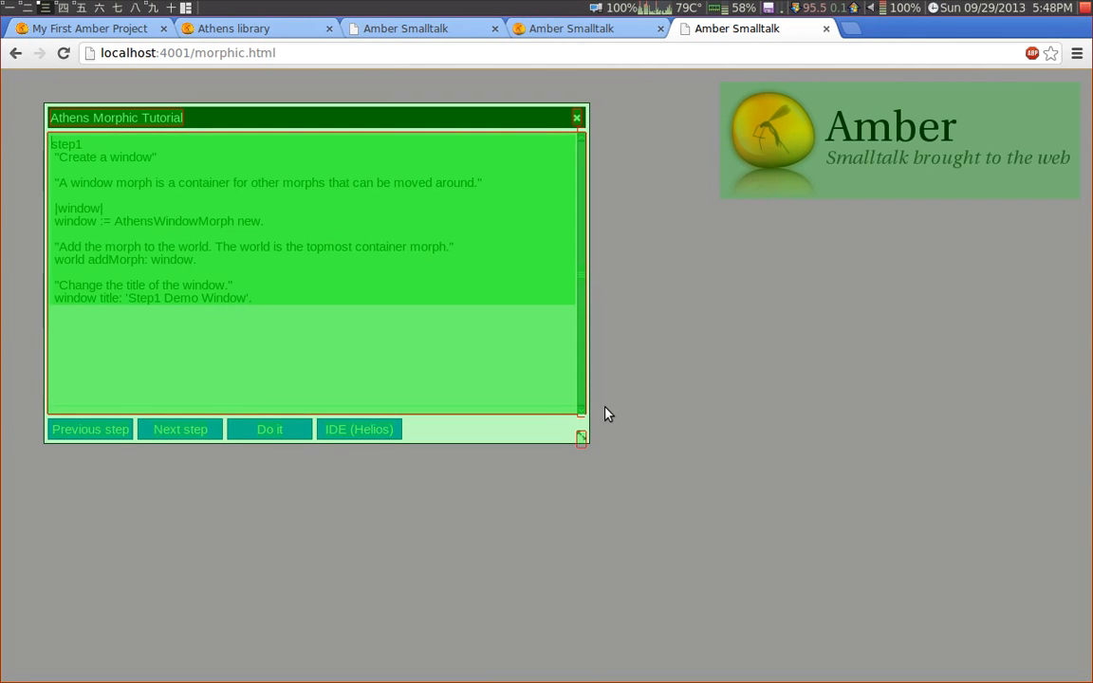
mouse_move(600, 414)
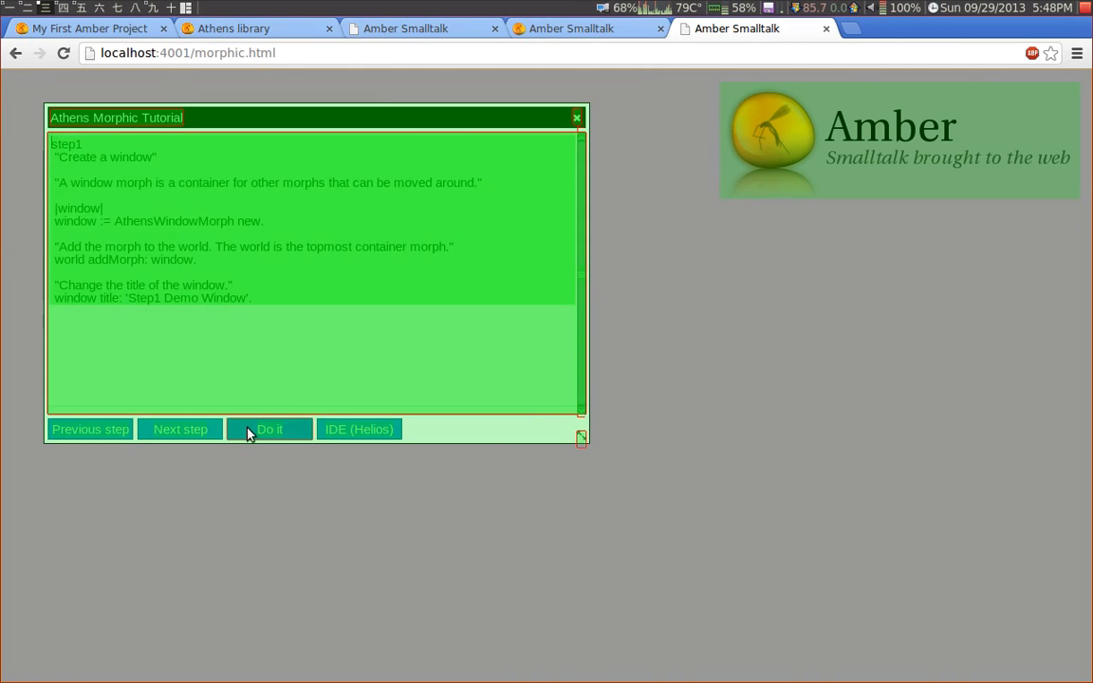
left_click(270, 429)
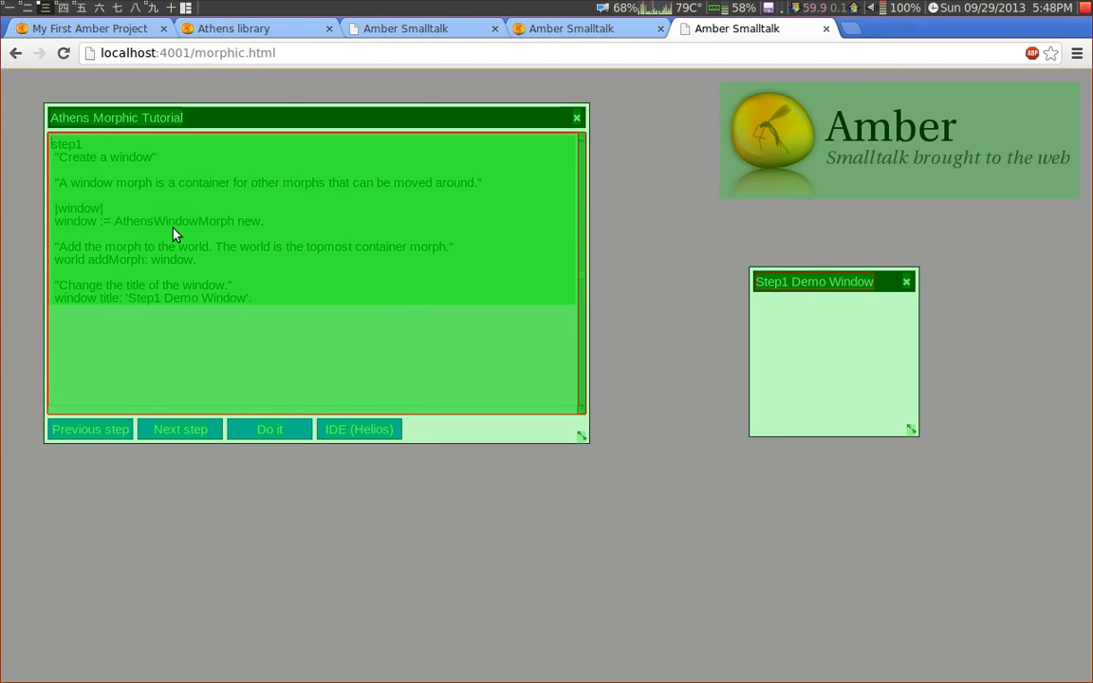
mouse_move(930, 412)
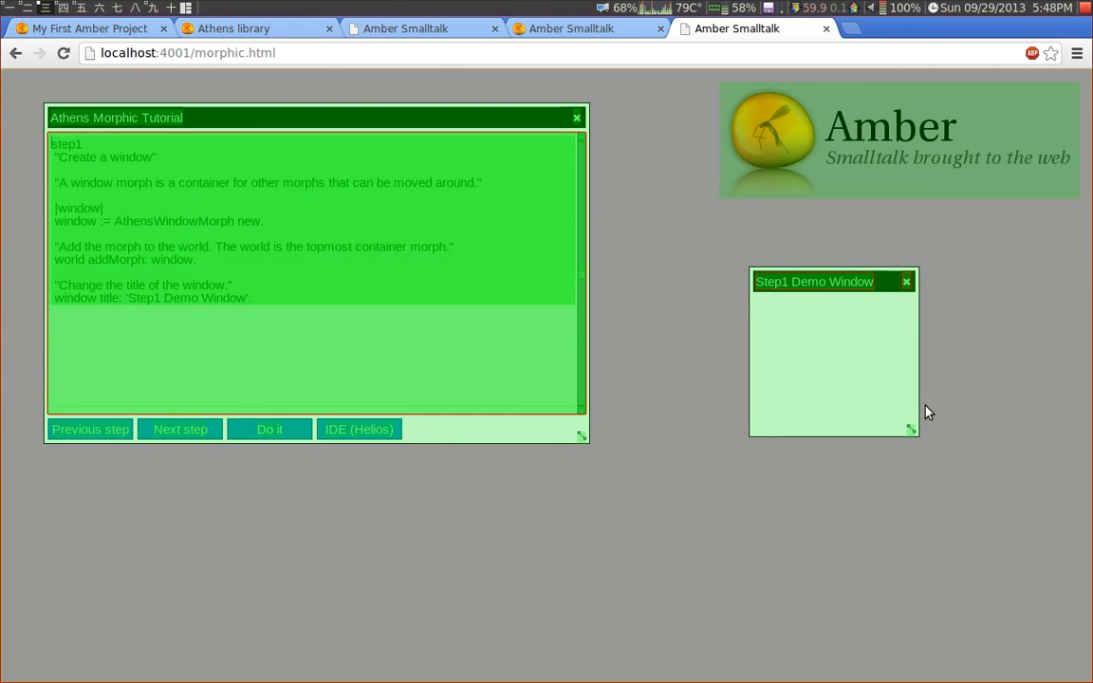
left_click_drag(911, 433, 929, 448)
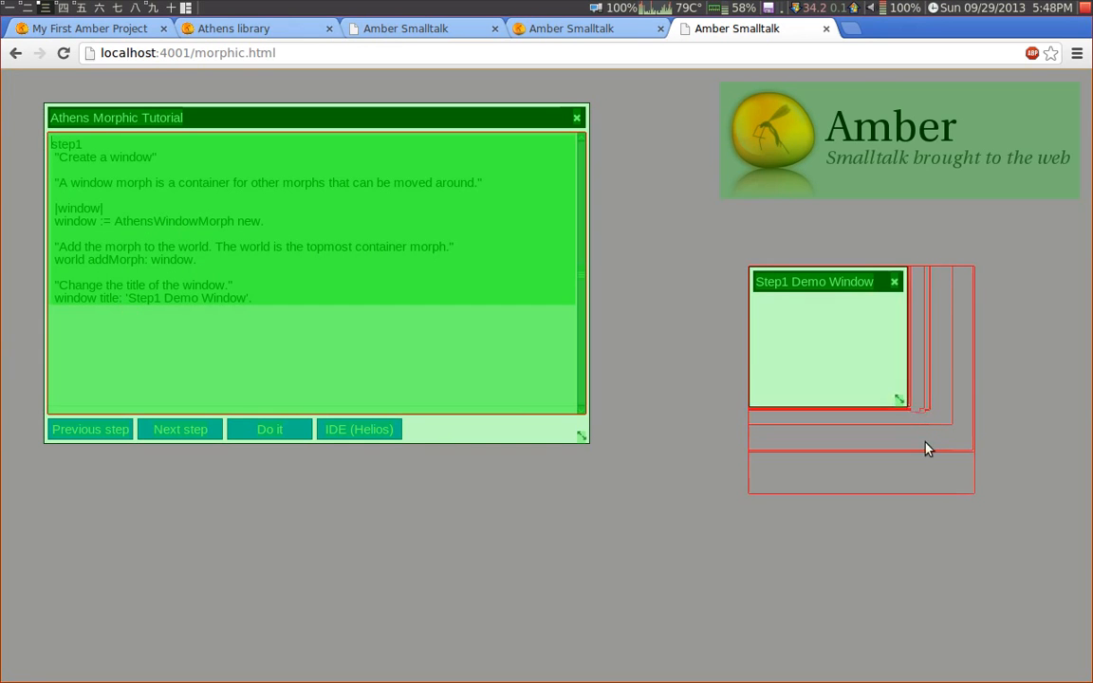
left_click(892, 281)
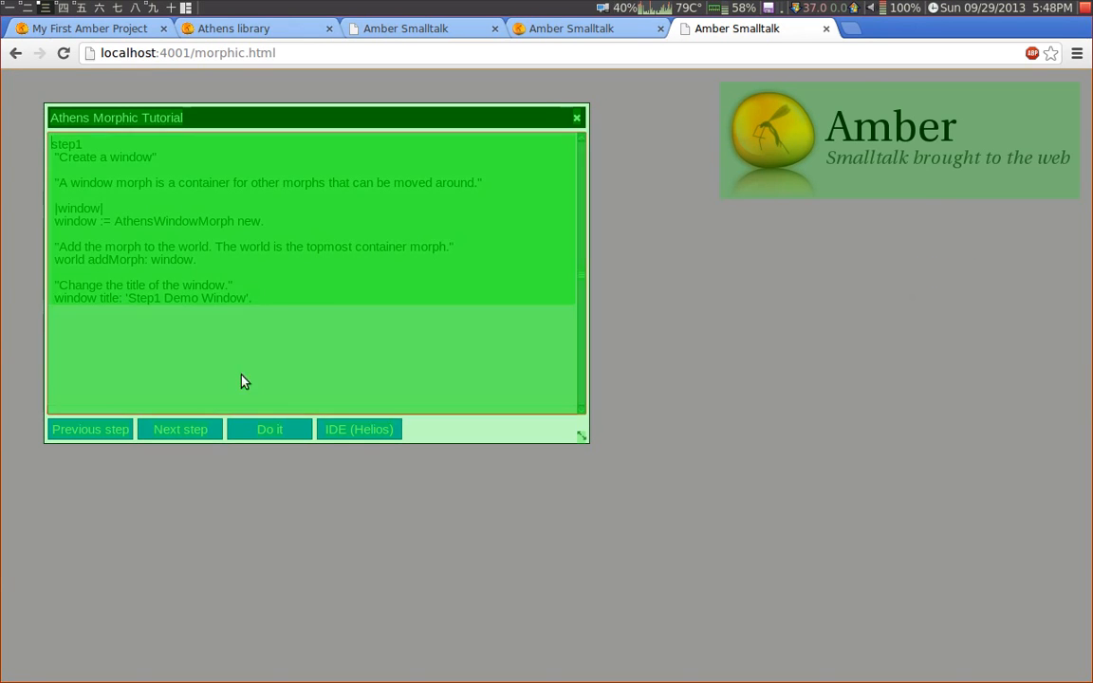
- Run step 2, Rectangle Morphs, showing its 400×500 demo window, then close it
left_click(179, 429)
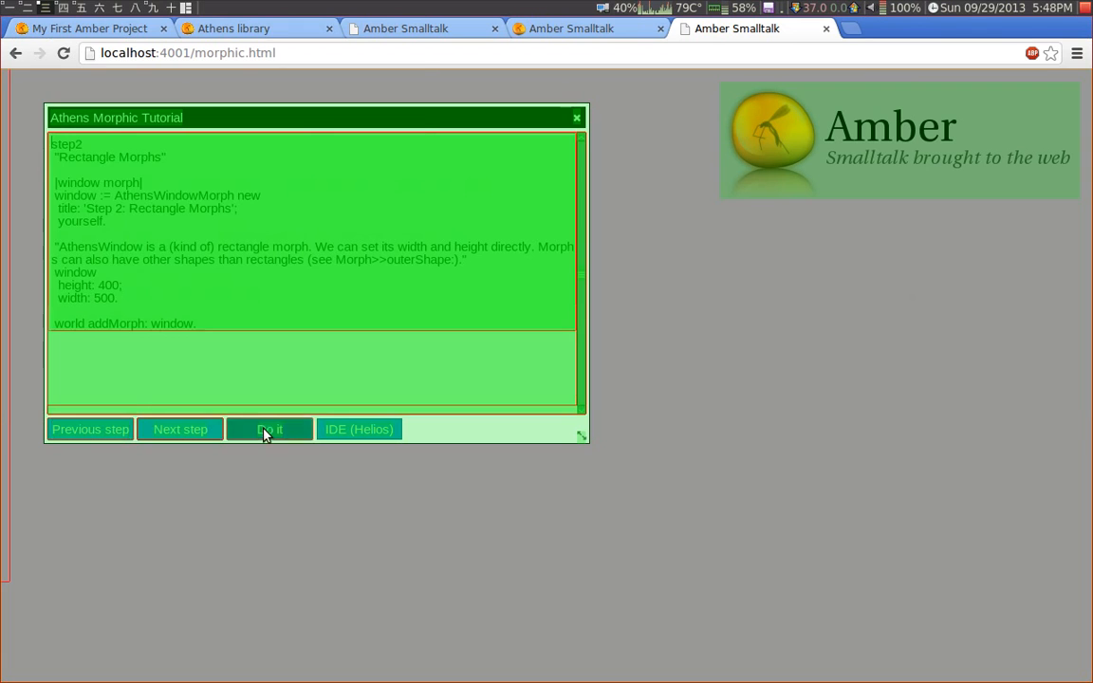
left_click(269, 429)
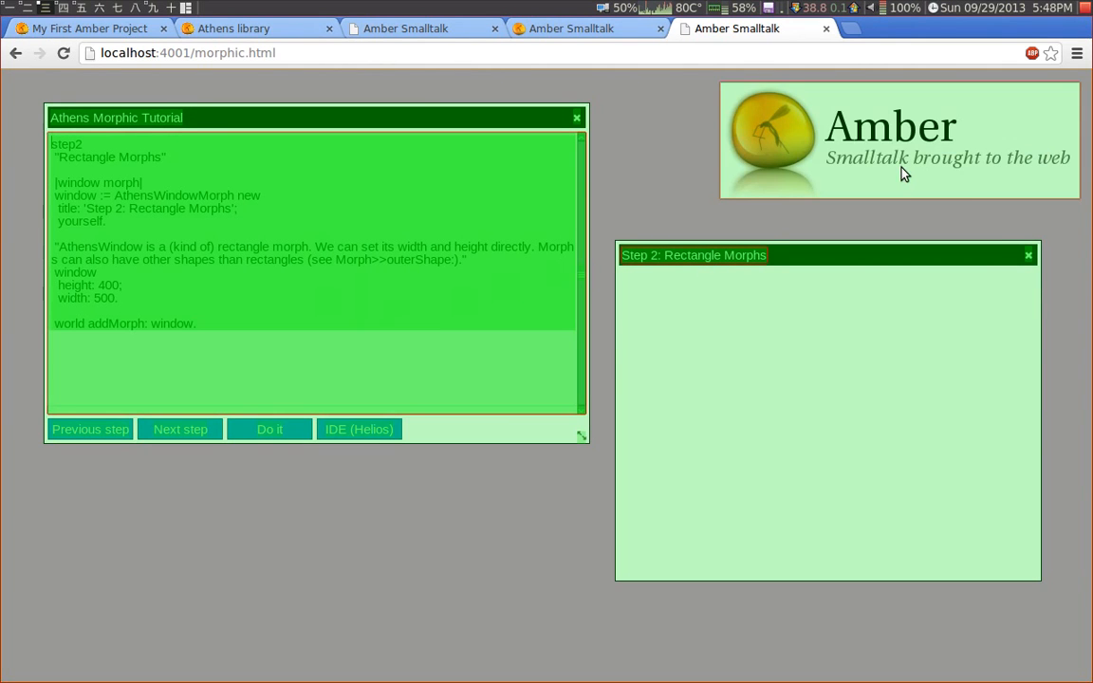
left_click(1029, 255)
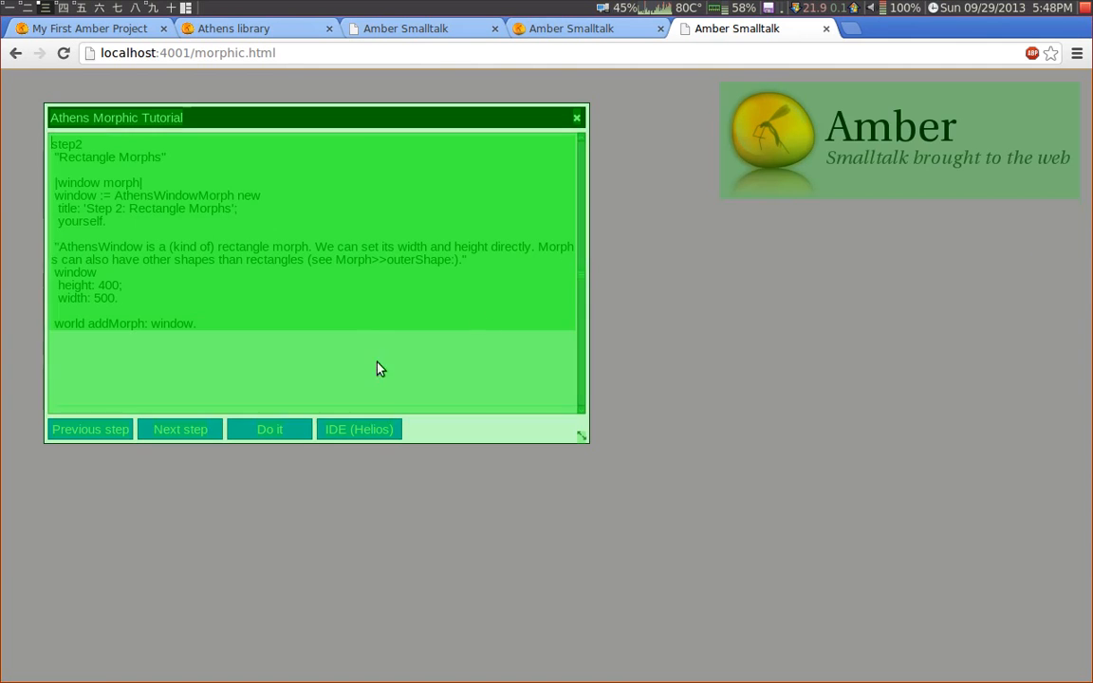
- Run step 3, Transformations, drawing a rotated scaled window, then close it
left_click(179, 429)
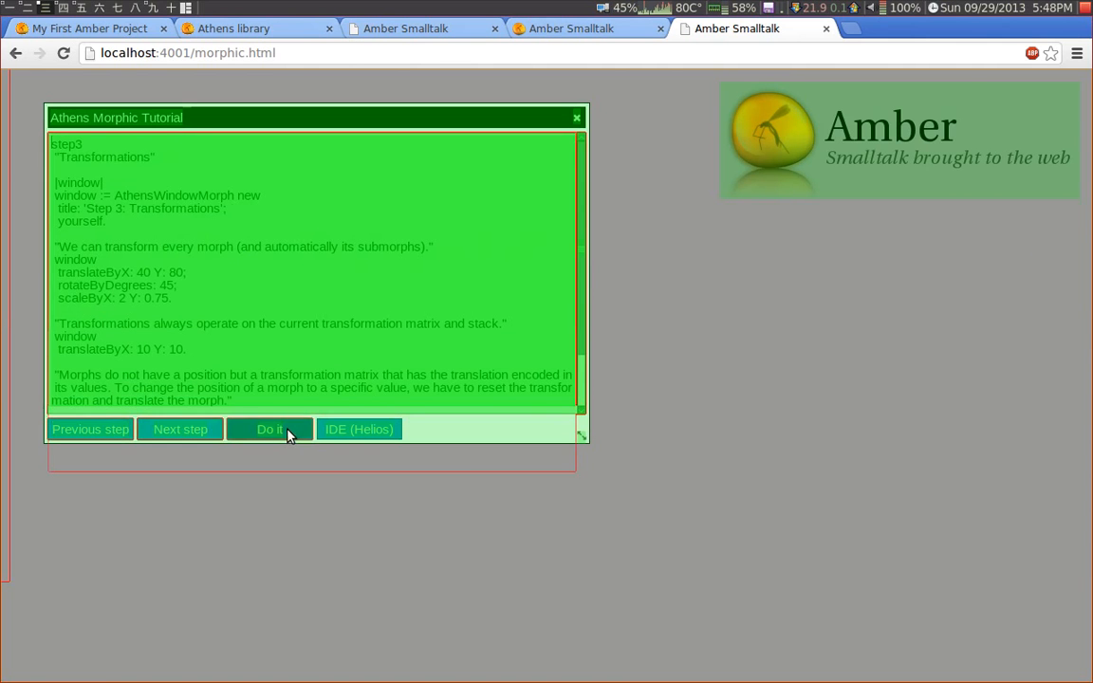
left_click(269, 429)
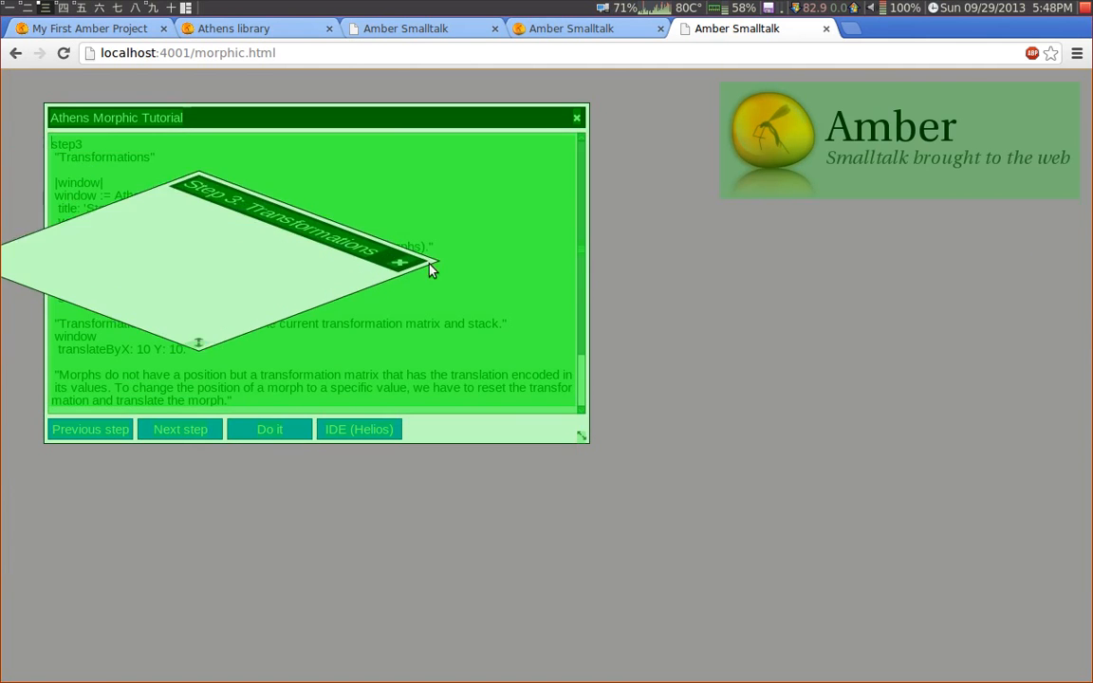
left_click(269, 429)
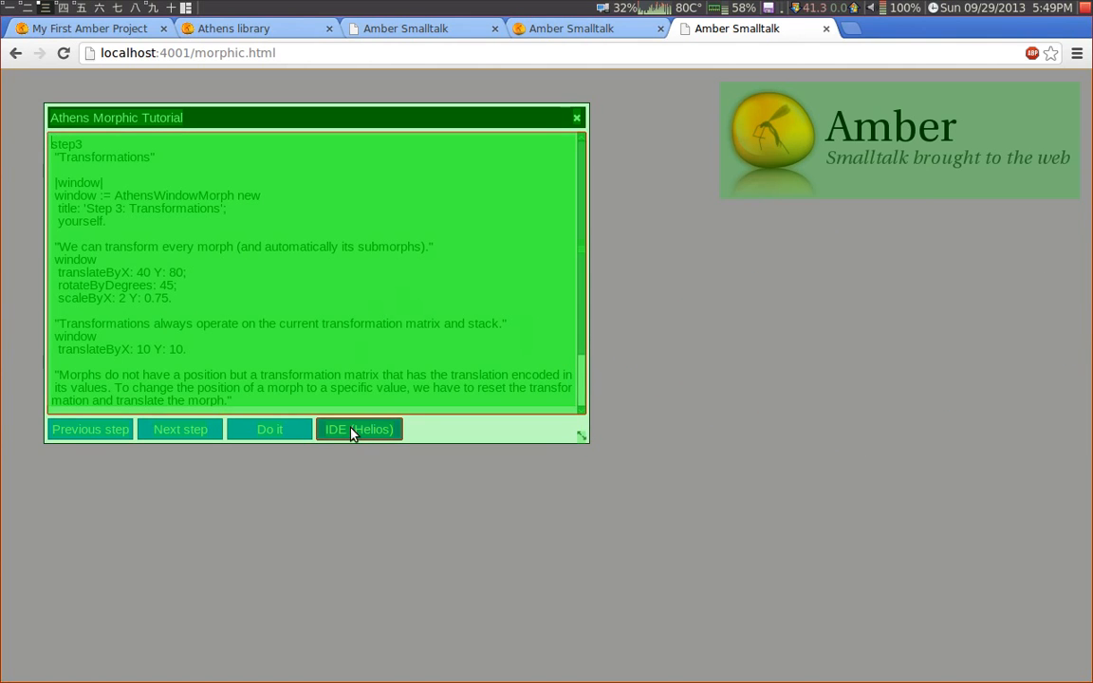
- Launch the Helios IDE and inspect the tutorial window after nudging it right
left_click(359, 429)
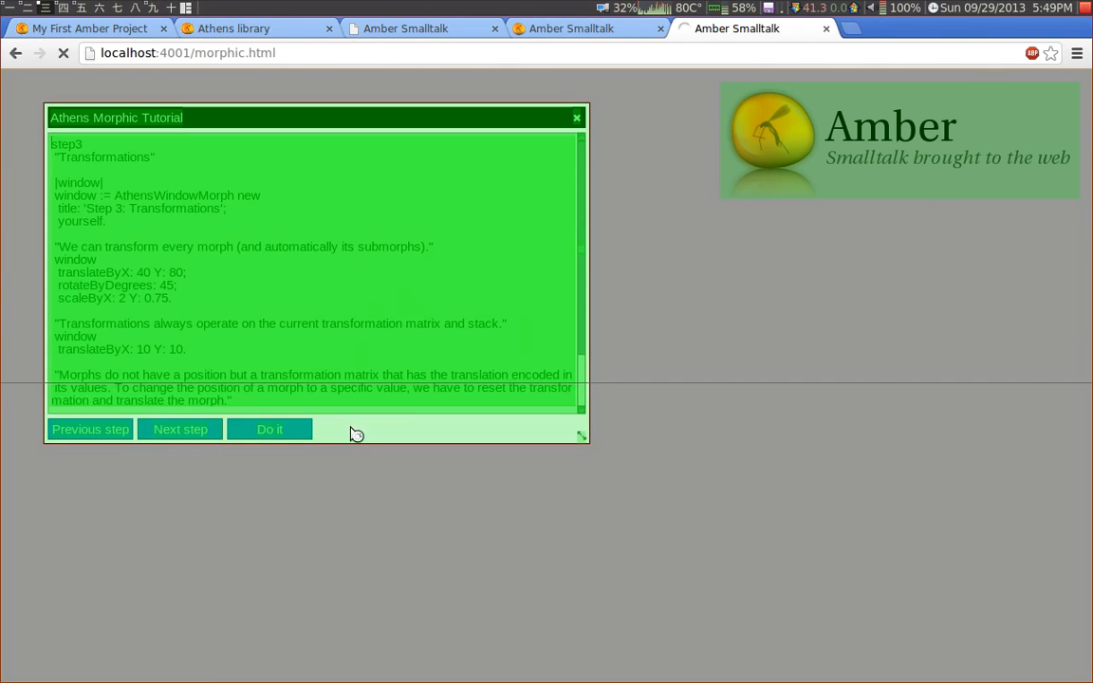
left_click(269, 429)
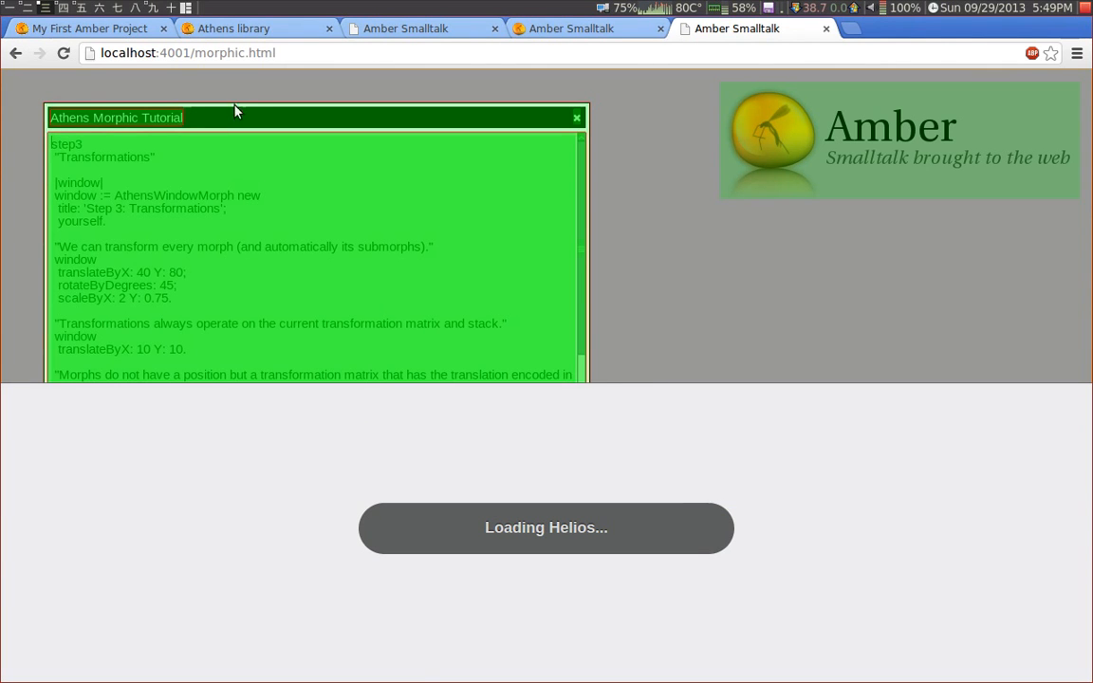
left_click_drag(235, 118, 313, 83)
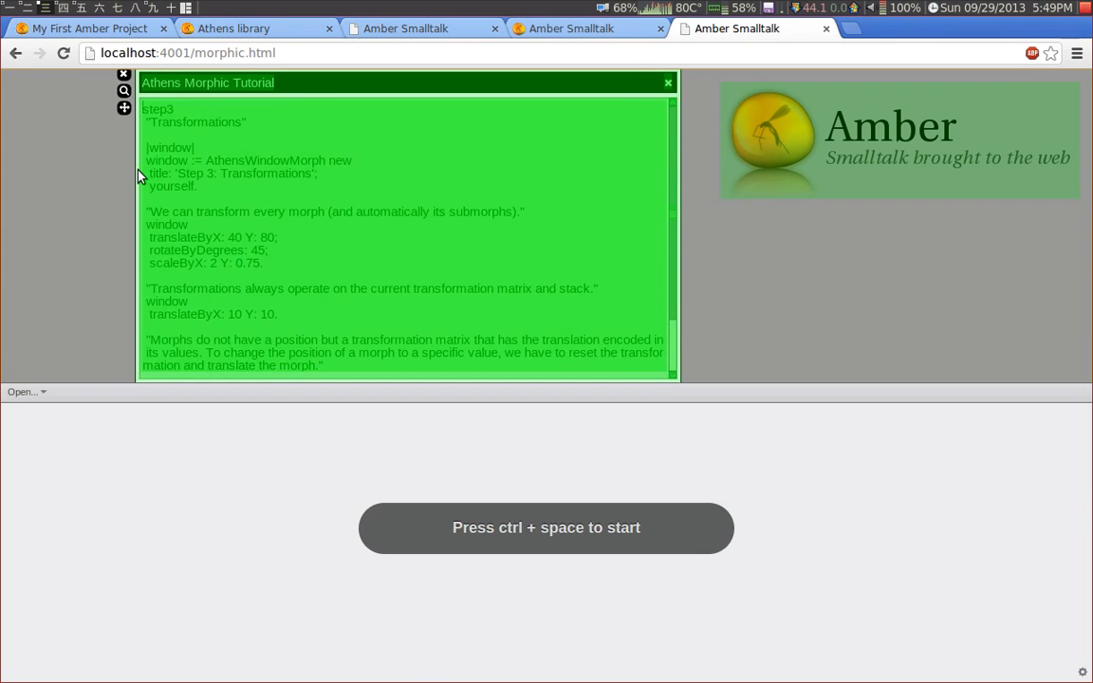
left_click(126, 91)
type("self")
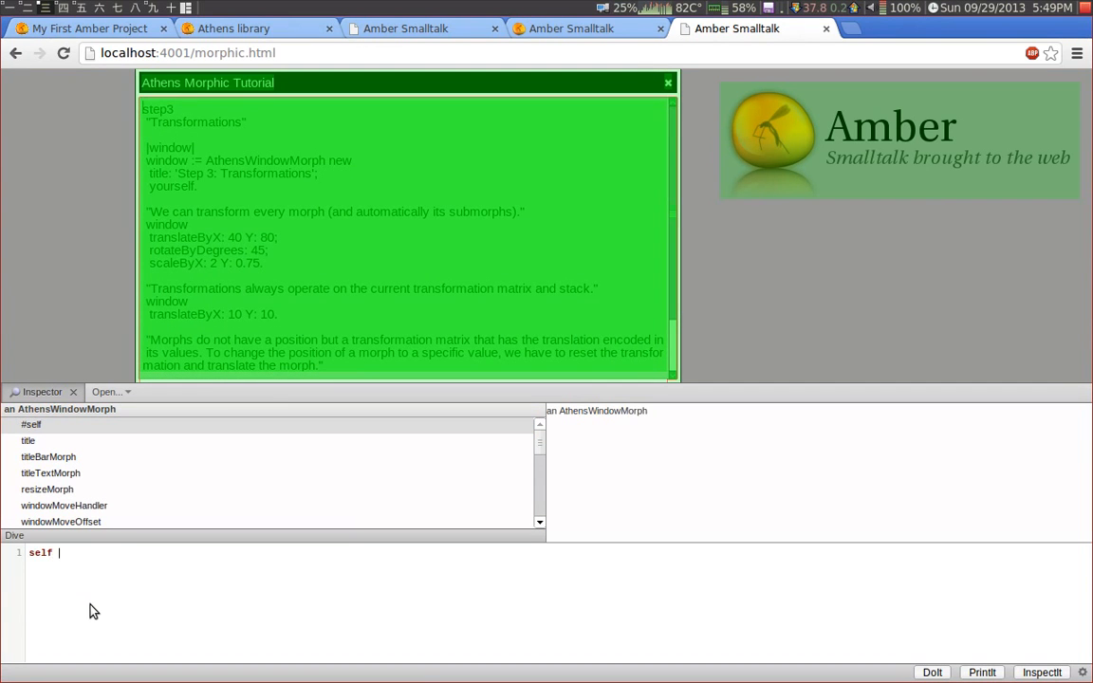
- Evaluate 'self rotateByDegrees: 12' in the inspector to tilt the tutorial window
type("rotateByDeg")
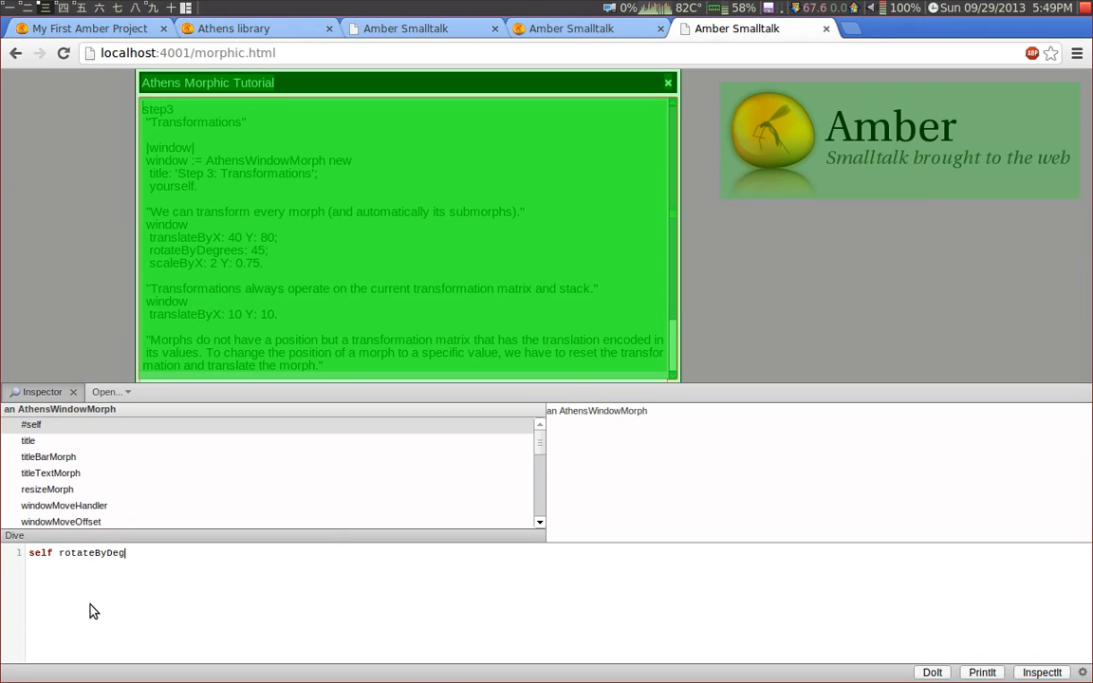
type("rees: 12 an AthensWindowMorph")
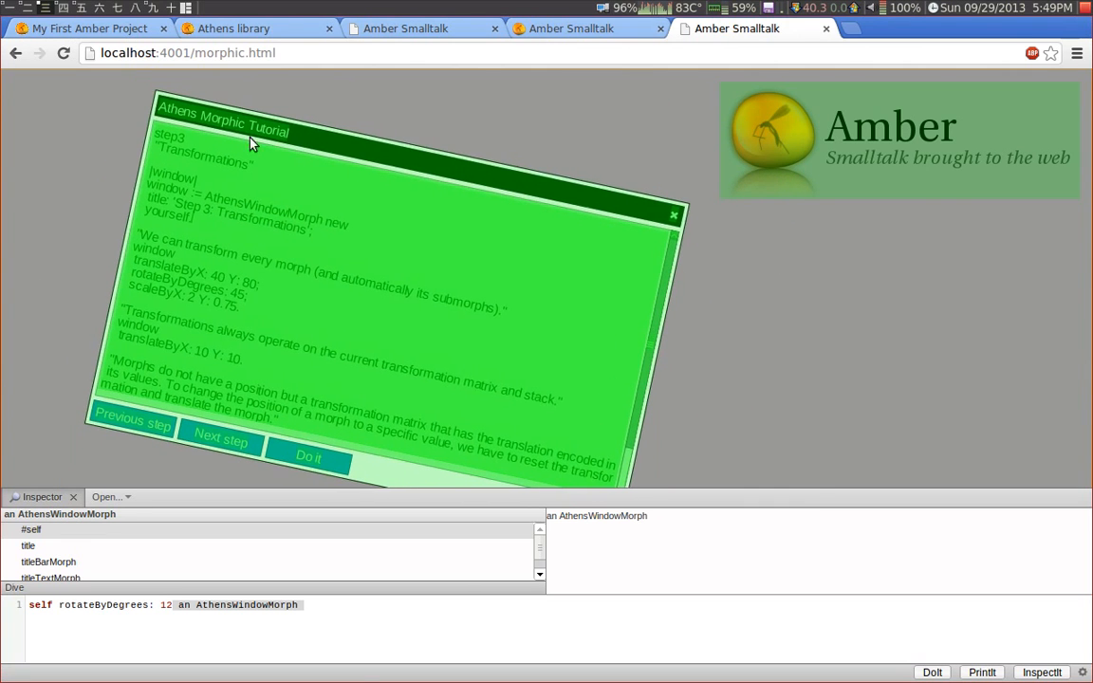
- Run step 4, Submorphs, and close its demo window
left_click(932, 672)
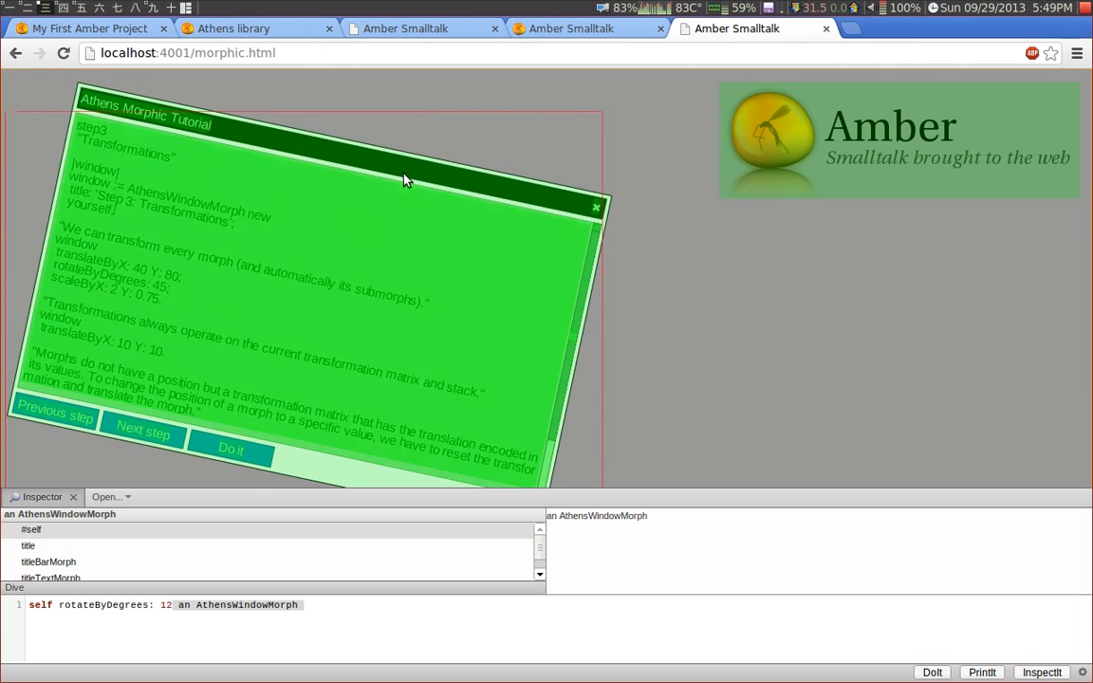
left_click(142, 433)
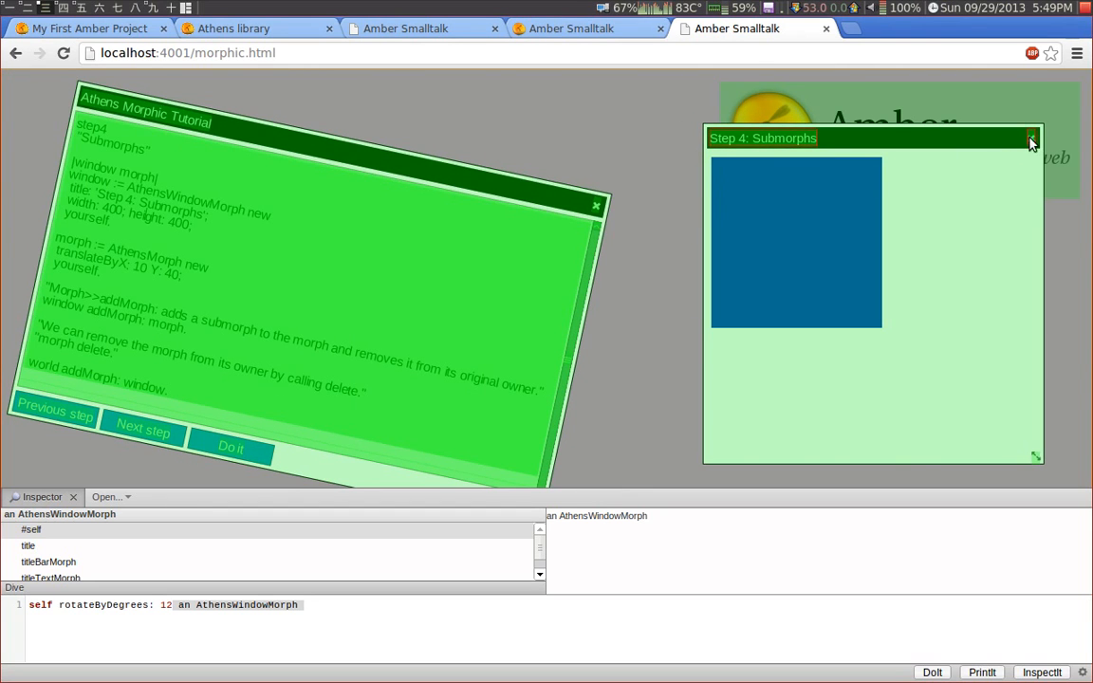
left_click(1033, 138)
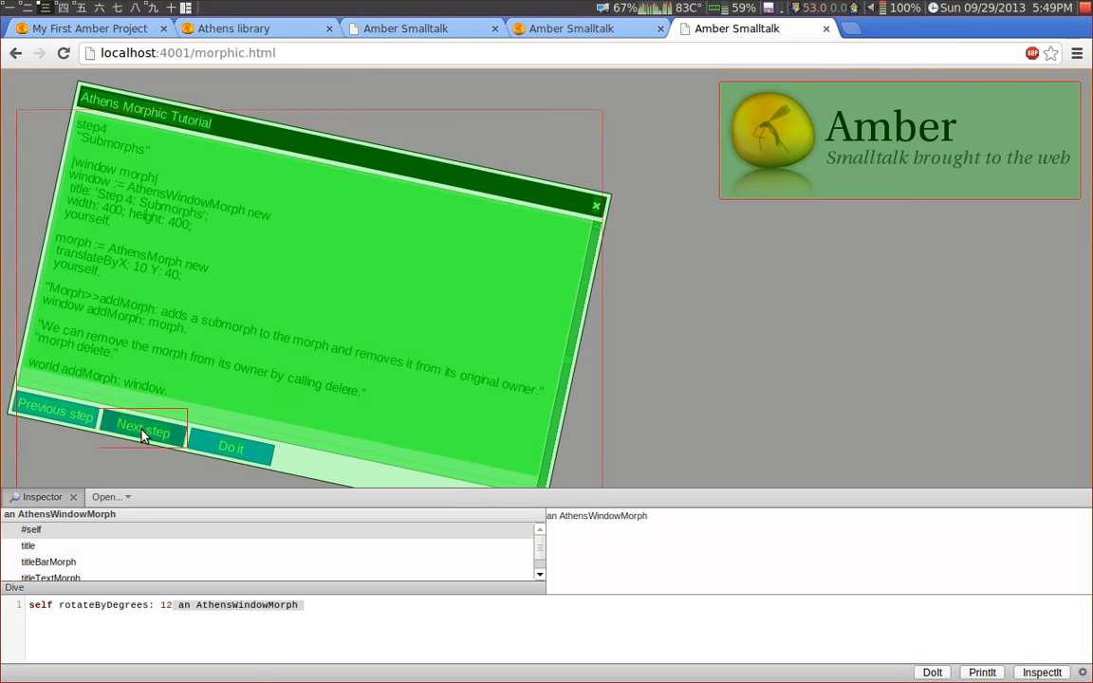
- Run step 5, Mouse Events, move its demo window left and close it
left_click(143, 429)
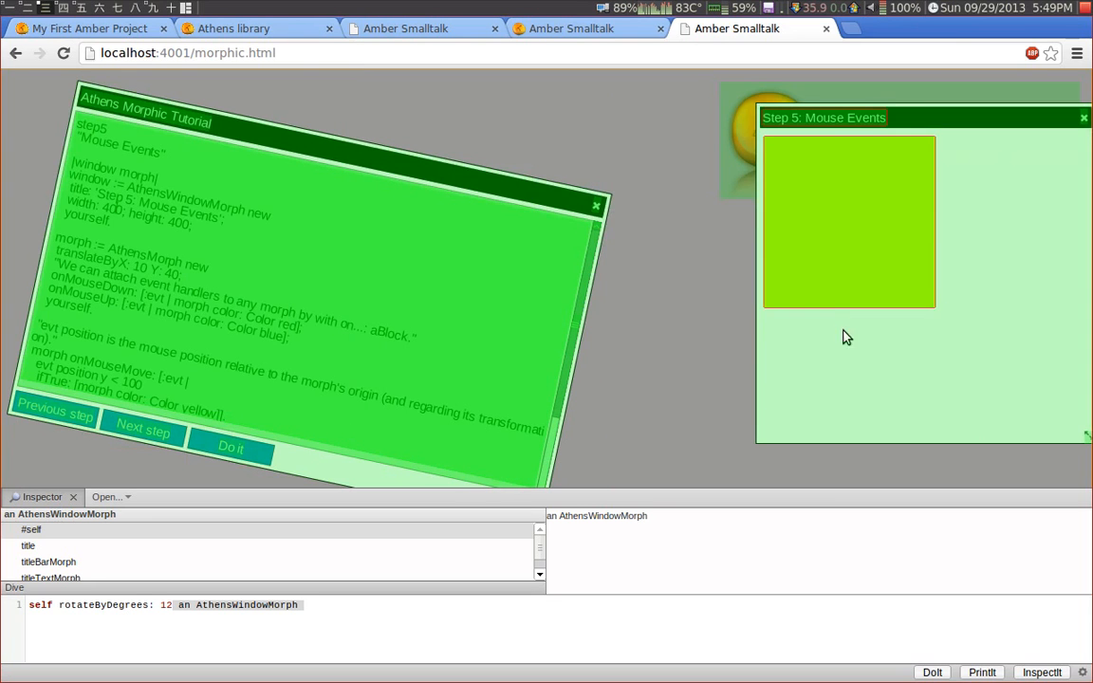
mouse_move(1012, 187)
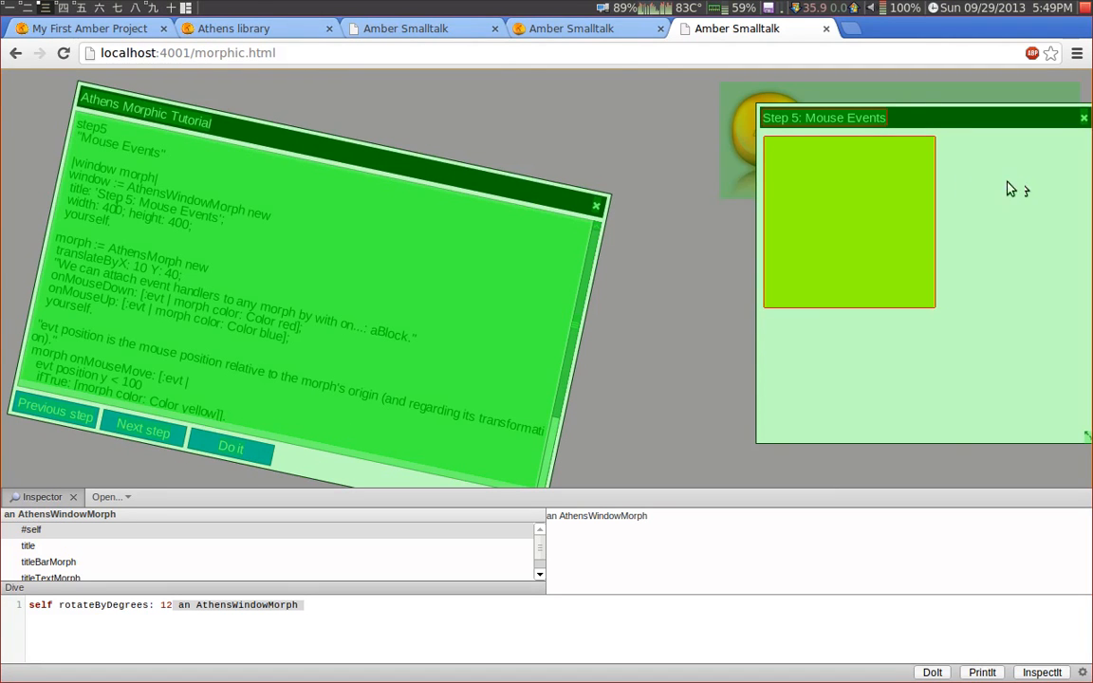
left_click_drag(902, 118, 759, 122)
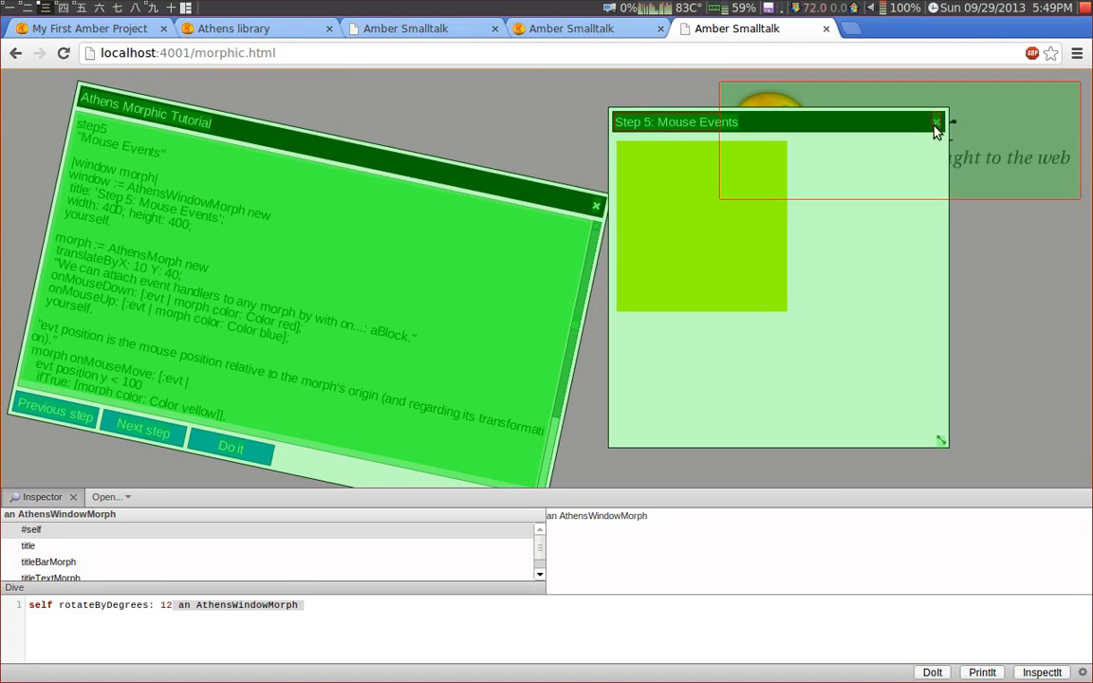
left_click(140, 429)
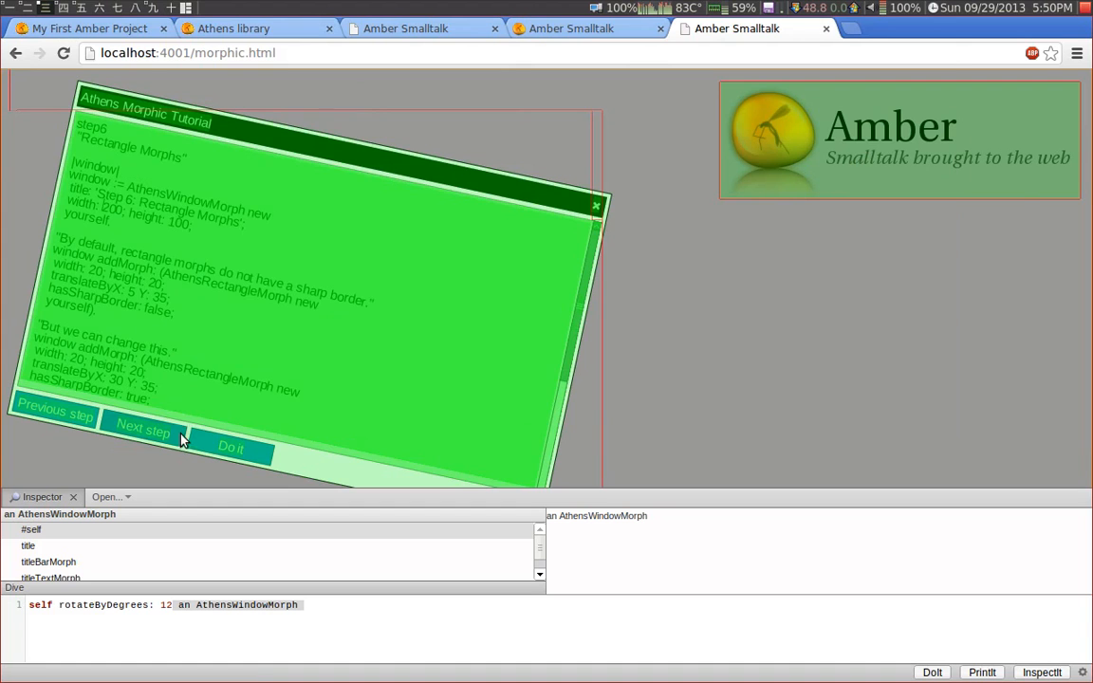
- Run step 6, Rectangle Morphs, try a small rectangle morph and close the window
left_click(231, 448)
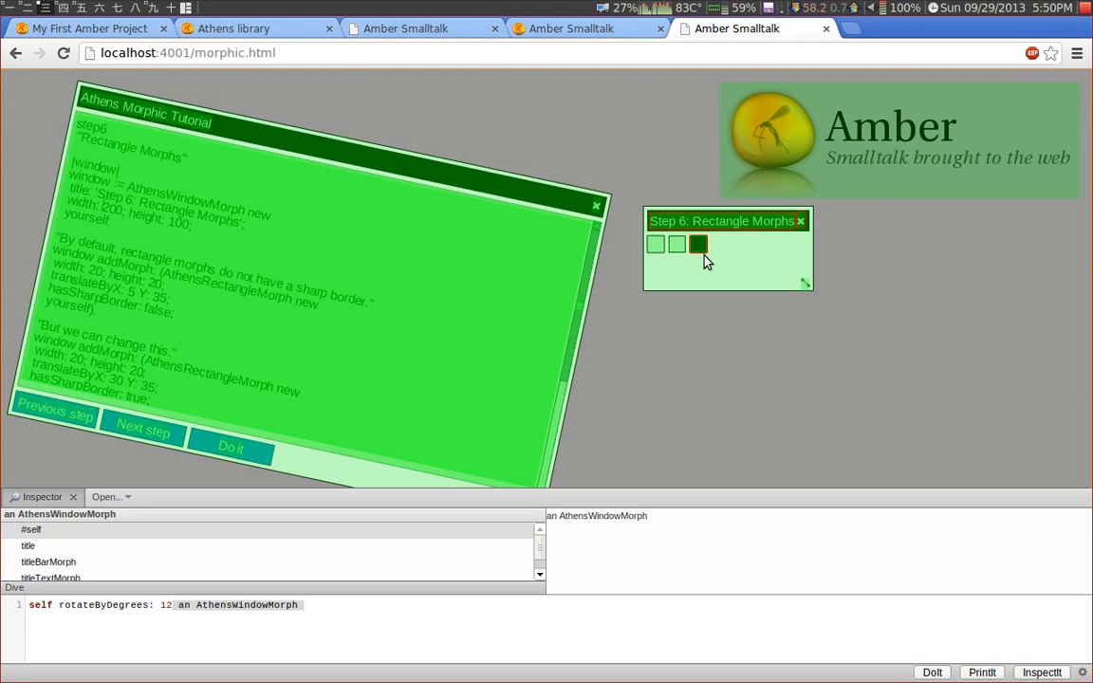
left_click(698, 245)
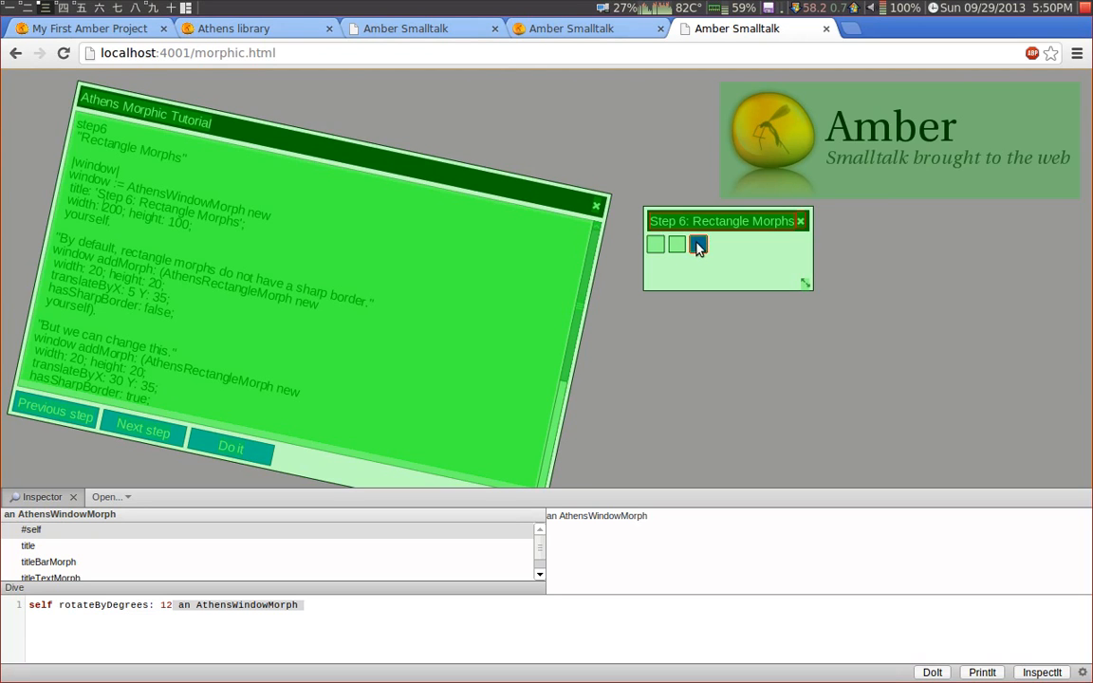
left_click(801, 221)
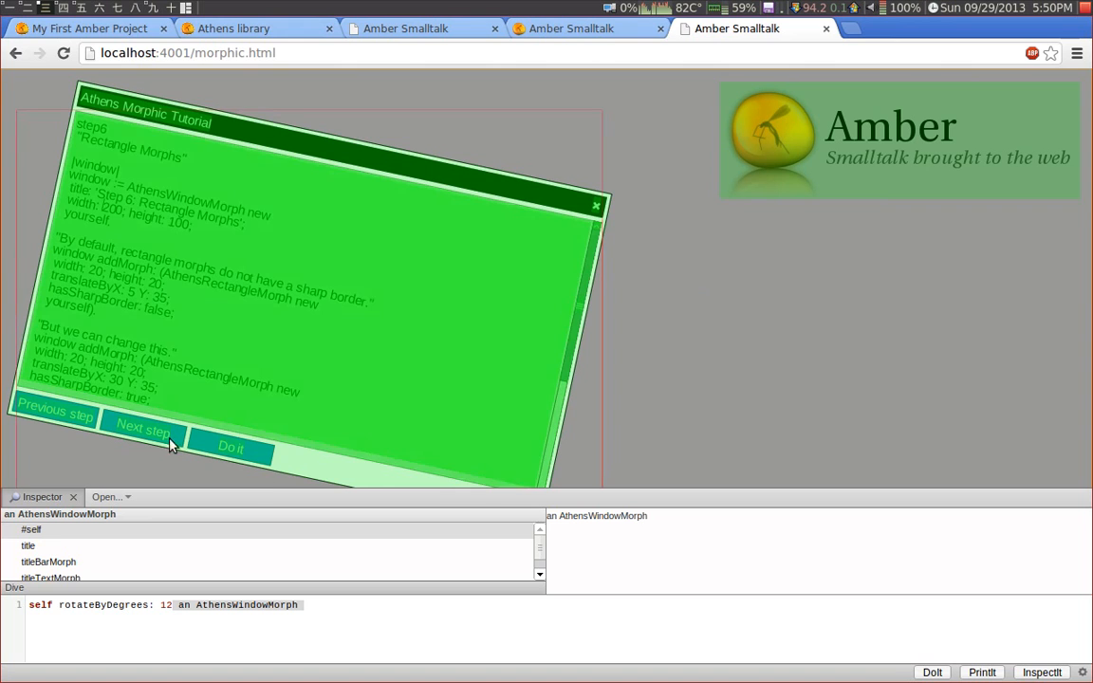
- Run step 7, Button Morphs, and close its demo window
left_click(143, 429)
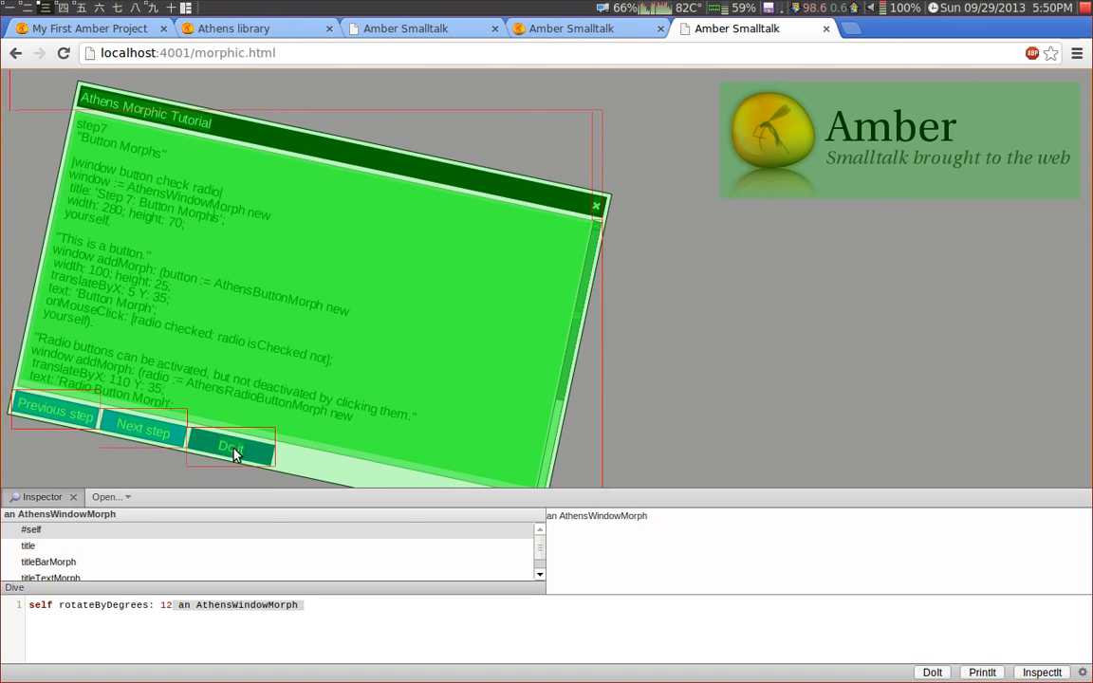
left_click(232, 448)
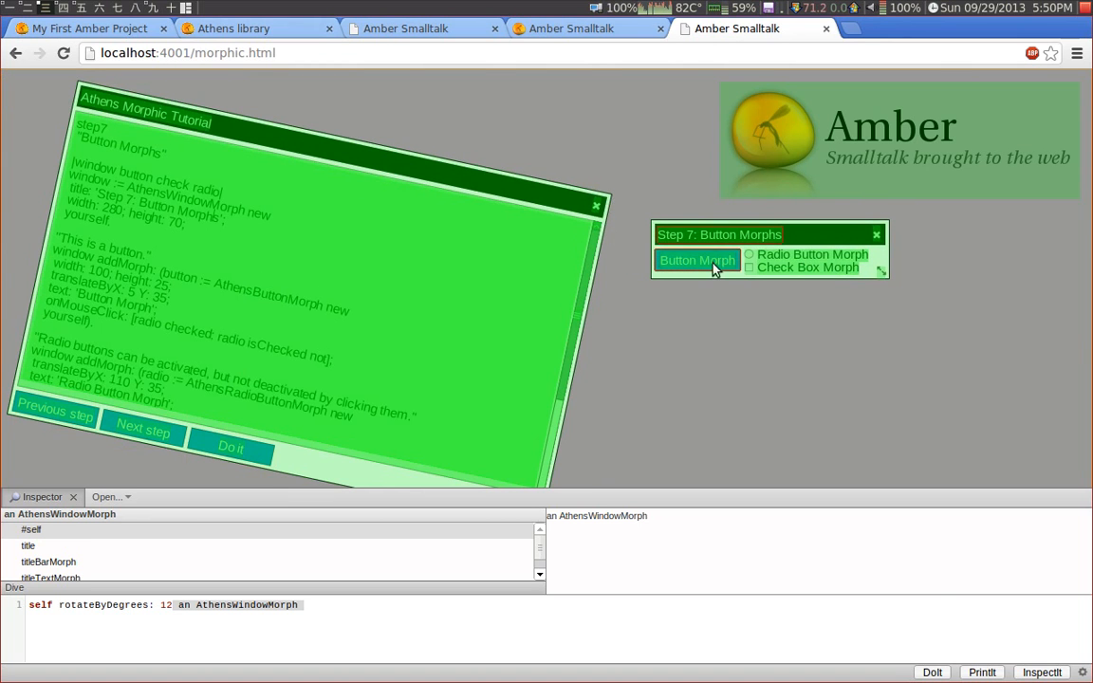
mouse_move(786, 274)
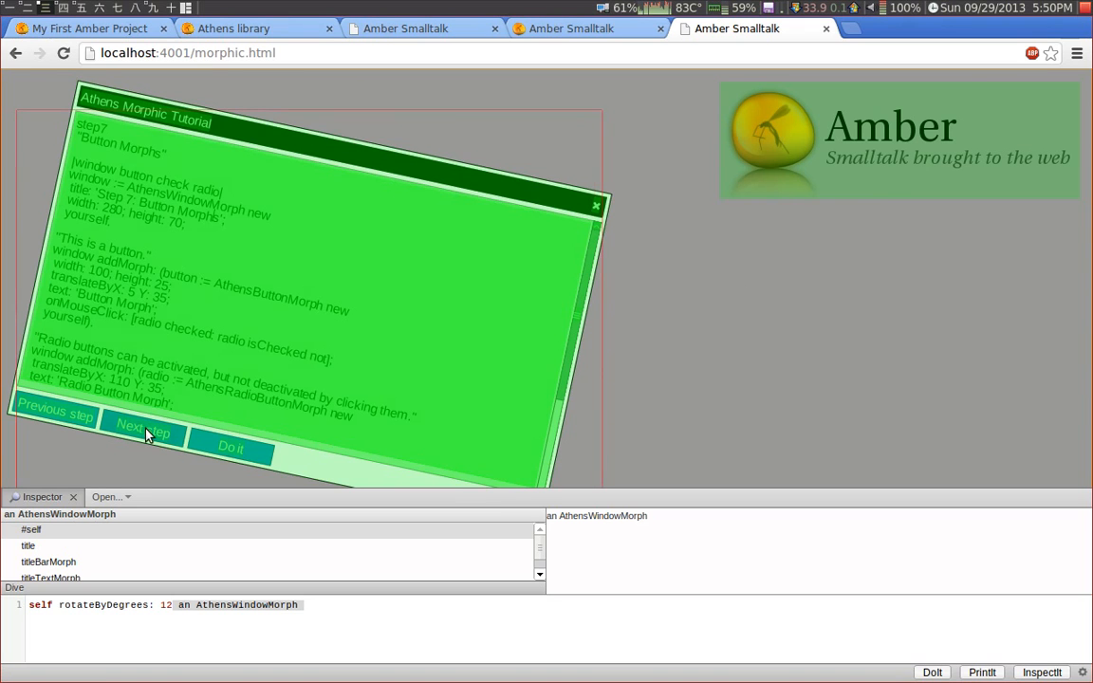
- Run step 8, Image Morph, leaving its window showing the Amber logo
left_click(144, 422)
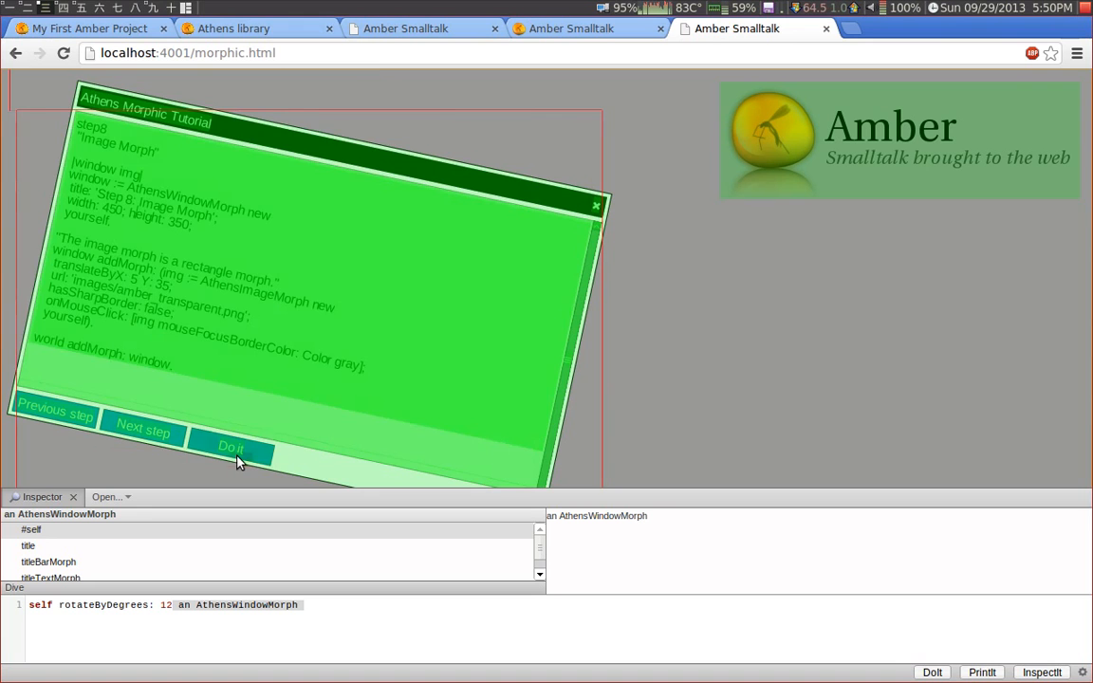
left_click(232, 448)
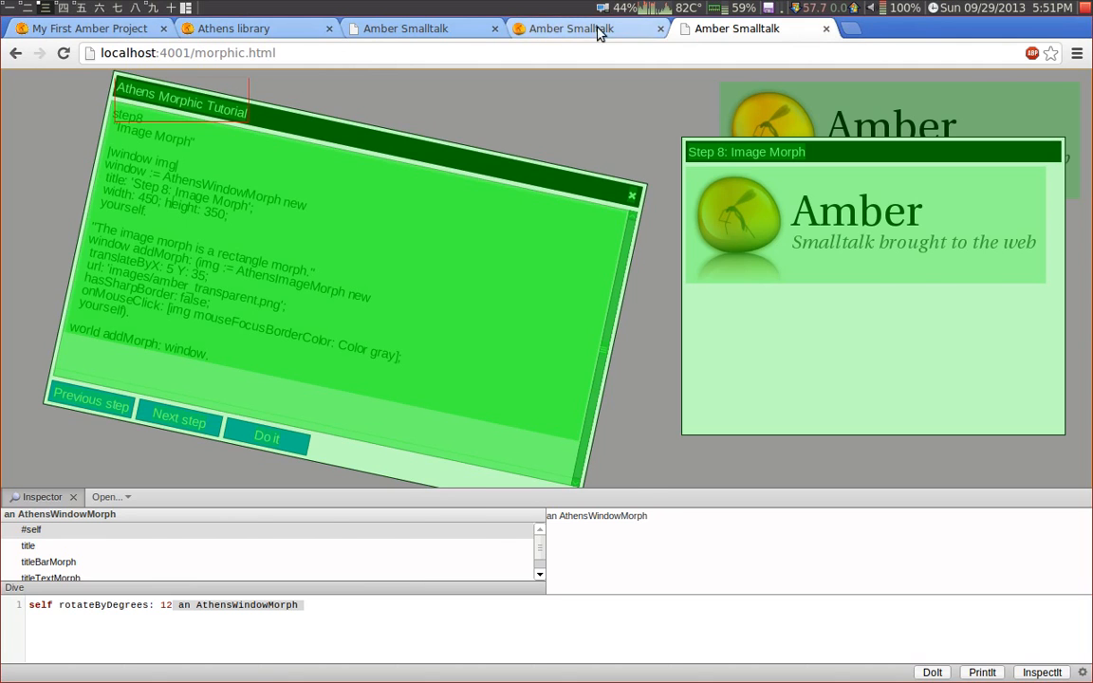
- View the amber-lang.net tab, then start a new blank Chrome tab
left_click(570, 29)
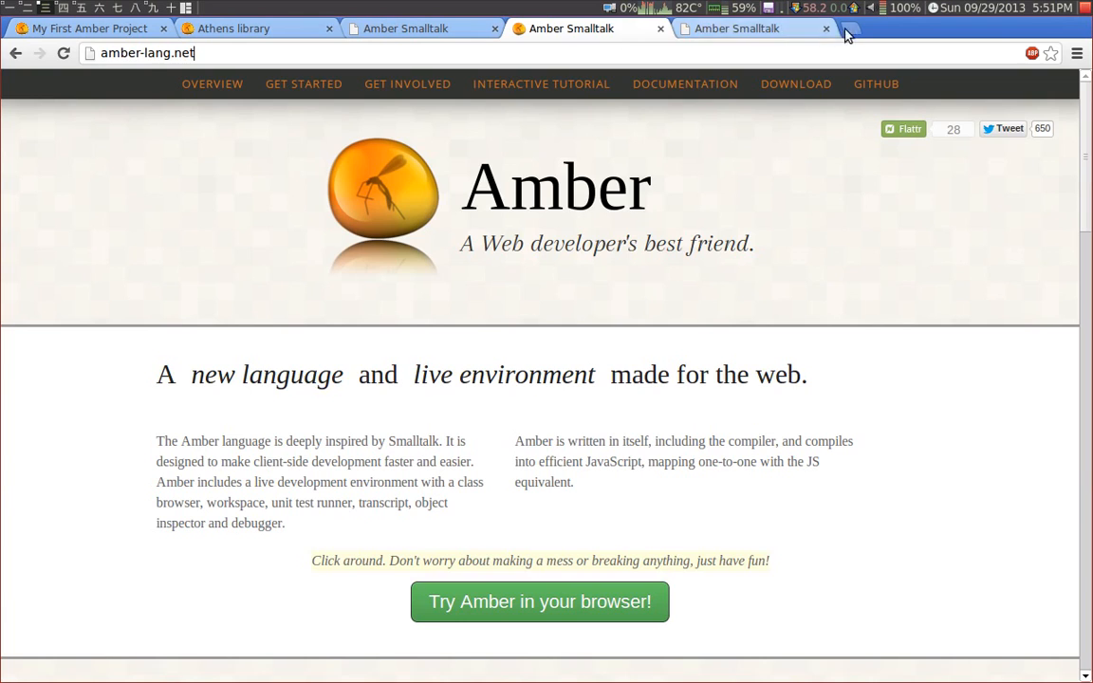
left_click(870, 28)
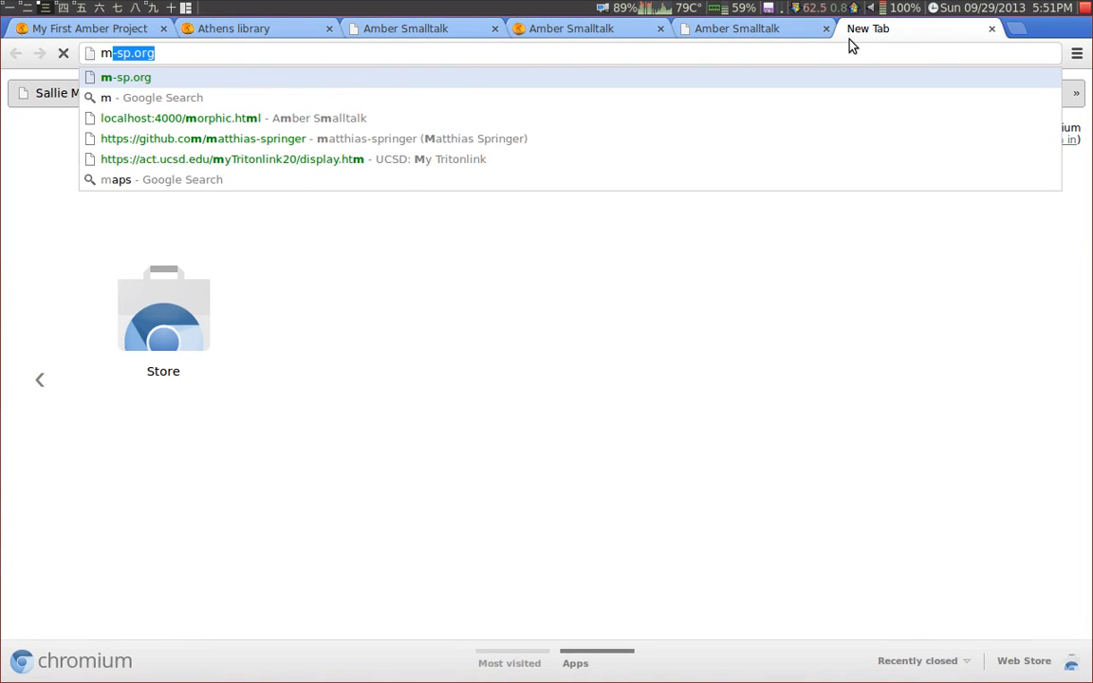